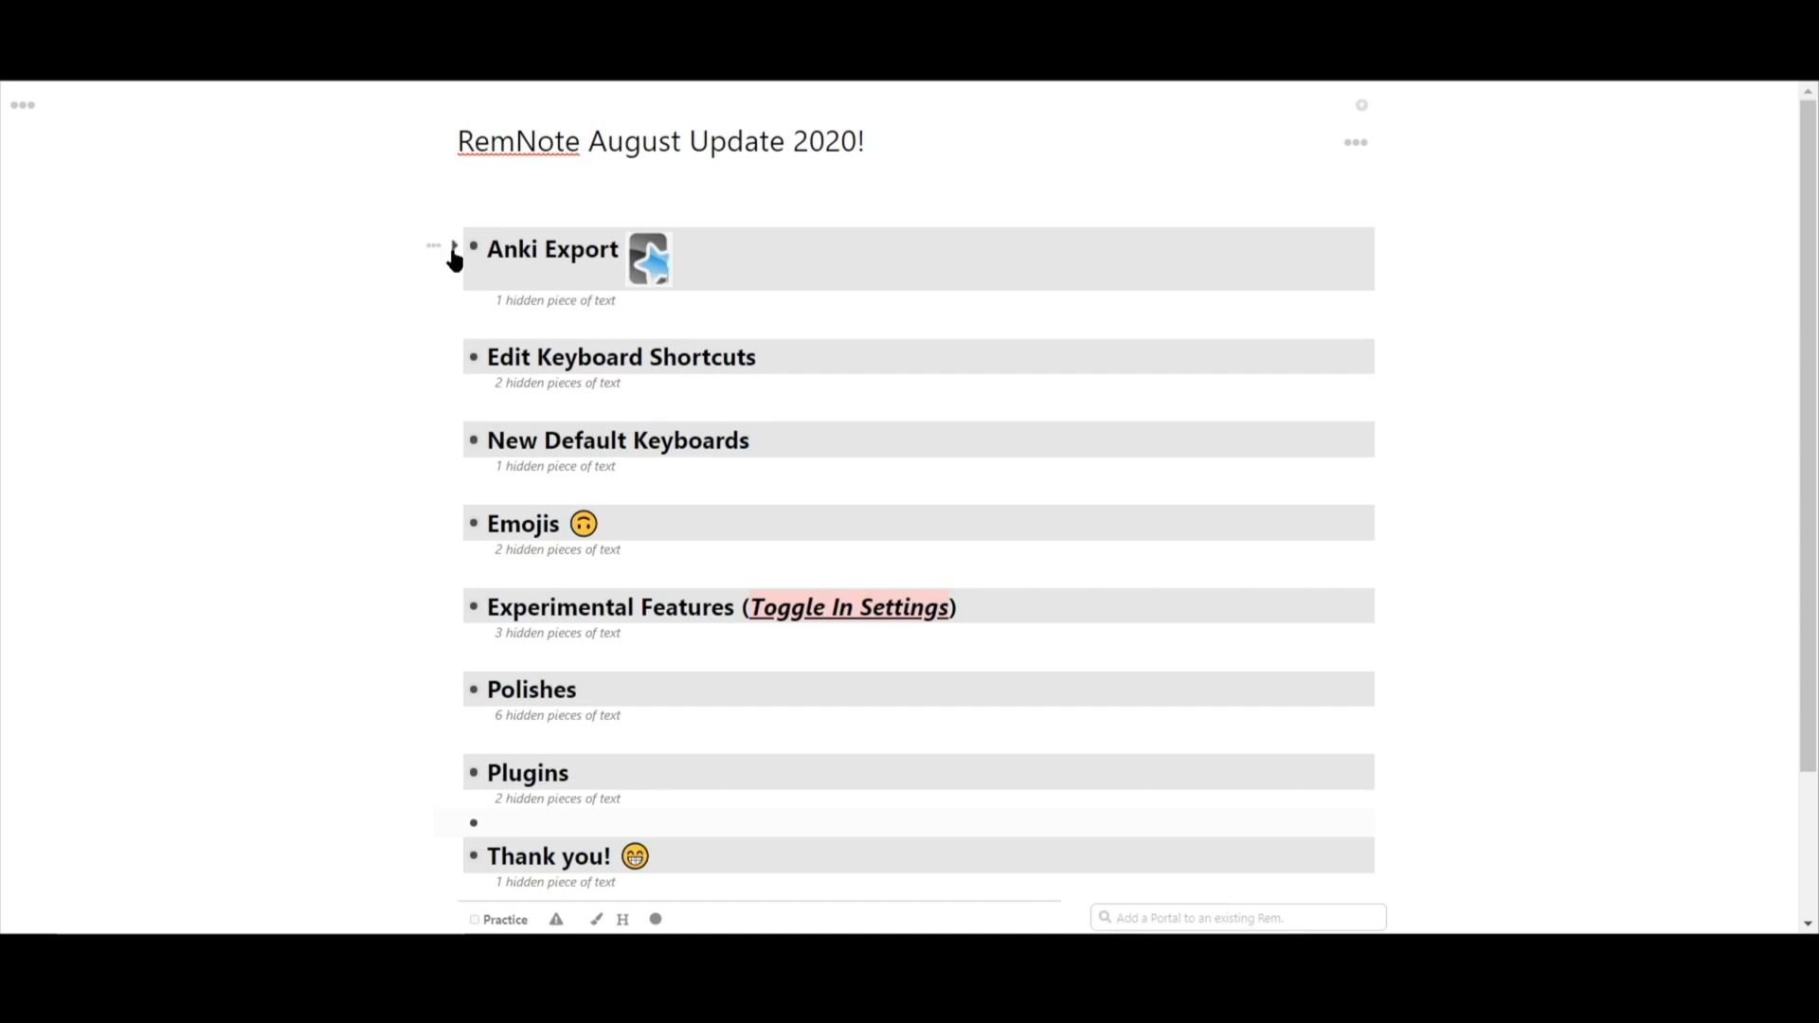
- Expand Anki Export to reveal its export path and .apkg note, then head to Settings
{"action": "left_click", "coordinate": [467, 252]}
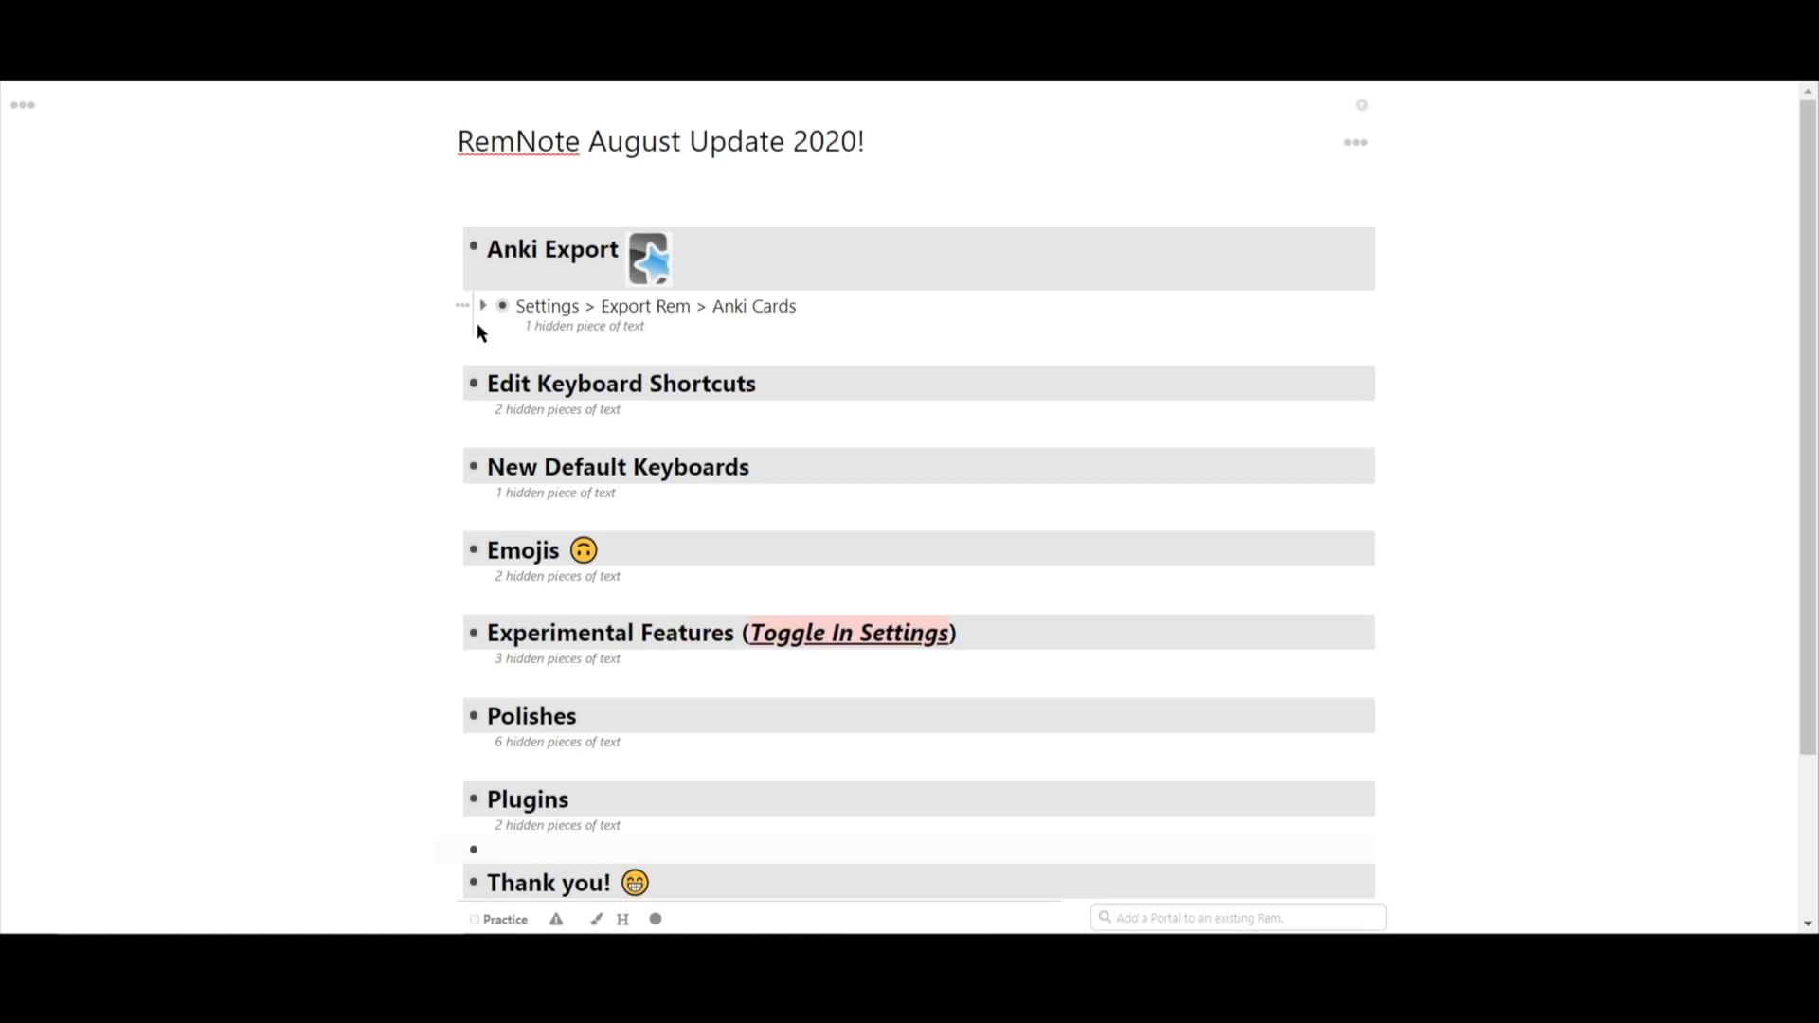
{"action": "left_click", "coordinate": [483, 307]}
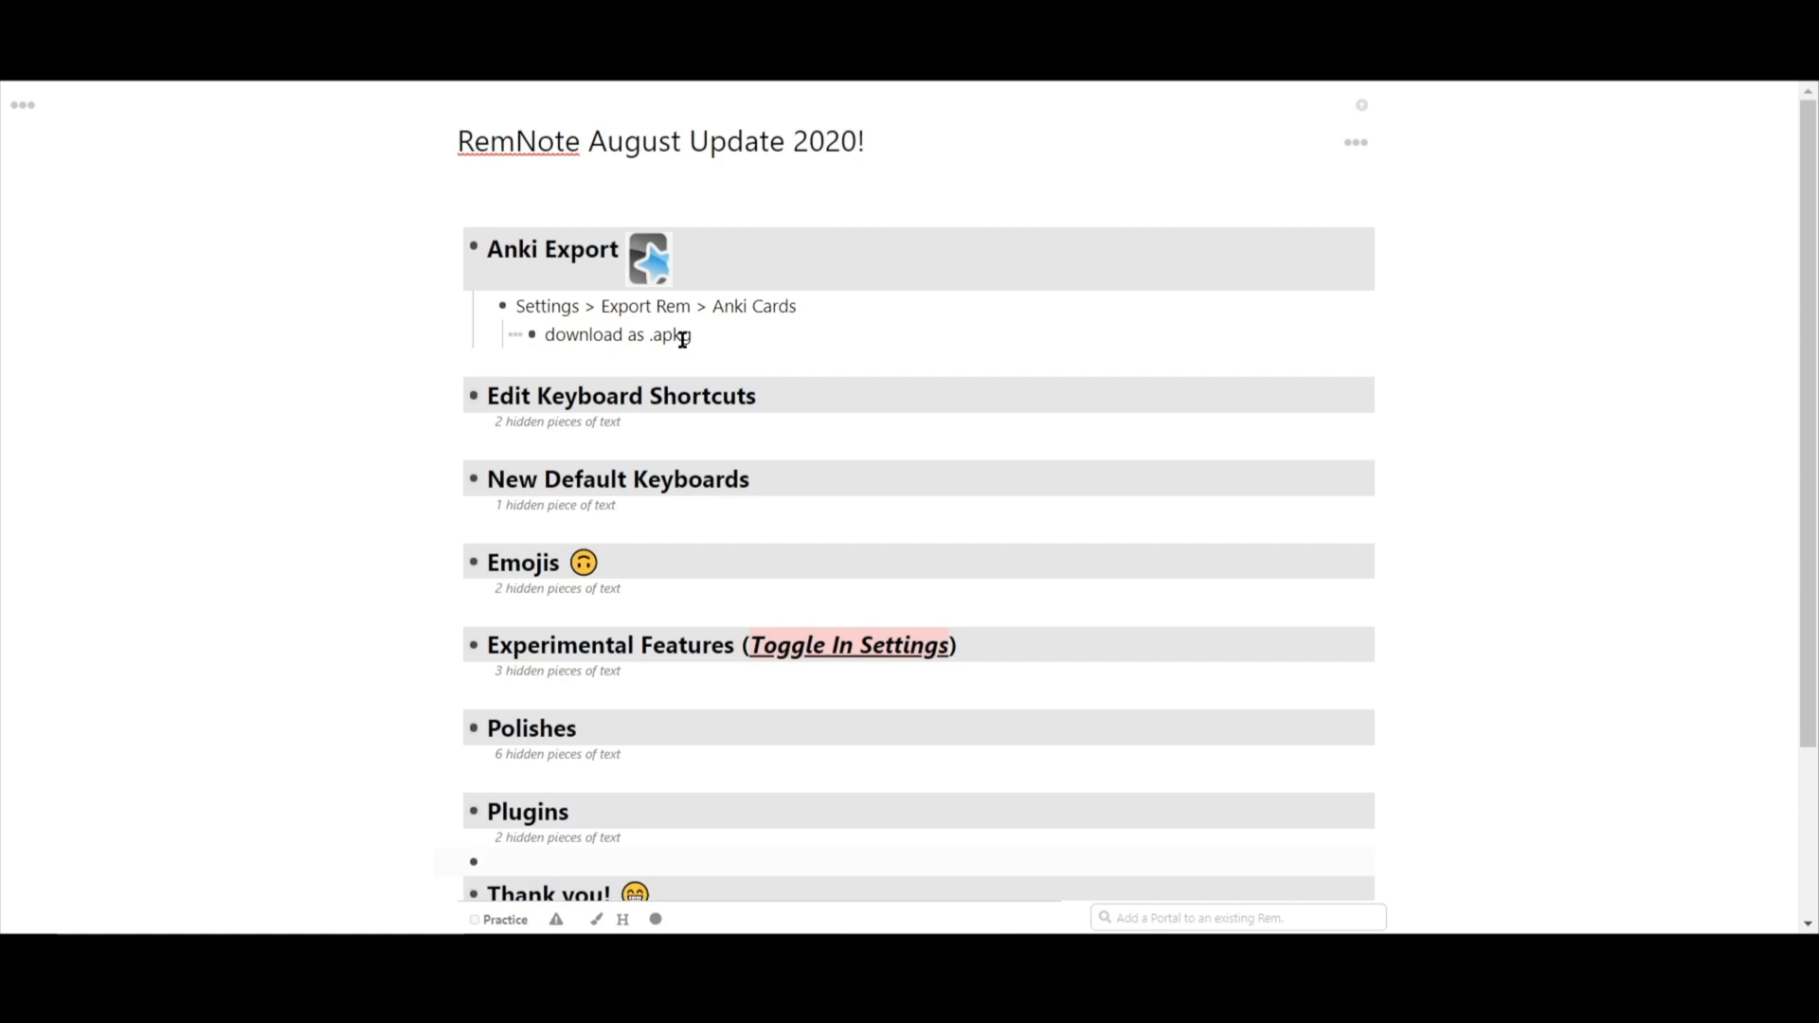
{"action": "mouse_move", "coordinate": [320, 329]}
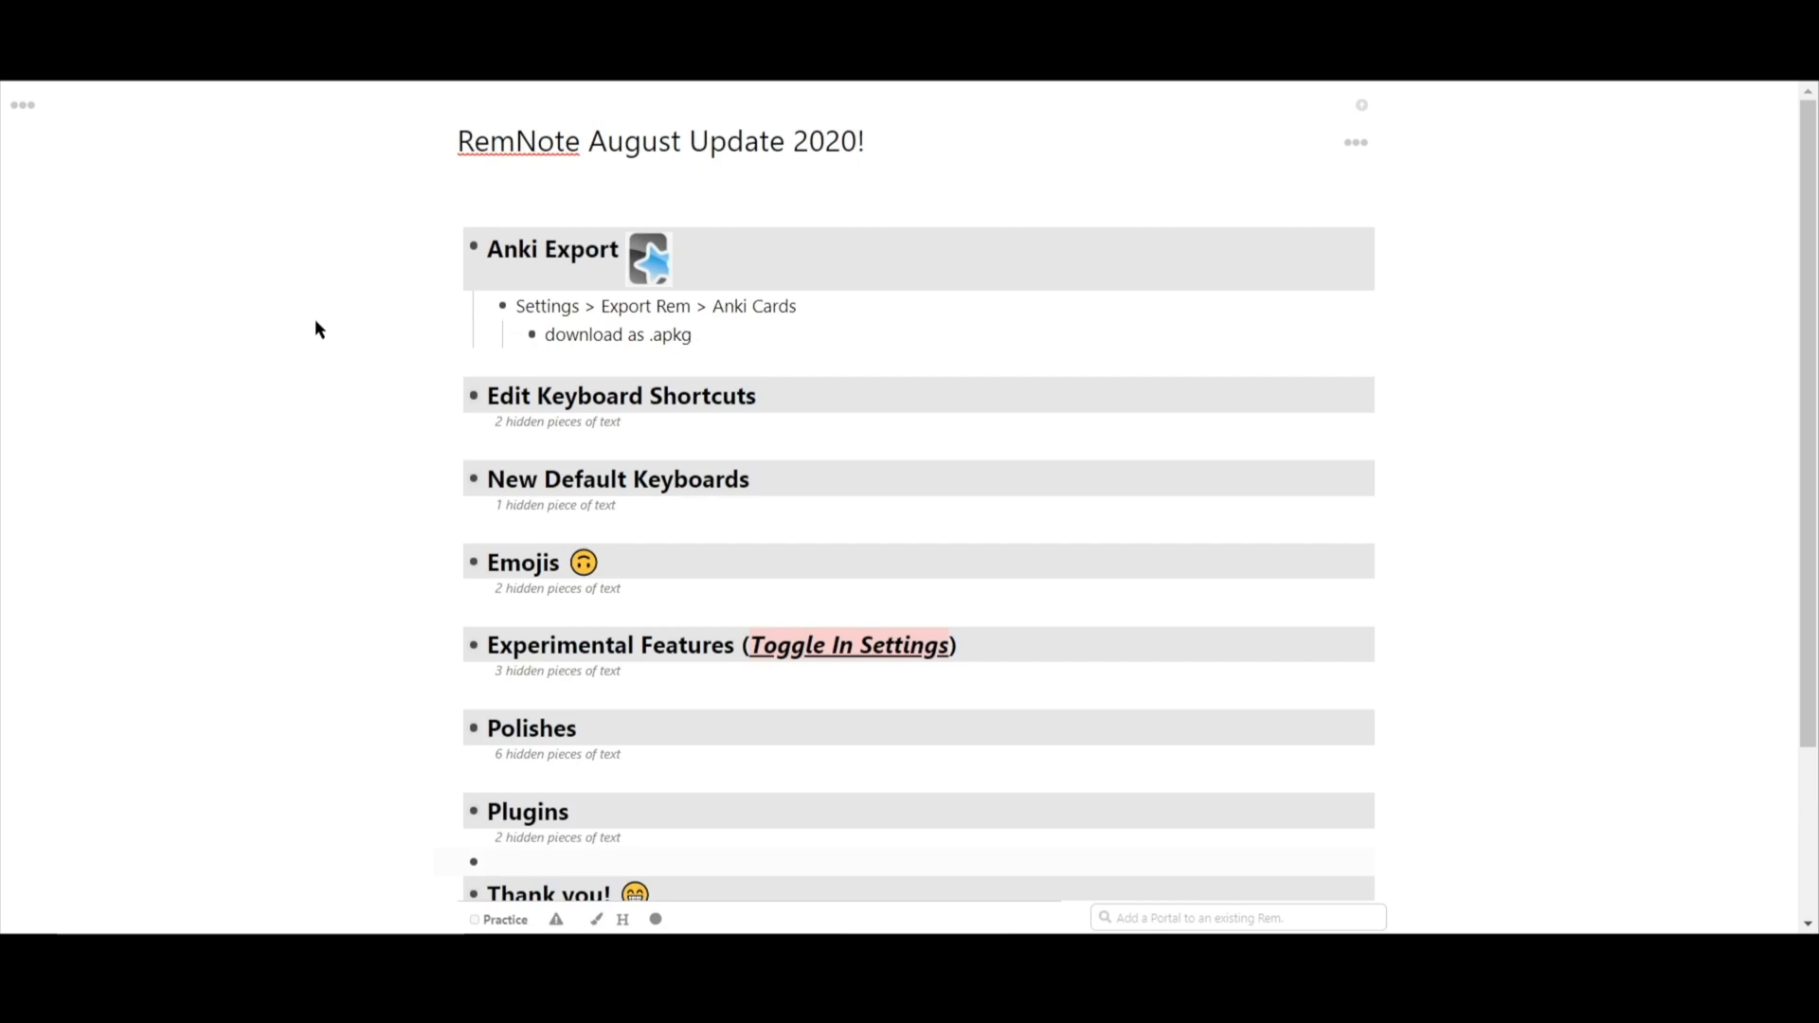
{"action": "left_click", "coordinate": [23, 104]}
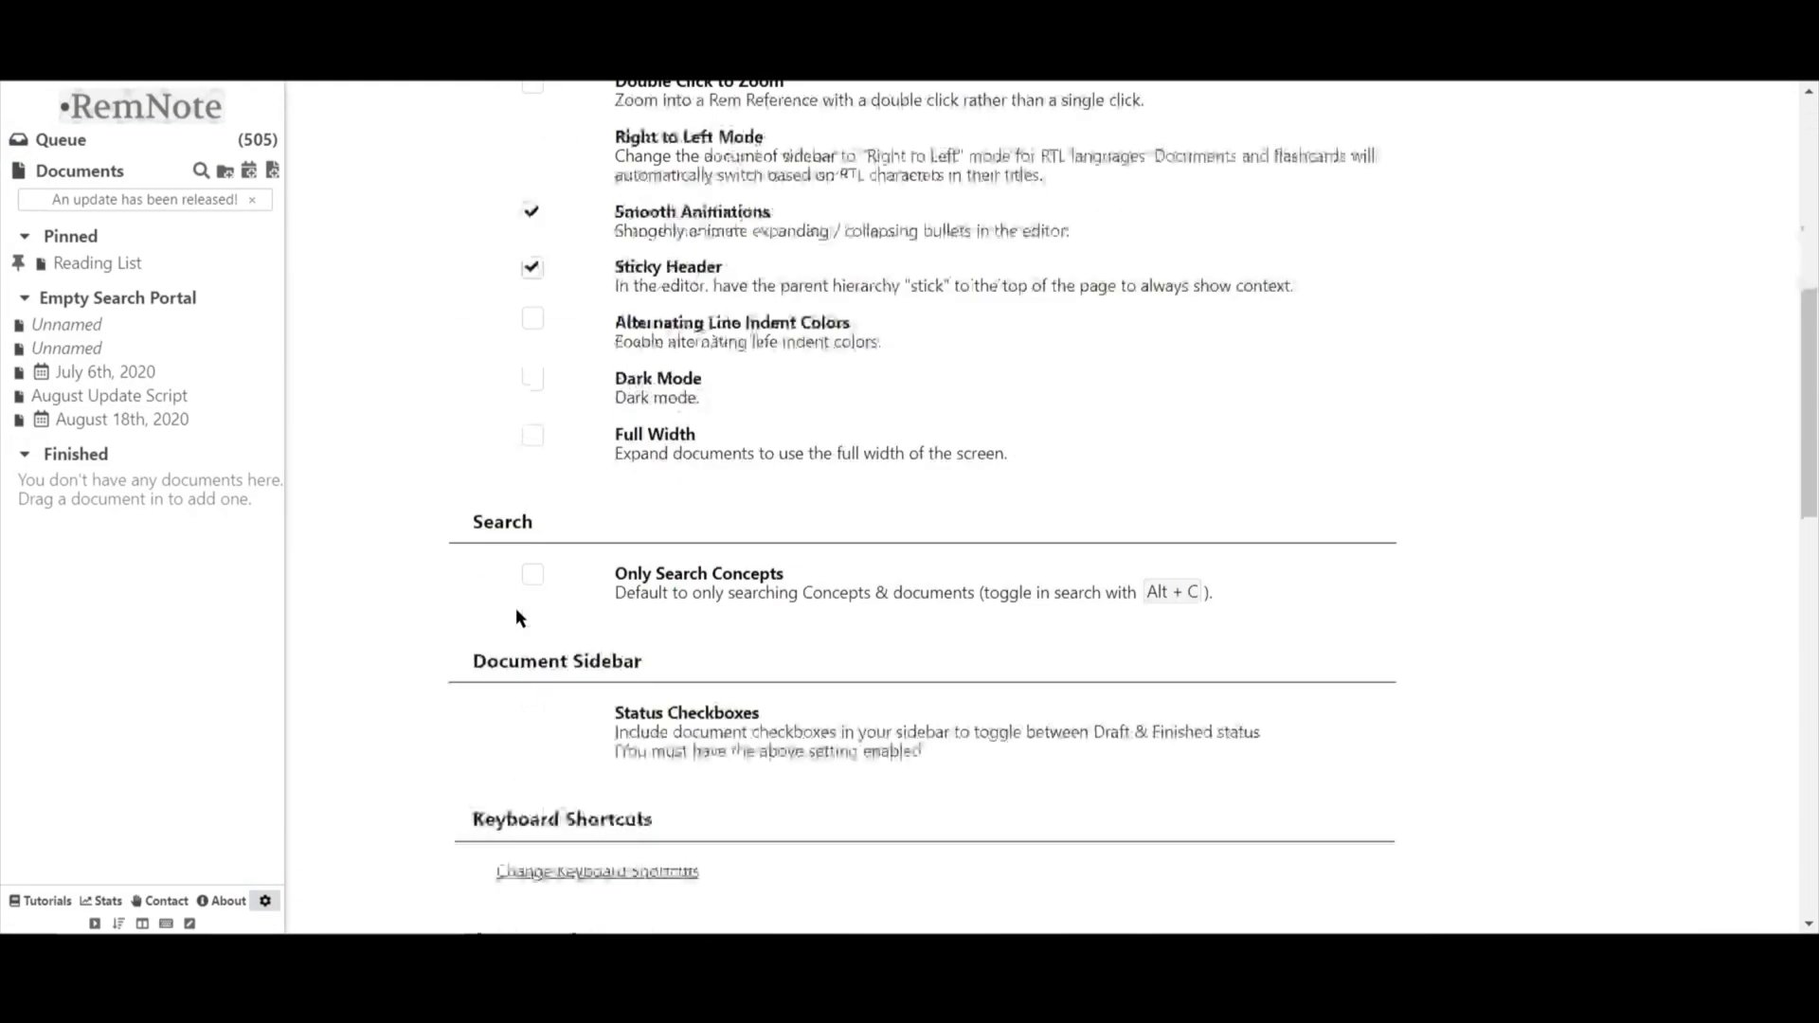
- Export the Rem as Anki (Only Cards), download the .apkg and launch it in Anki
{"action": "scroll", "scroll_direction": "down", "scroll_amount": 3}
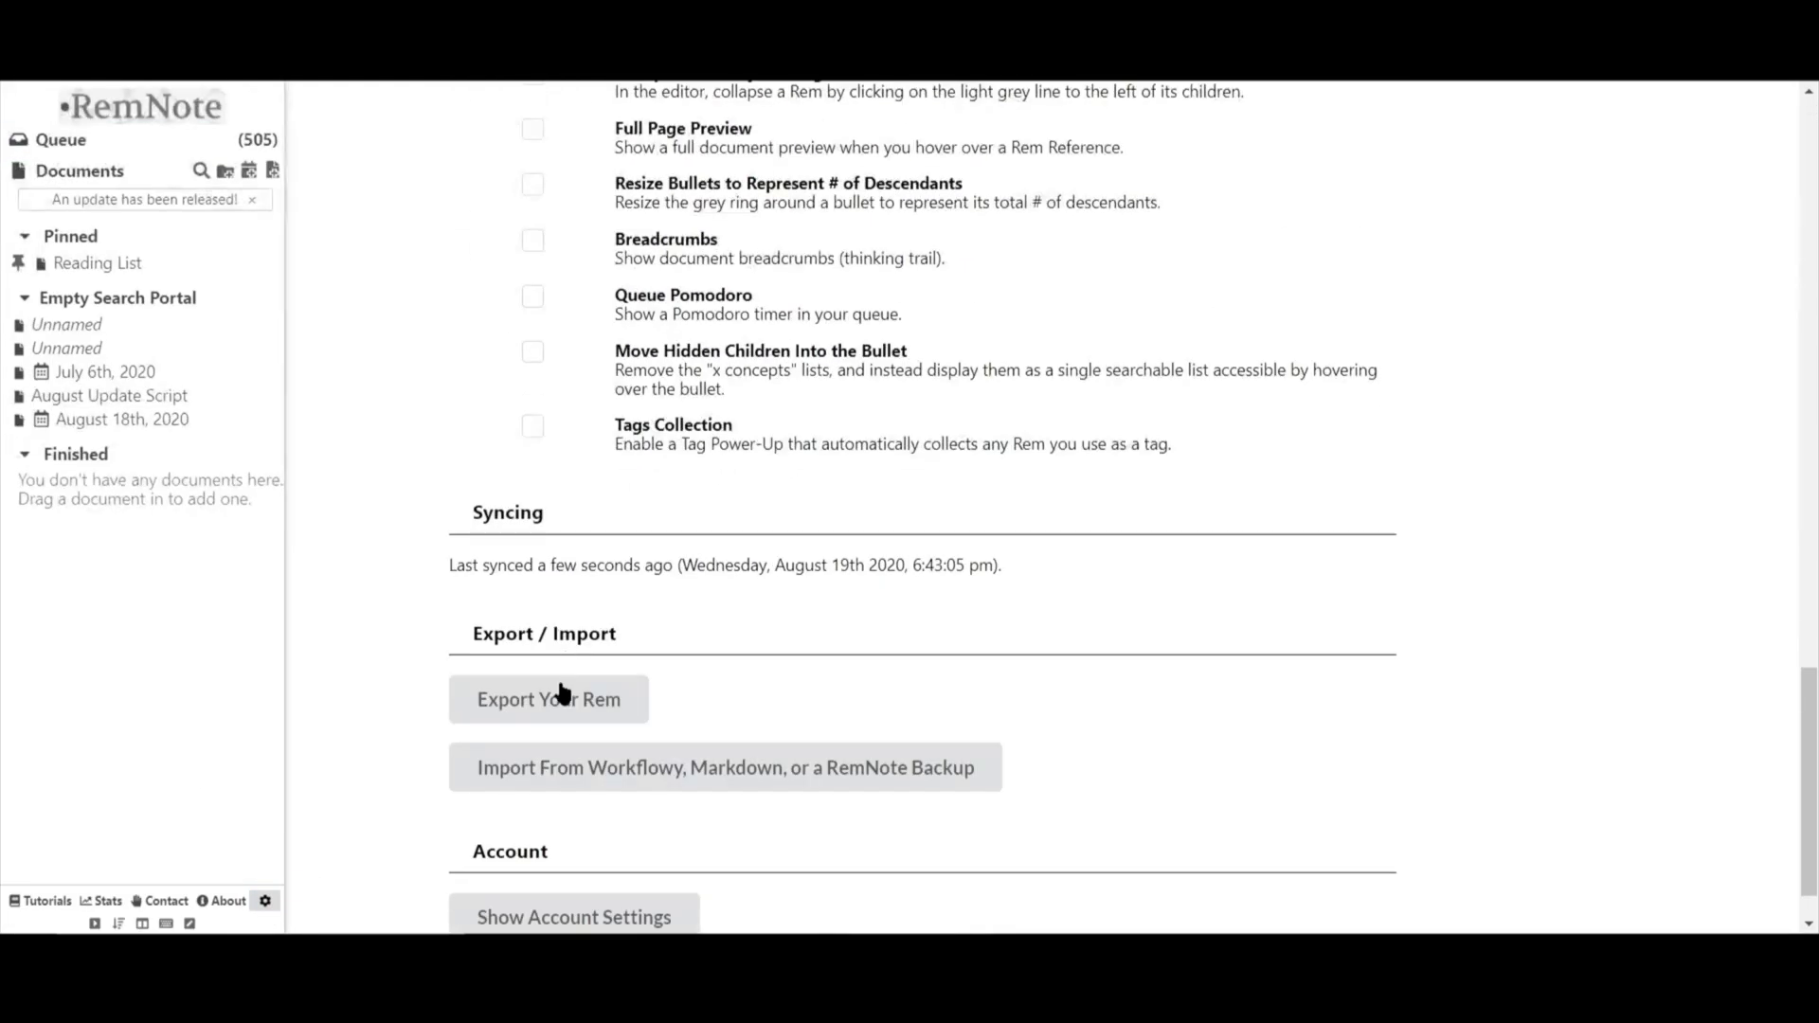
{"action": "left_click", "coordinate": [548, 699]}
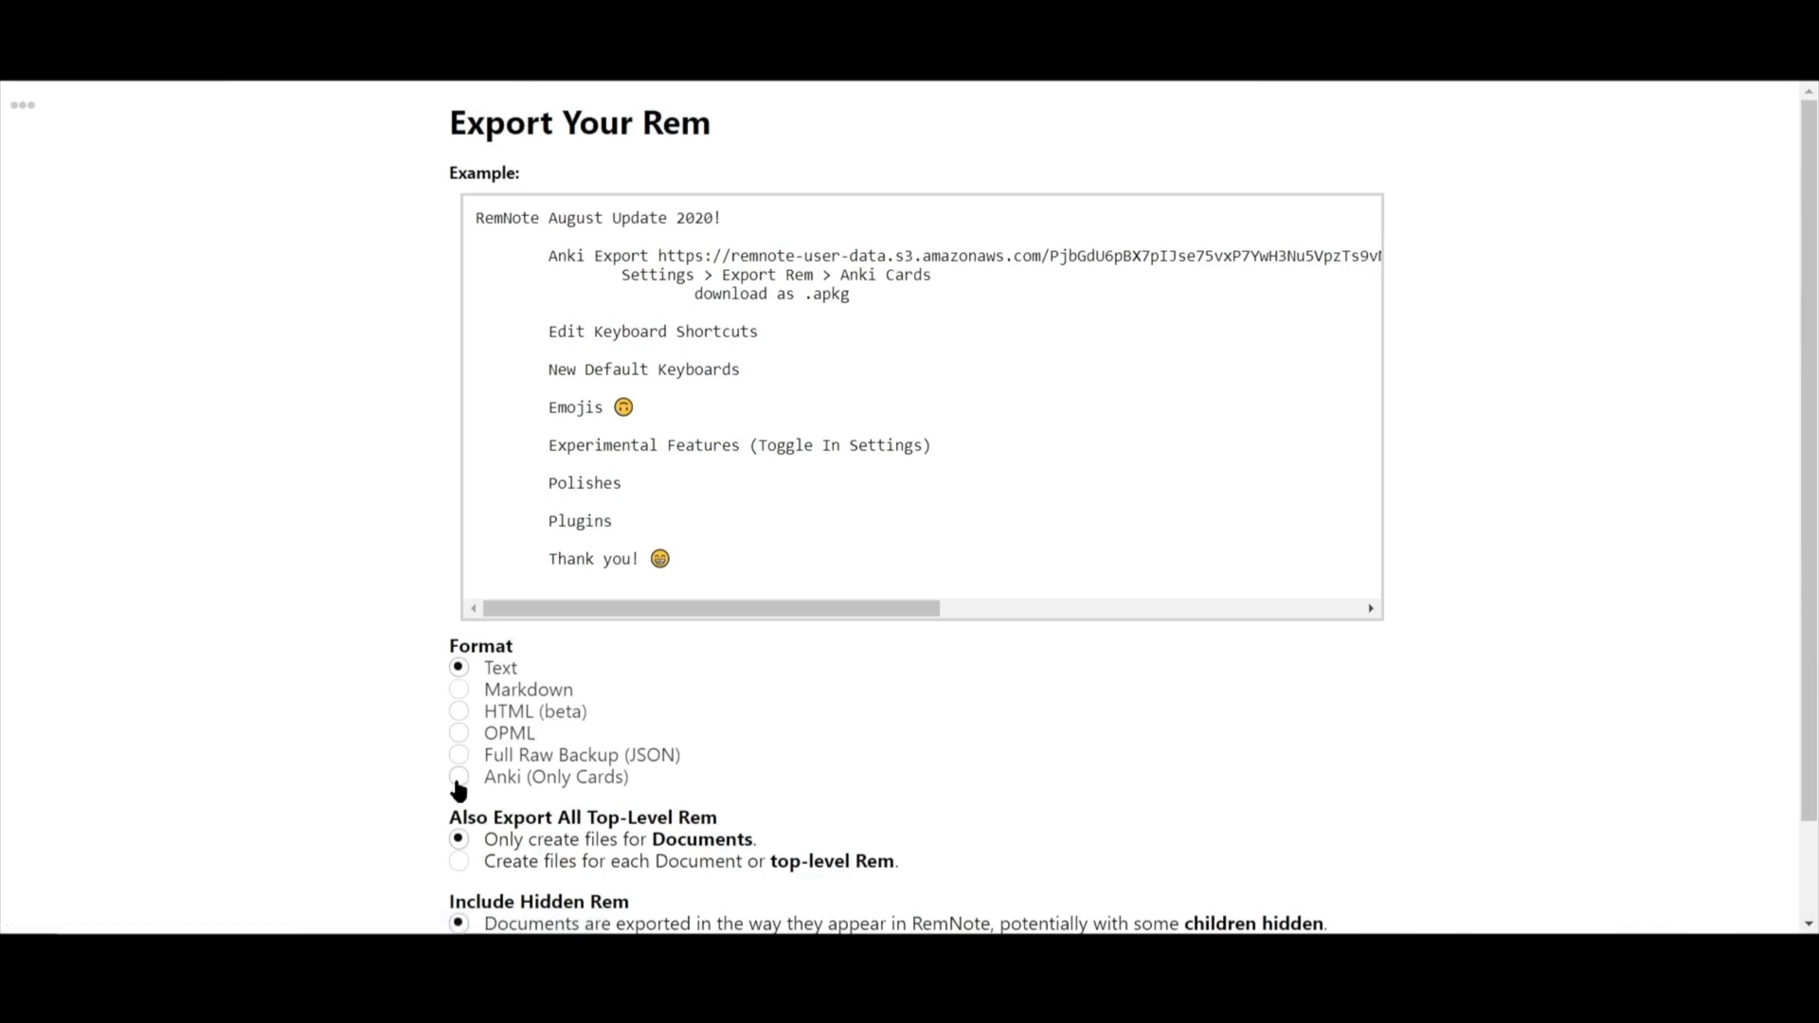
{"action": "left_click", "coordinate": [459, 777]}
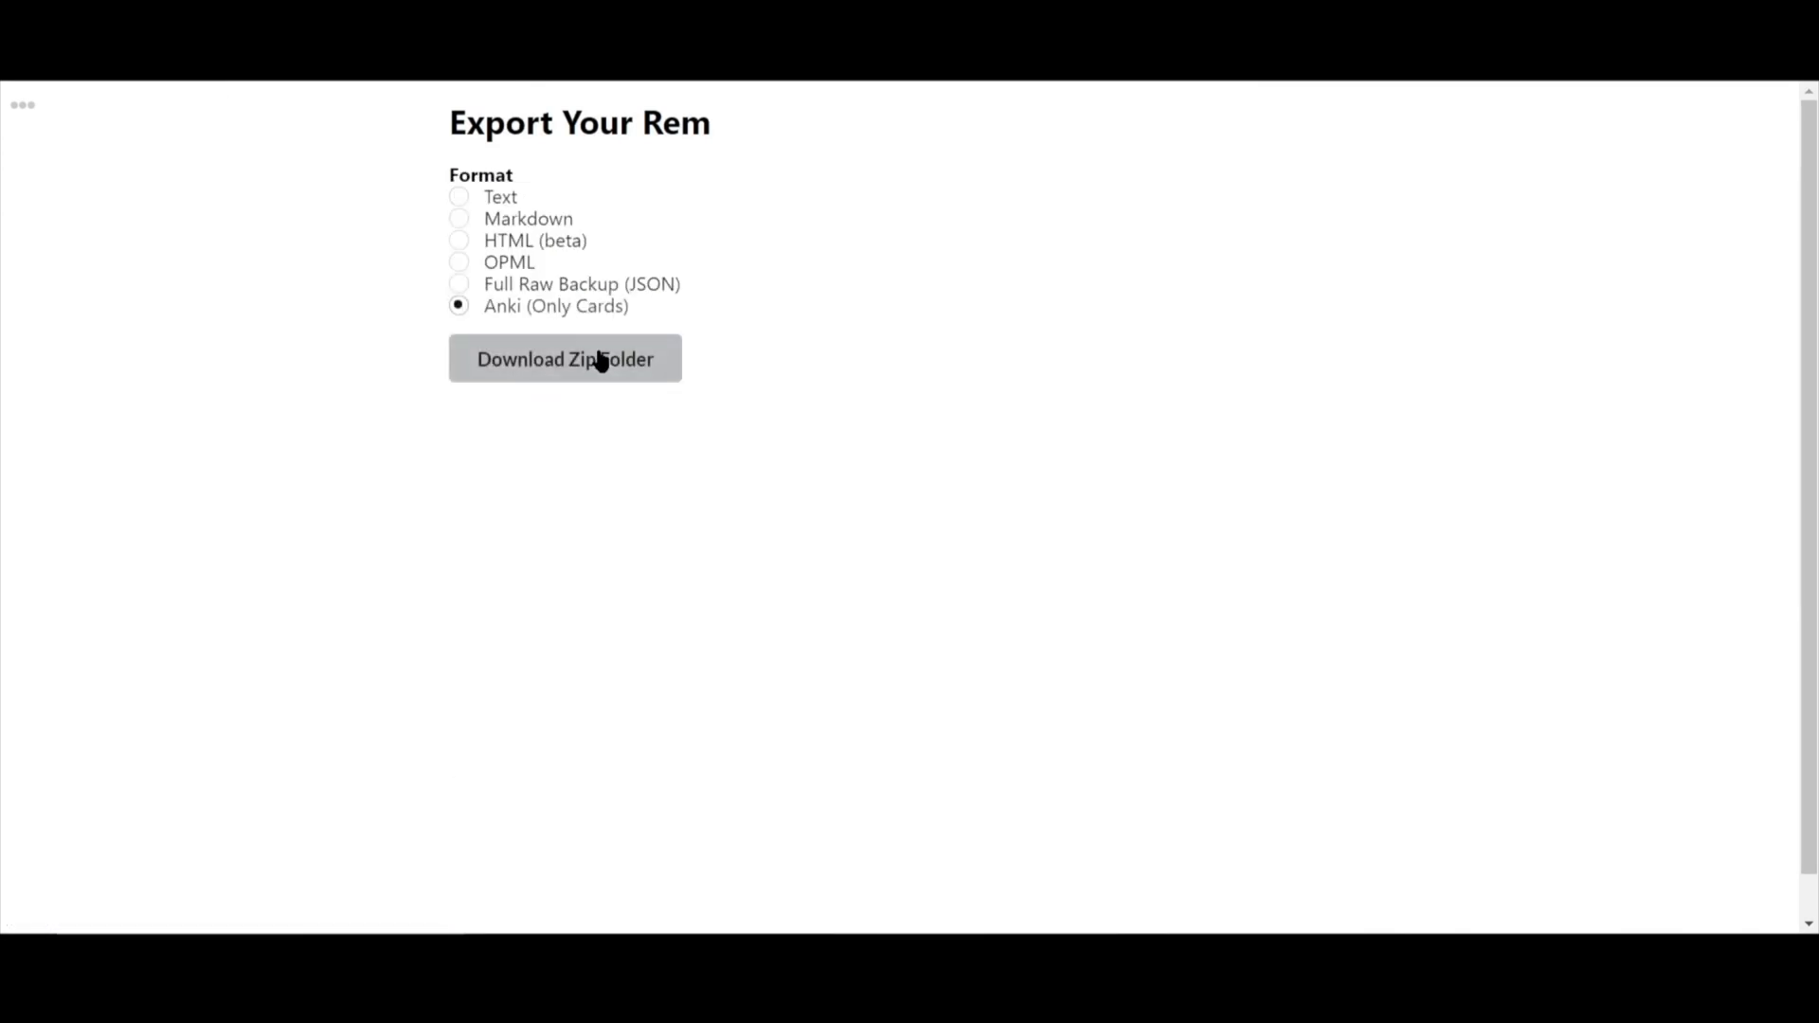
{"action": "left_click", "coordinate": [565, 359]}
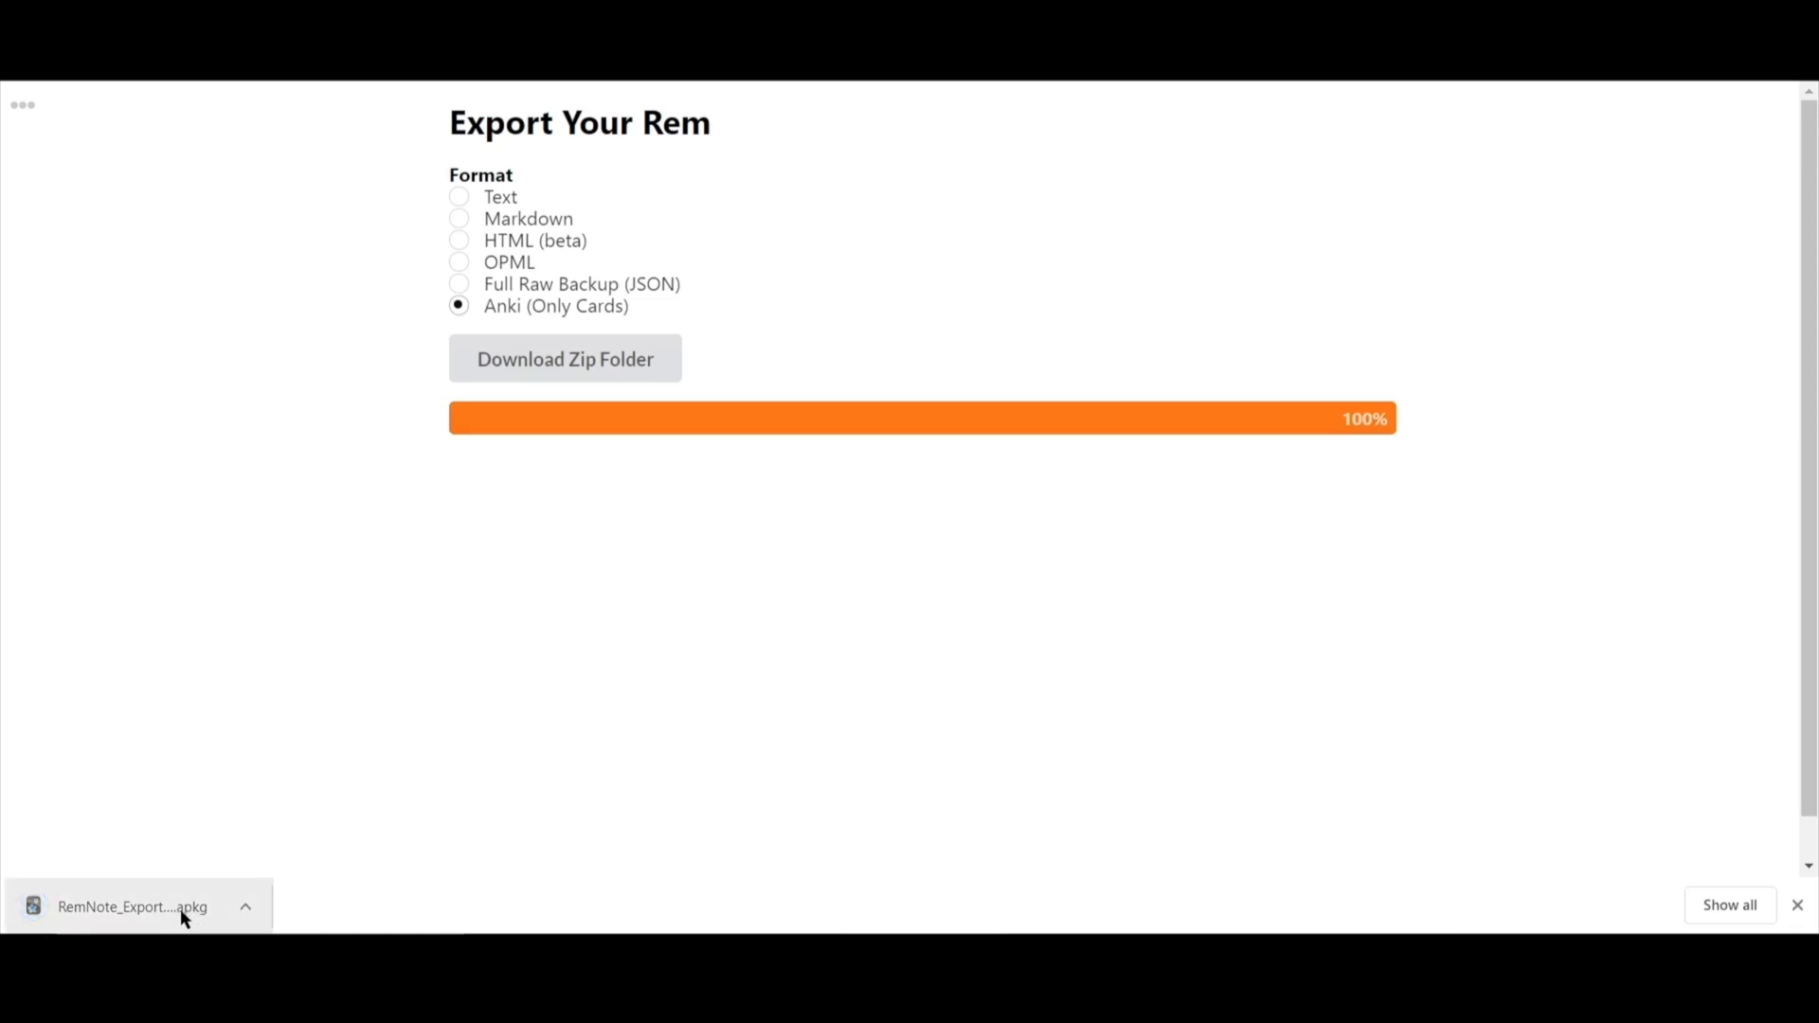
{"action": "left_click", "coordinate": [143, 905]}
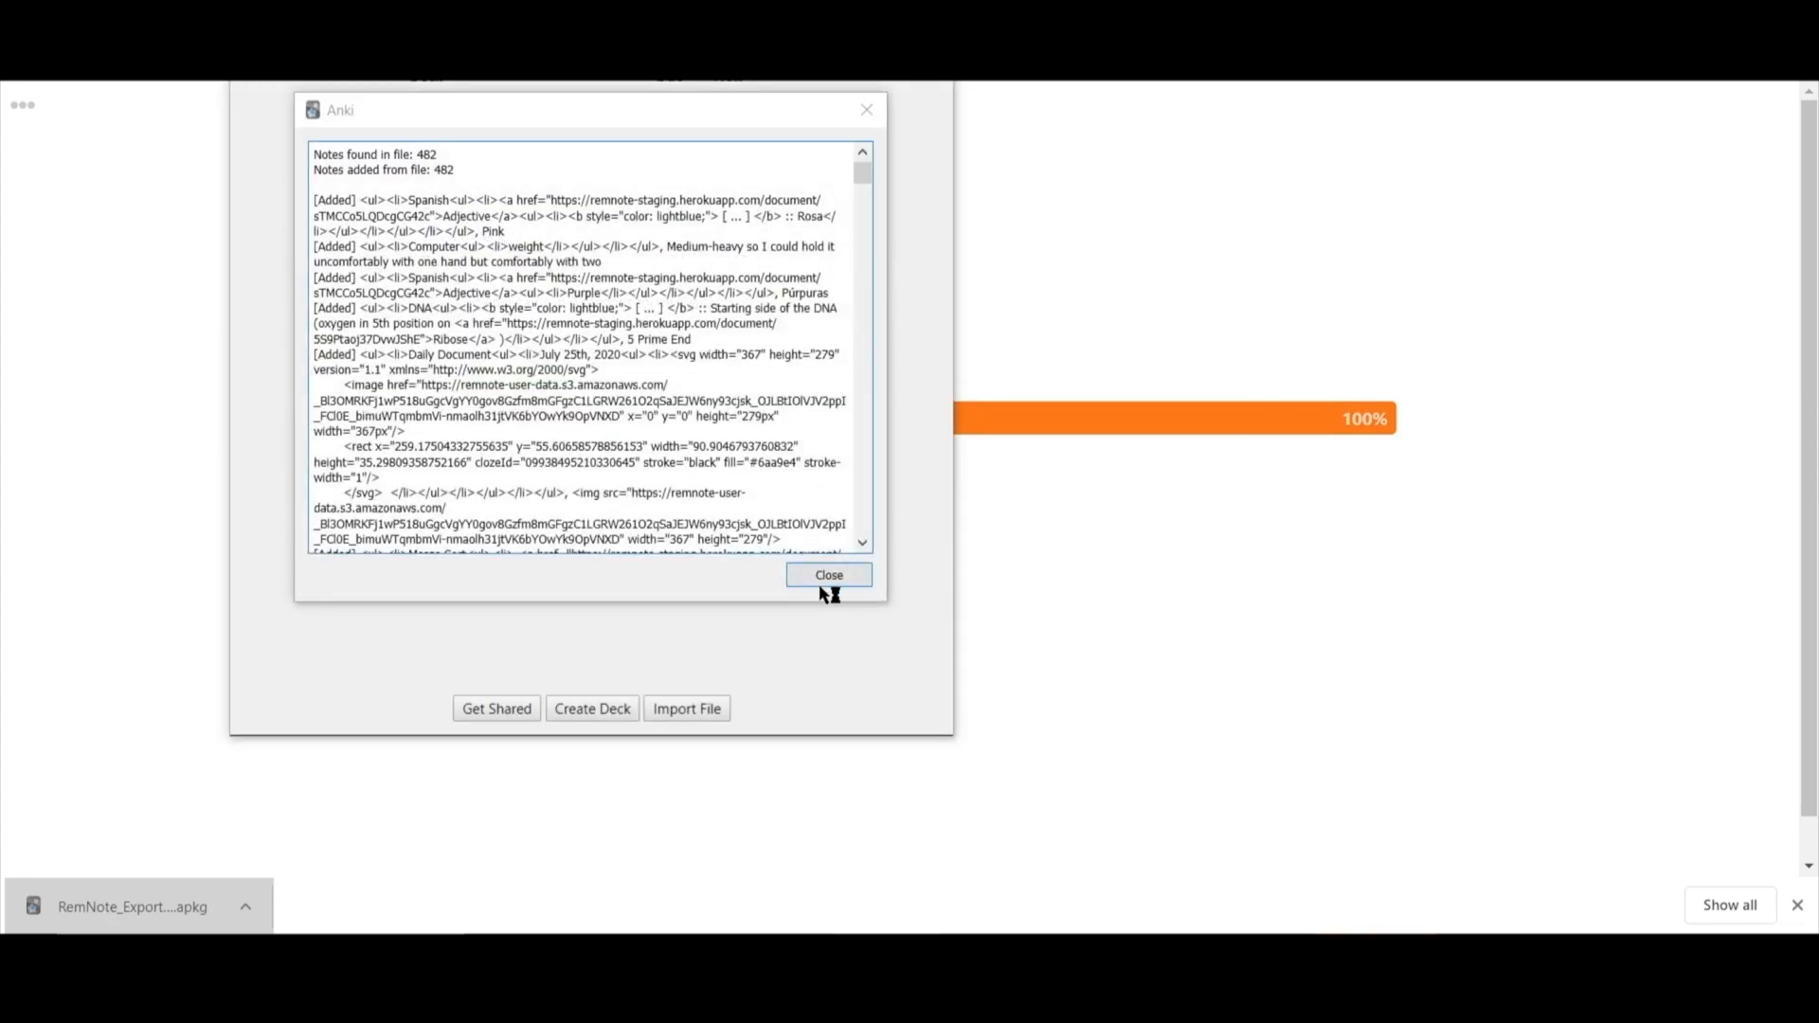
- Dismiss Anki's import report of 482 notes added
{"action": "left_click", "coordinate": [828, 576]}
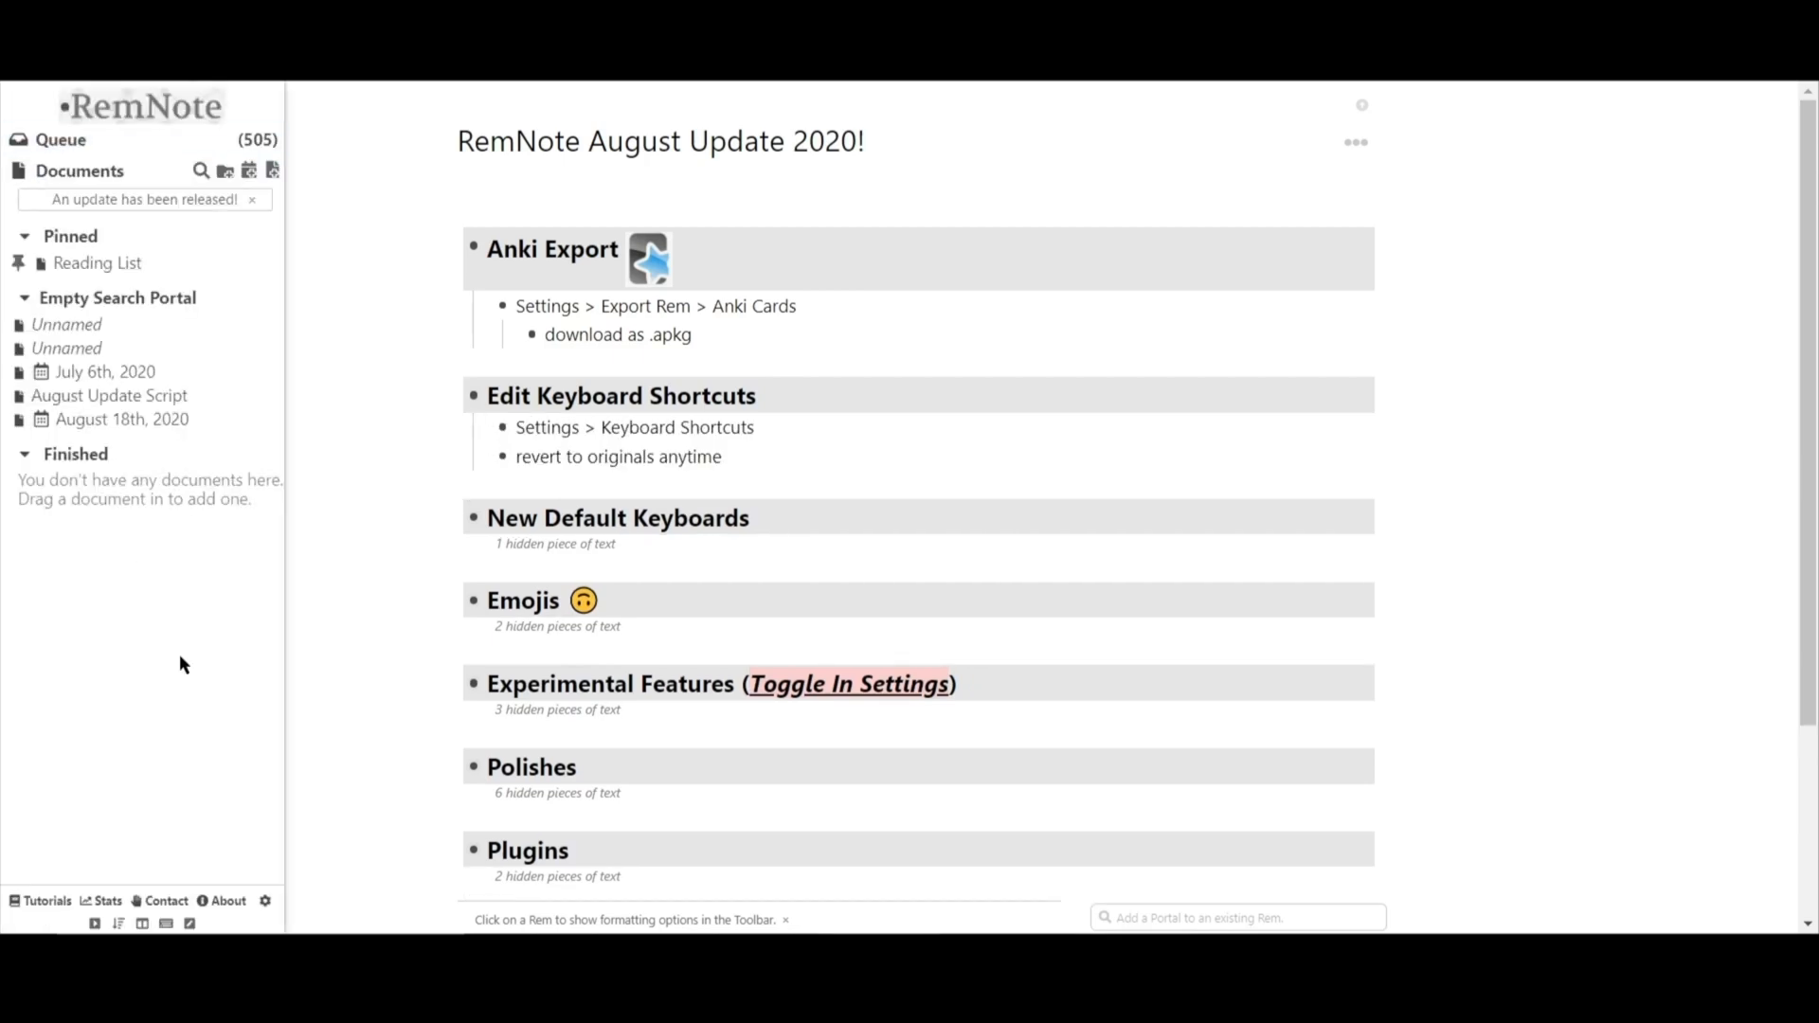
- Go to Keyboard Shortcuts settings and record a new combo for Search For Document
{"action": "left_click", "coordinate": [265, 902]}
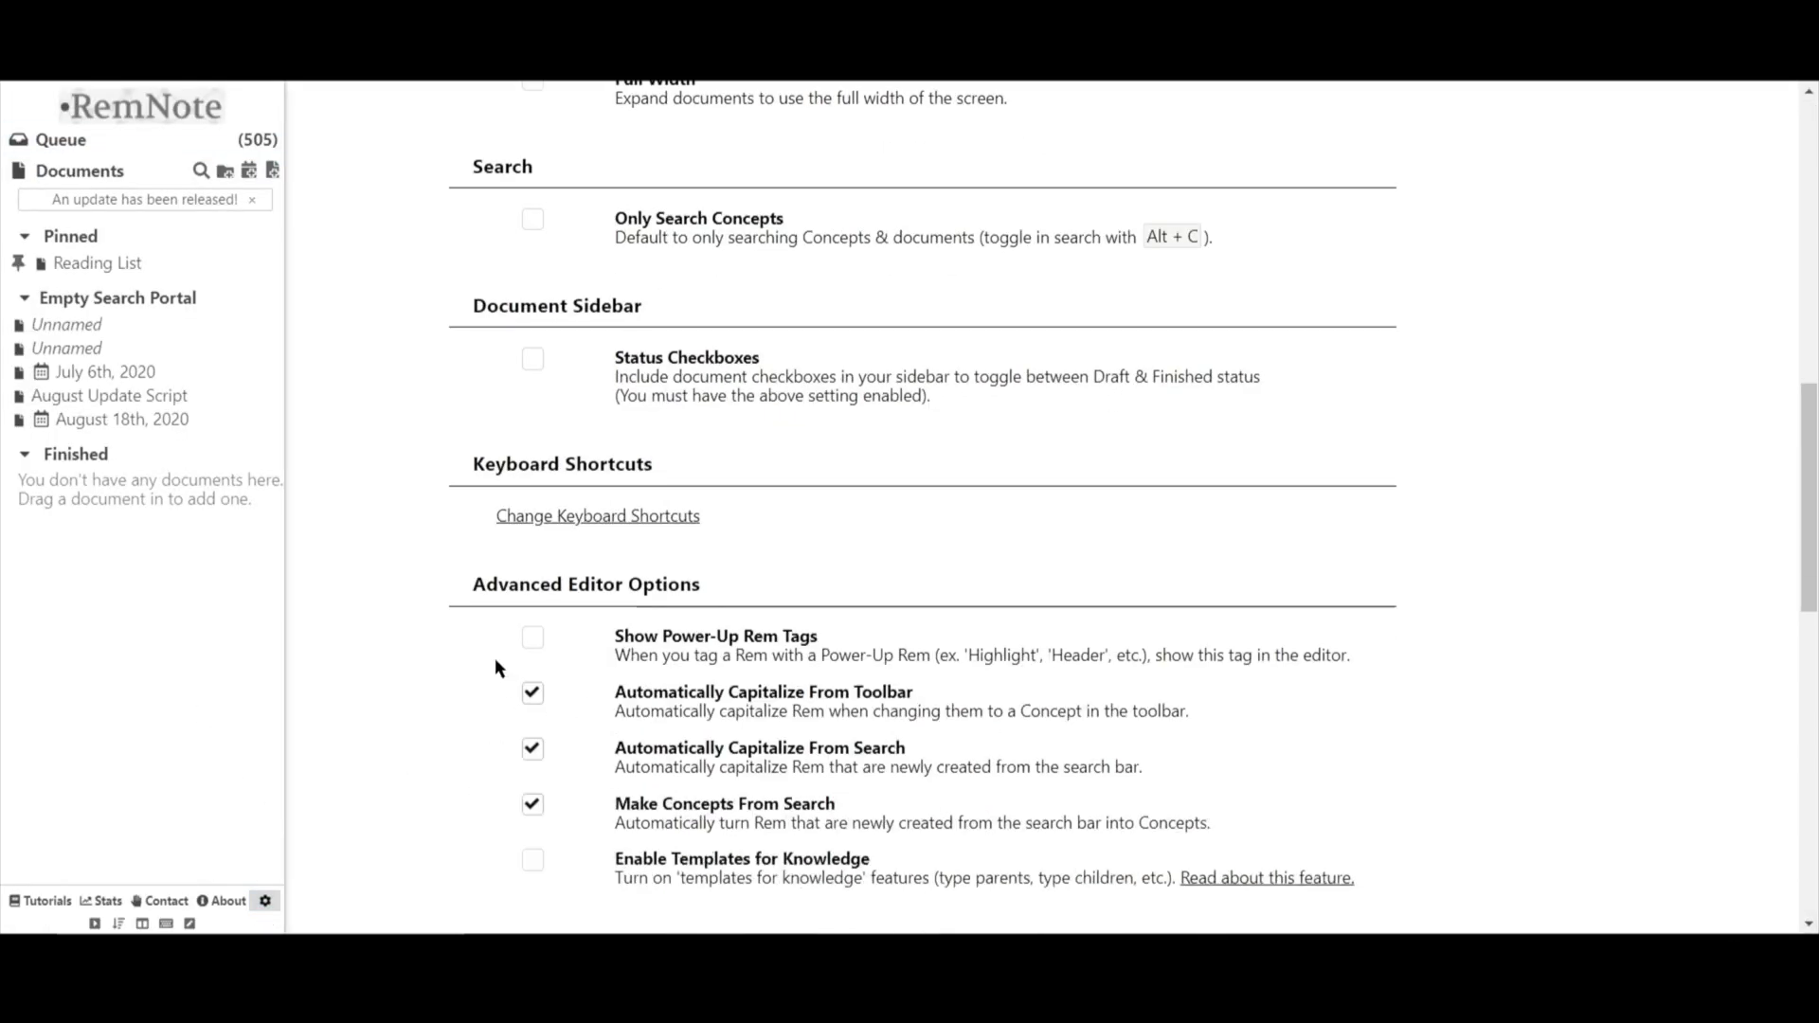
{"action": "left_click", "coordinate": [597, 515]}
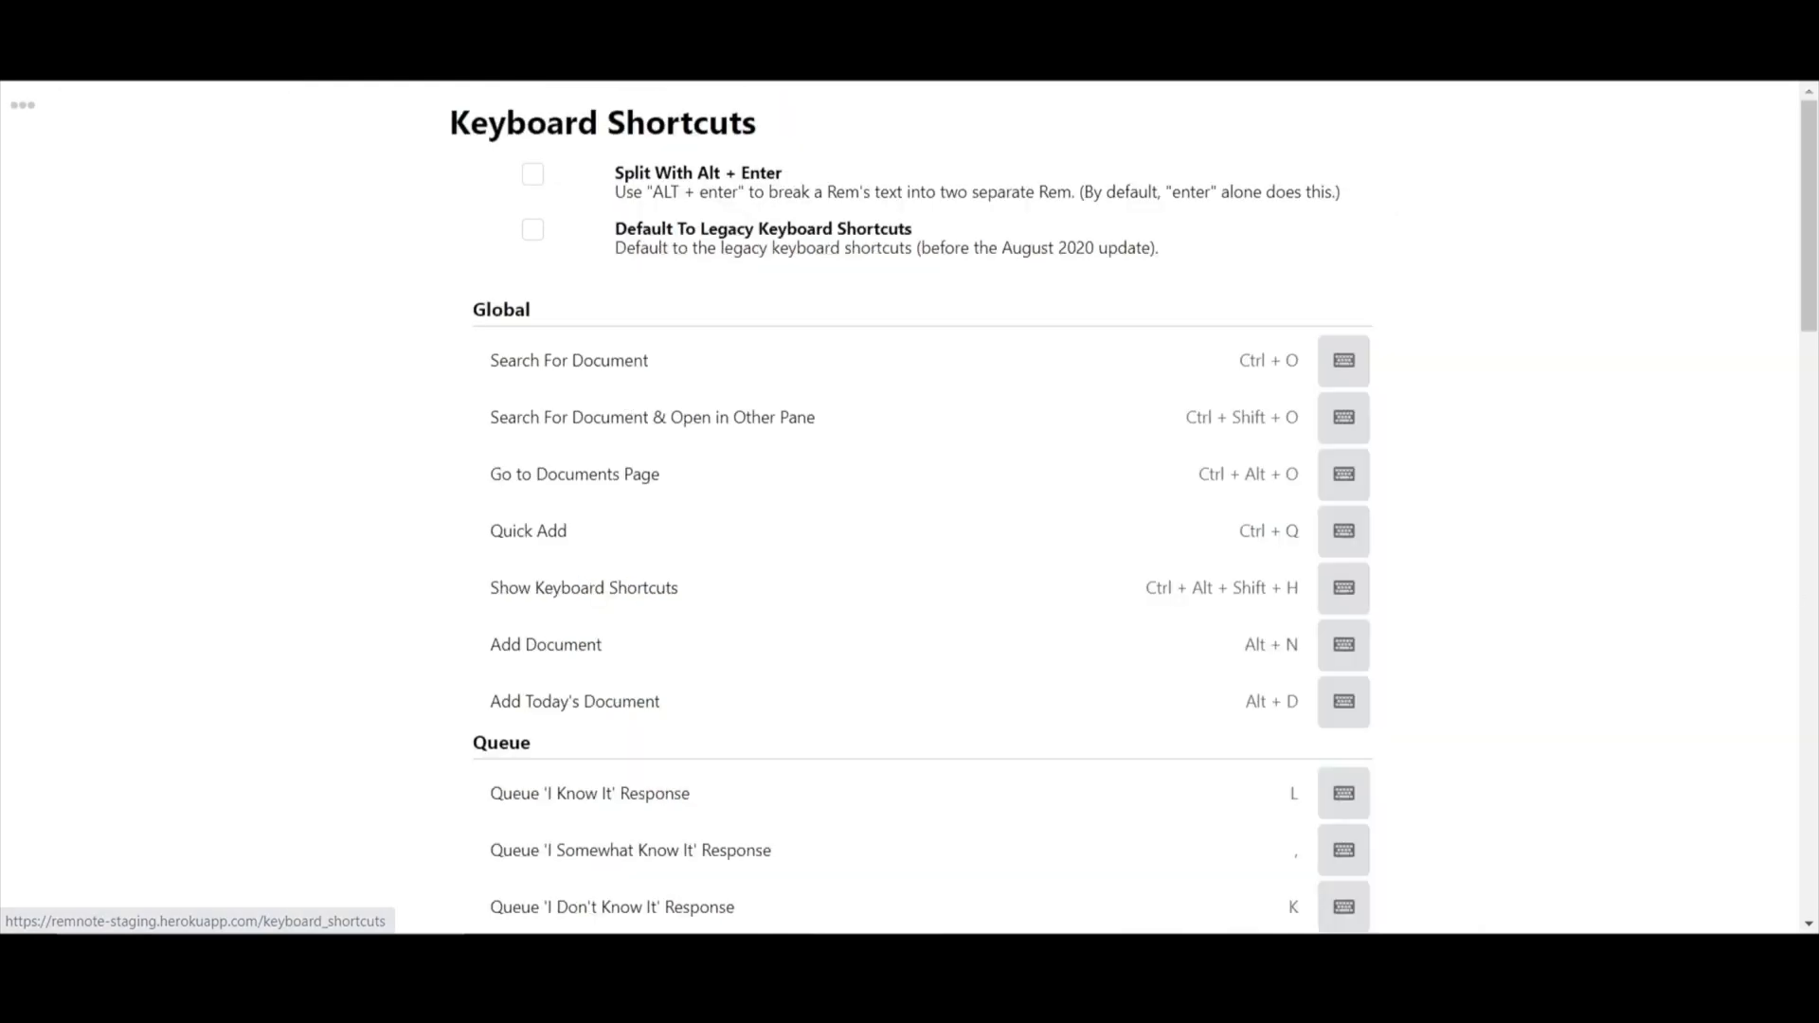
{"action": "mouse_move", "coordinate": [1069, 225]}
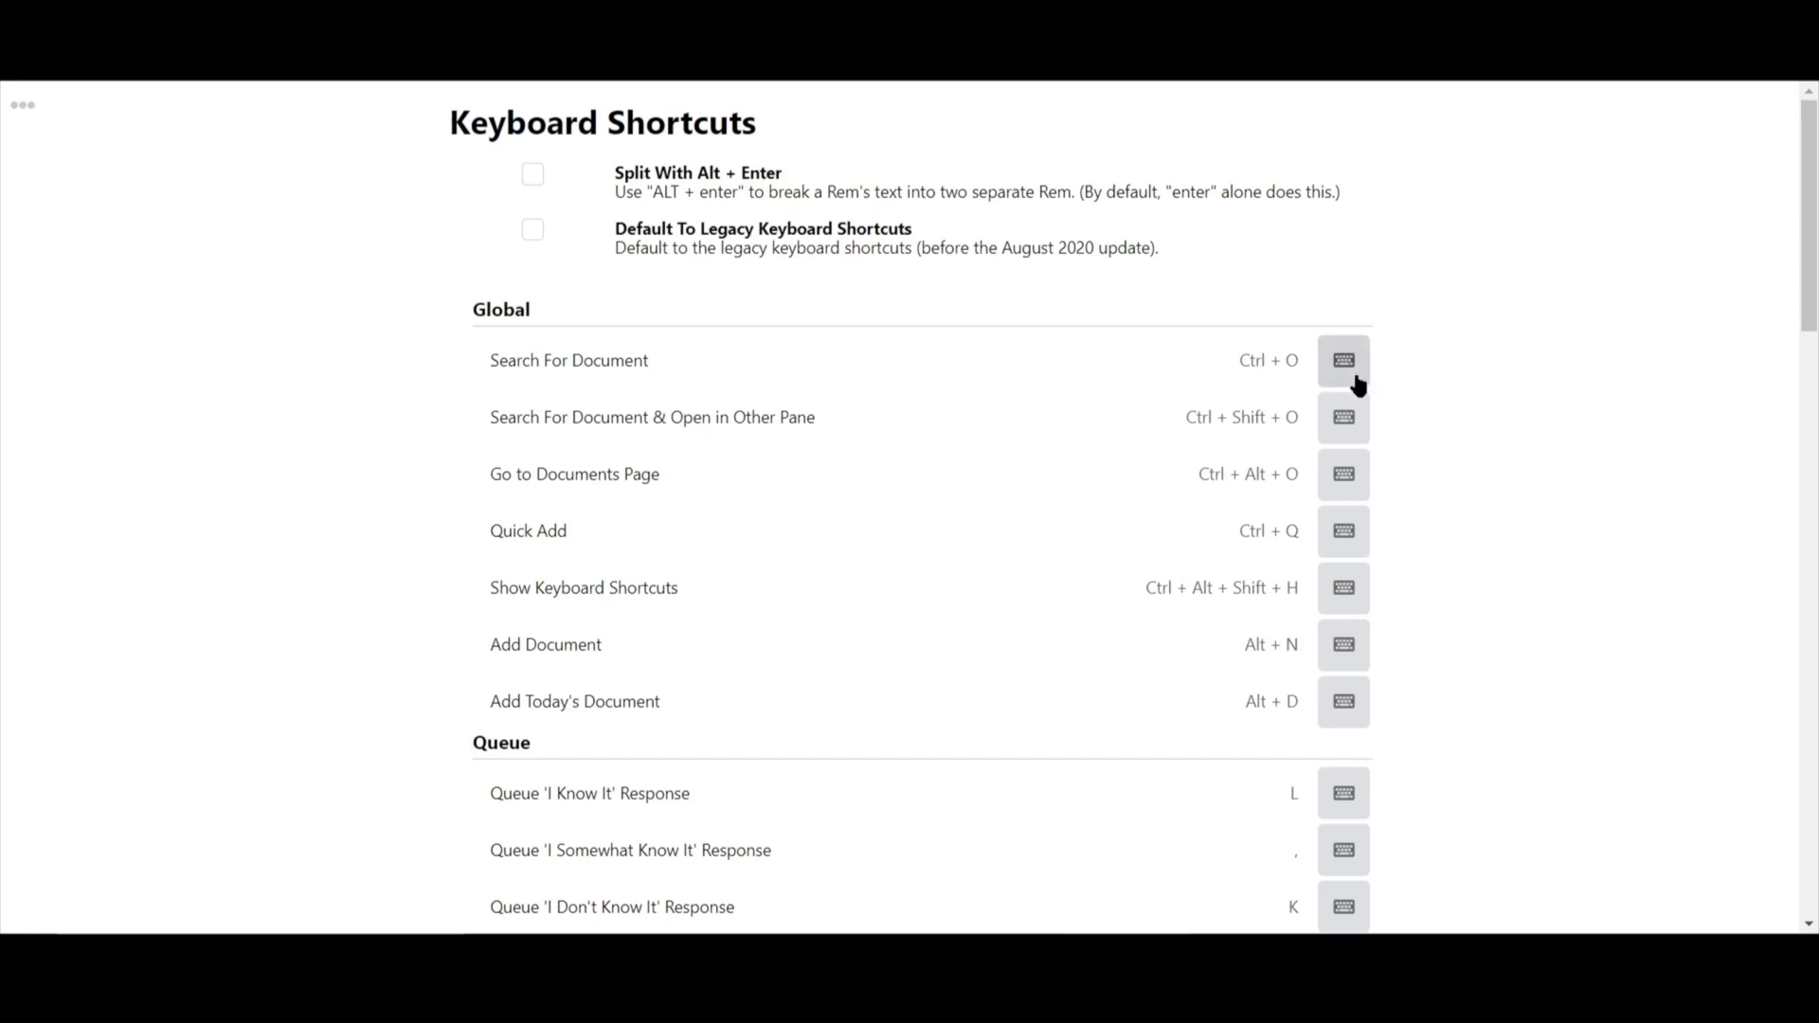
{"action": "left_click", "coordinate": [1342, 360]}
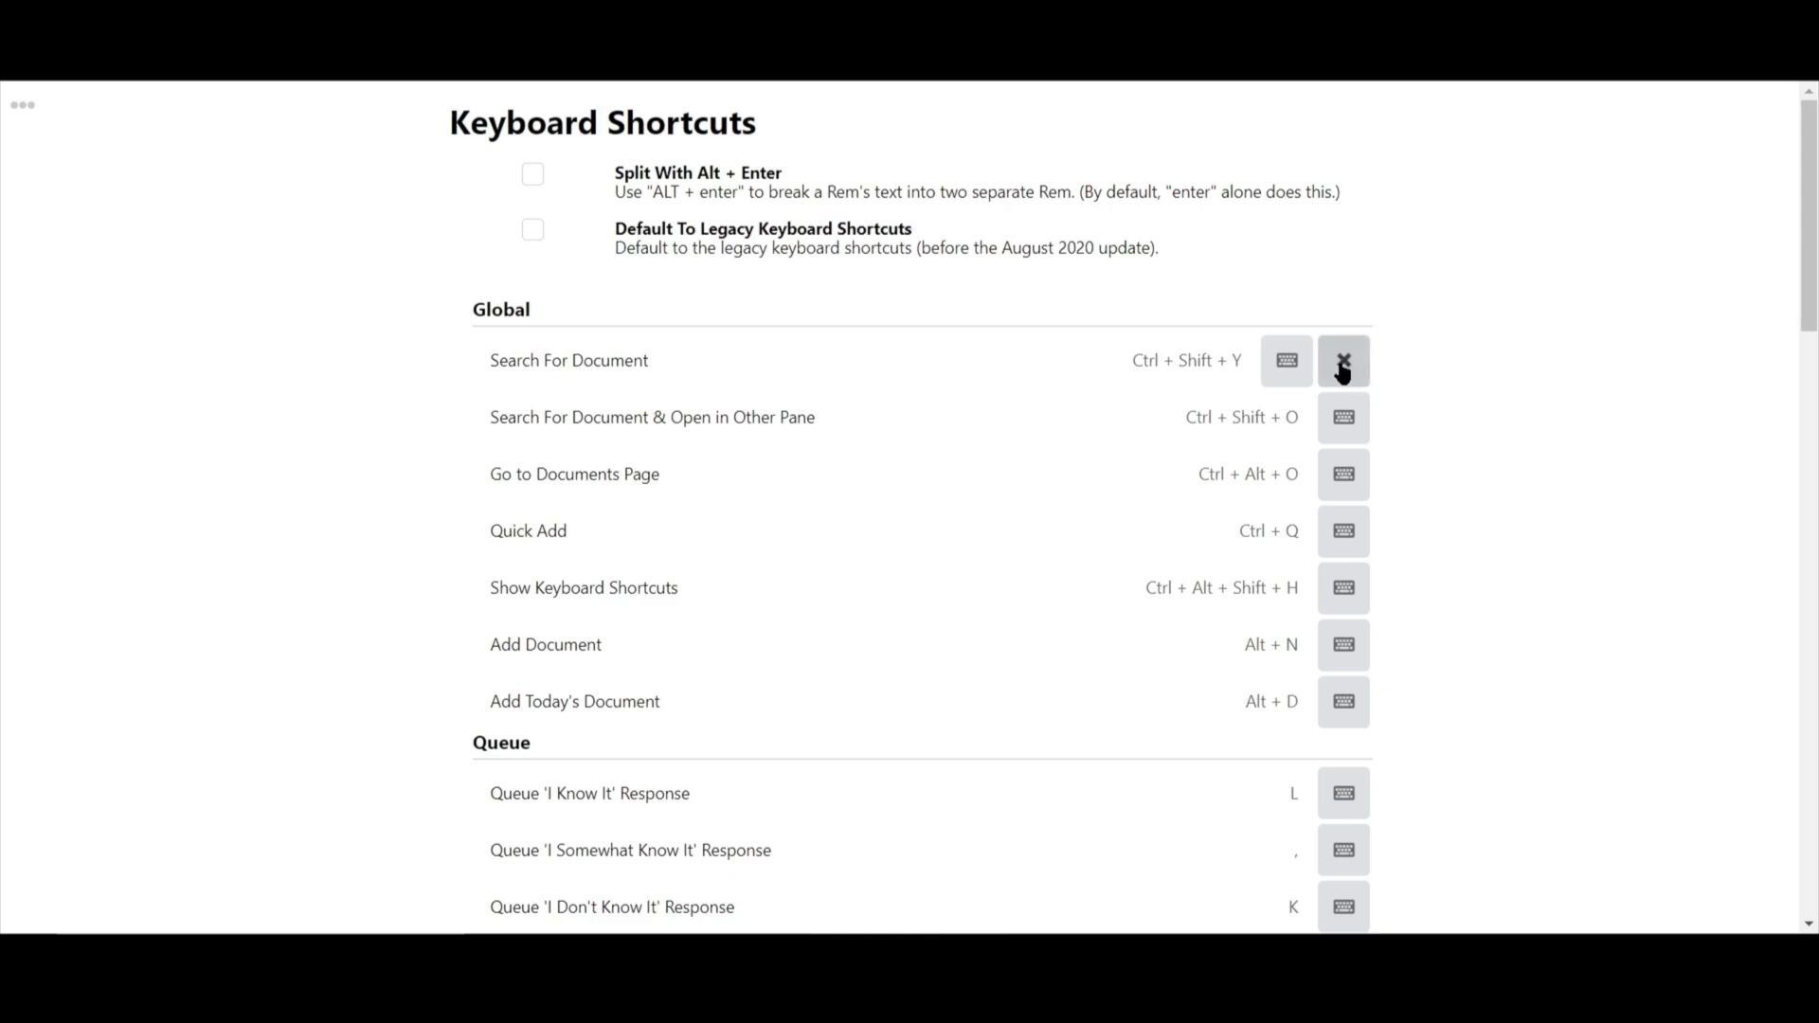
{"action": "mouse_move", "coordinate": [1296, 371]}
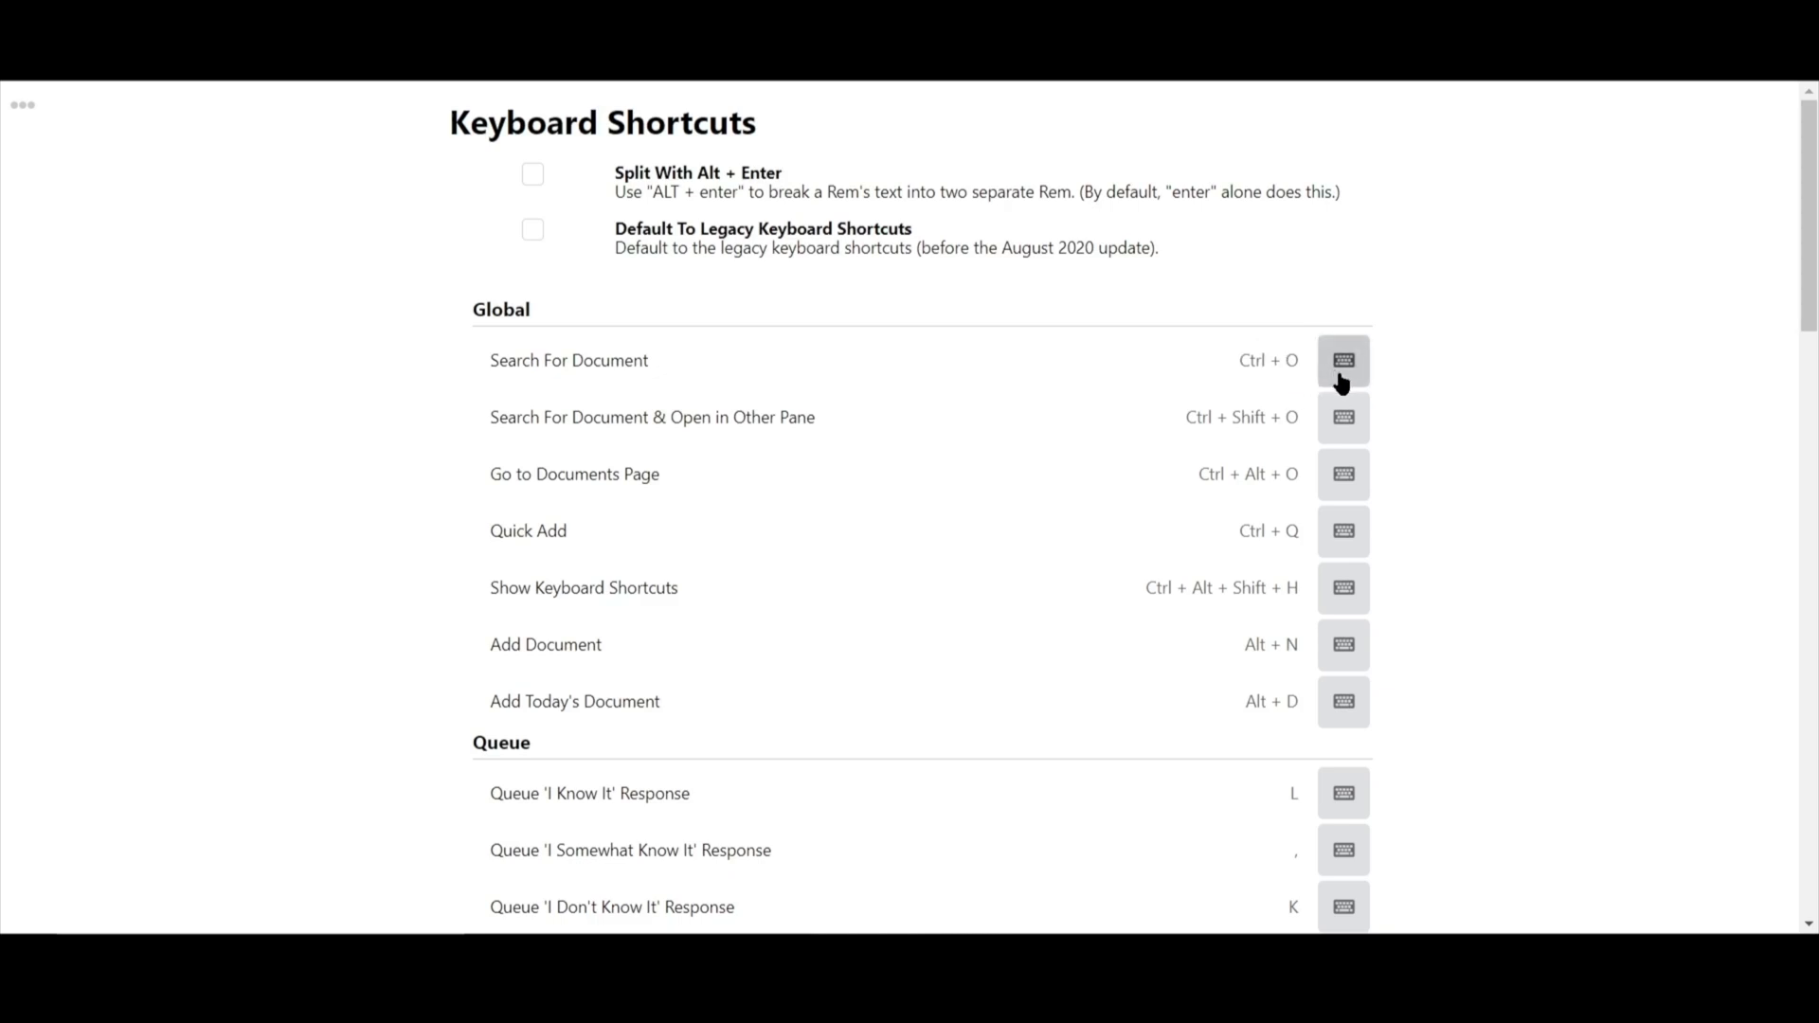
{"action": "mouse_move", "coordinate": [1125, 419]}
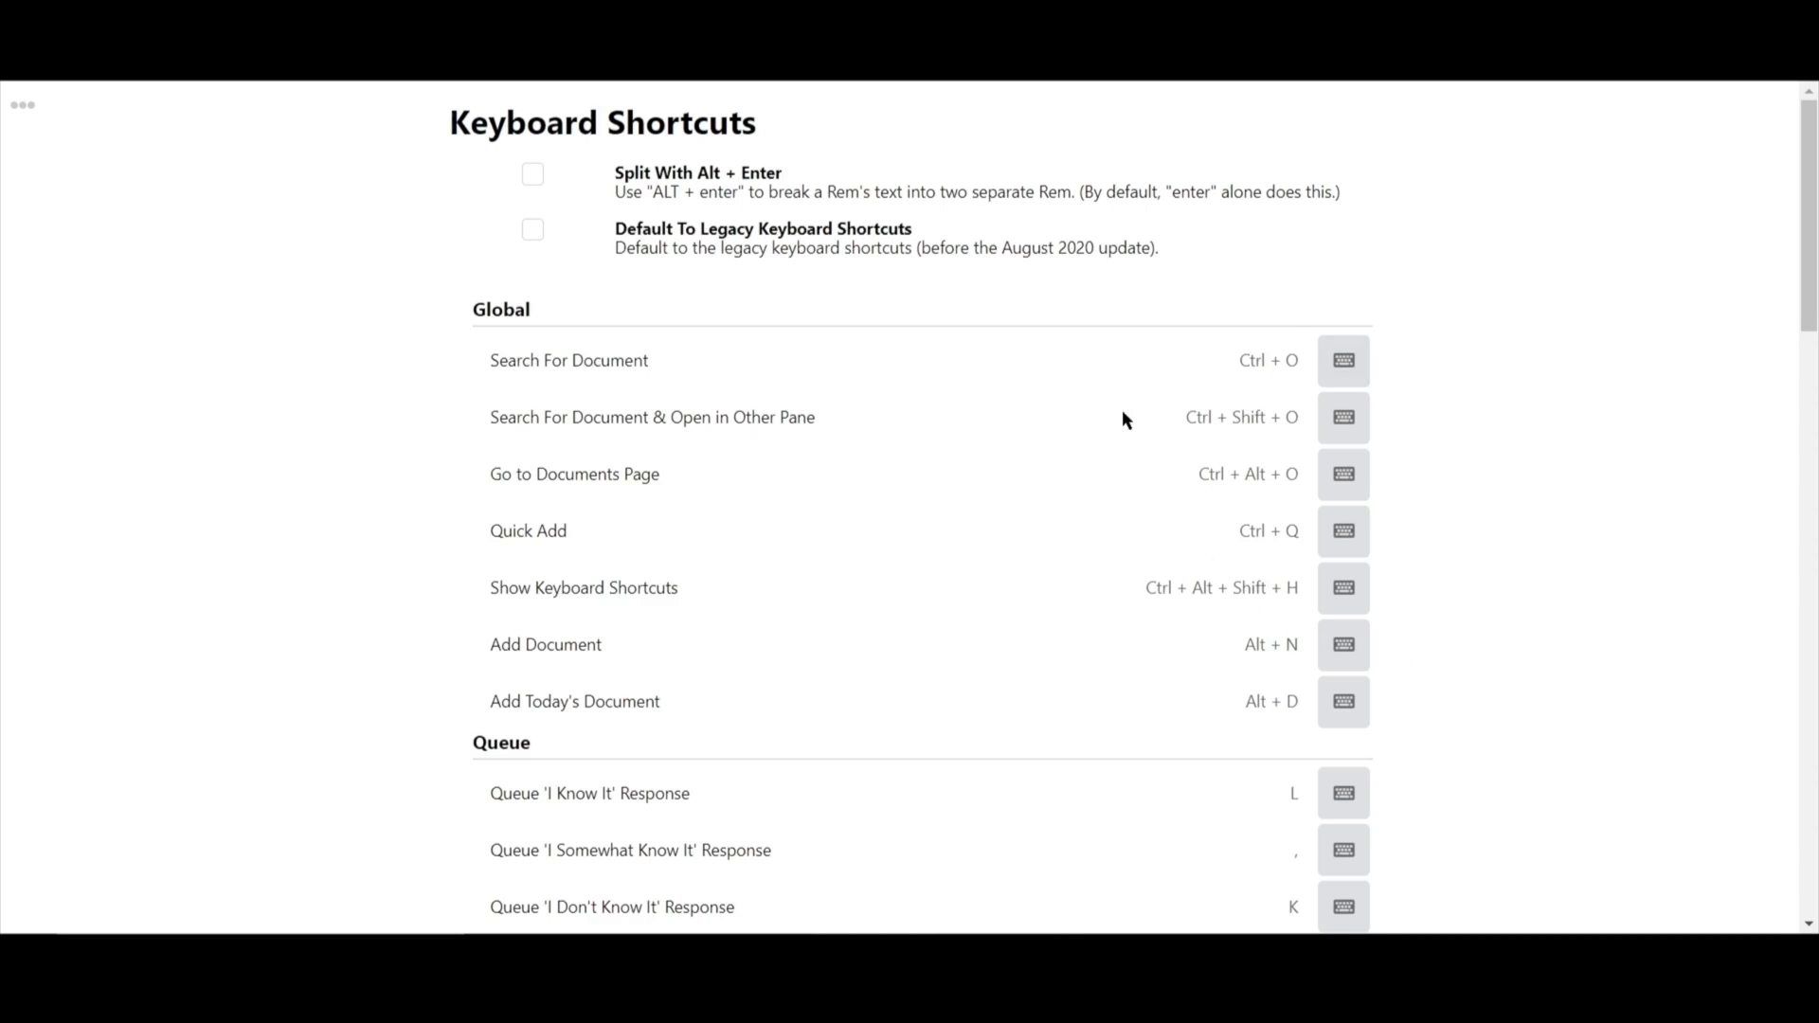
{"action": "mouse_move", "coordinate": [804, 320]}
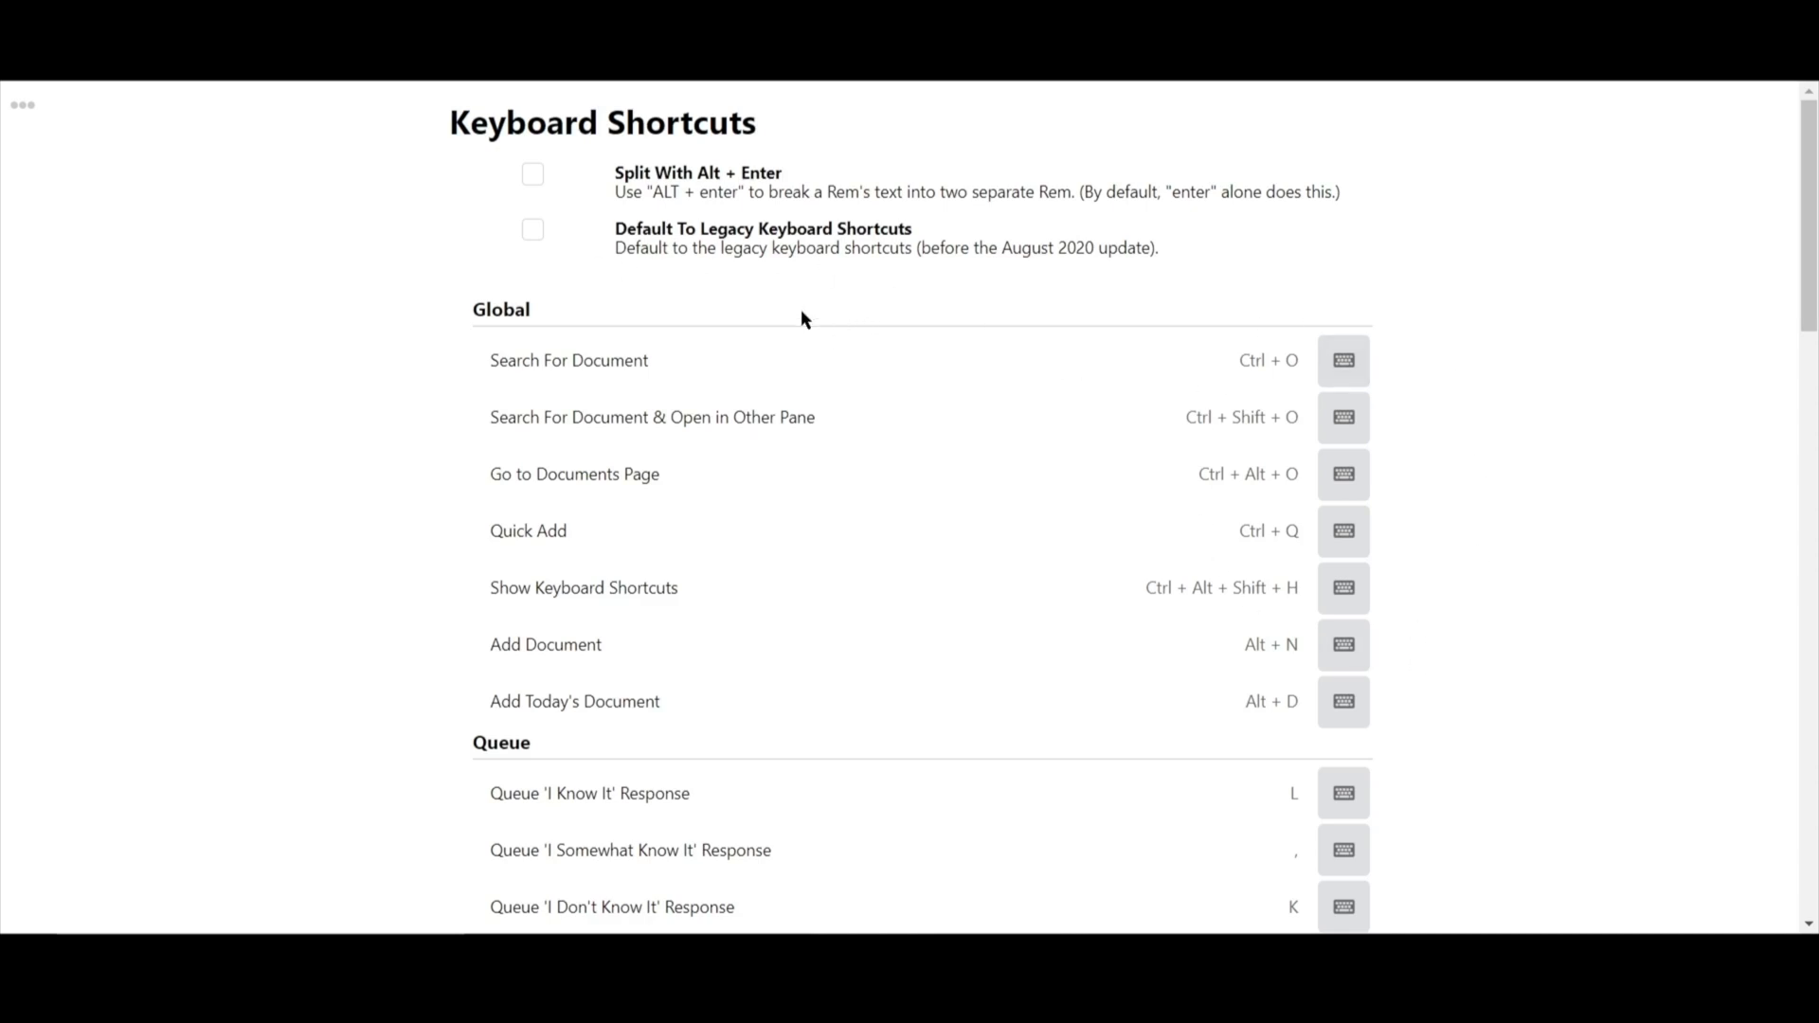
- Toggle the Default To Legacy Keyboard Shortcuts checkbox on the shortcuts page
{"action": "scroll", "scroll_direction": "down", "scroll_amount": 3}
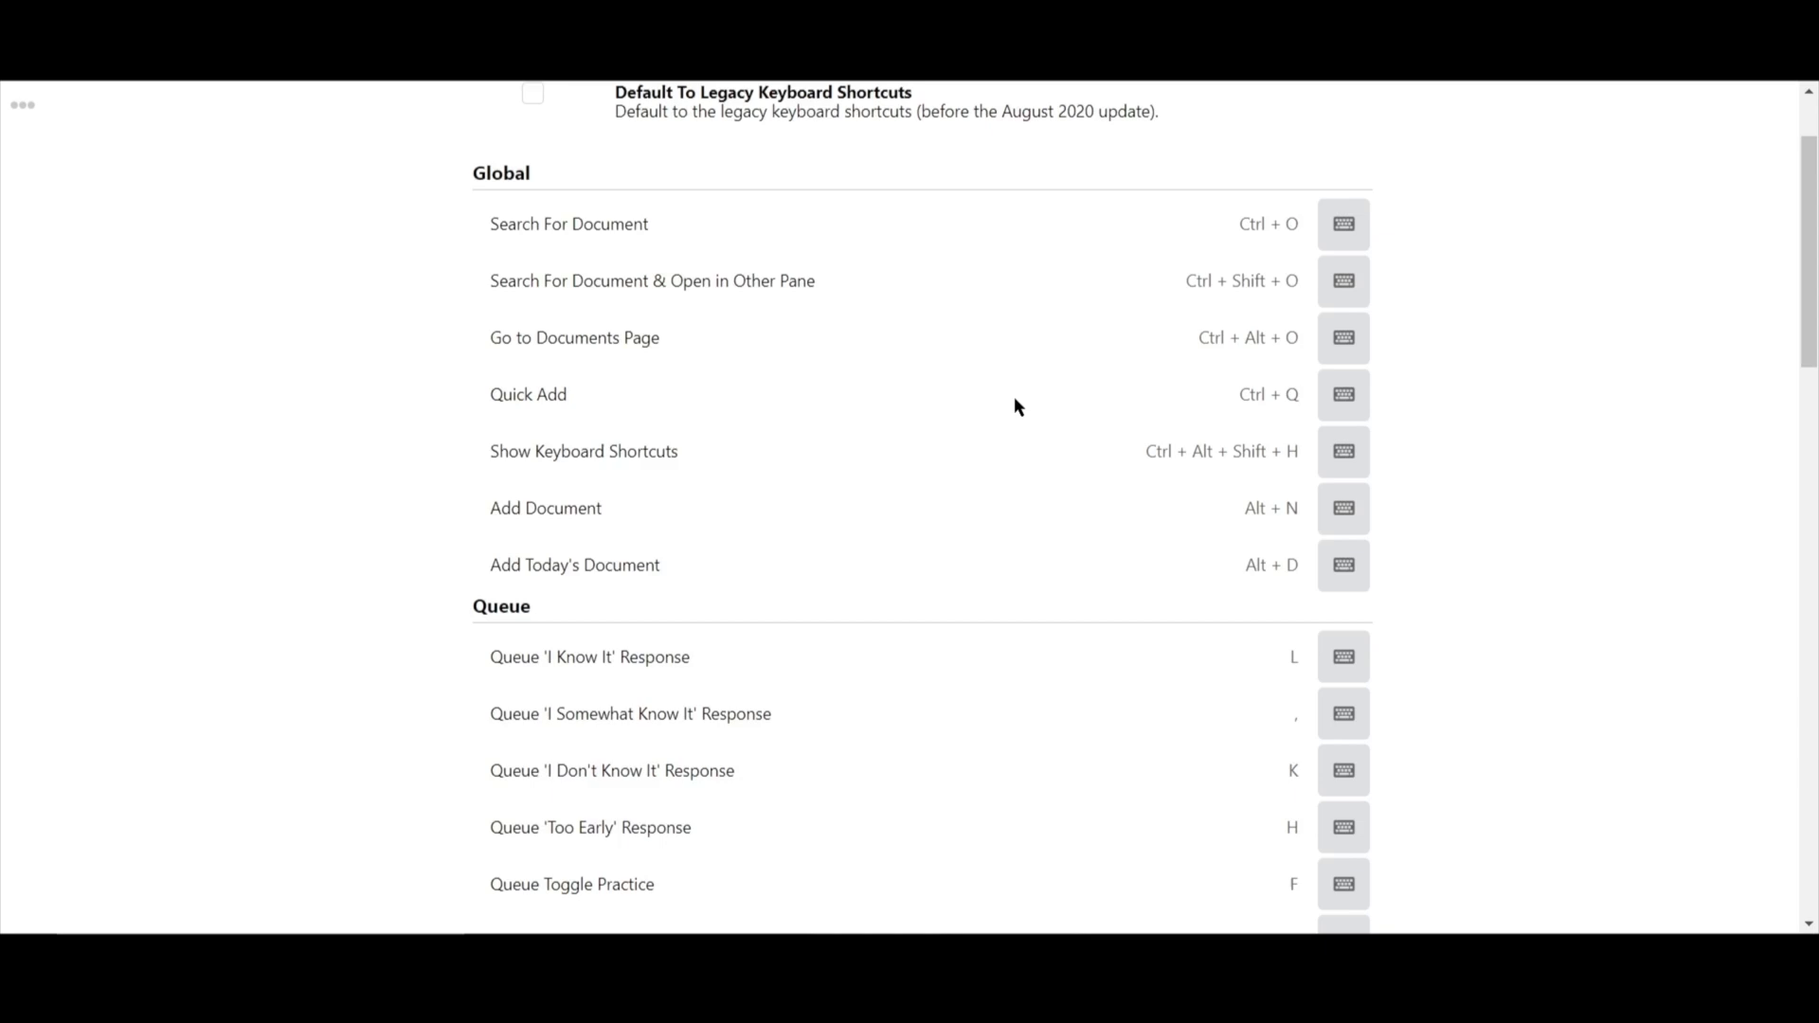
{"action": "scroll", "scroll_direction": "down", "scroll_amount": 3}
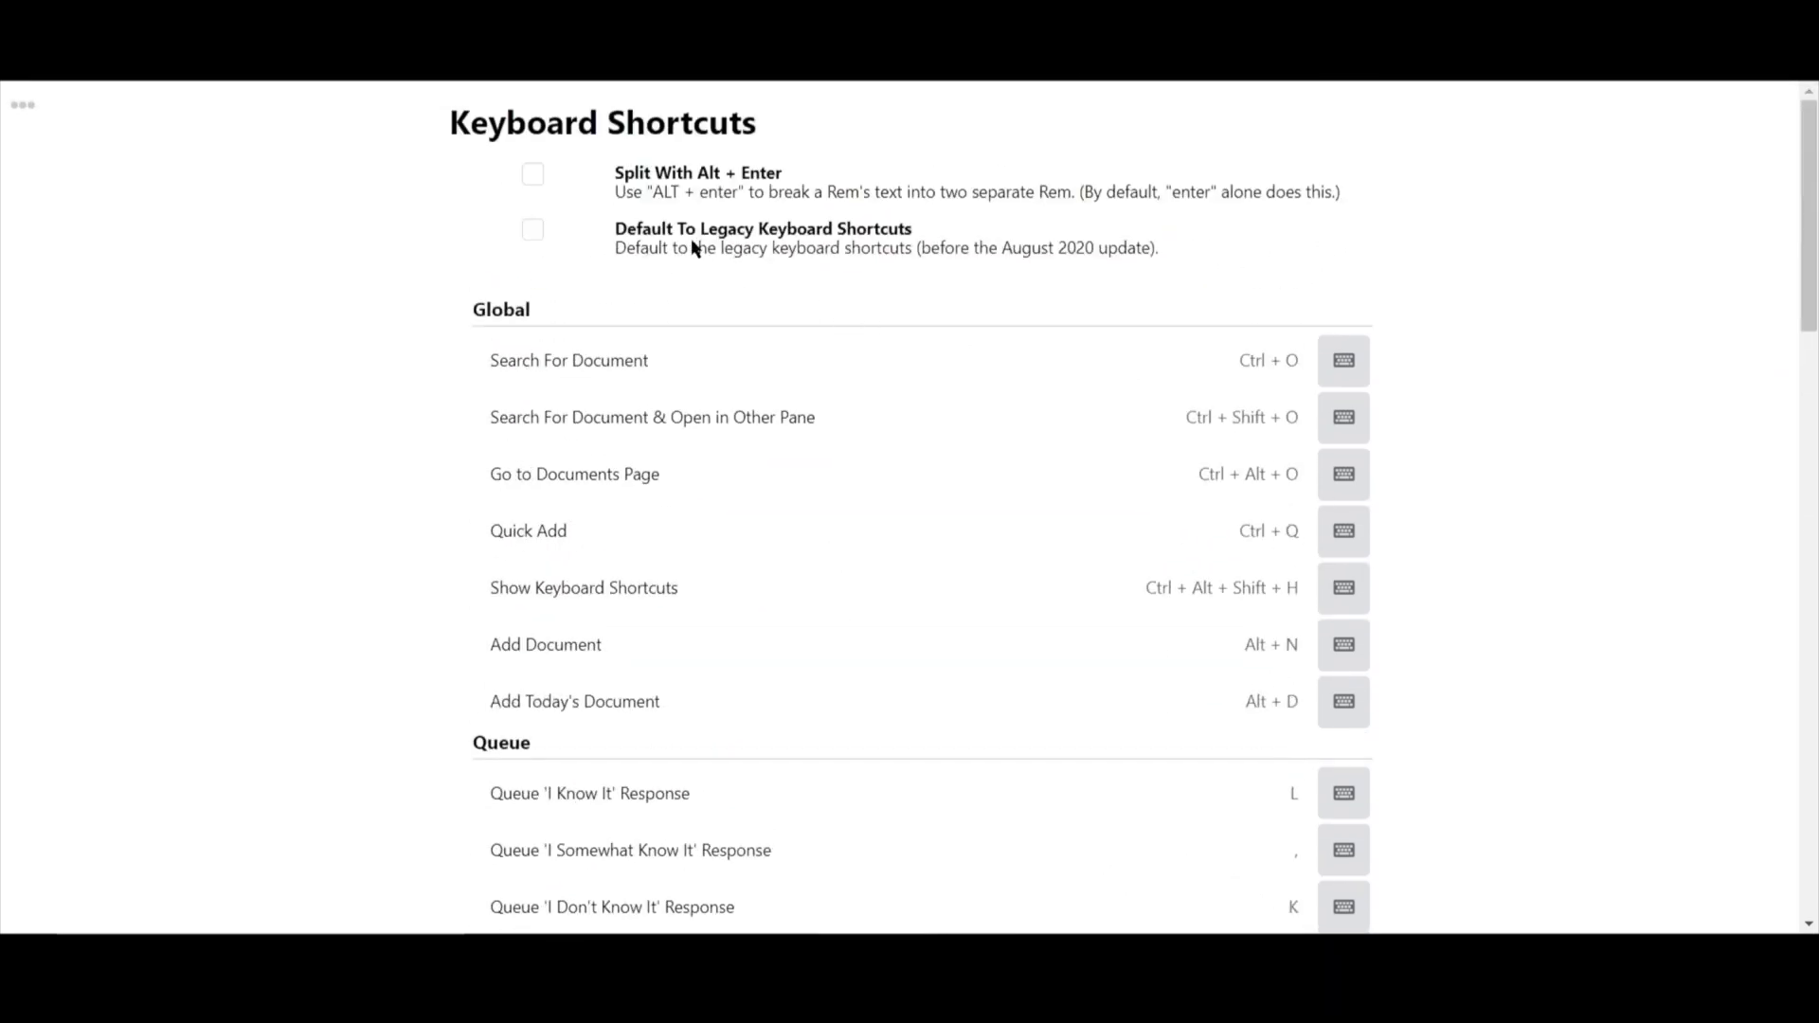
{"action": "left_click", "coordinate": [533, 229]}
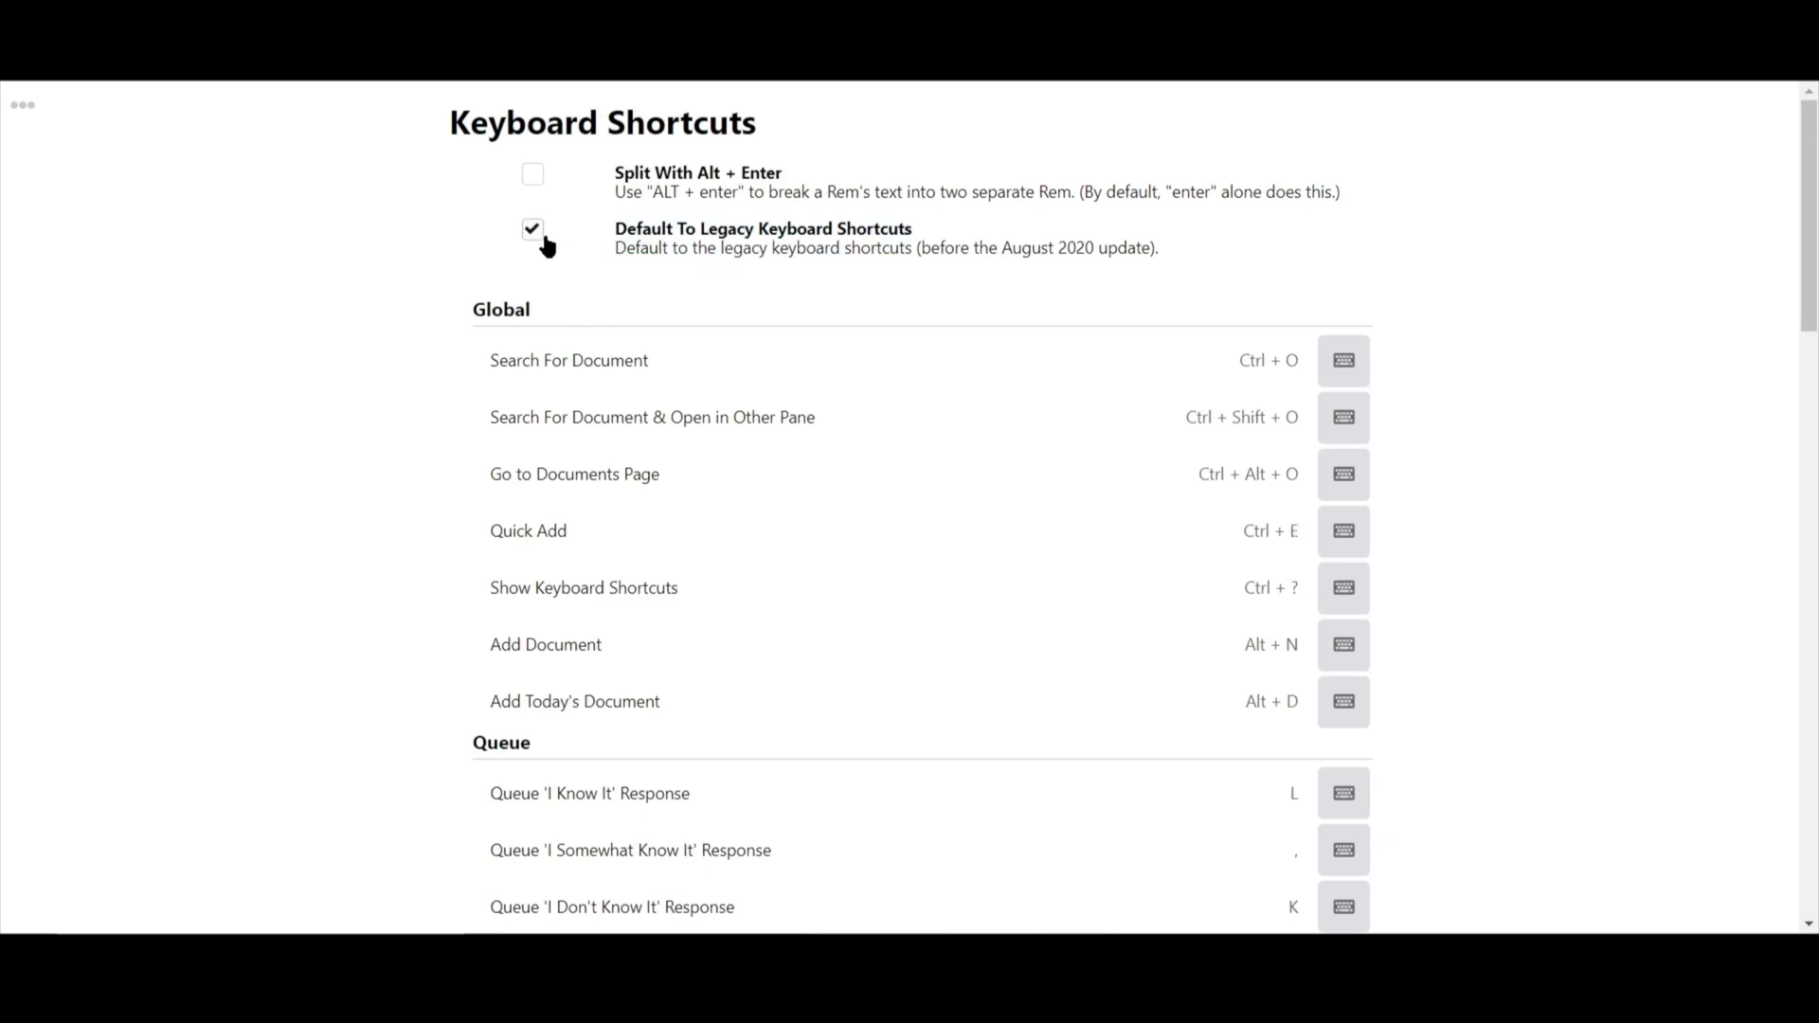
{"action": "left_click", "coordinate": [533, 230]}
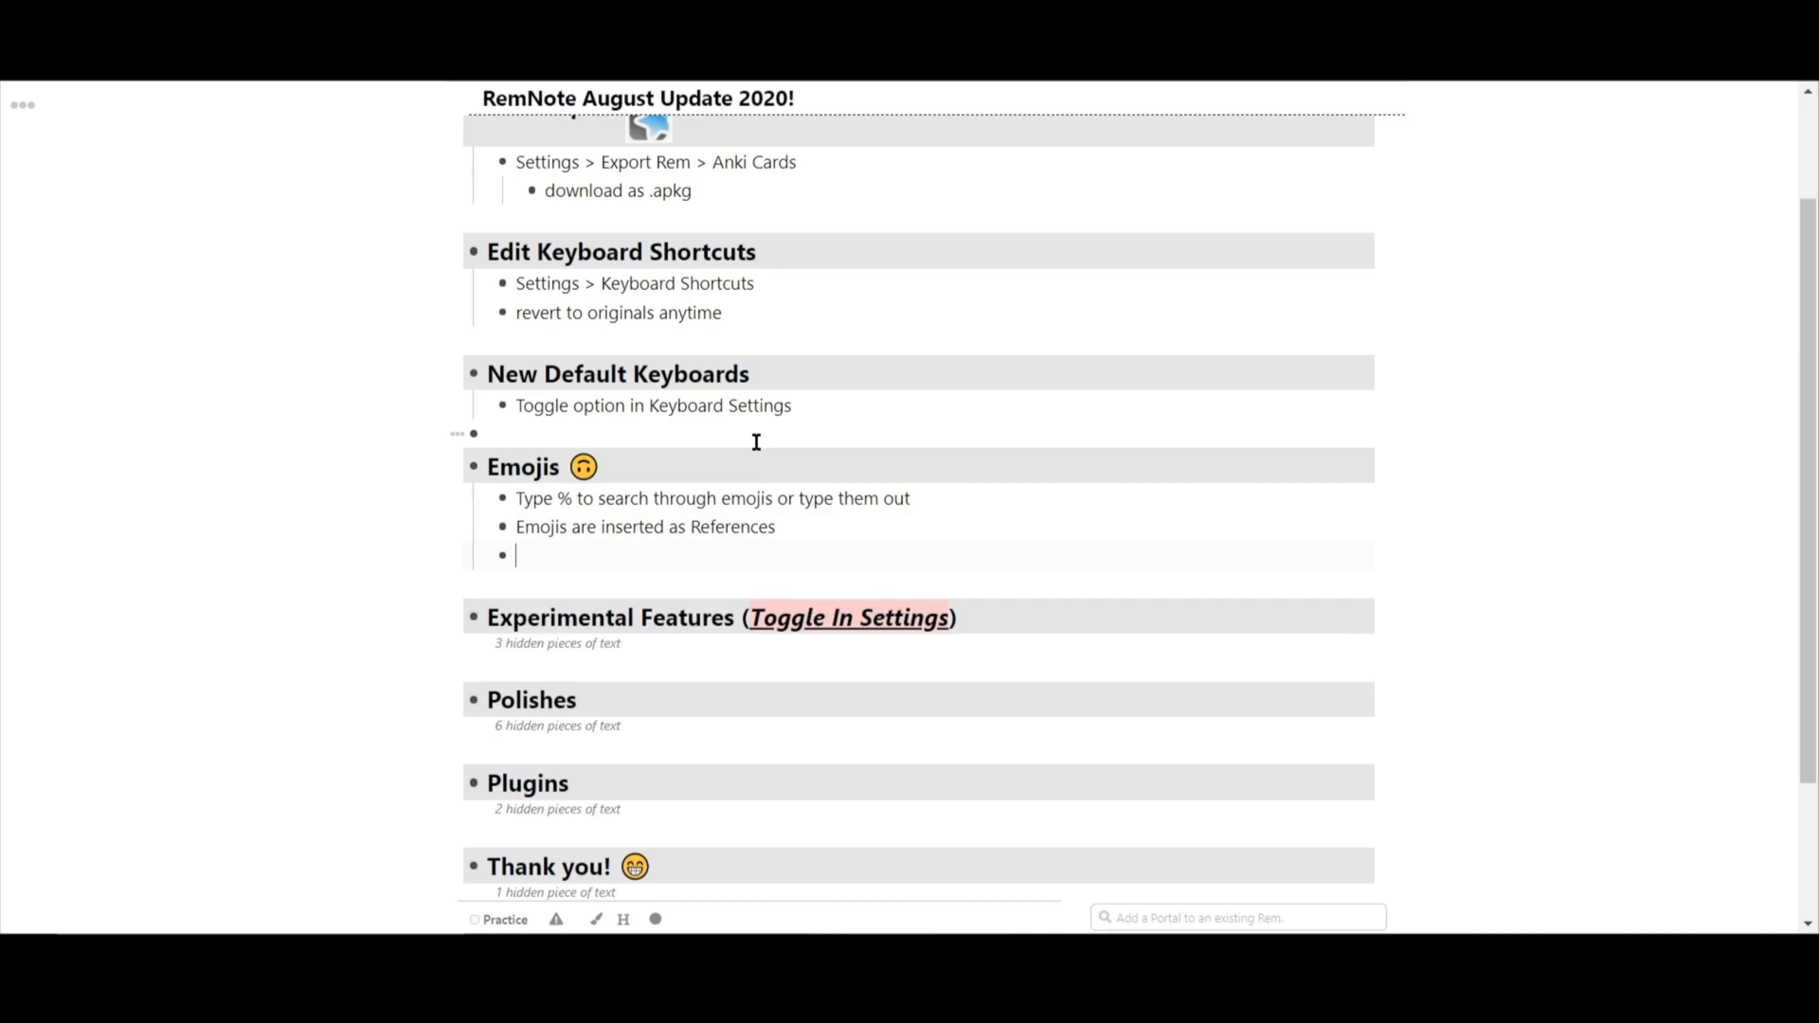
- Write 'Wow this feature is' and insert the fire emoji via the %fire suggestion
{"action": "type", "text": "%"}
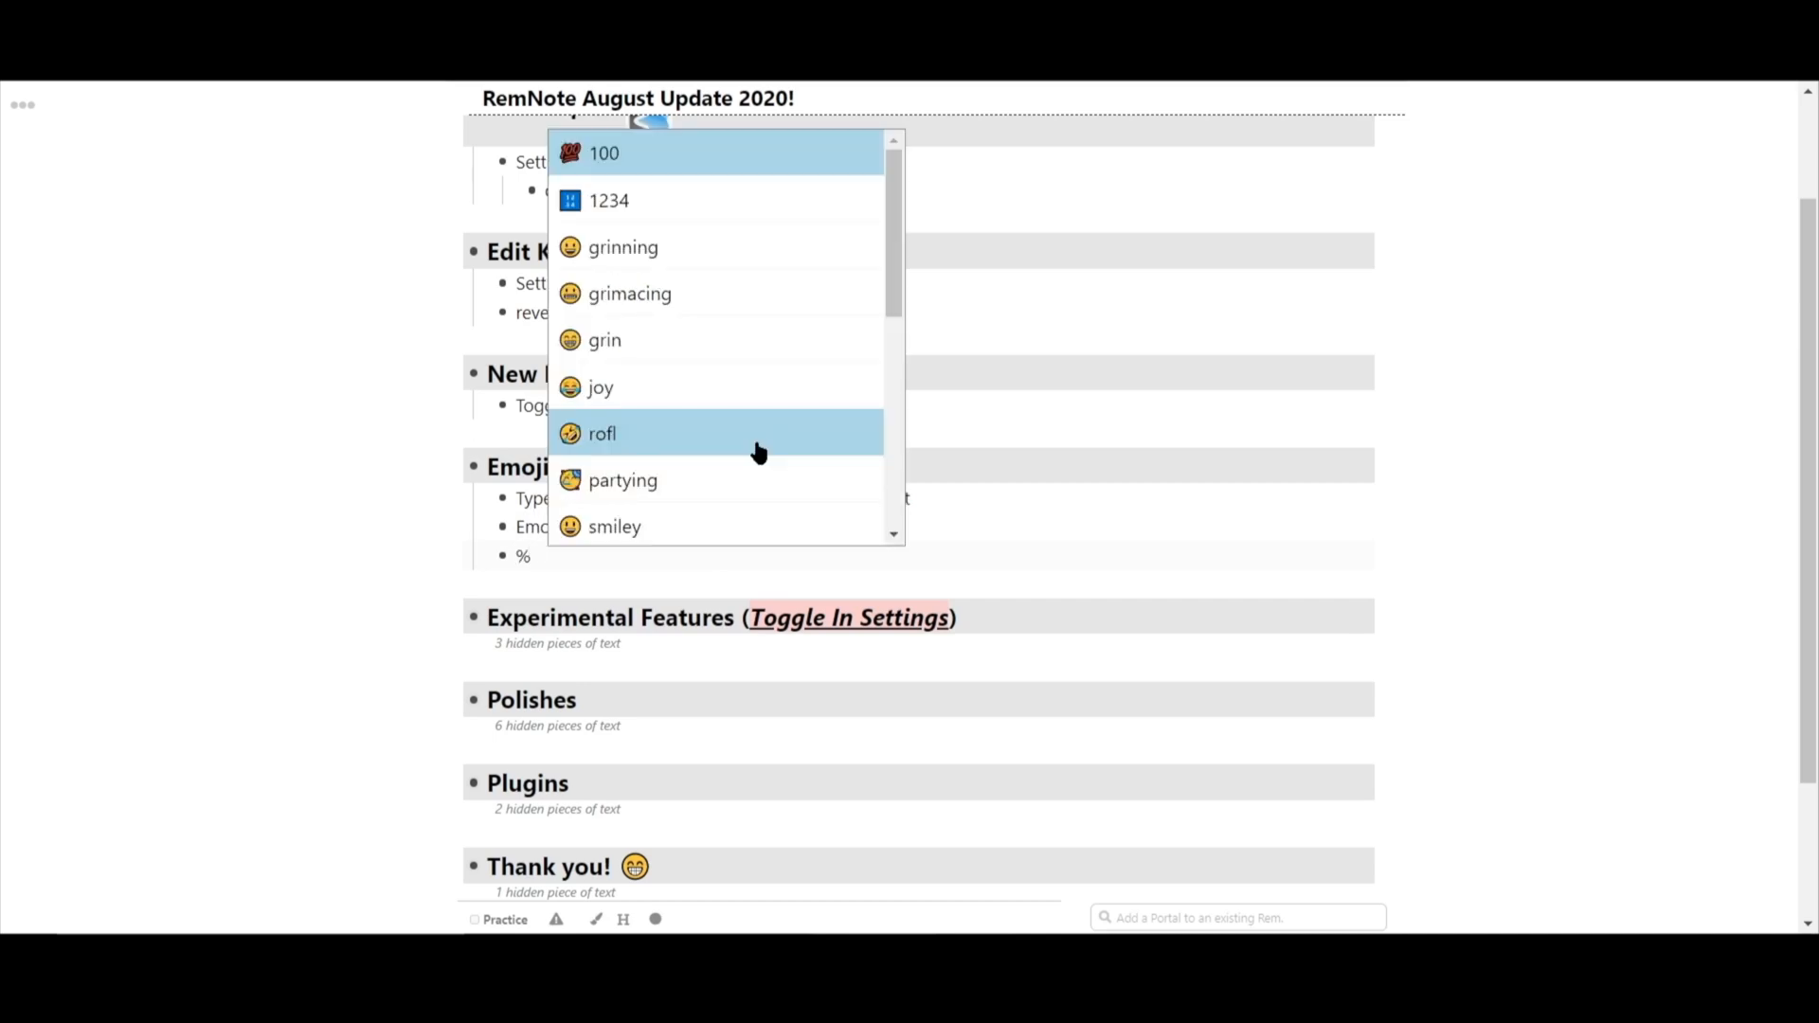
{"action": "scroll", "scroll_direction": "down", "scroll_amount": 3}
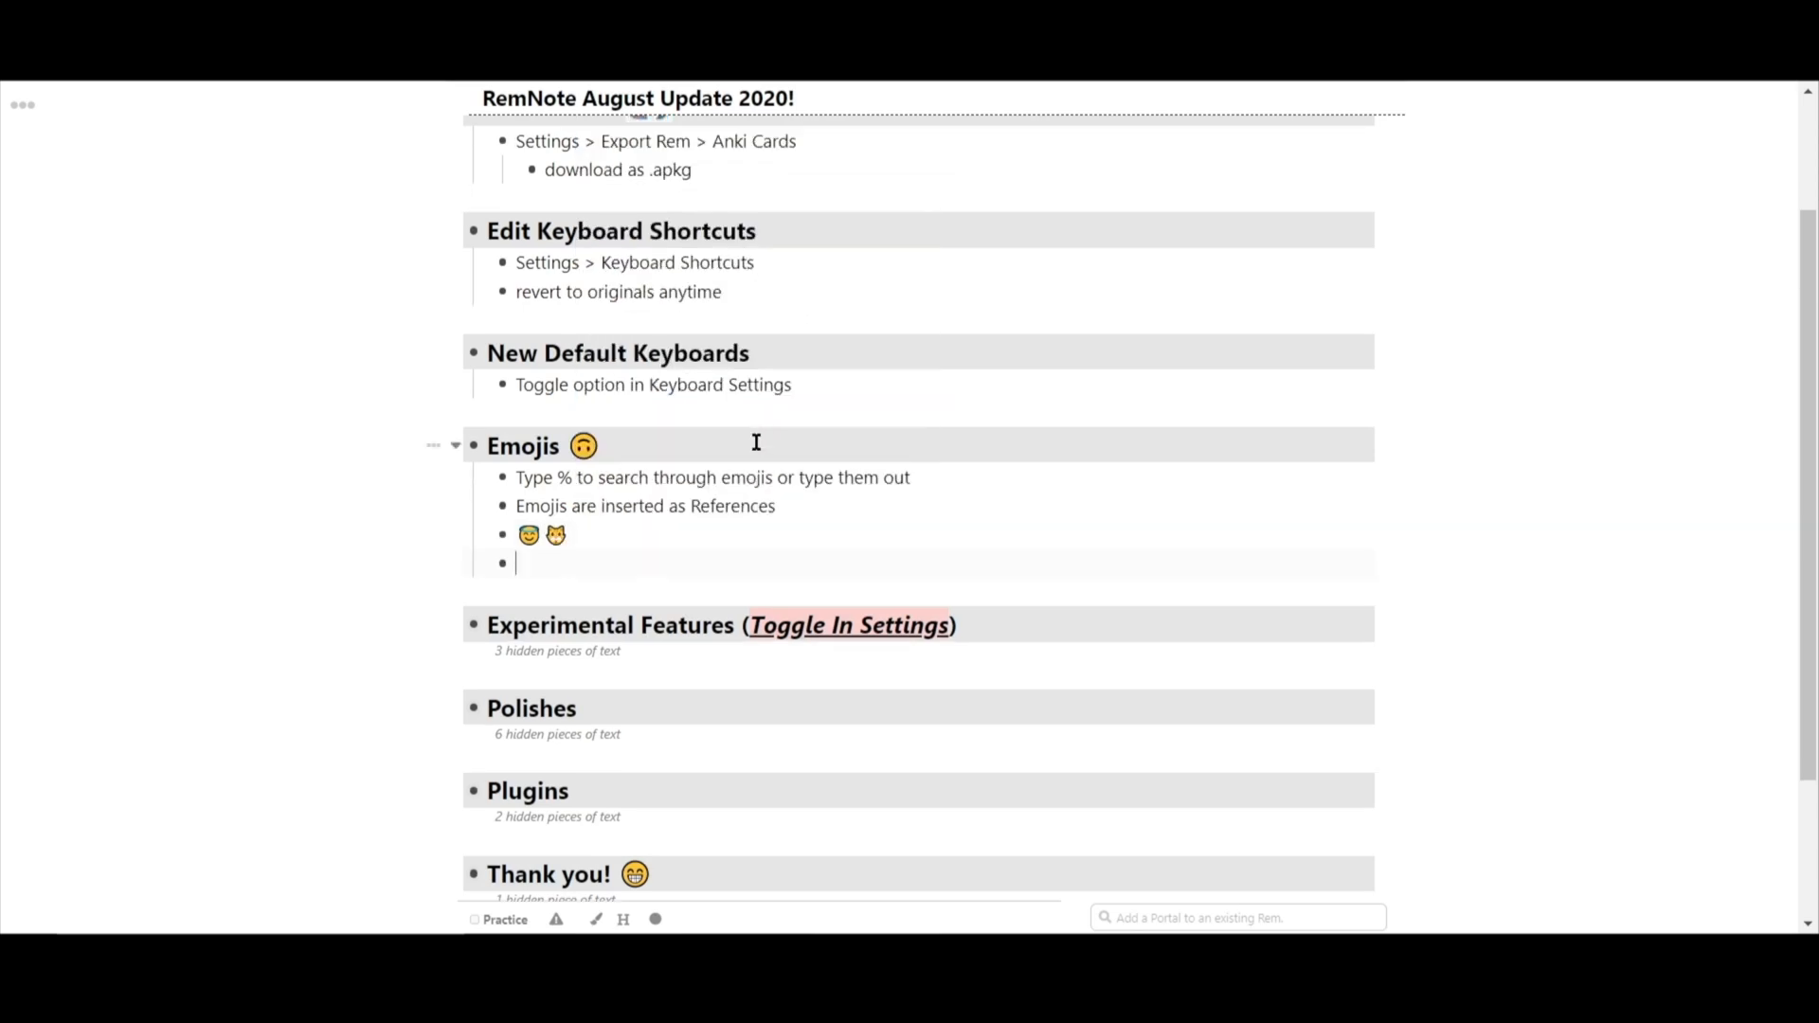
{"action": "type", "text": "Wow this feature"}
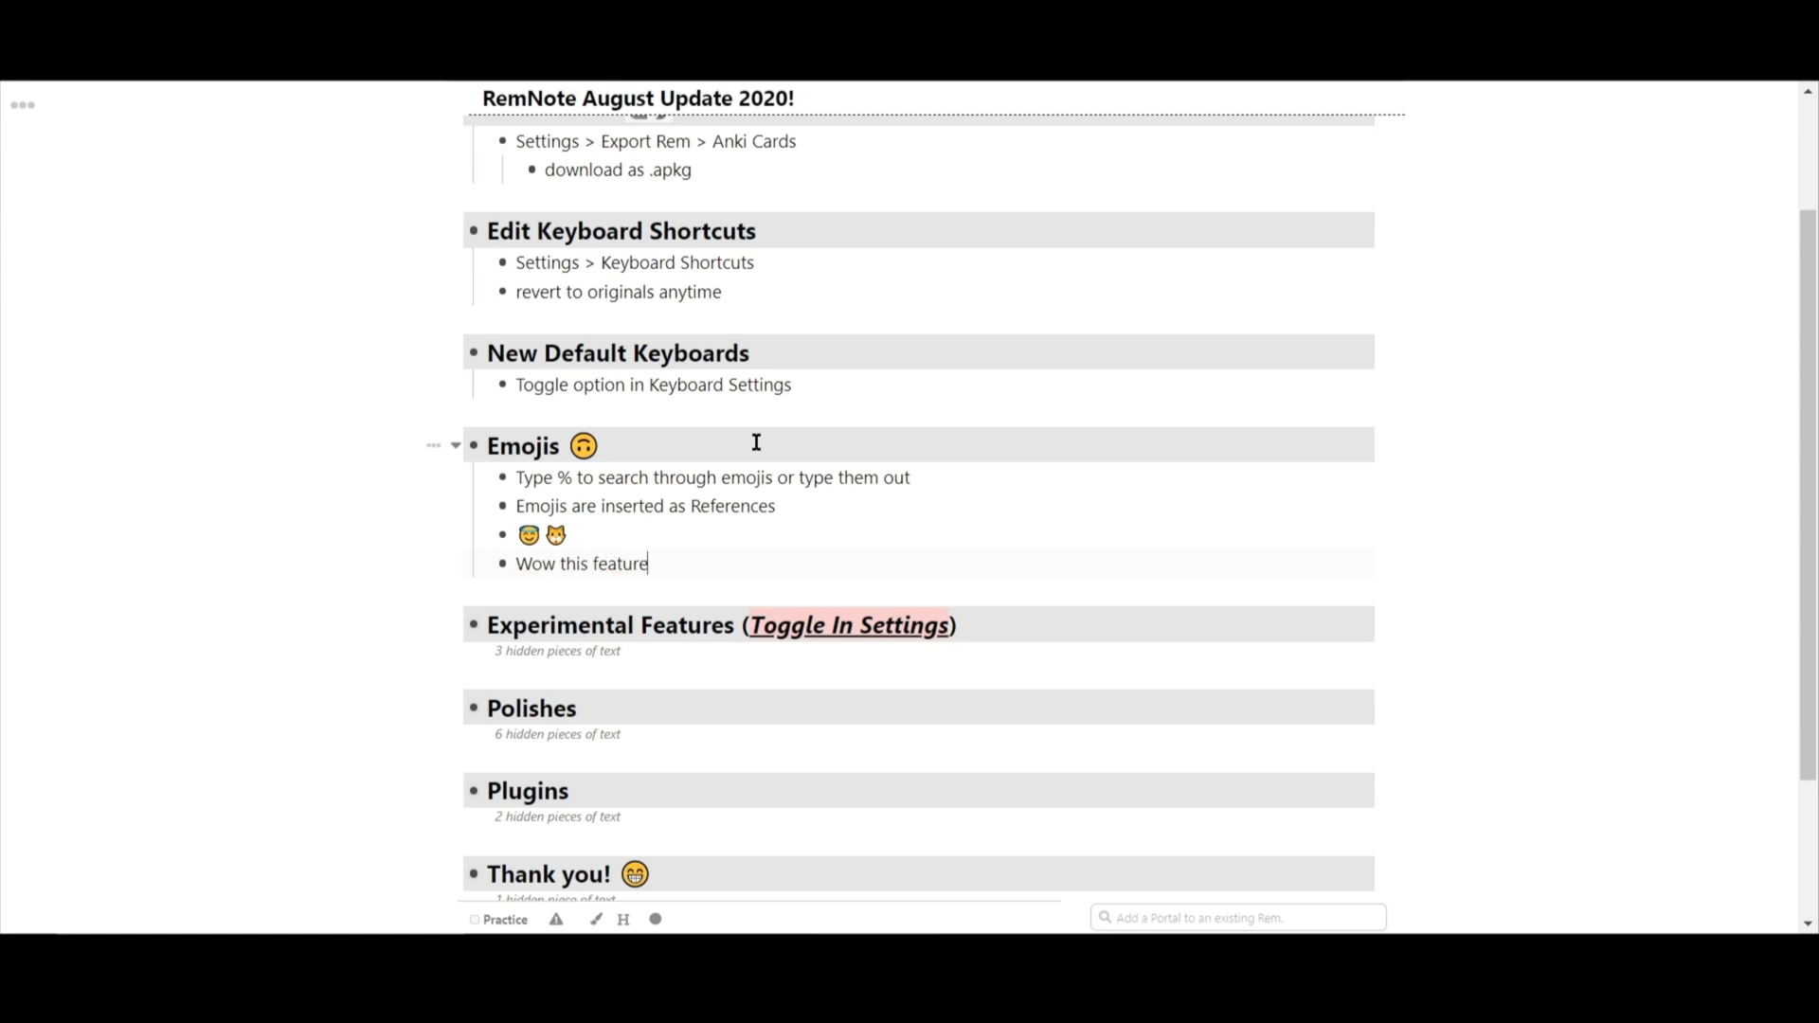
{"action": "type", "text": "is %"}
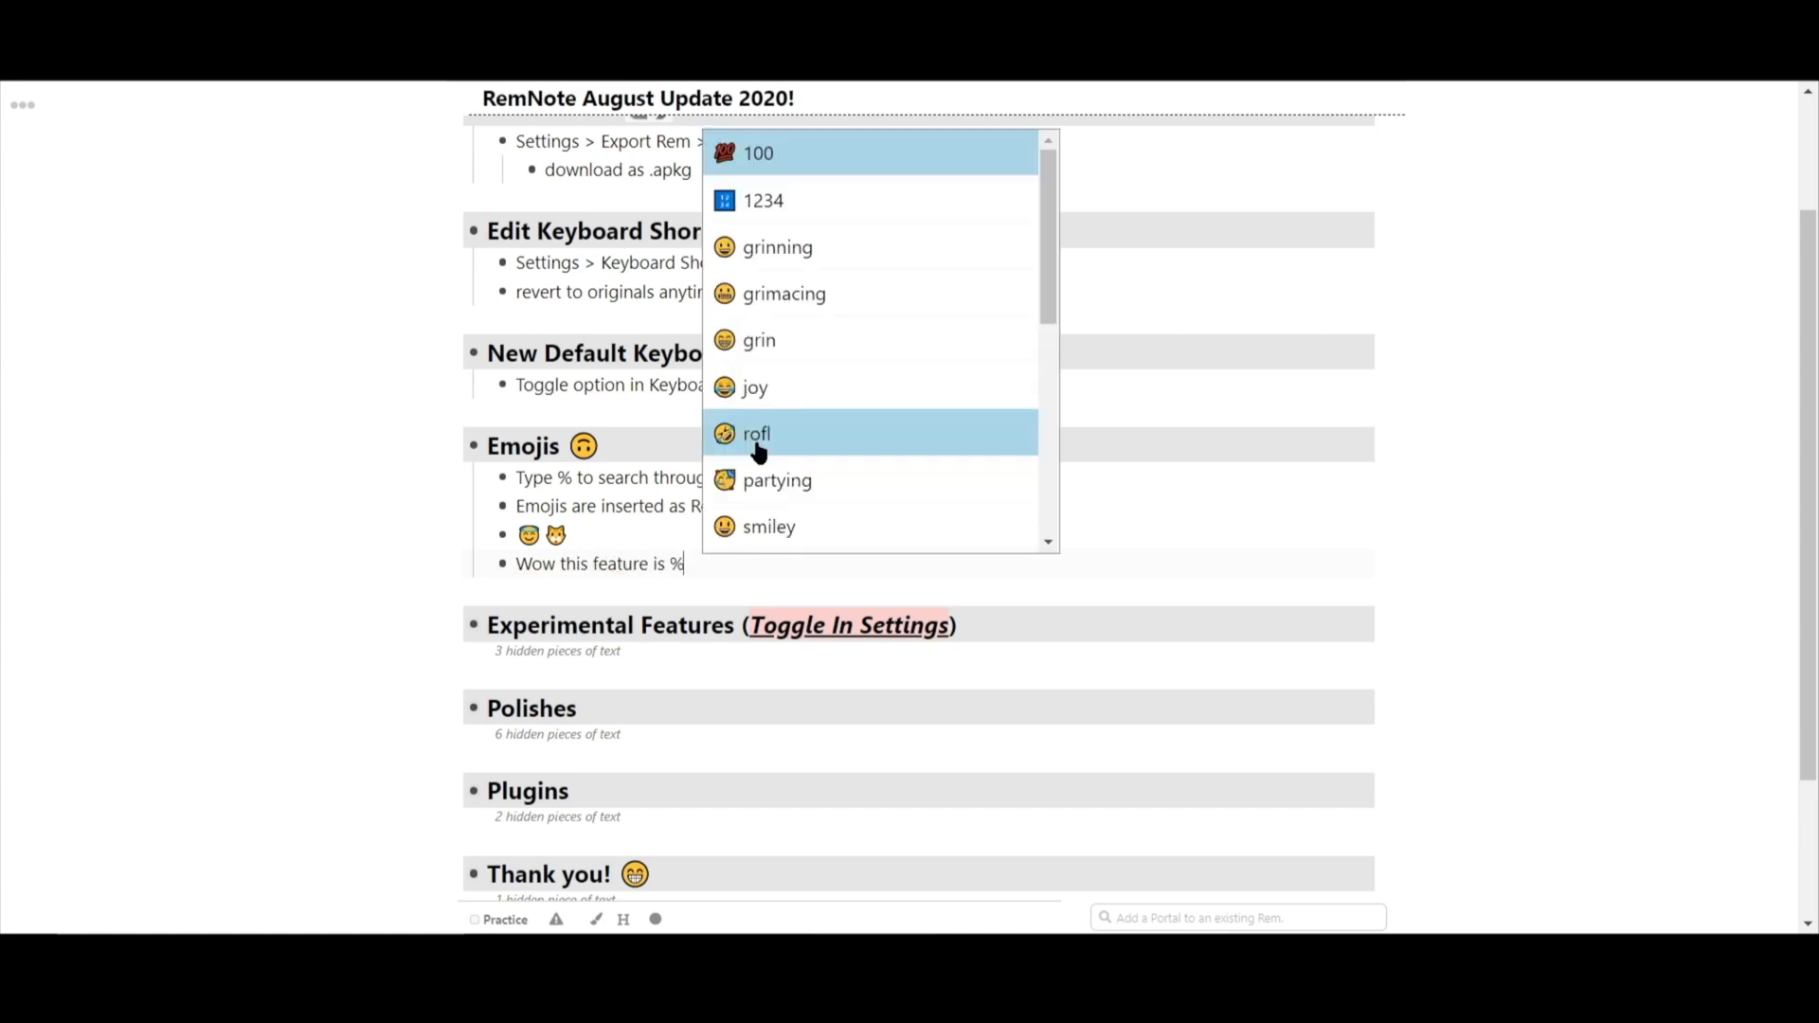
{"action": "type", "text": "fire"}
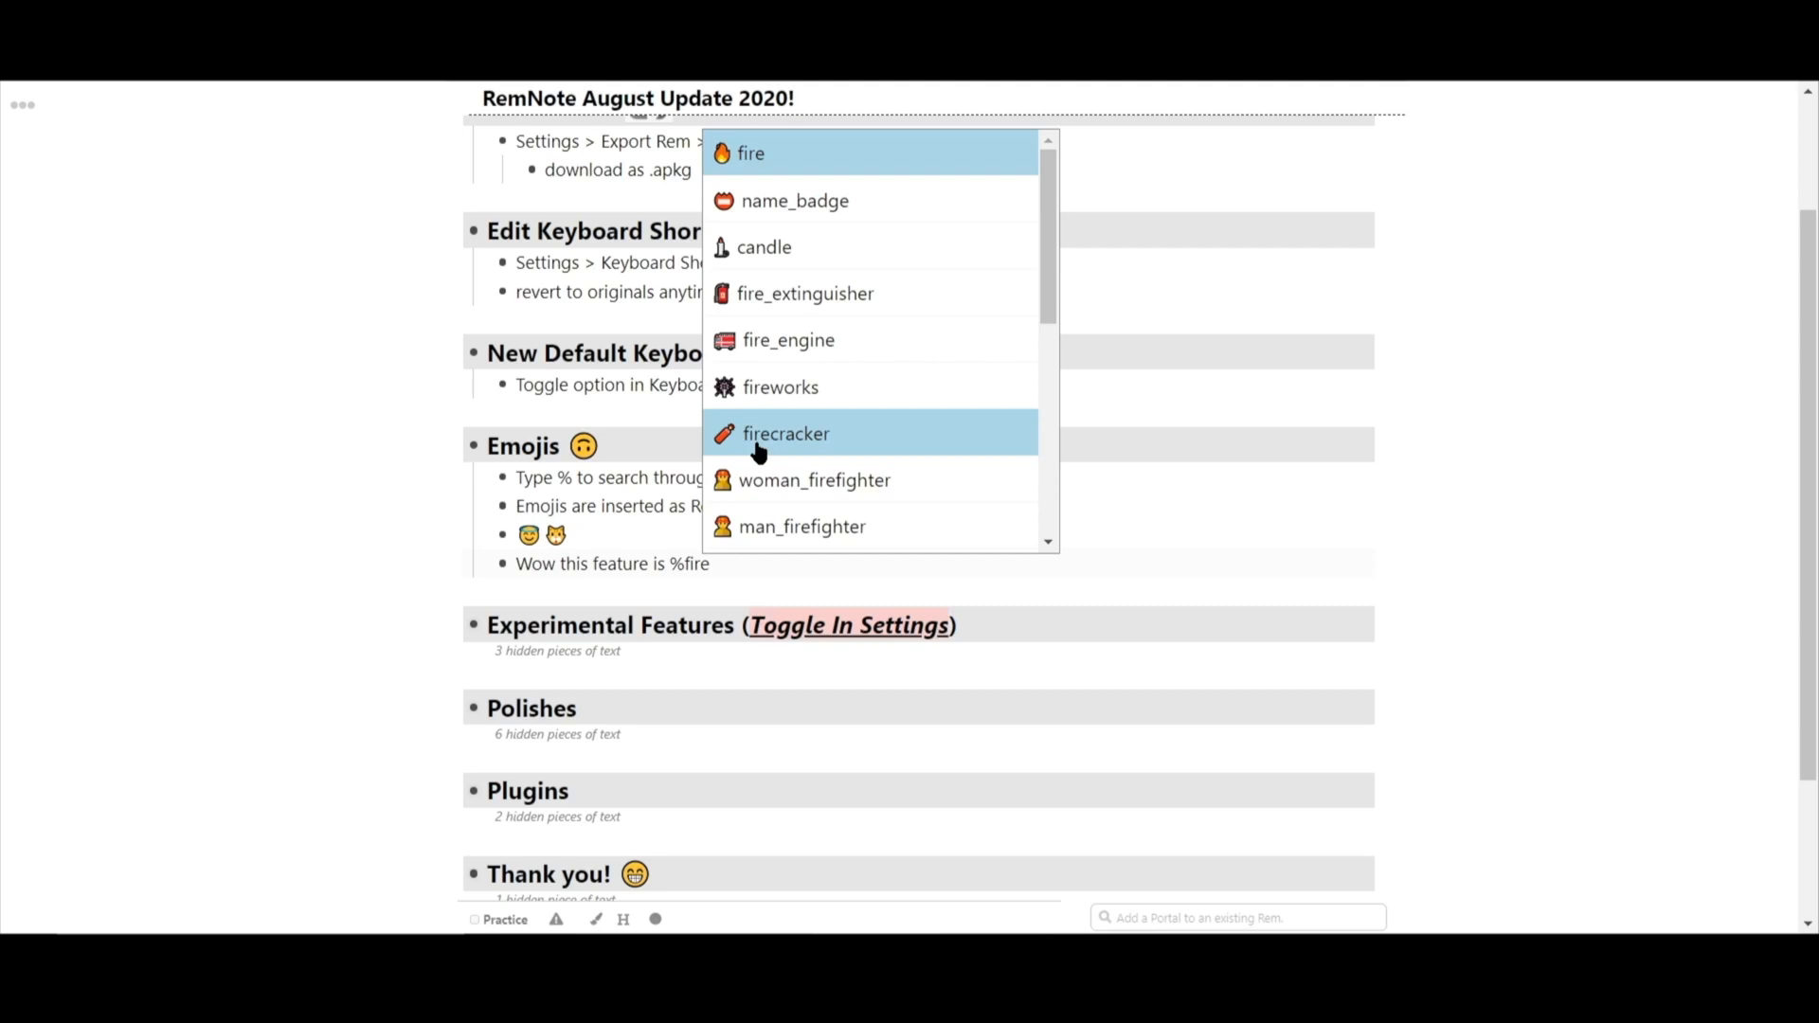
{"action": "left_click", "coordinate": [750, 151]}
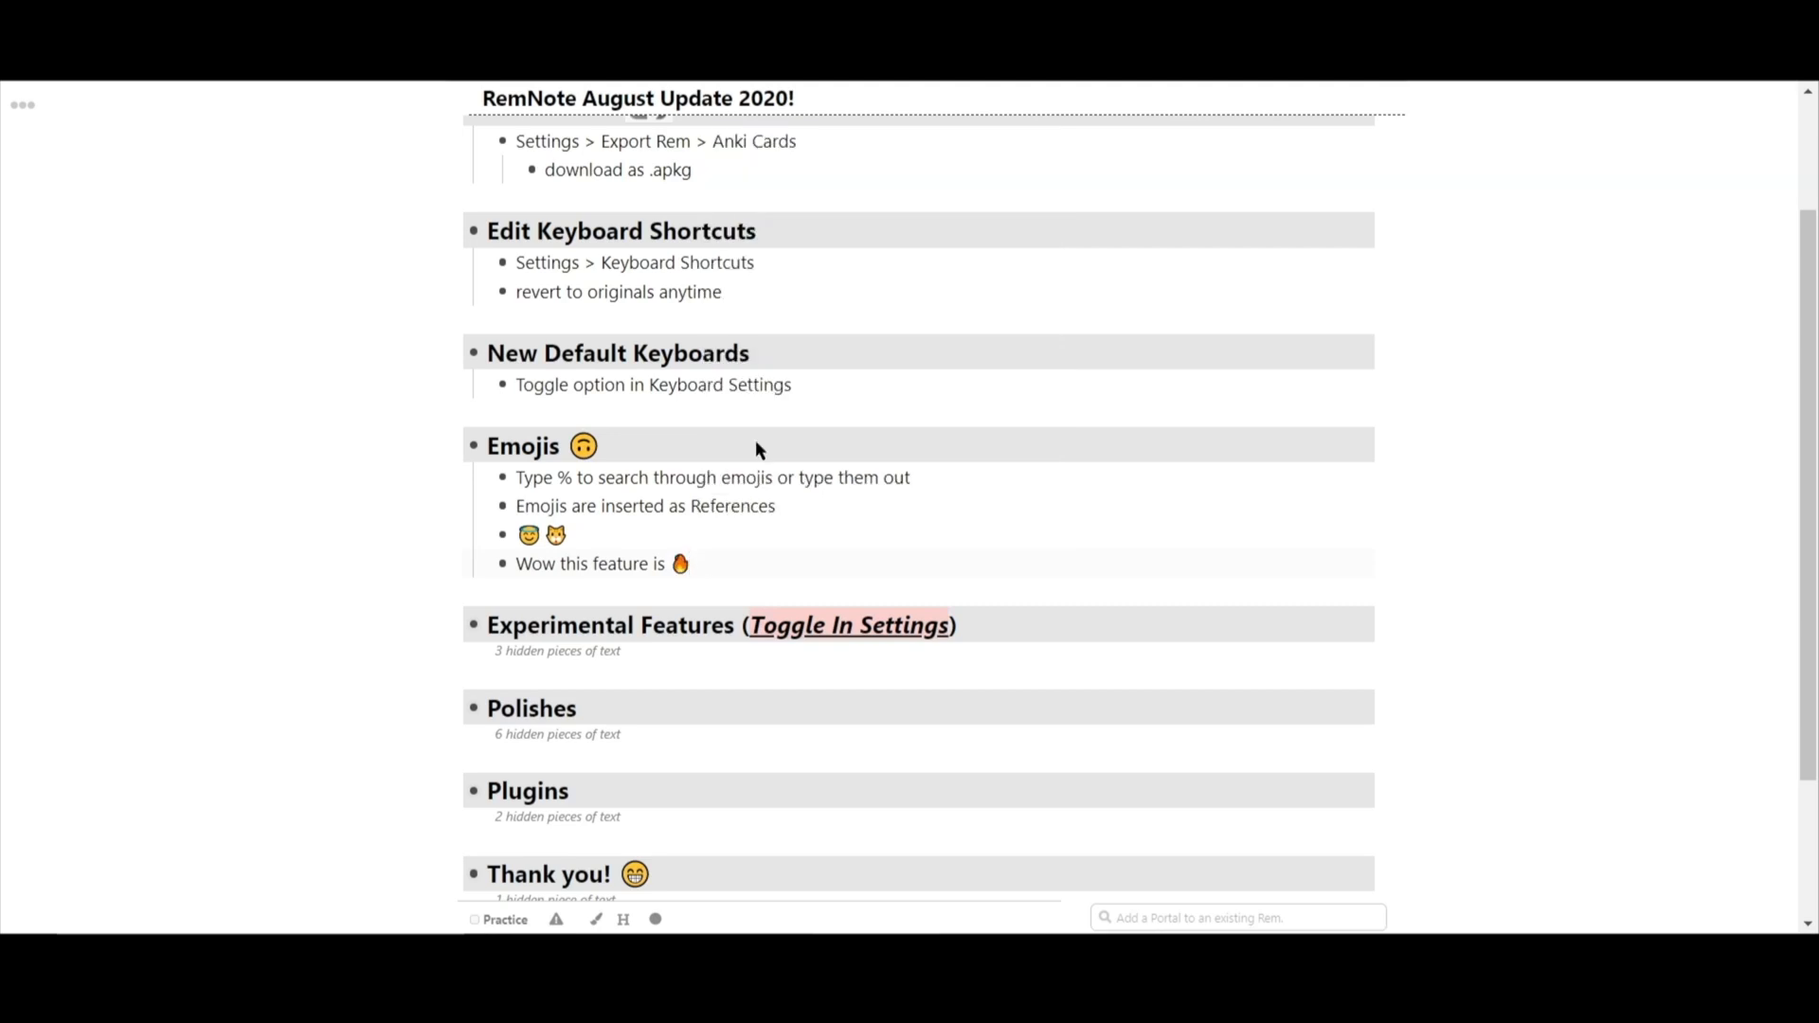
{"action": "left_click", "coordinate": [680, 564]}
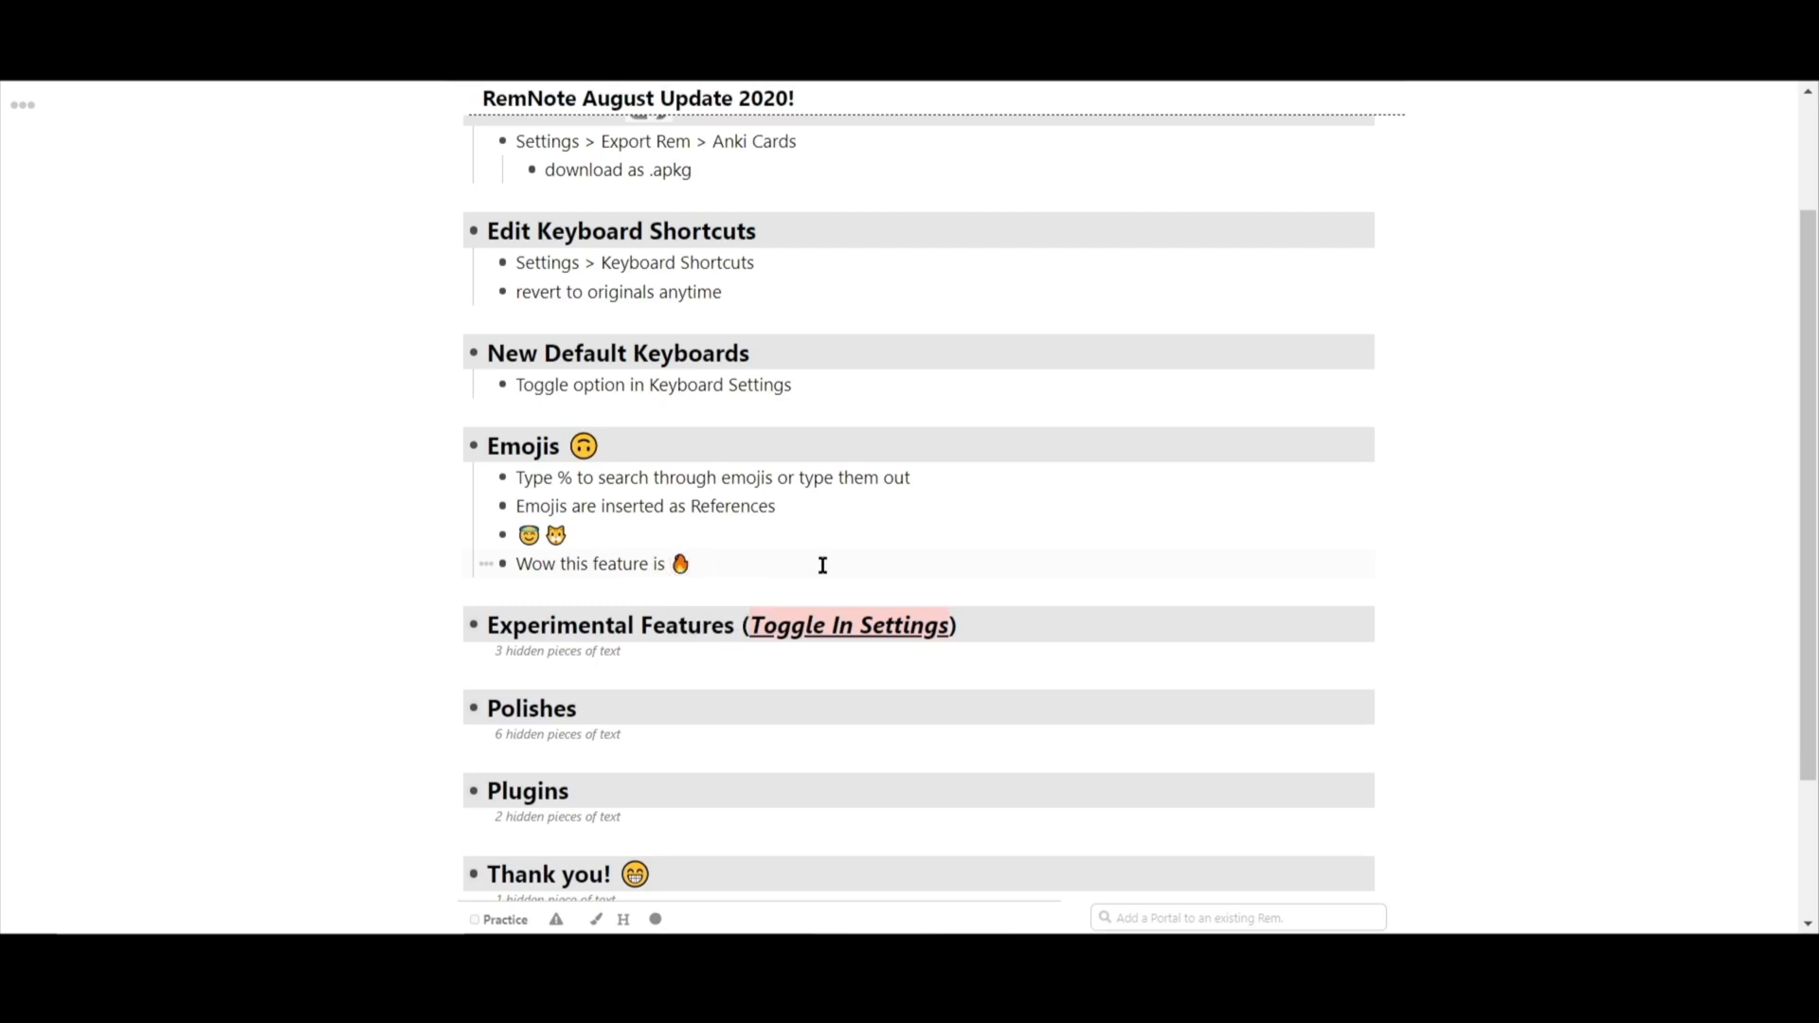
{"action": "left_click", "coordinate": [678, 564]}
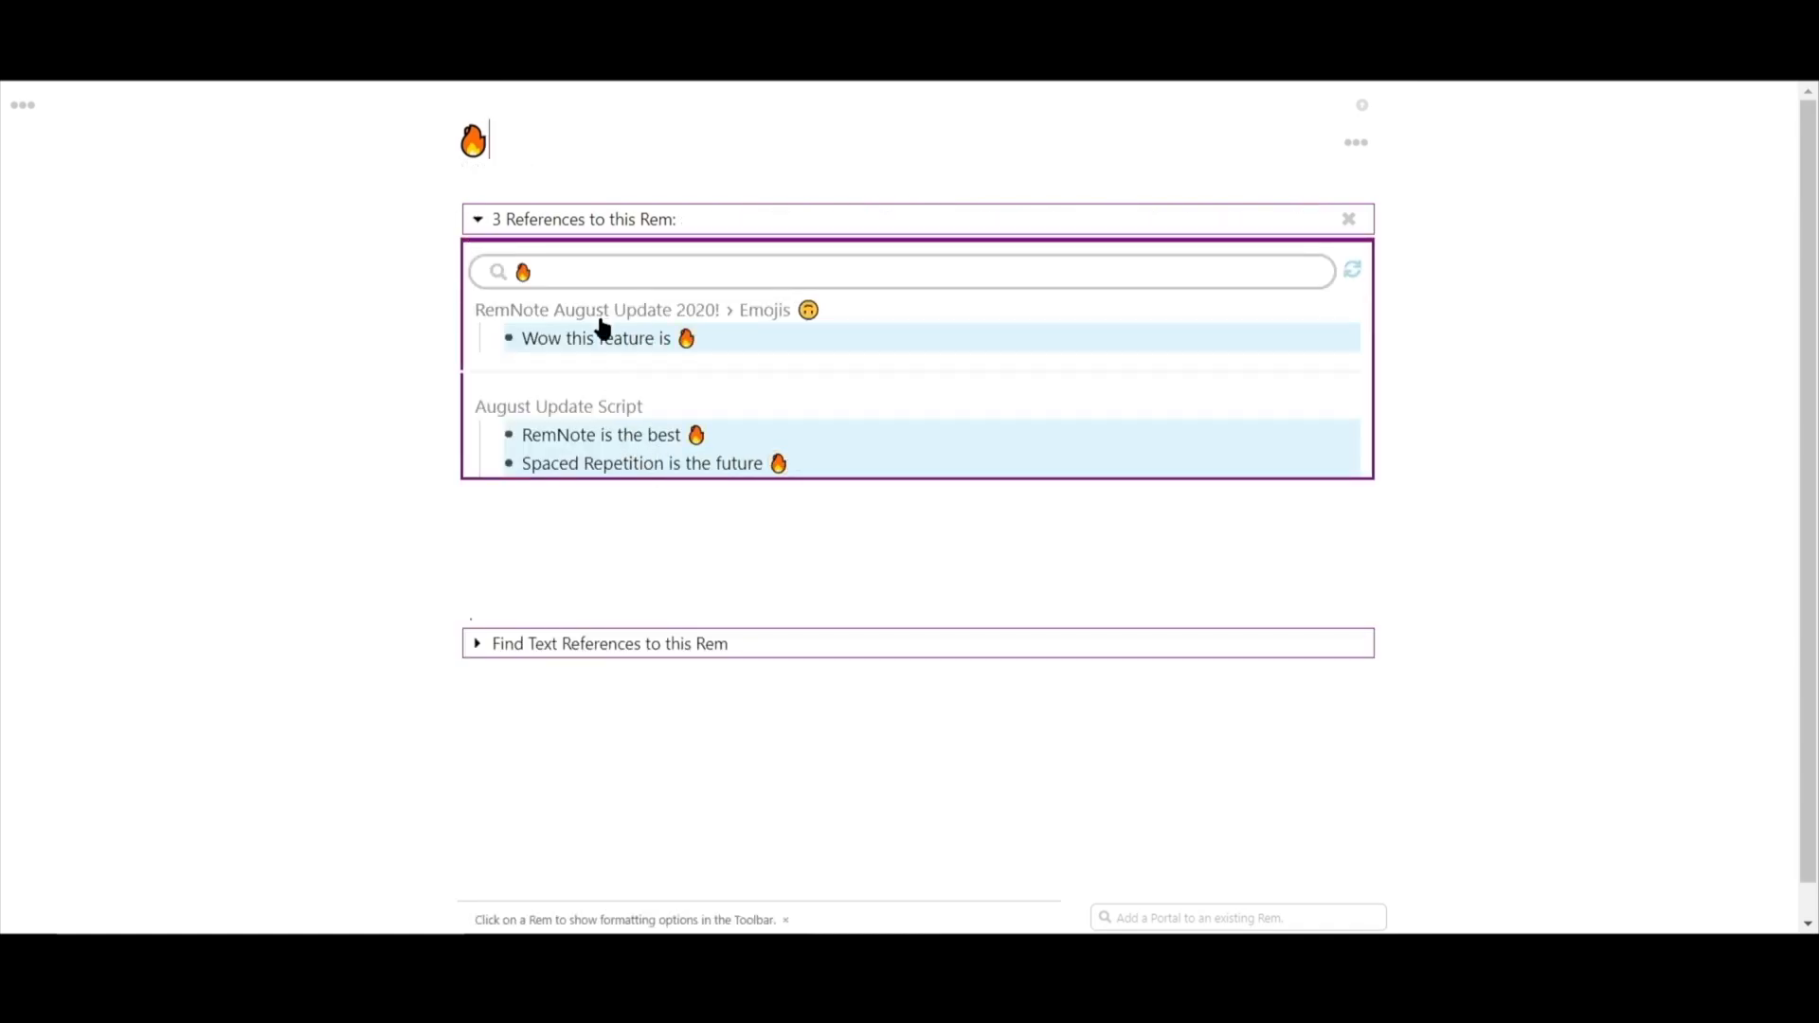
{"action": "mouse_move", "coordinate": [352, 351]}
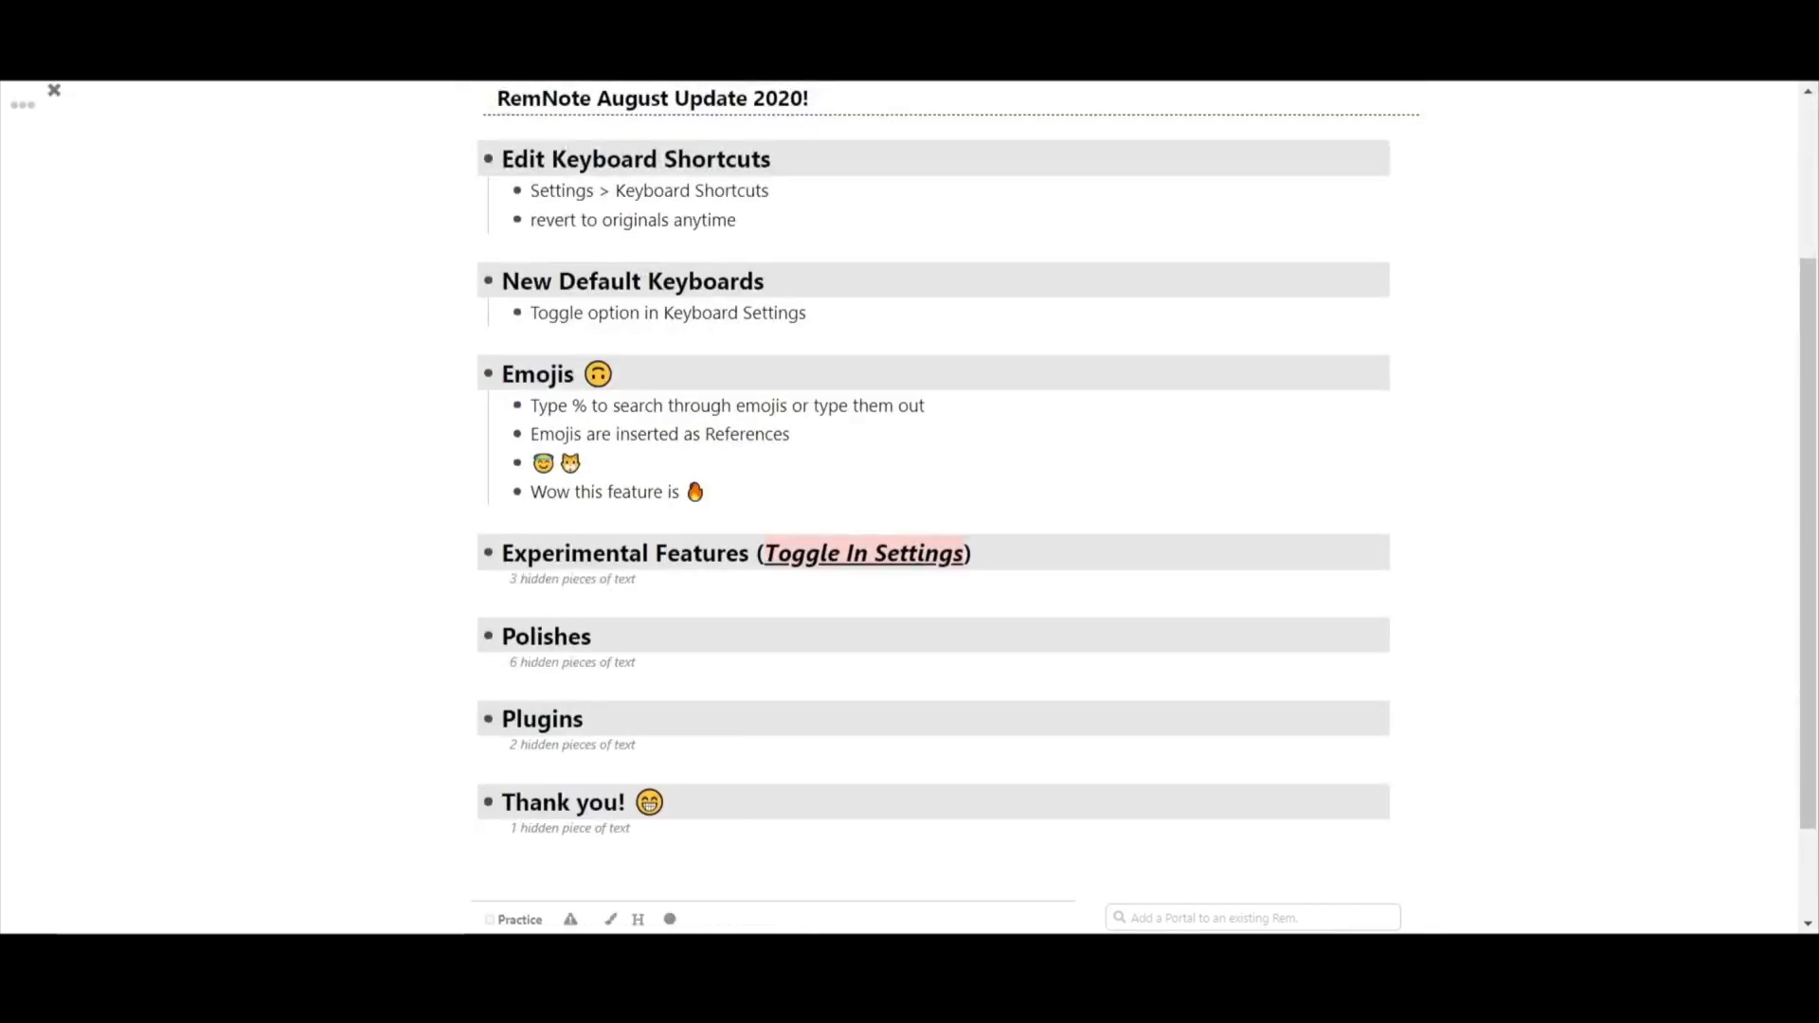
{"action": "mouse_move", "coordinate": [713, 532]}
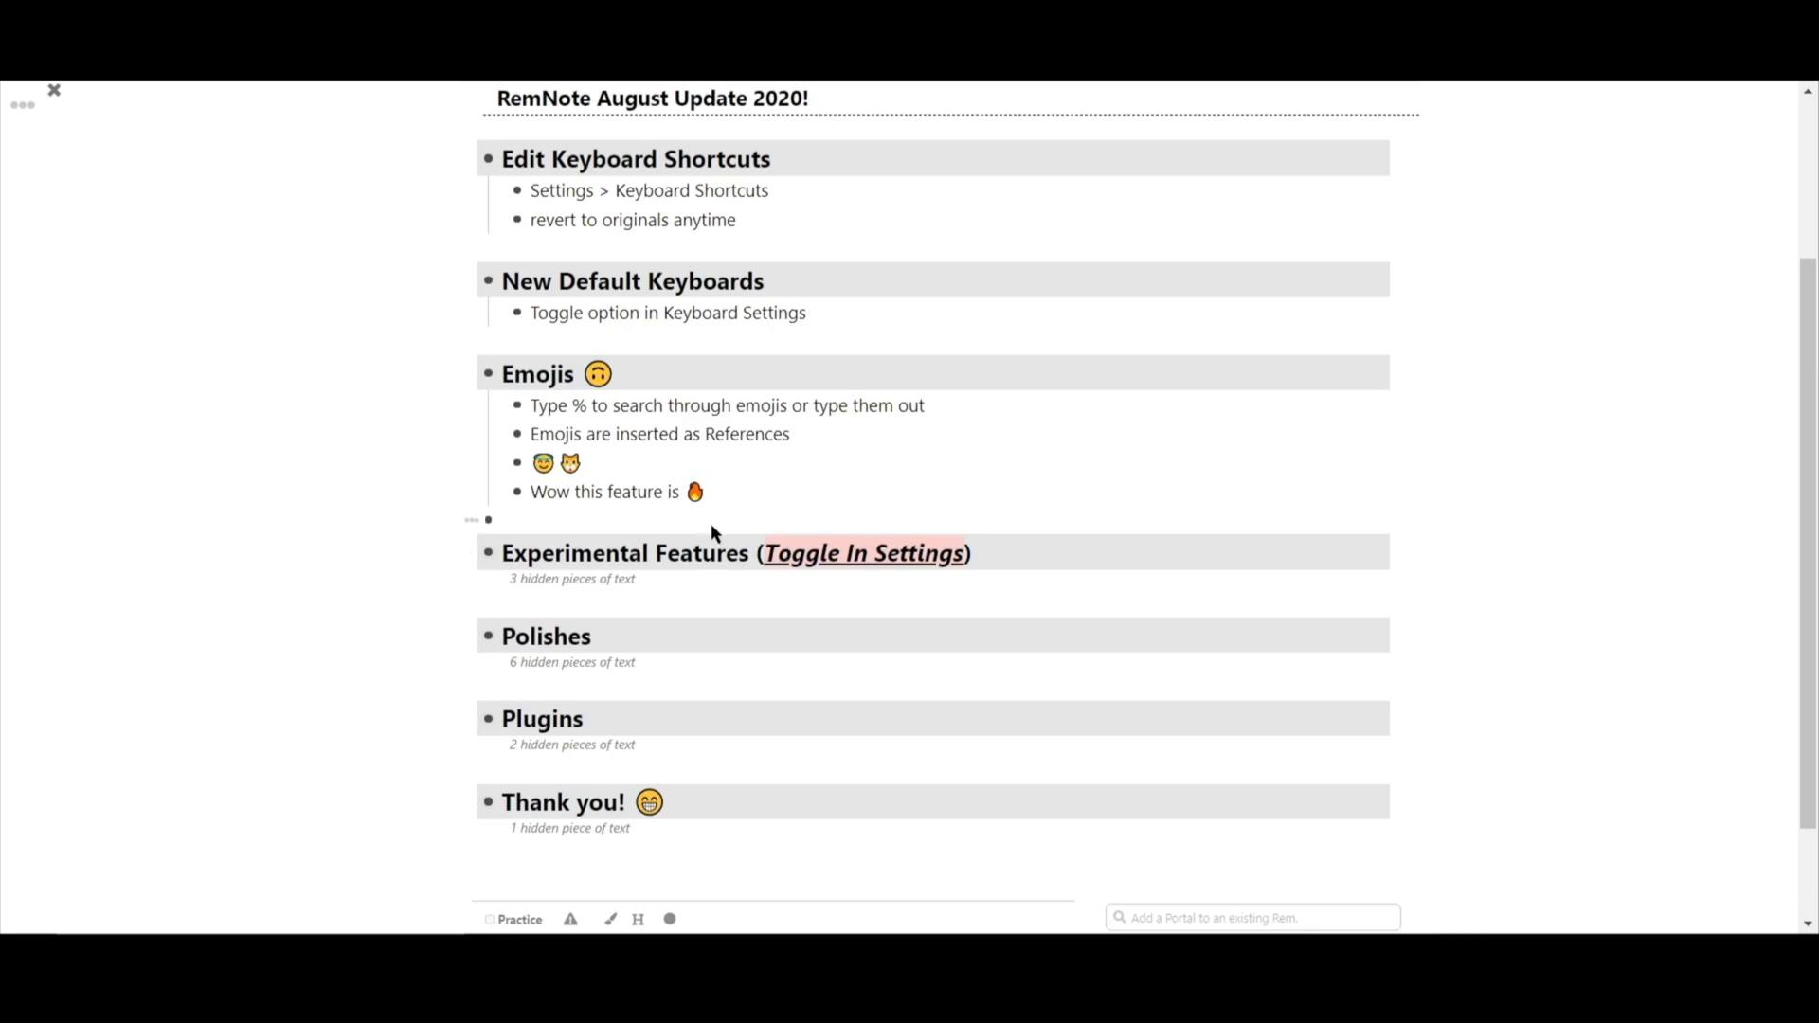
- Expand Experimental Features, bring up the sidebar and start the document's queue
{"action": "left_click", "coordinate": [470, 546]}
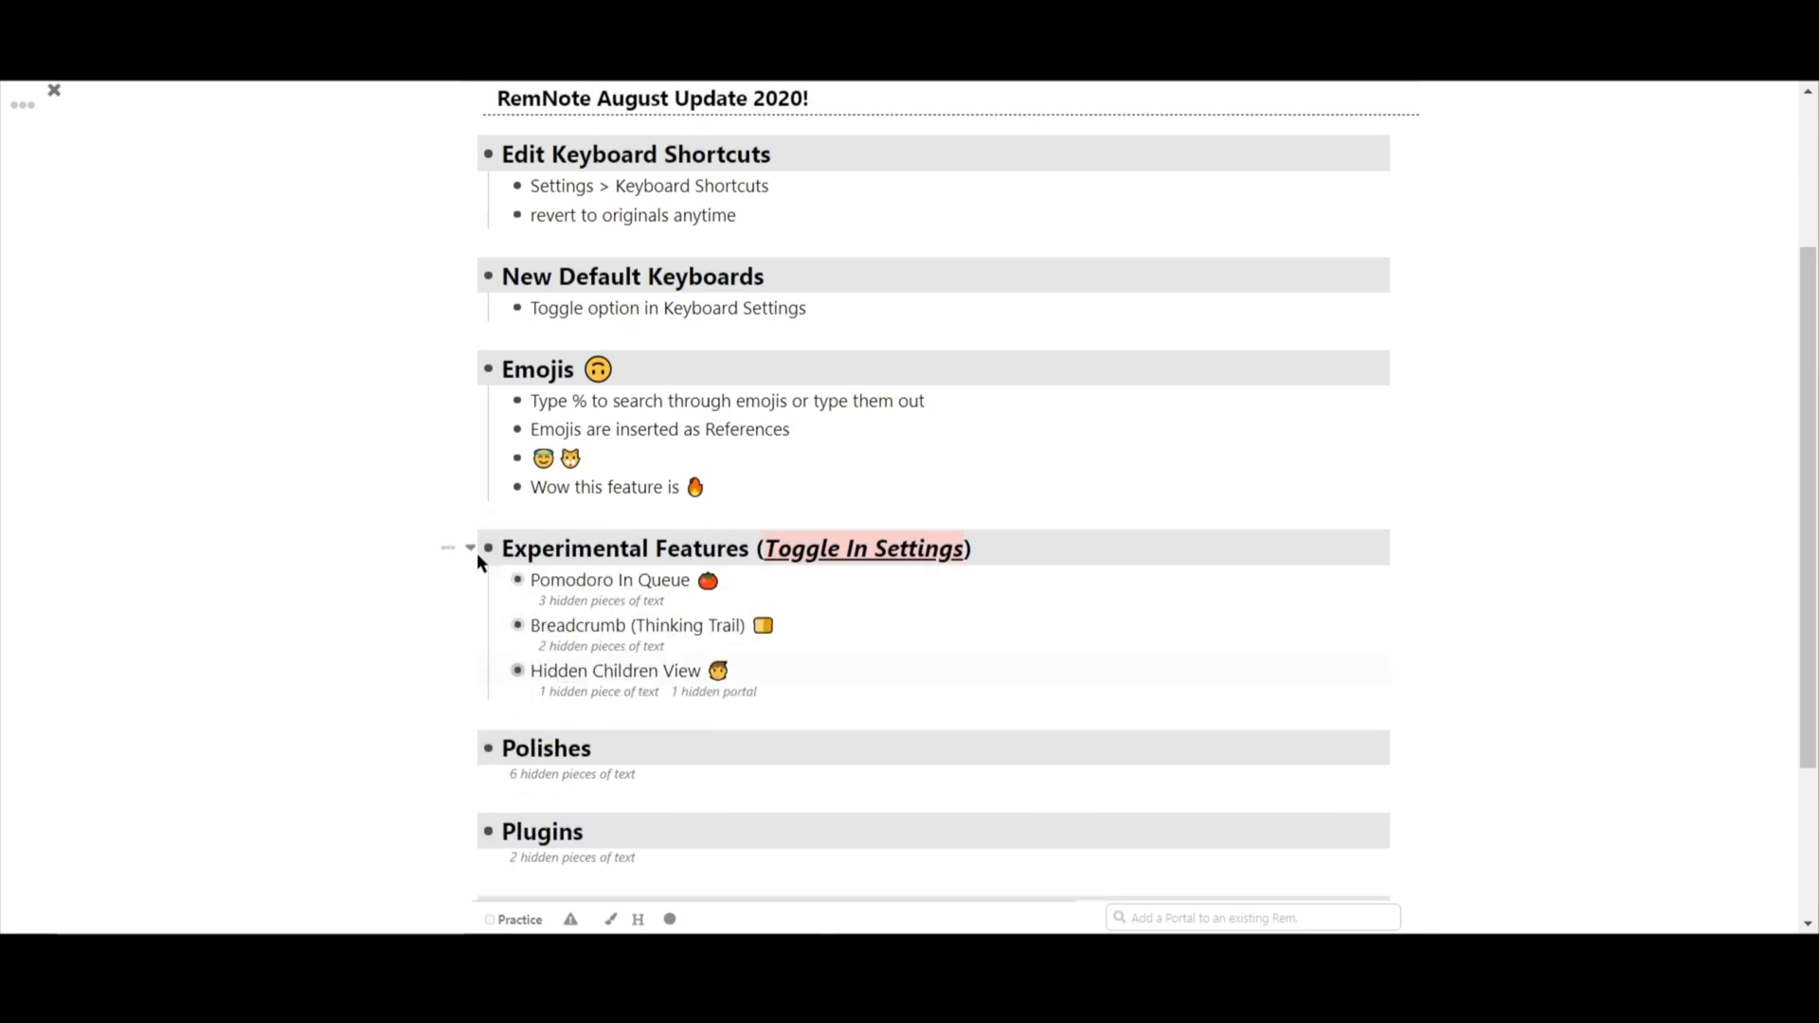
{"action": "left_click", "coordinate": [845, 550]}
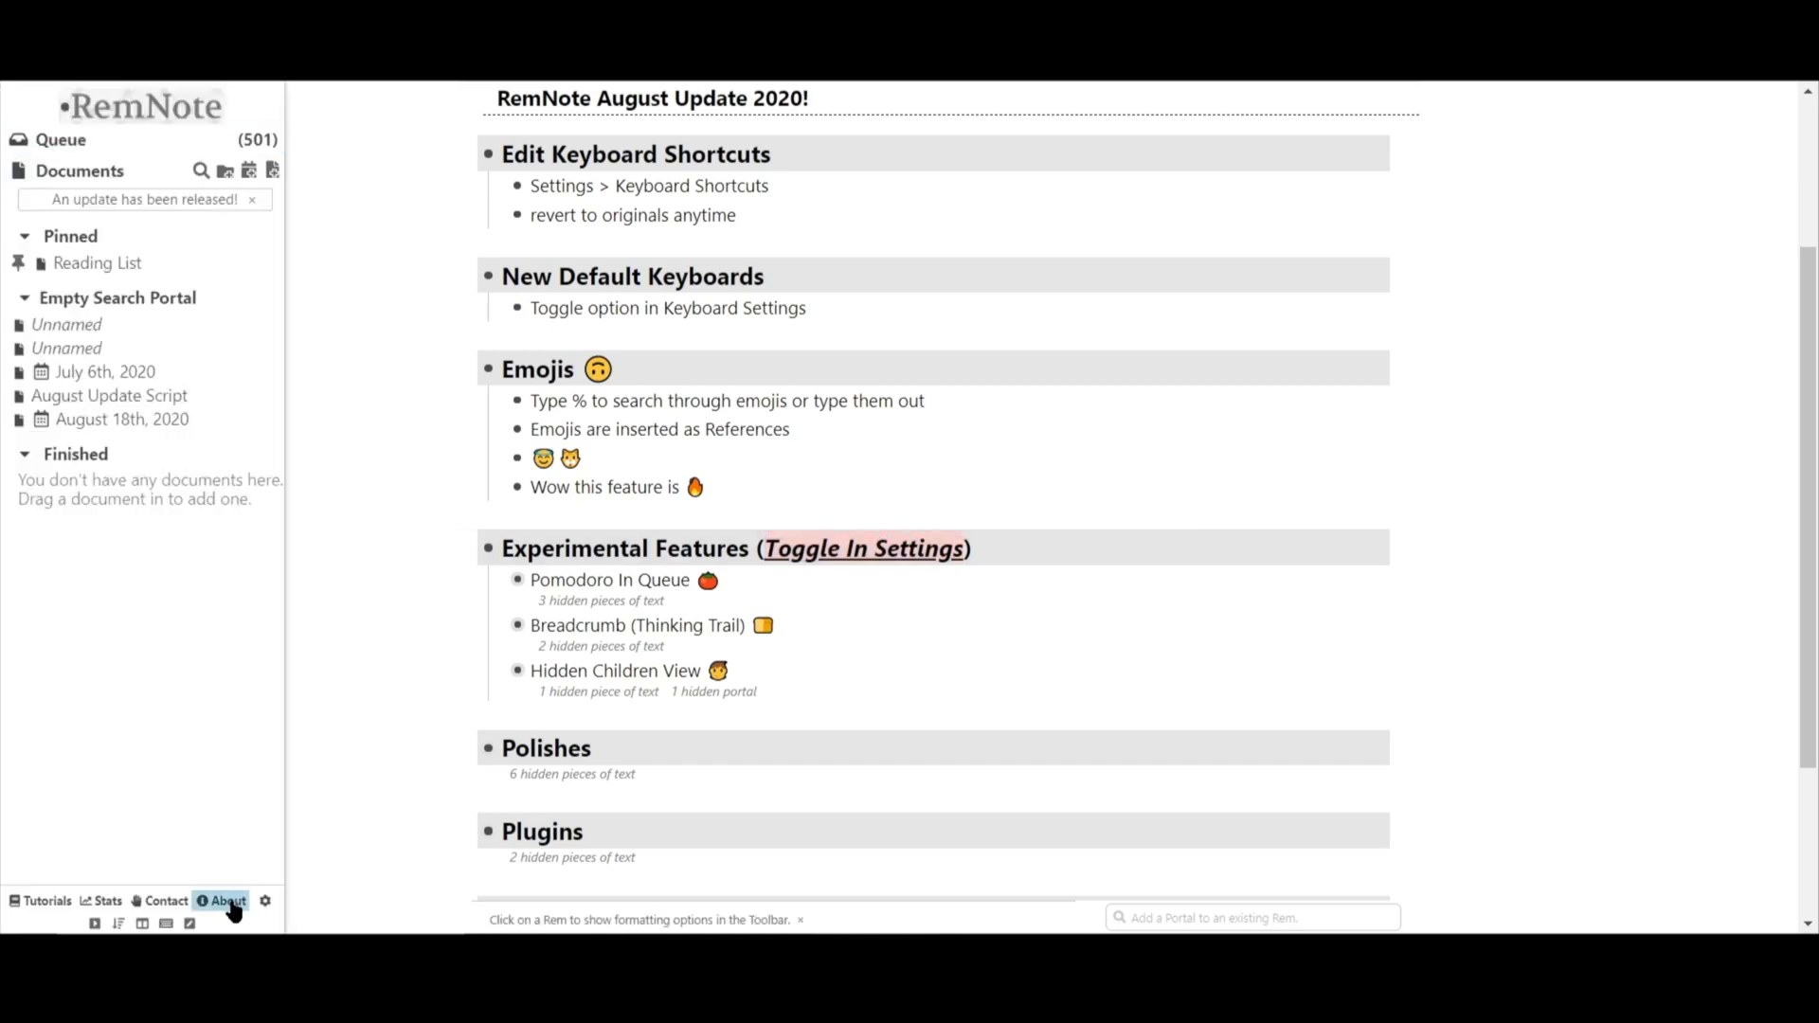
{"action": "left_click", "coordinate": [266, 902]}
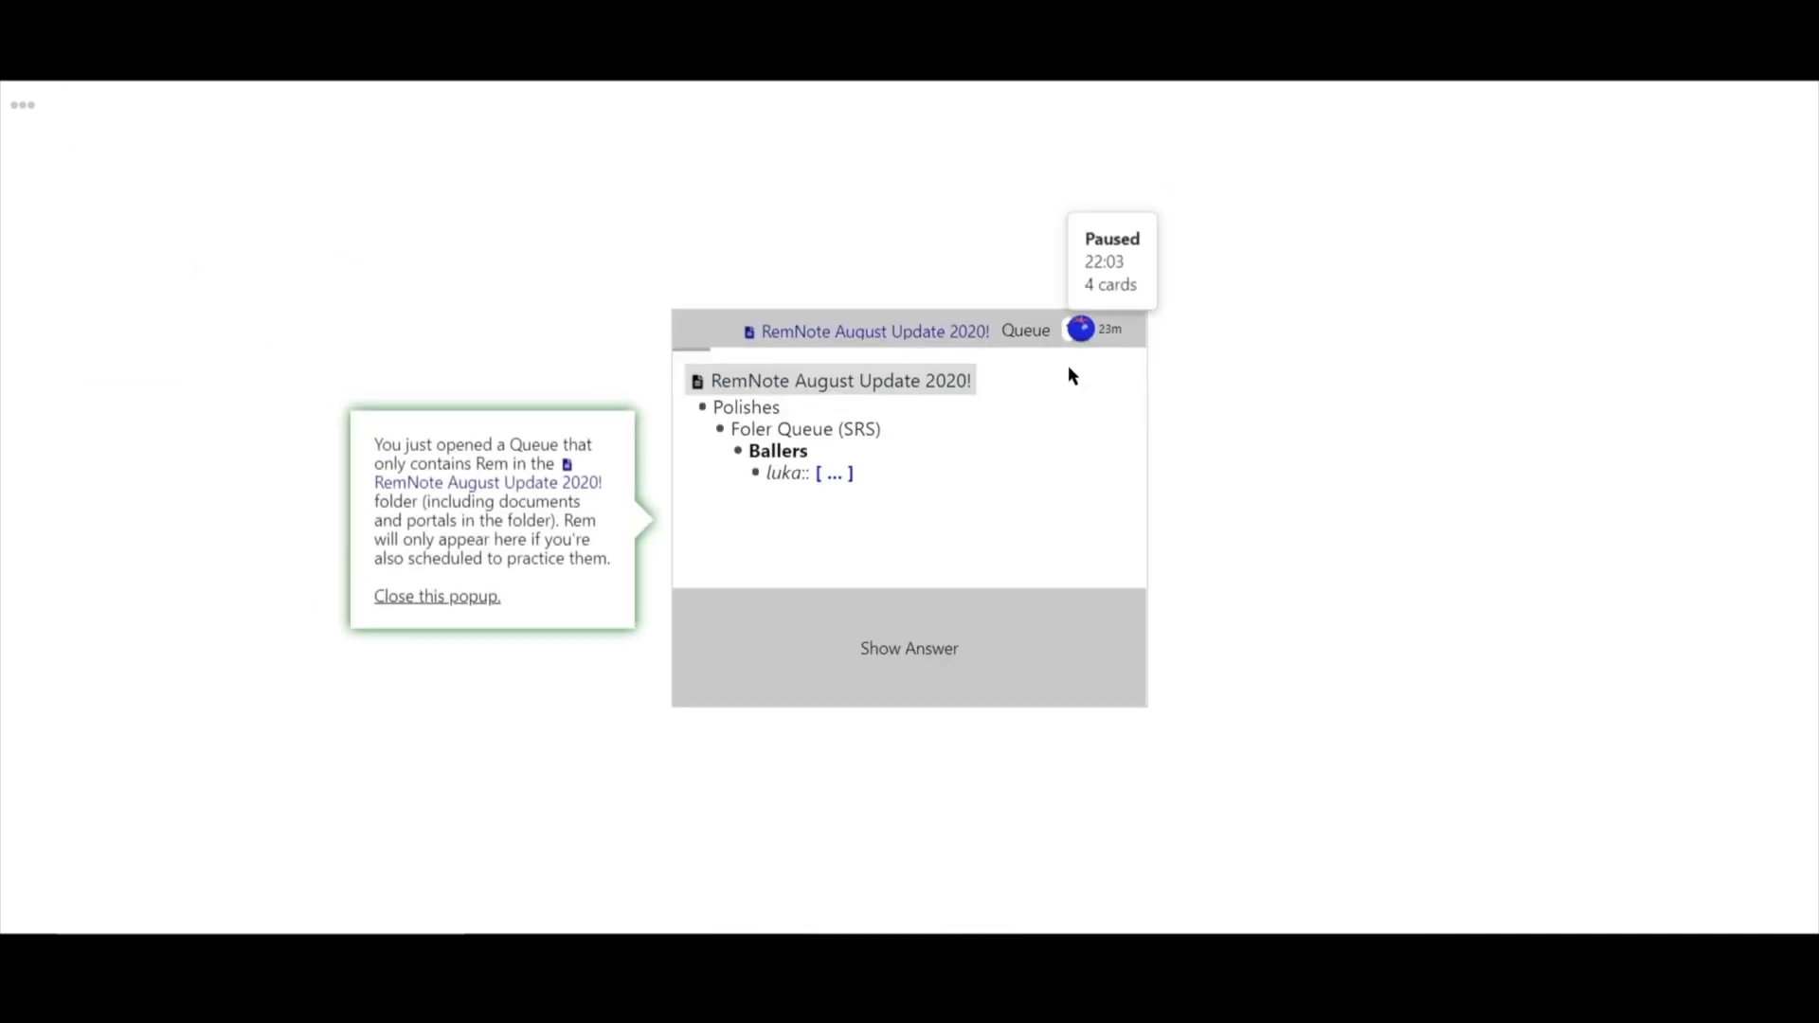
- Resume the pomodoro timer, reveal the luka card's answer 'doncic' and rate it to reach the checkpoint
{"action": "left_click", "coordinate": [1078, 330]}
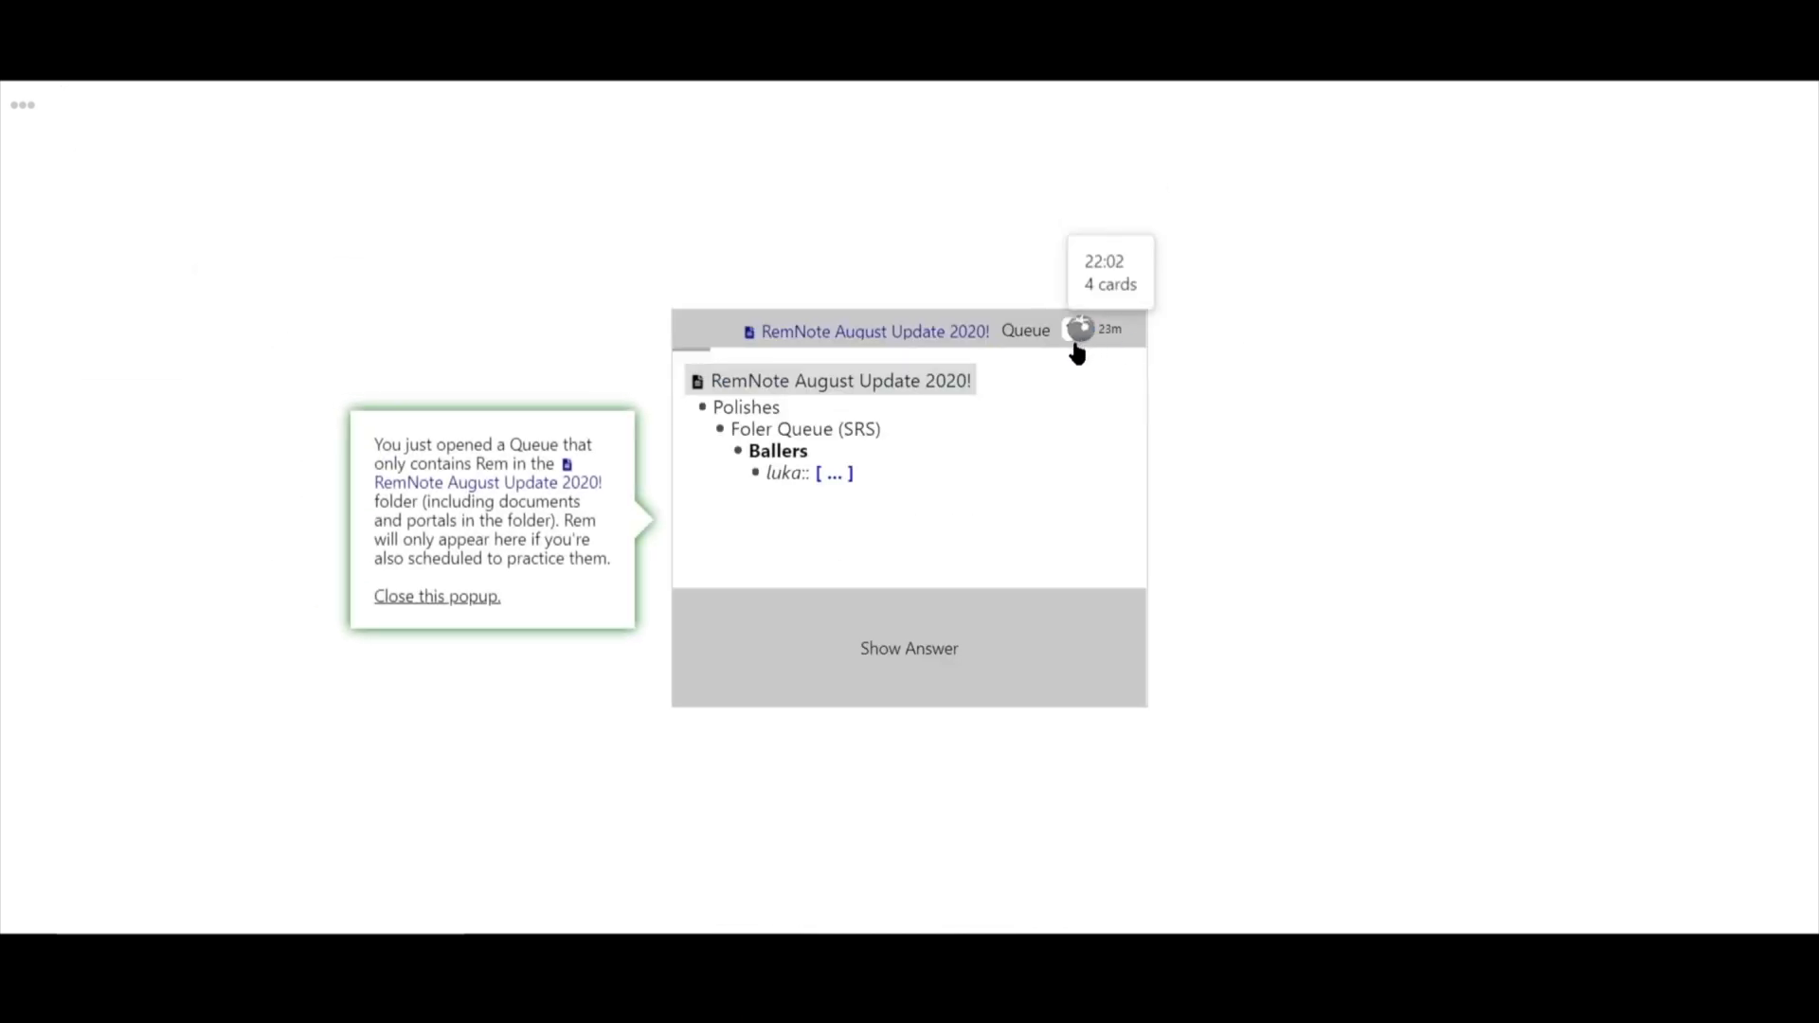
{"action": "mouse_move", "coordinate": [1091, 353]}
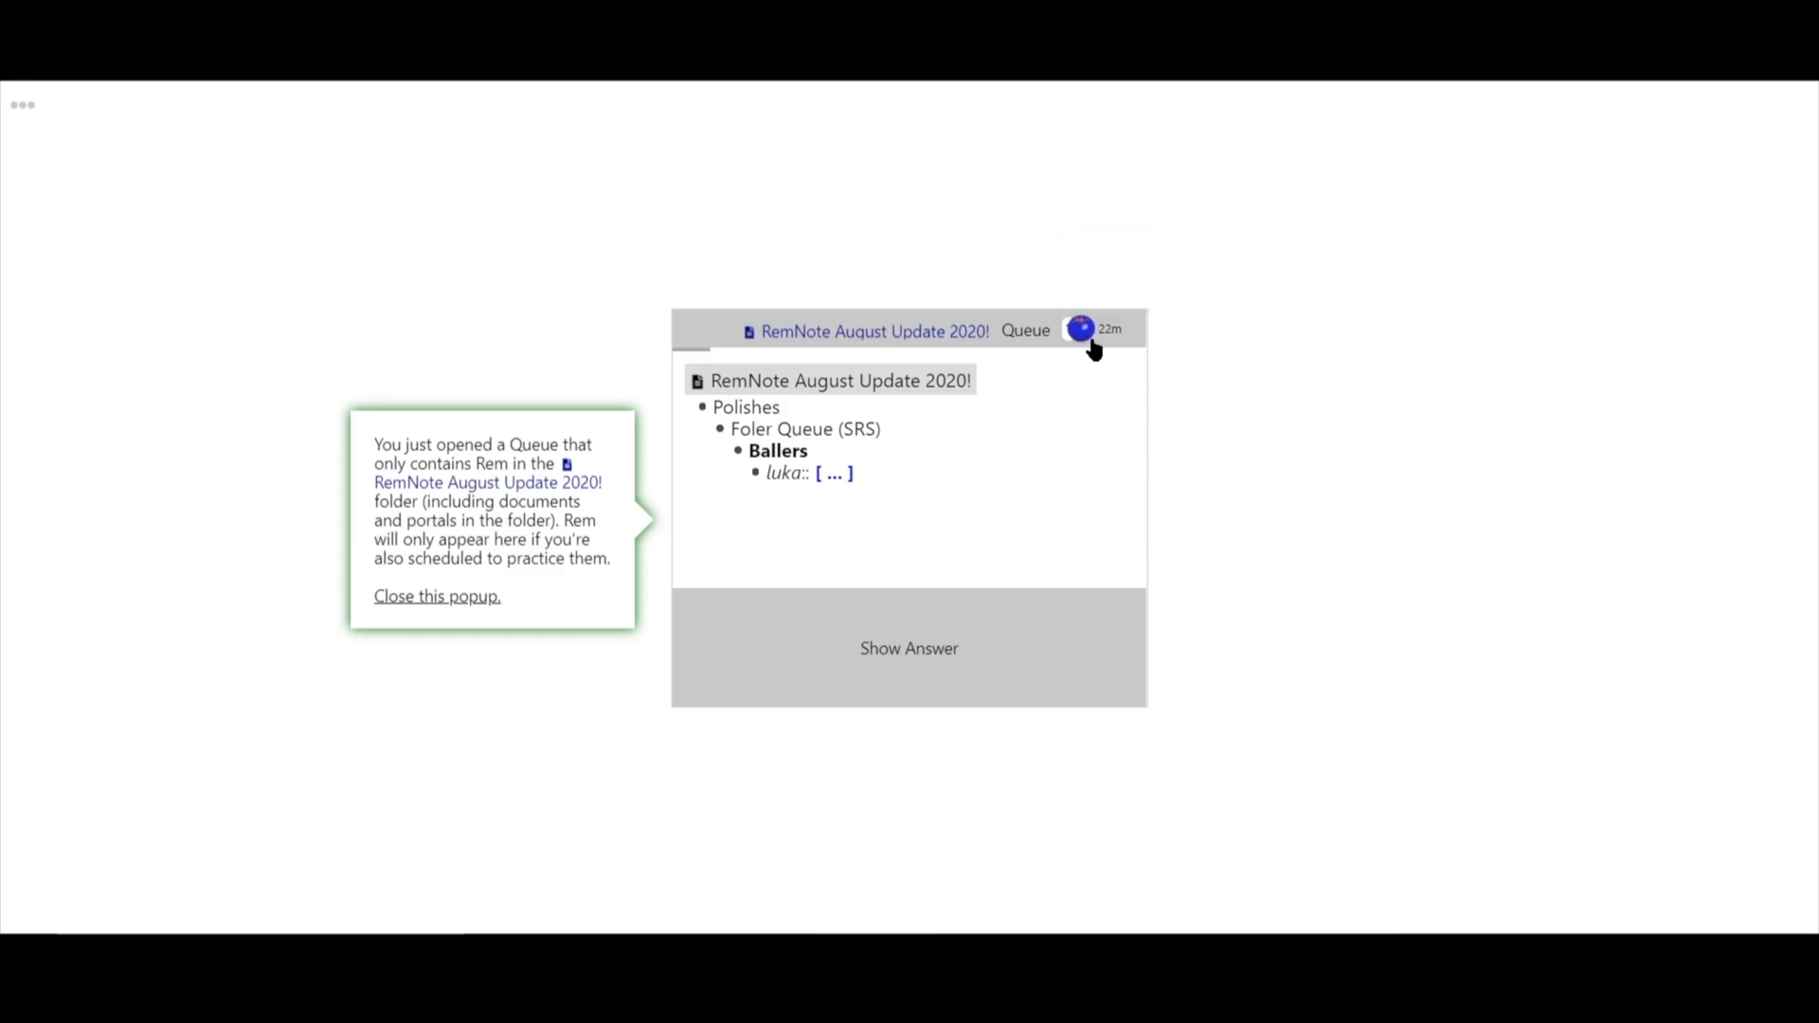
{"action": "mouse_move", "coordinate": [1082, 331]}
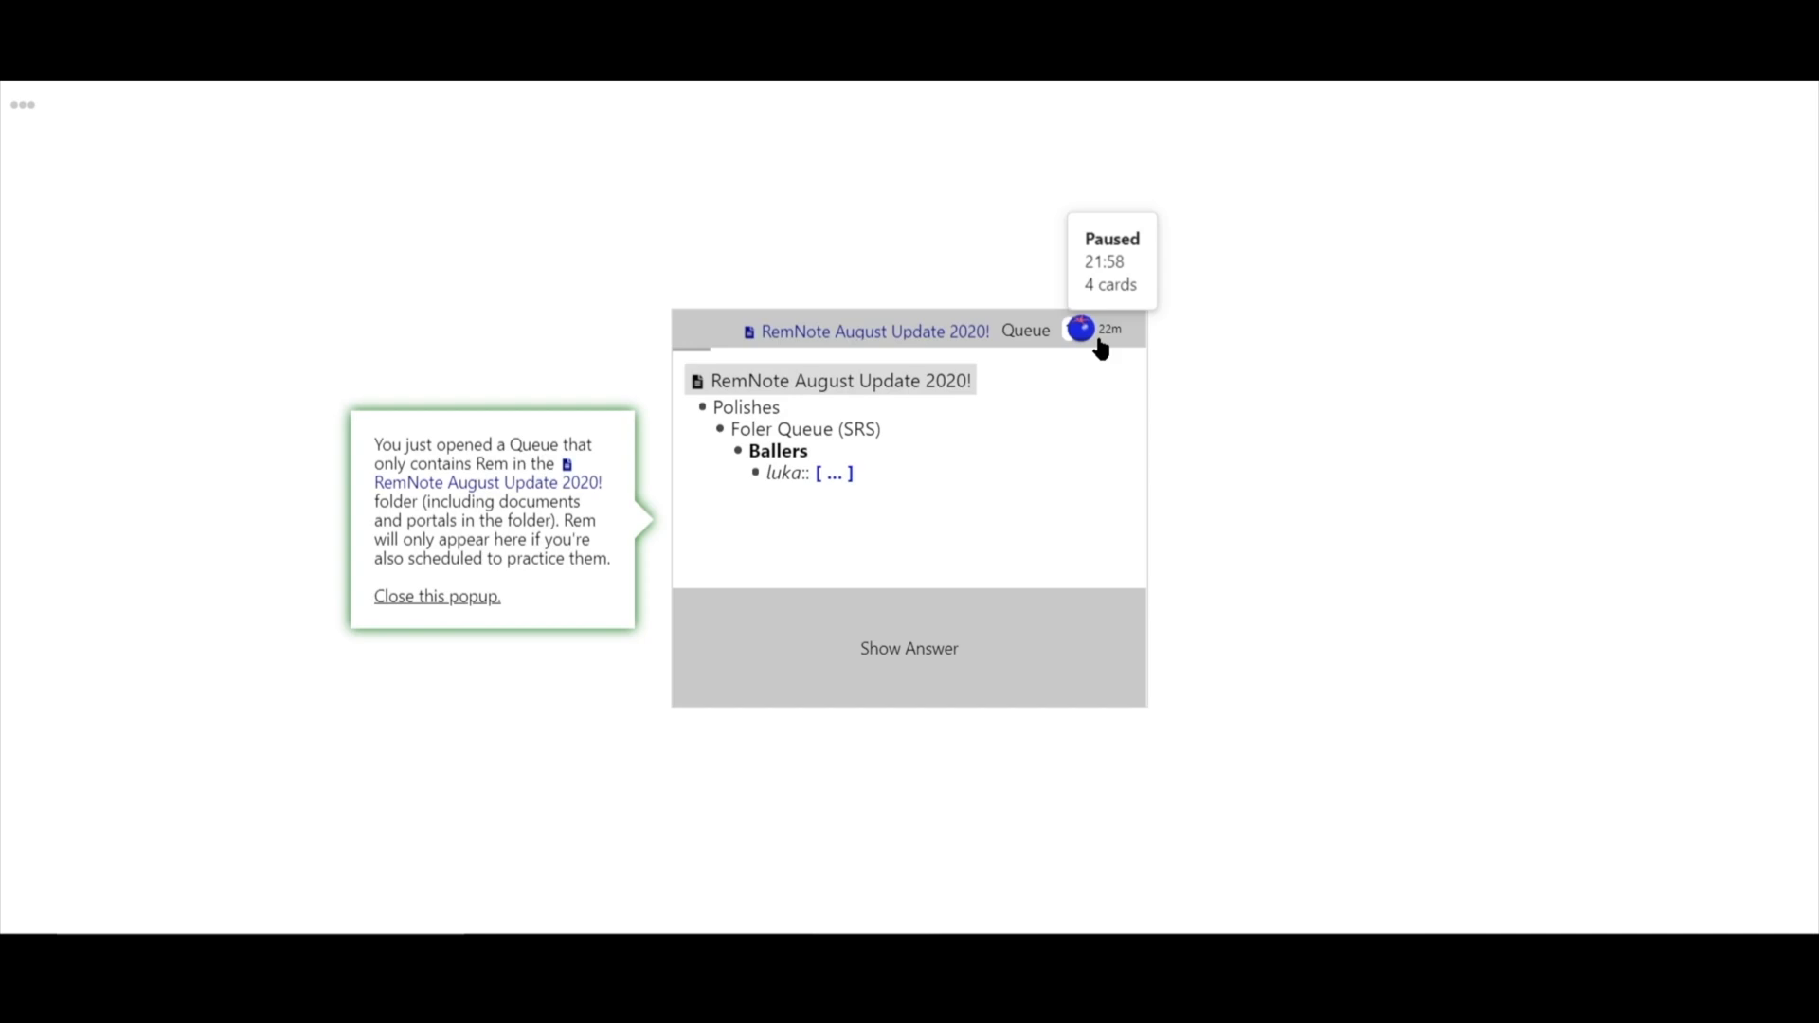
{"action": "left_click", "coordinate": [909, 648]}
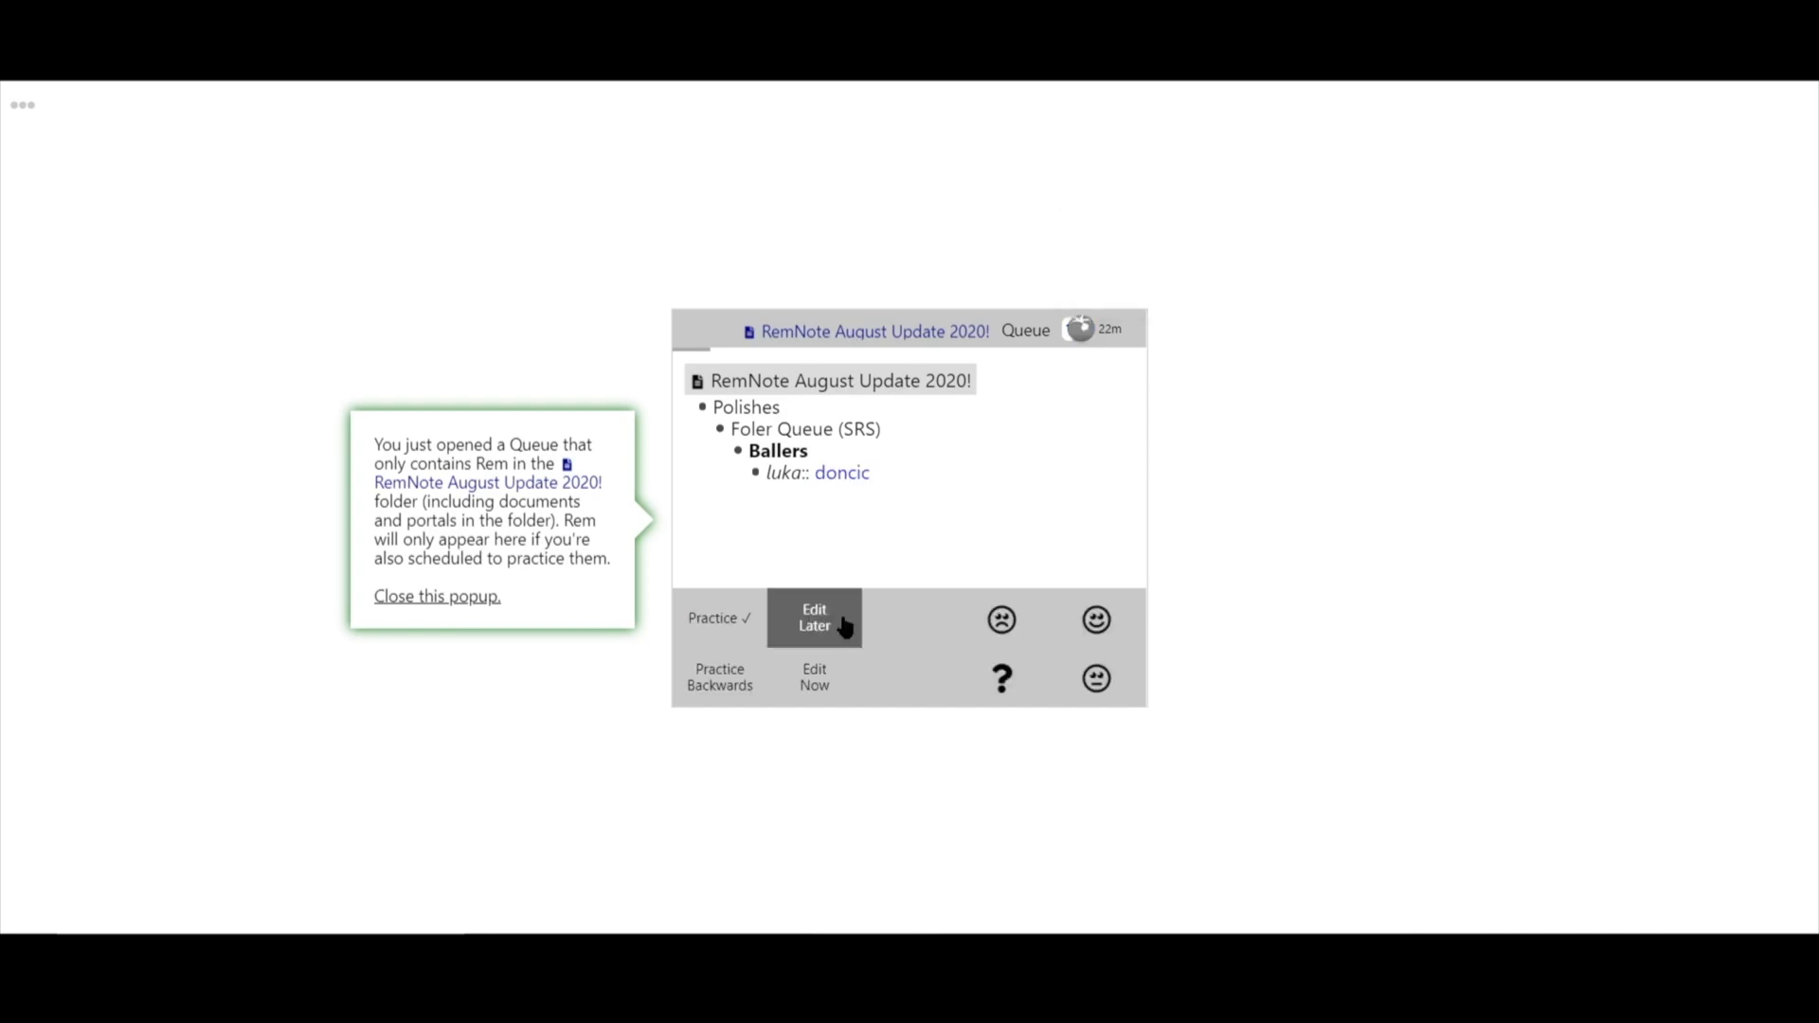
{"action": "left_click", "coordinate": [814, 618]}
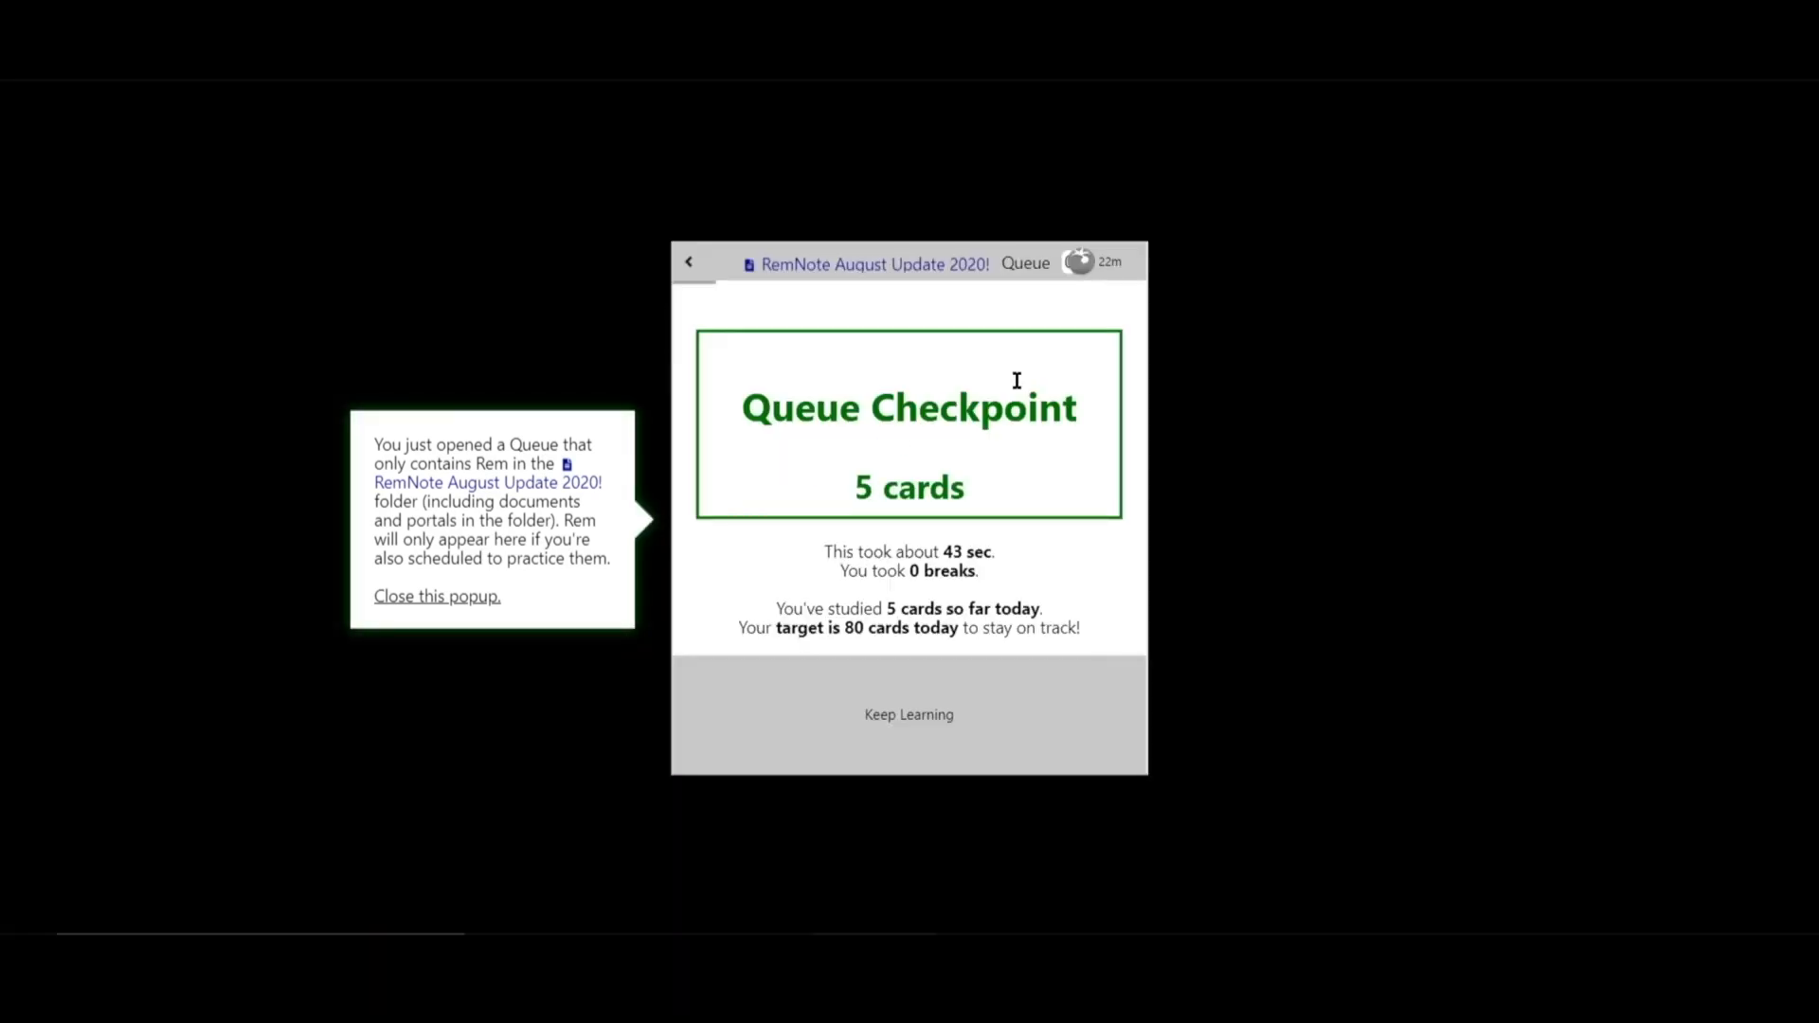
{"action": "mouse_move", "coordinate": [1080, 269]}
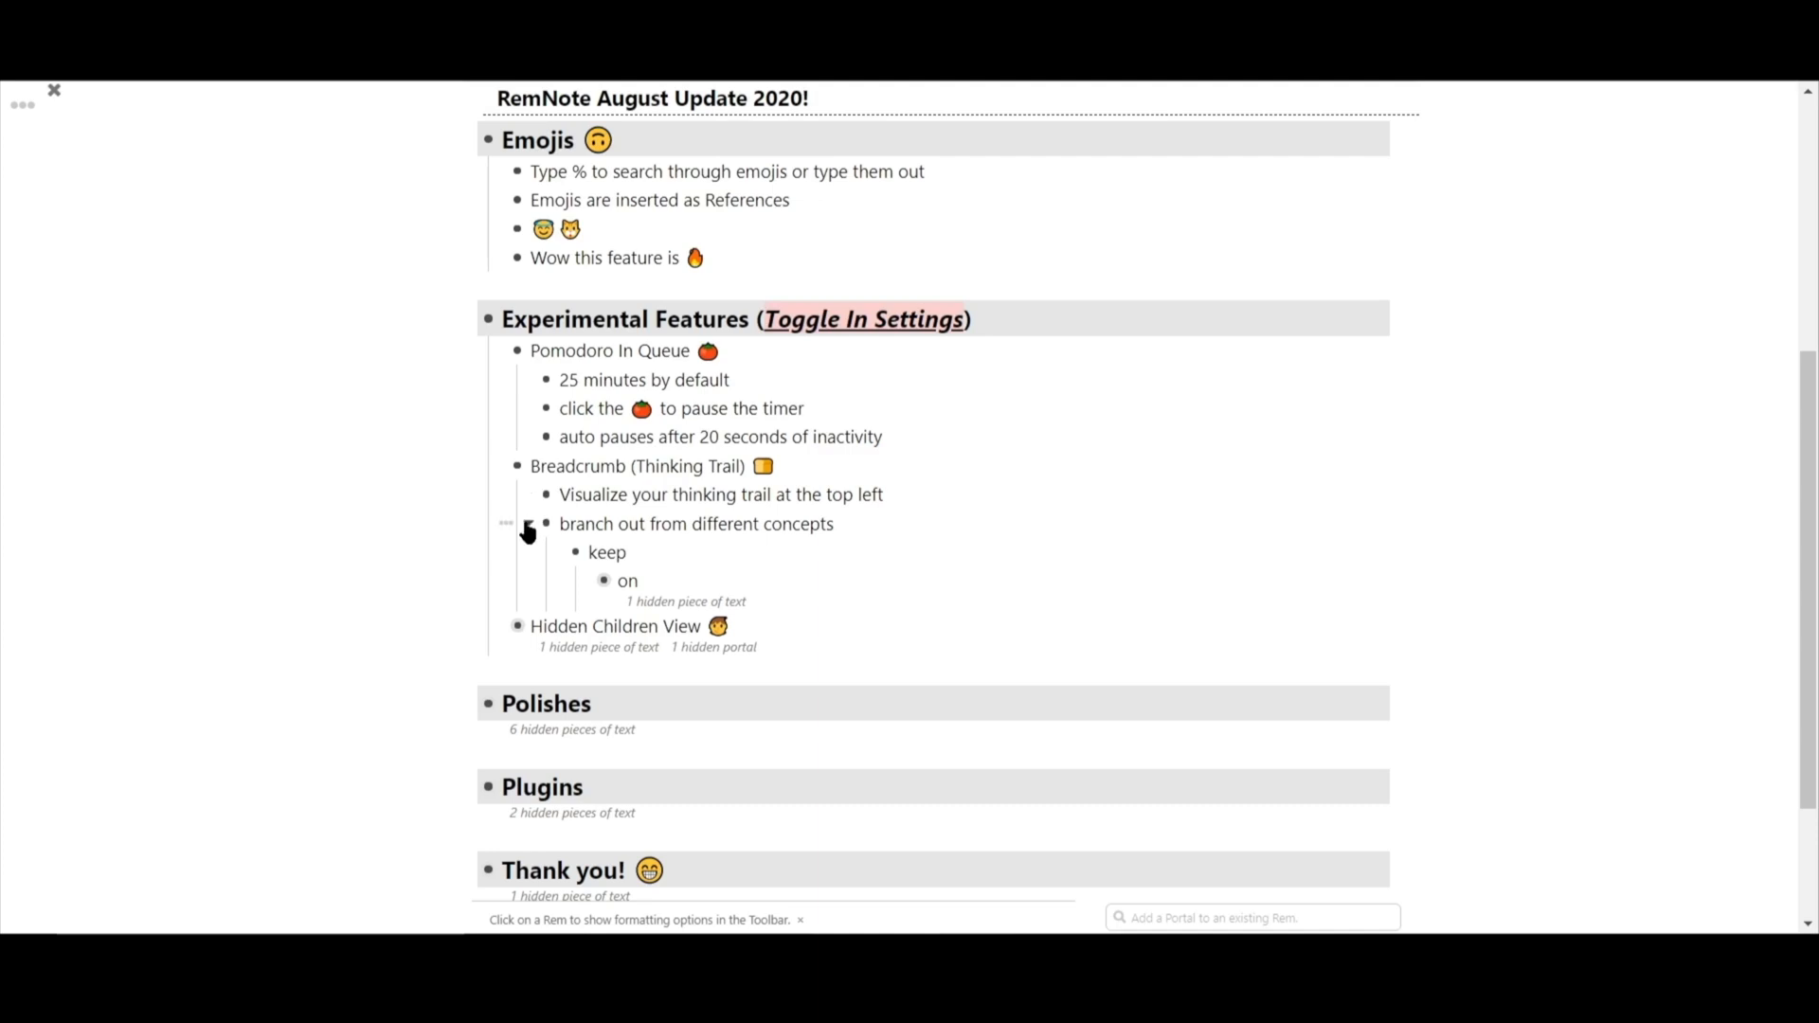
{"action": "mouse_move", "coordinate": [493, 550]}
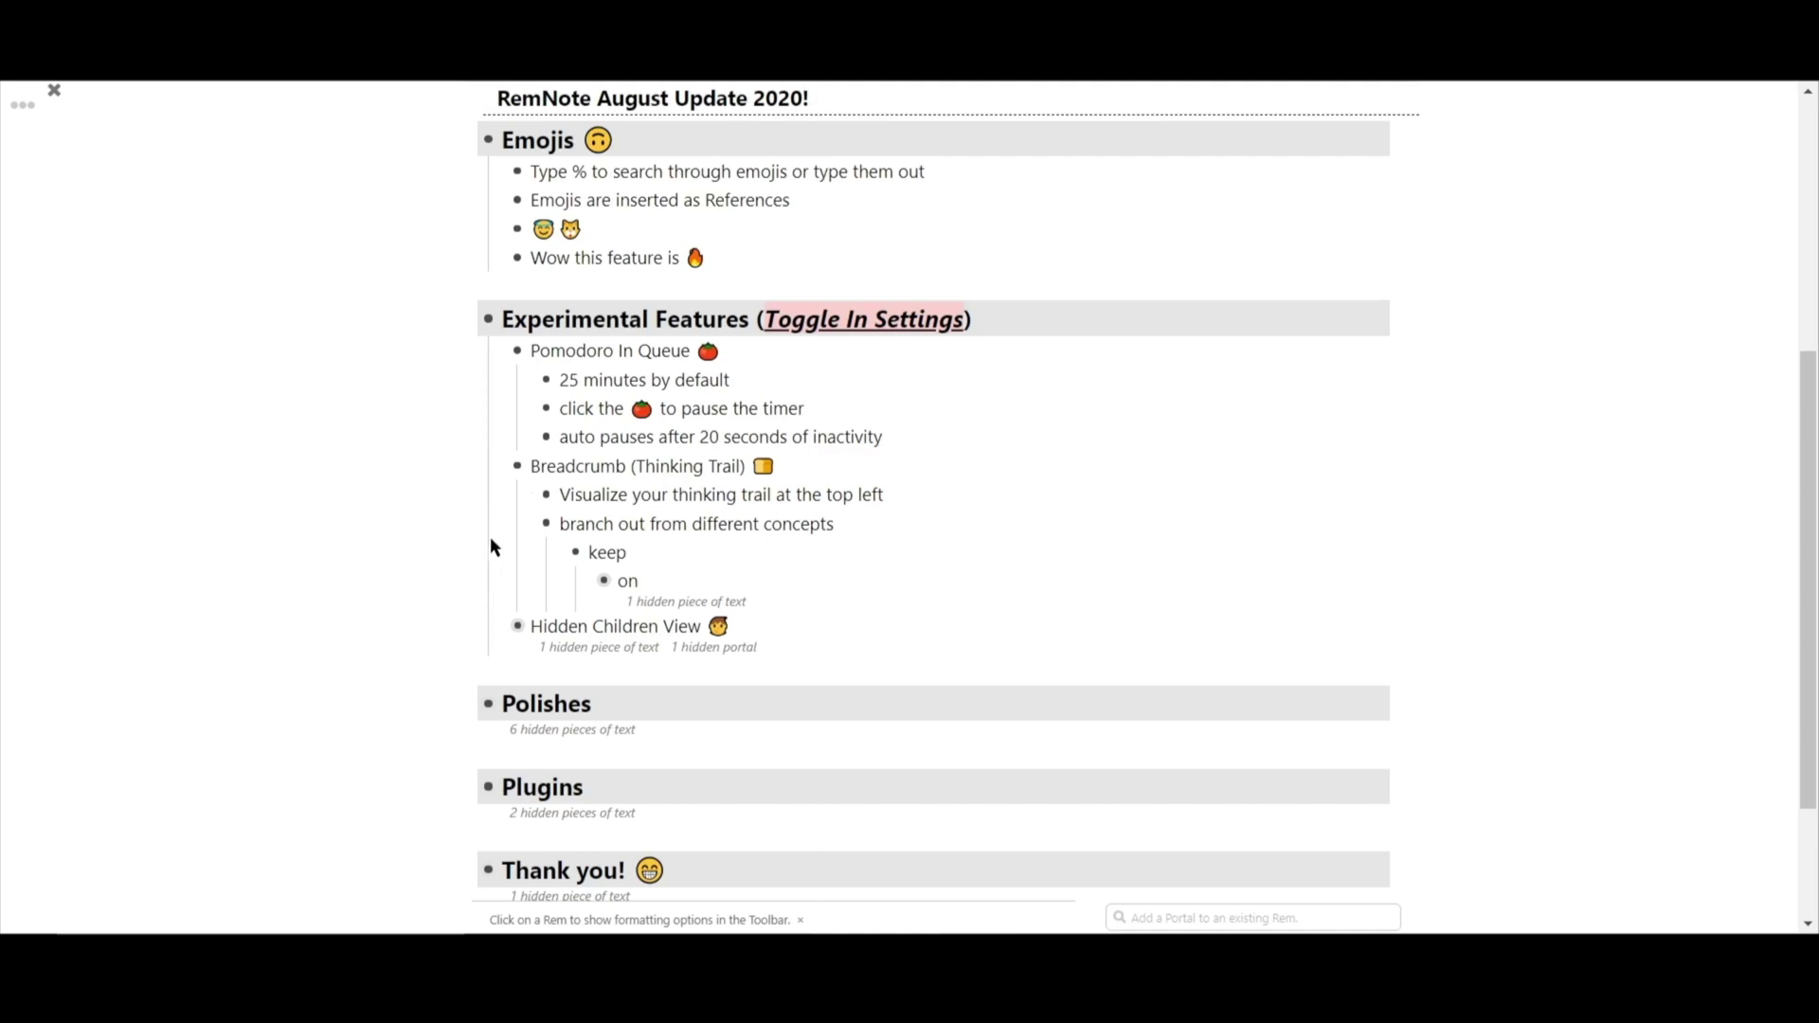
{"action": "mouse_move", "coordinate": [523, 508]}
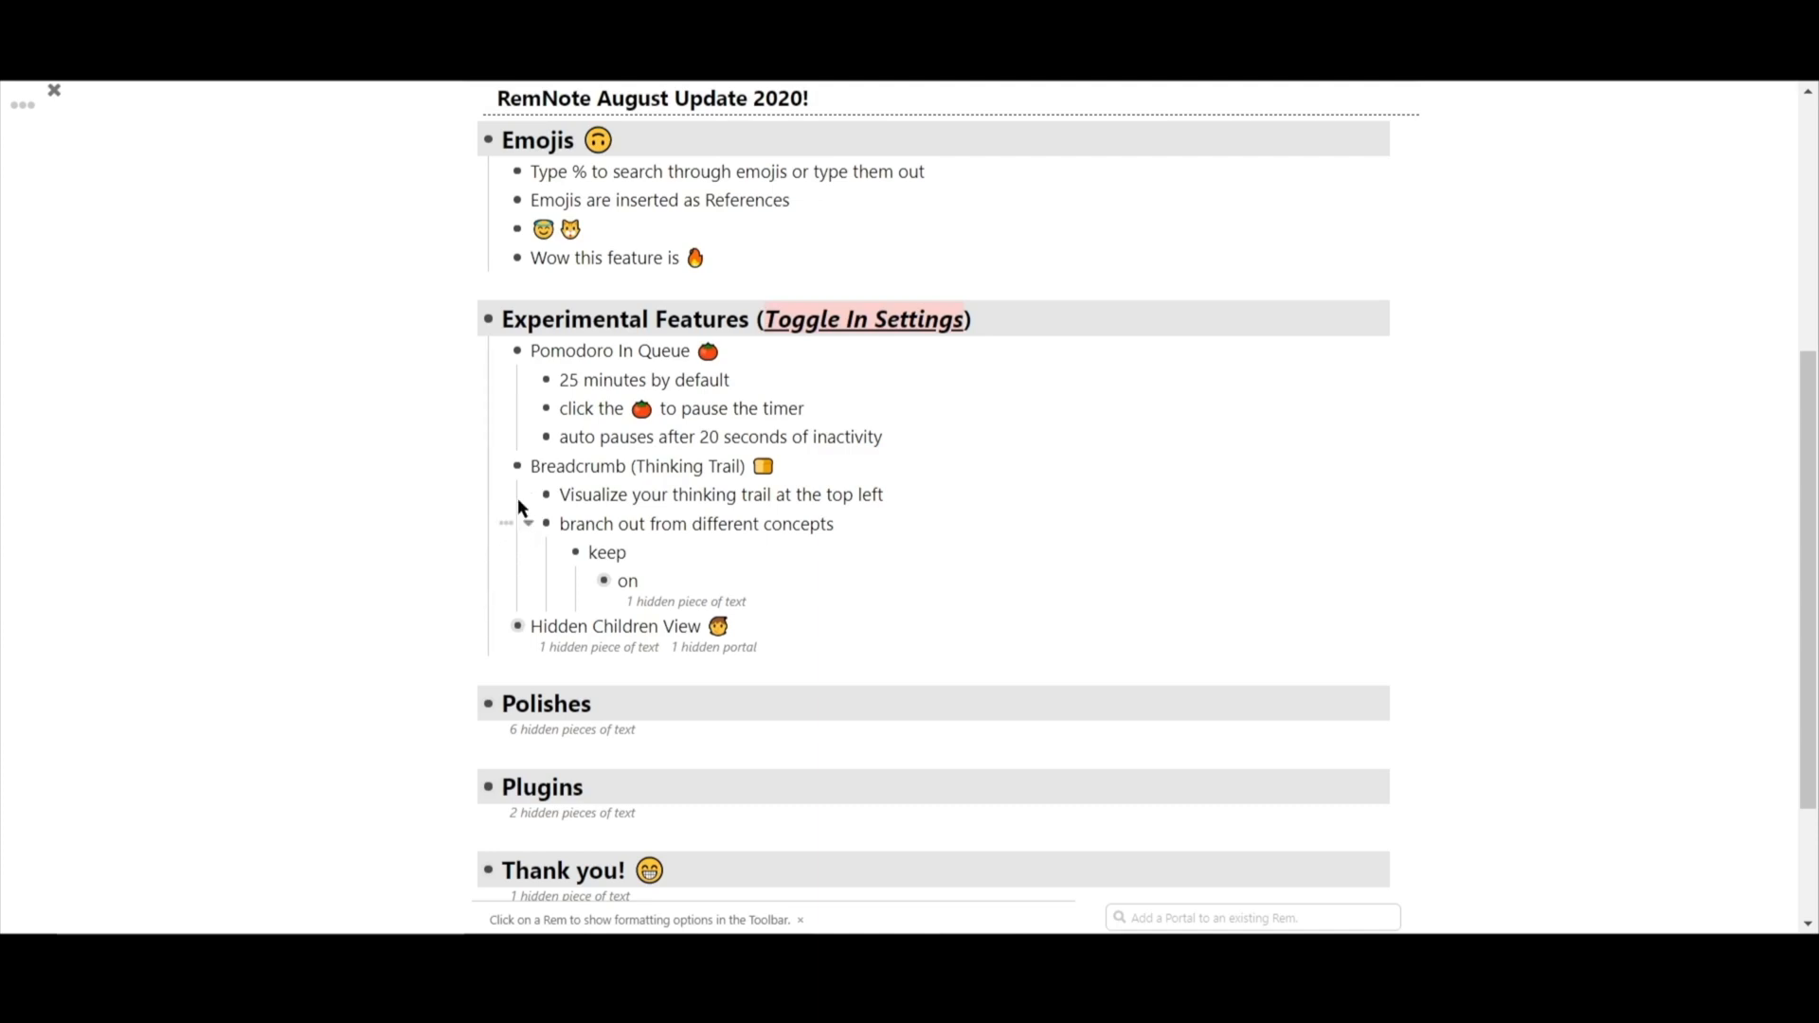
- Zoom into Breadcrumb (Thinking Trail), then 'keep', then 'on' to build the thinking trail
{"action": "left_click", "coordinate": [511, 467]}
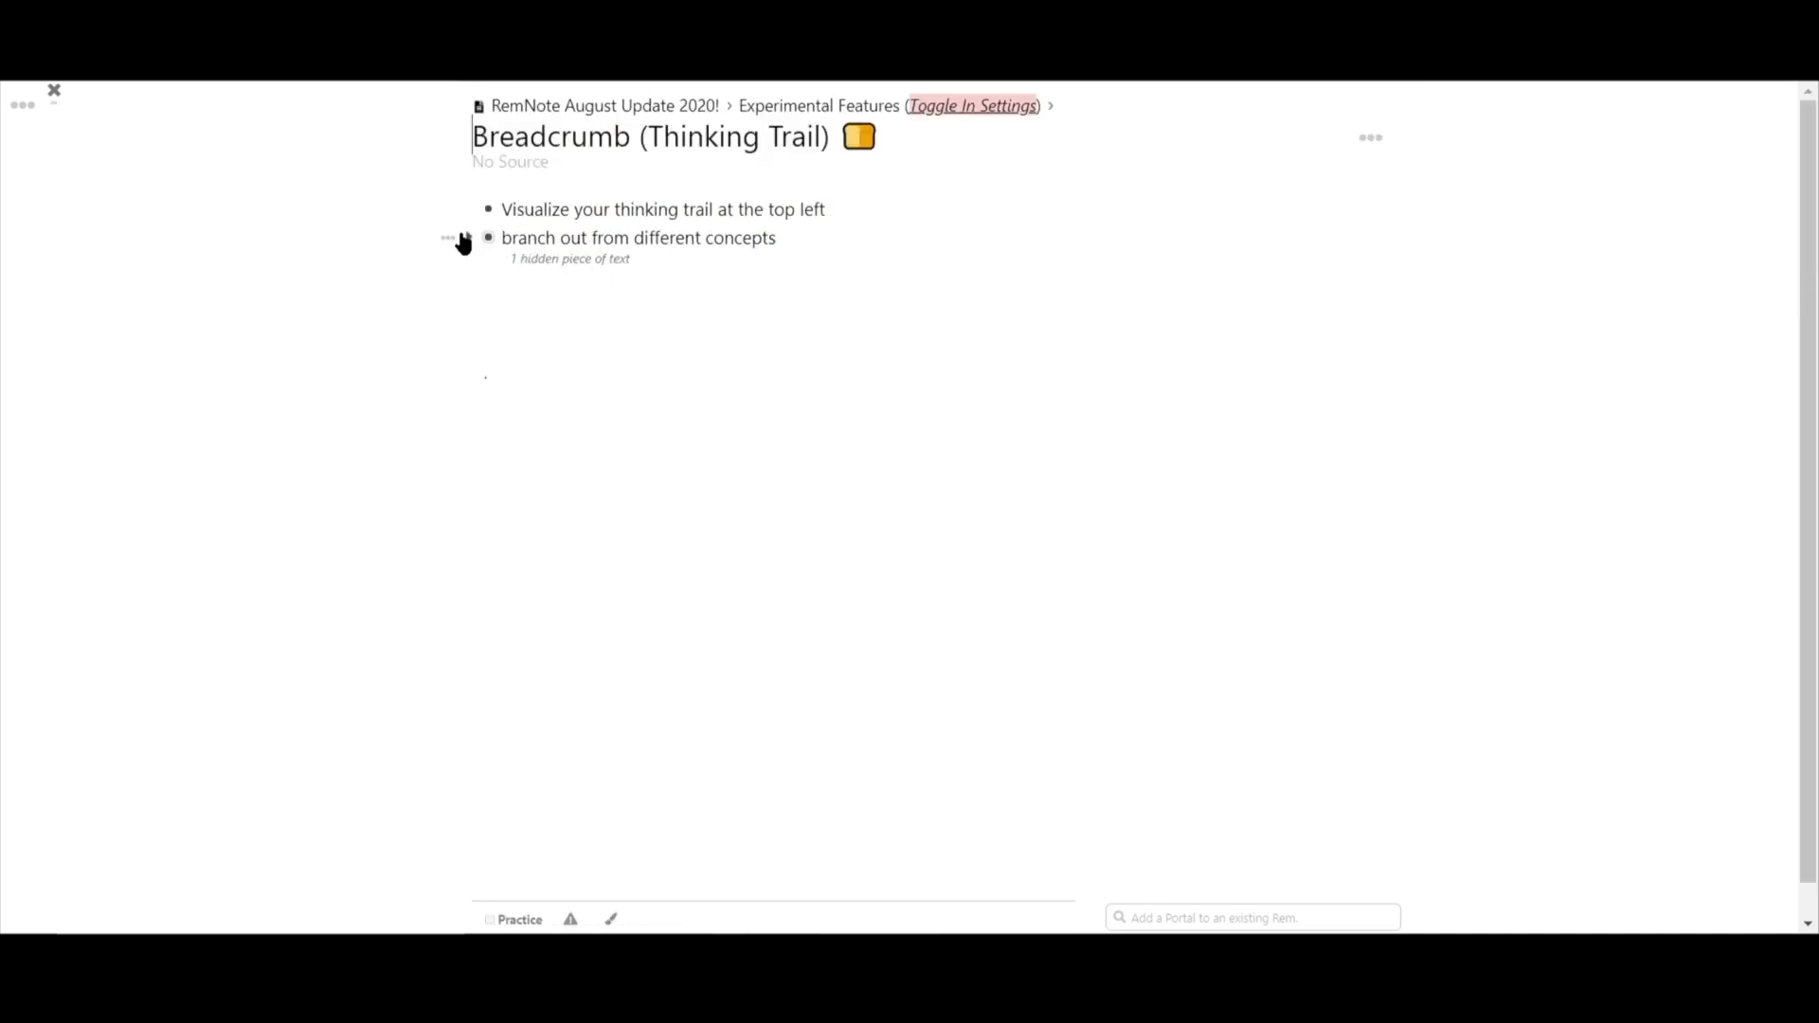
{"action": "left_click", "coordinate": [487, 239]}
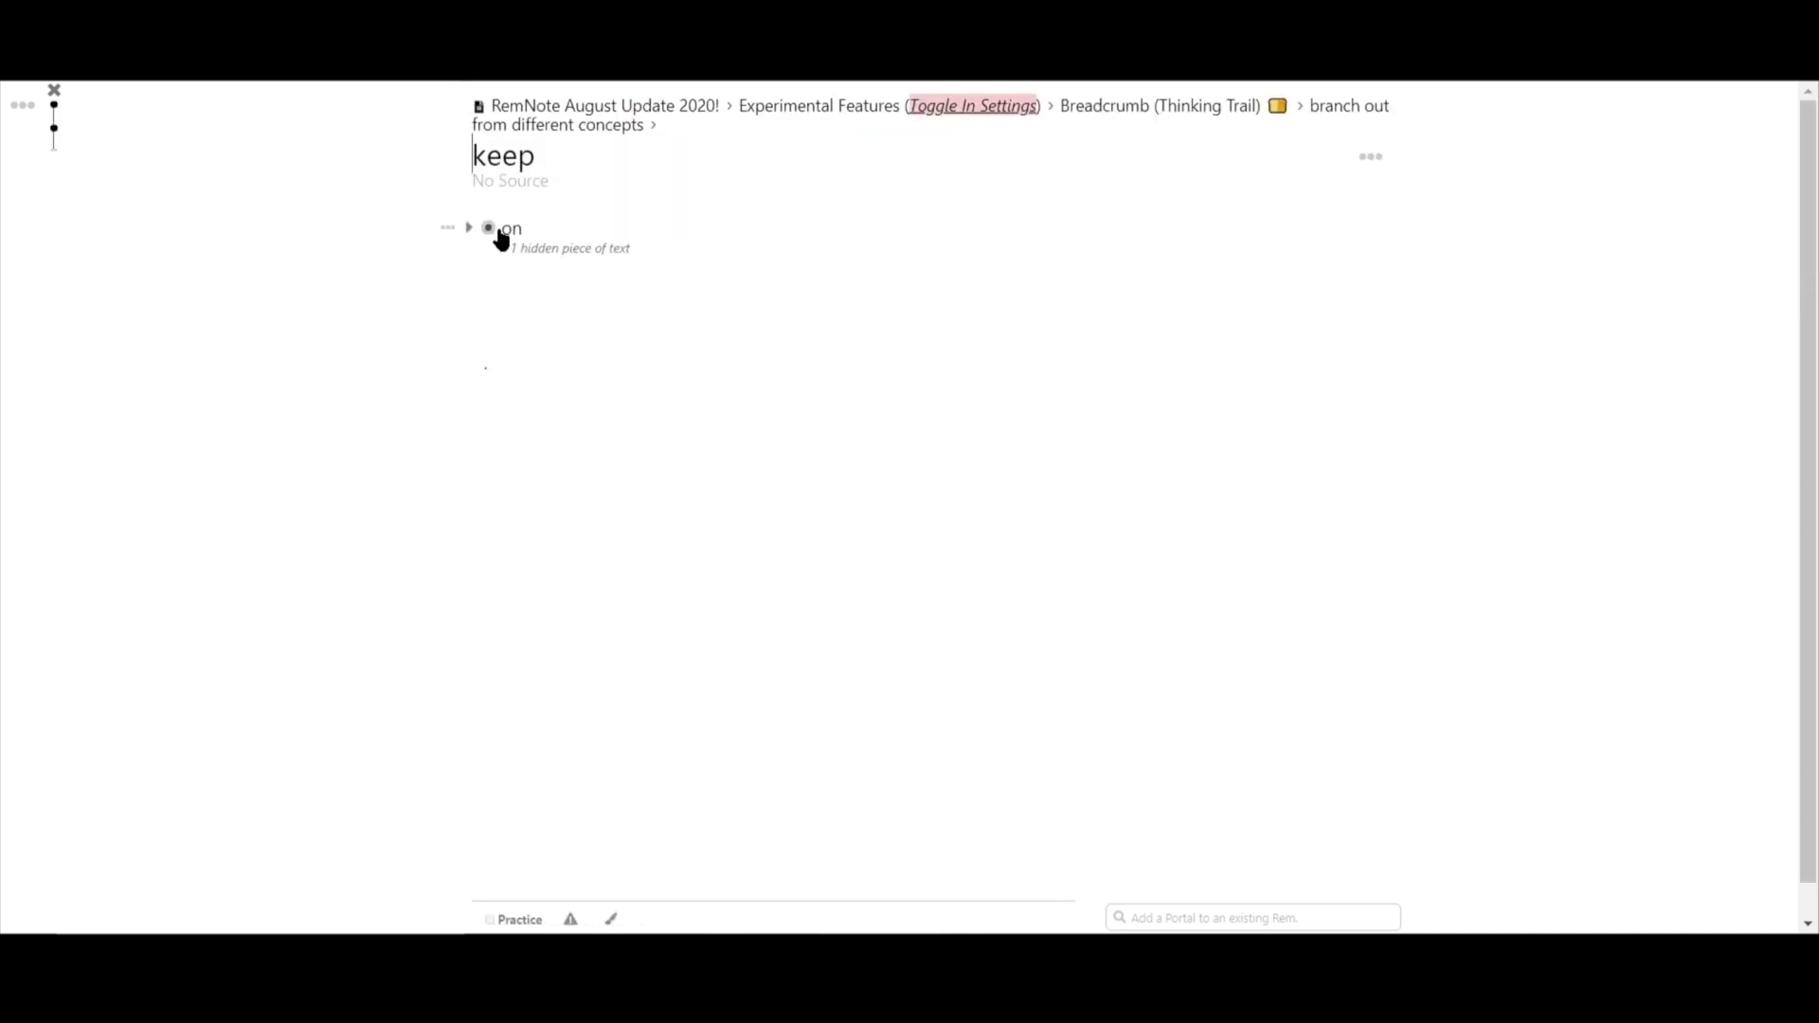
{"action": "left_click", "coordinate": [489, 228]}
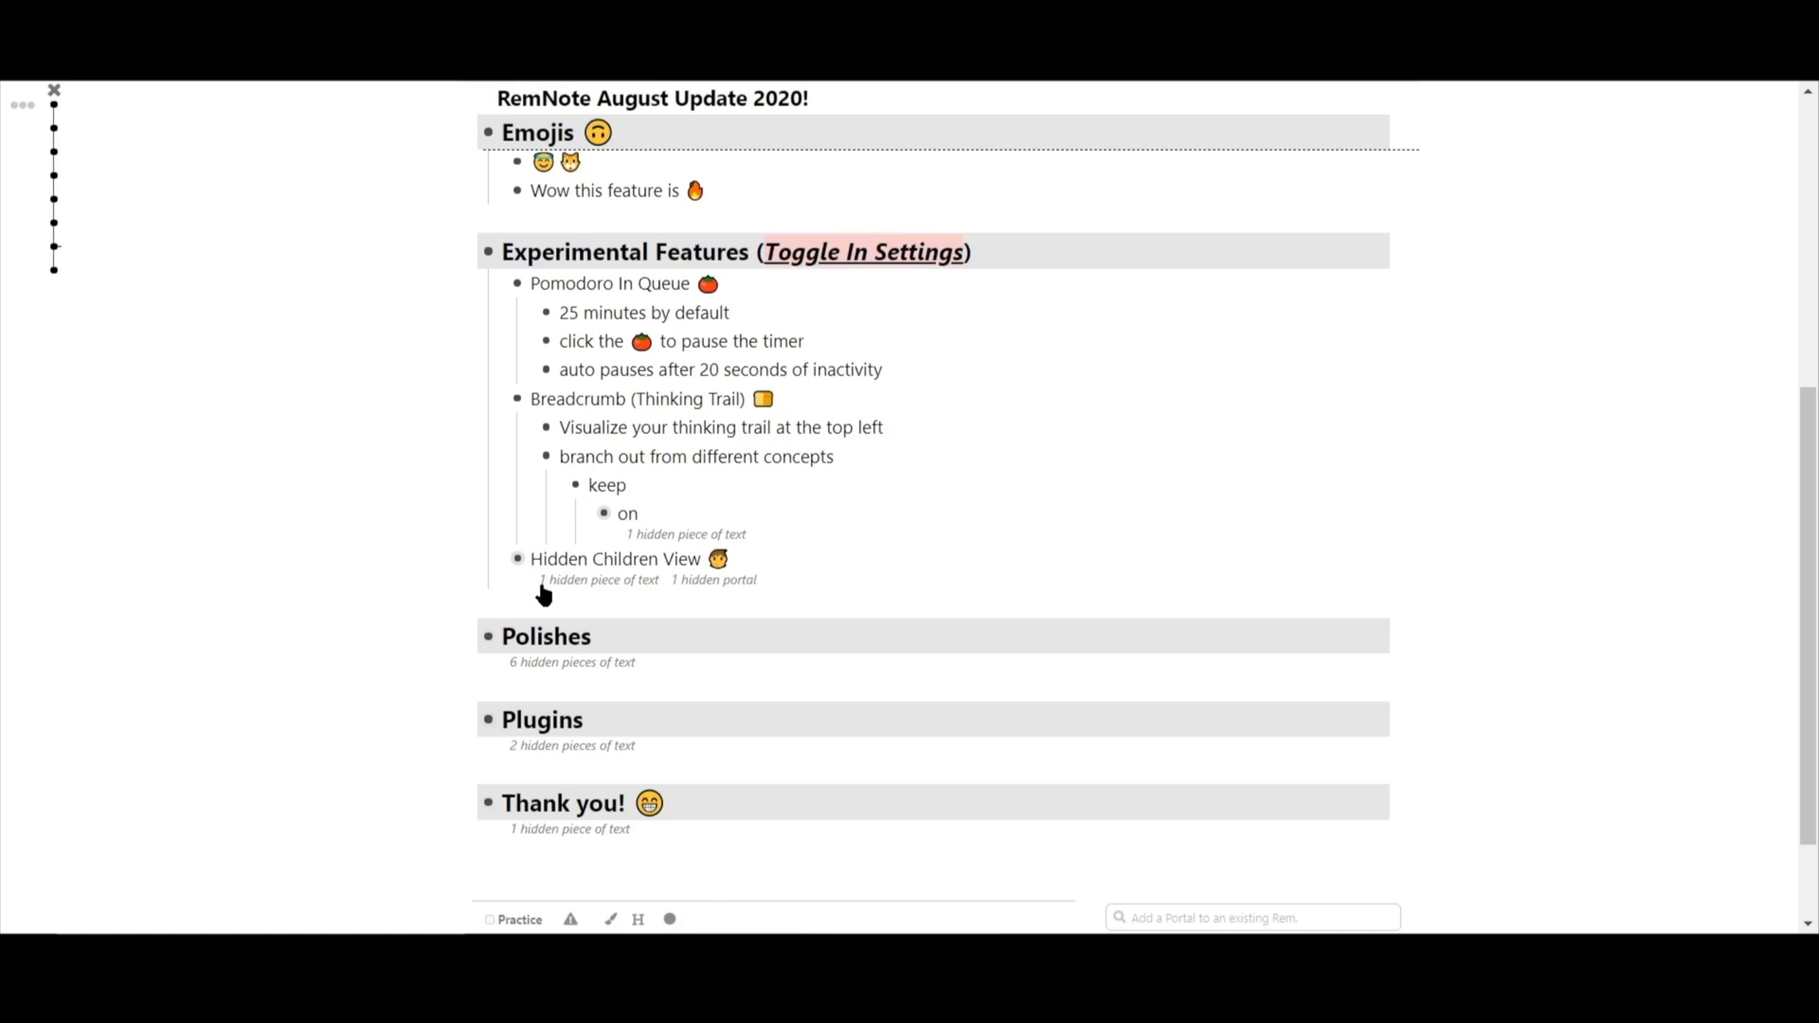
{"action": "mouse_move", "coordinate": [622, 597]}
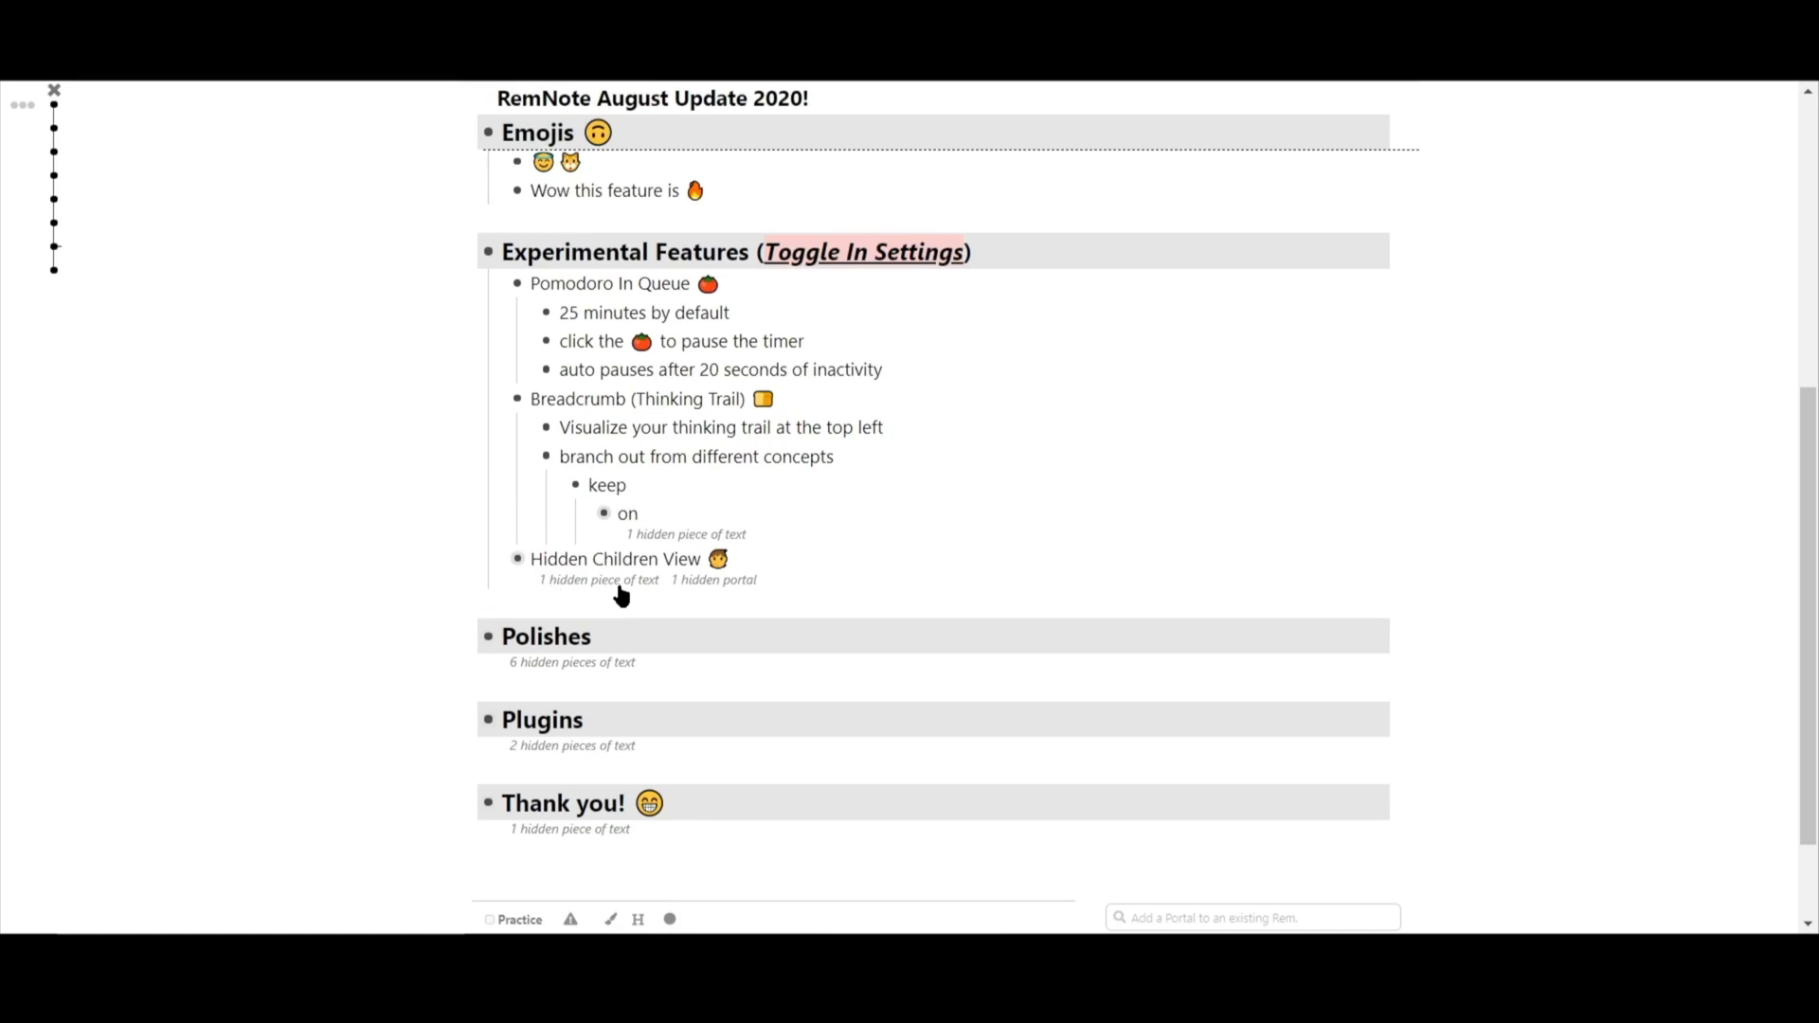
{"action": "mouse_move", "coordinate": [705, 596]}
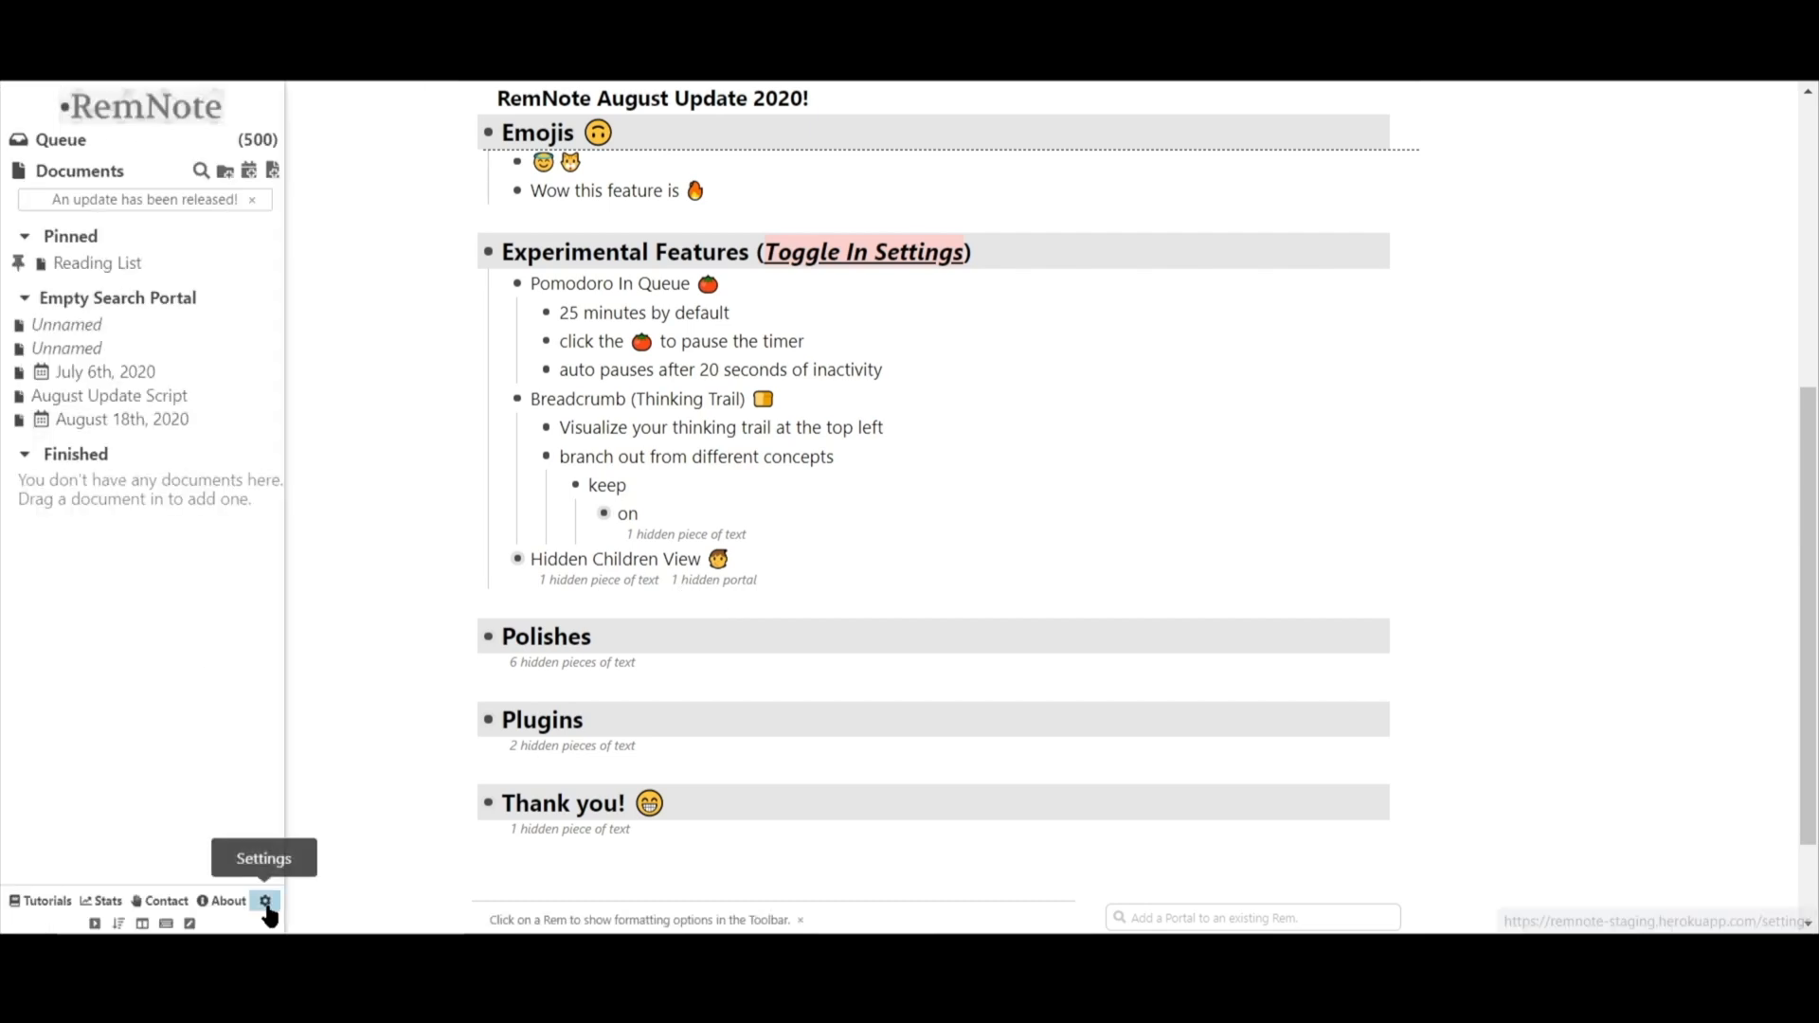
- Go to app settings to toggle the hidden children view option
{"action": "left_click", "coordinate": [267, 902]}
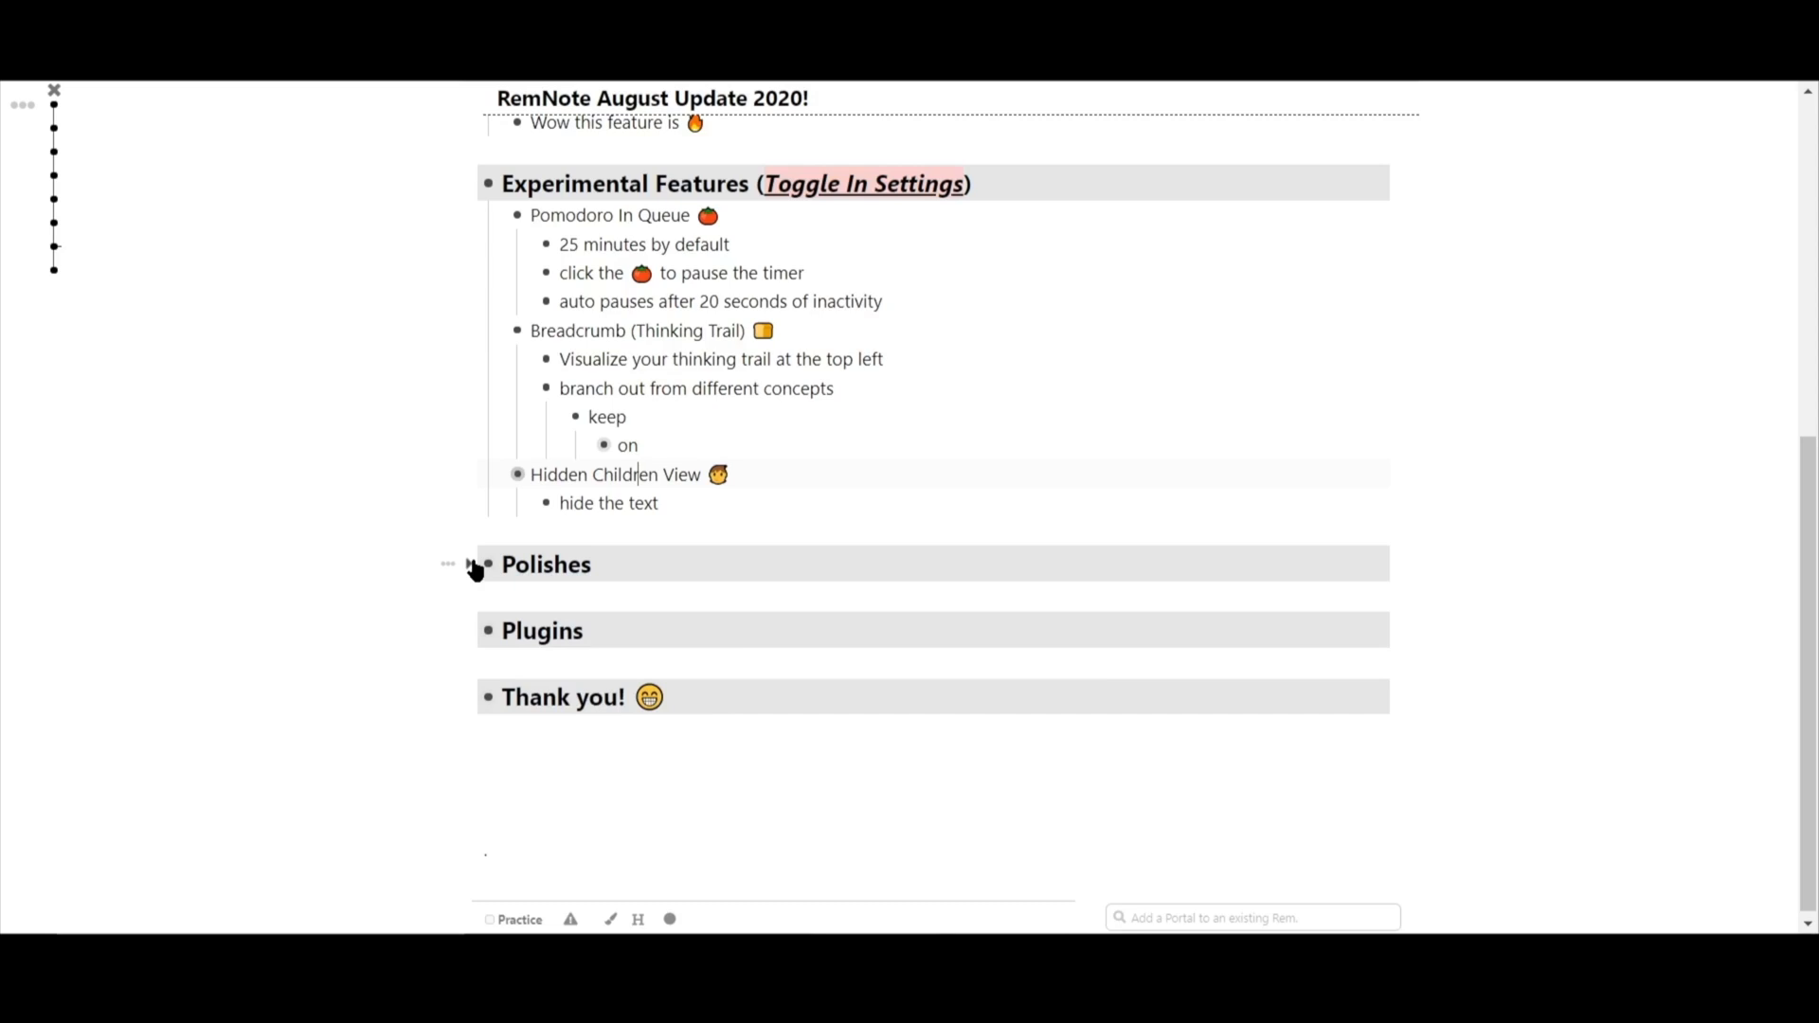
- Expand Polishes, highlight the added bullet in blue, then jump back to Anki Export via the trail
{"action": "left_click", "coordinate": [485, 564]}
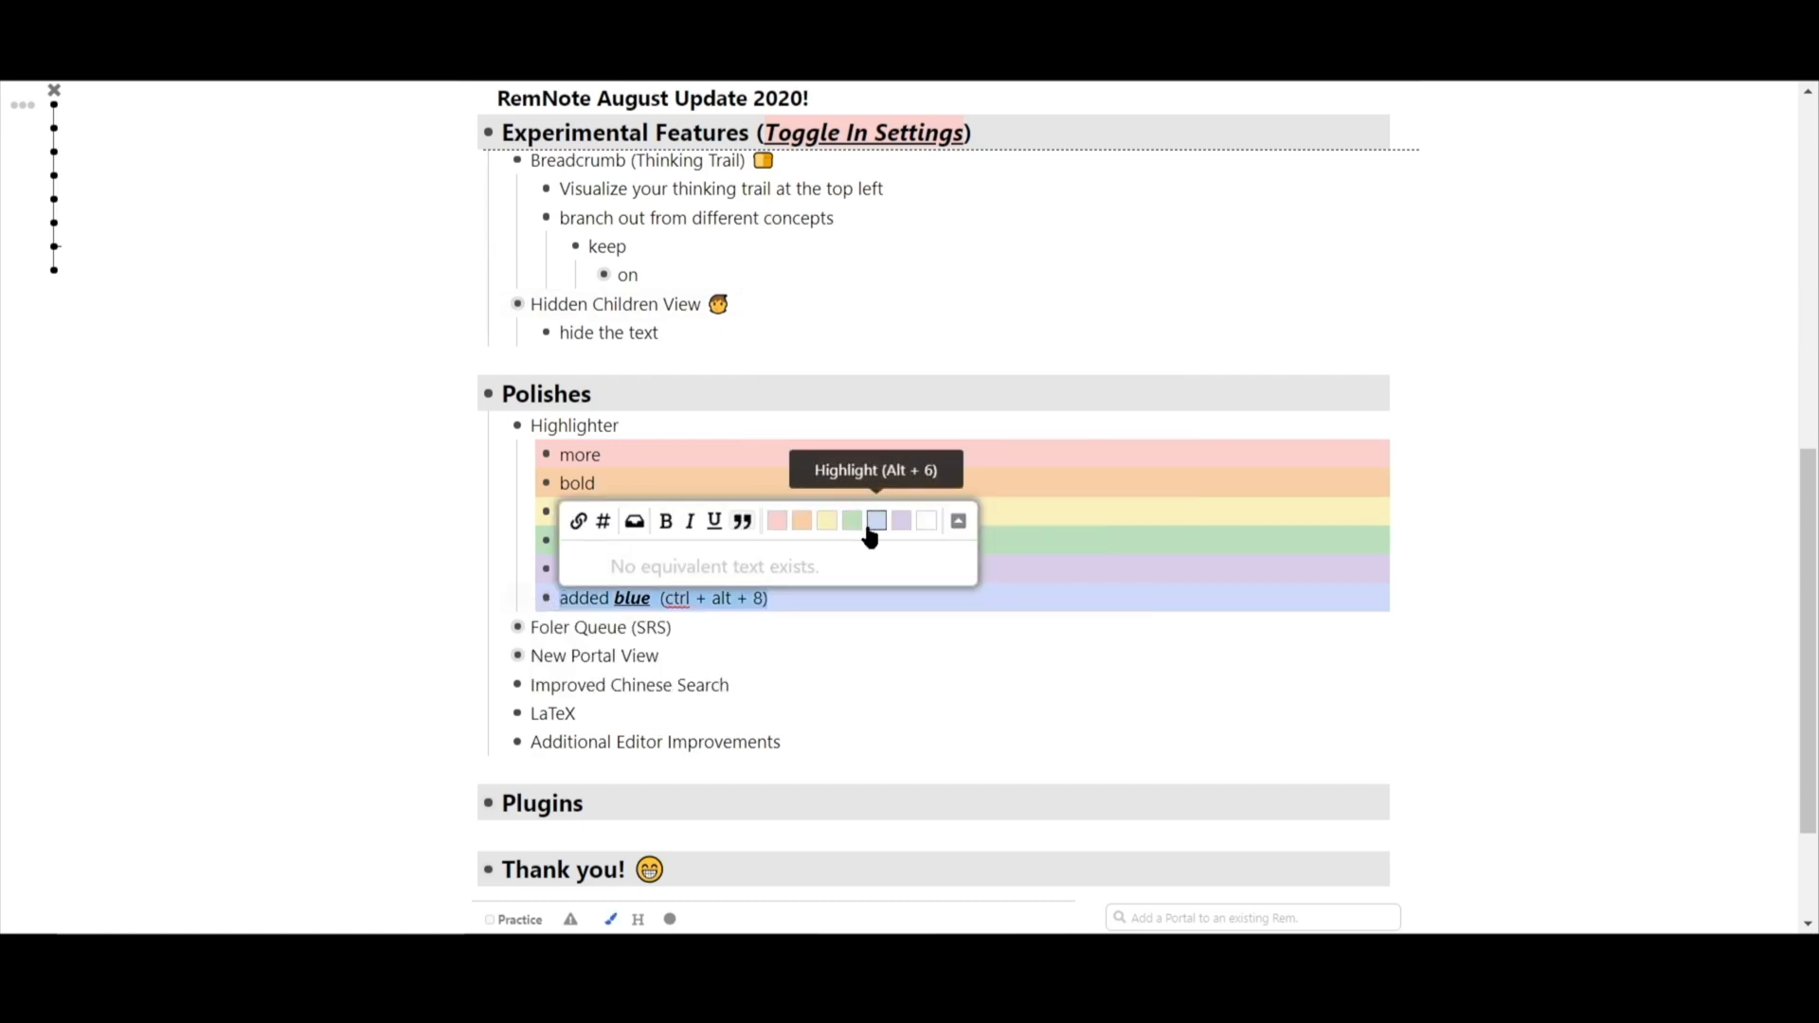
{"action": "left_click", "coordinate": [1000, 595]}
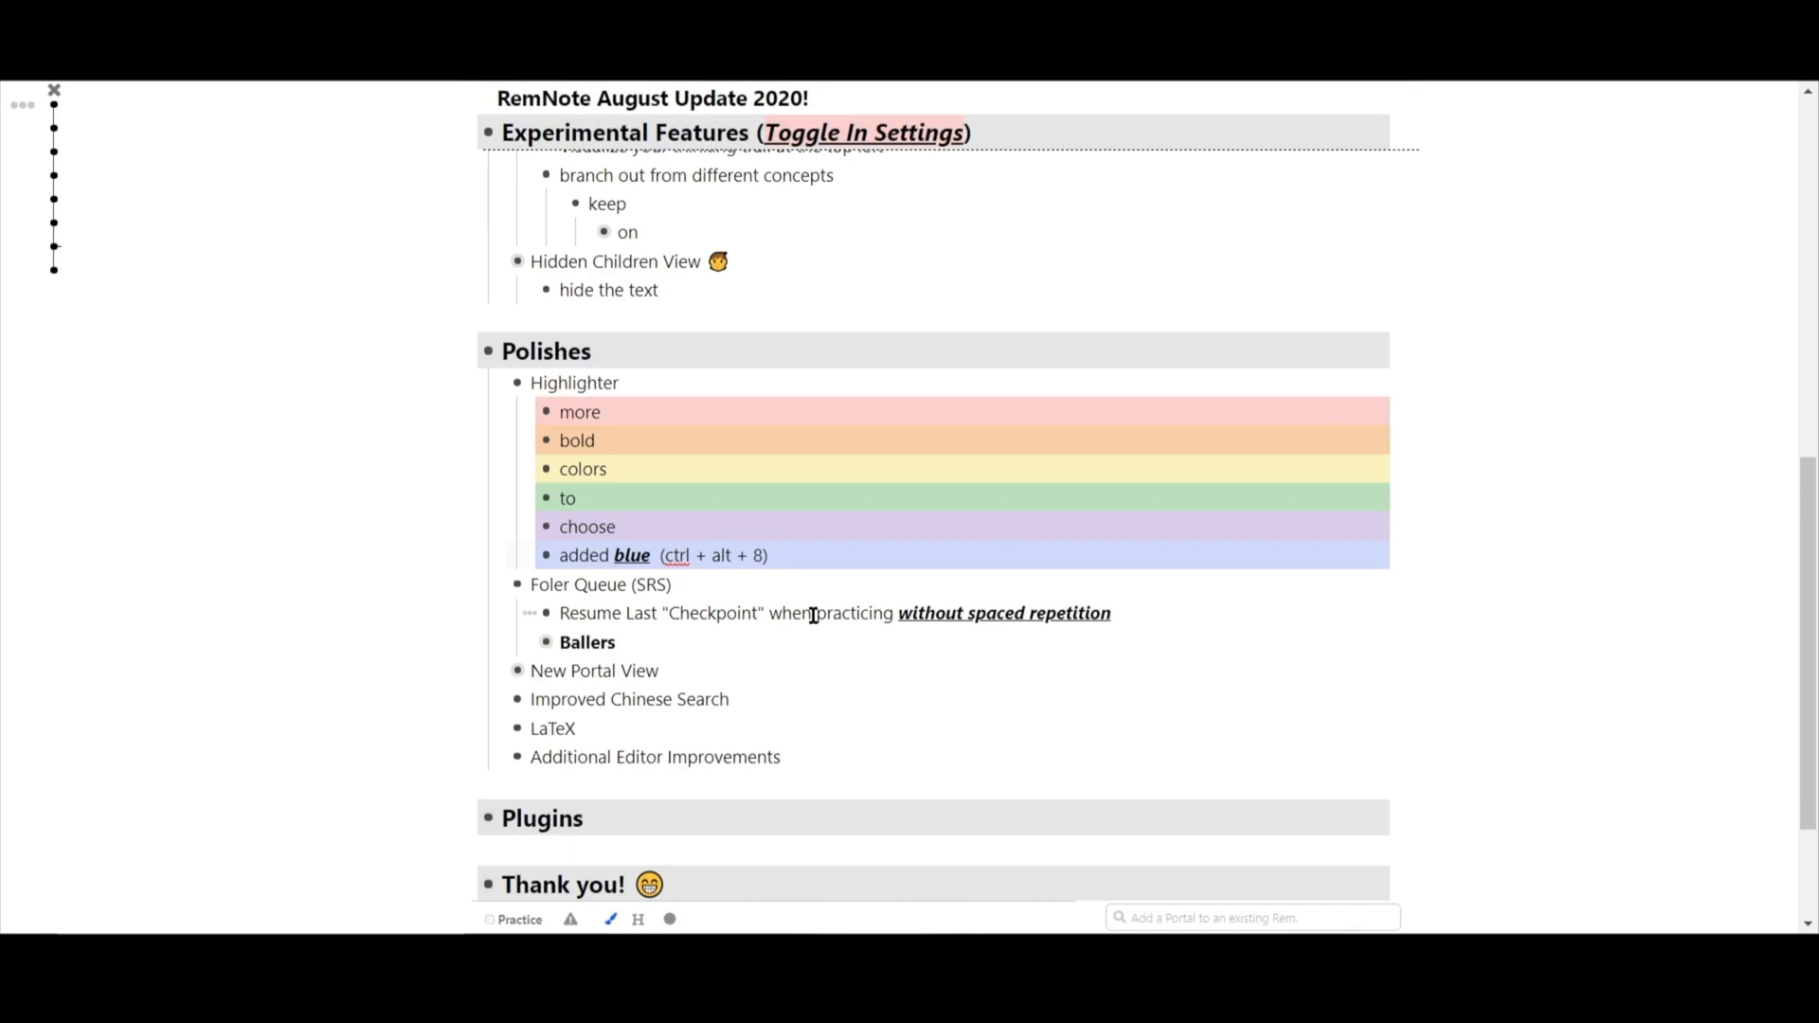
{"action": "left_click", "coordinate": [587, 642]}
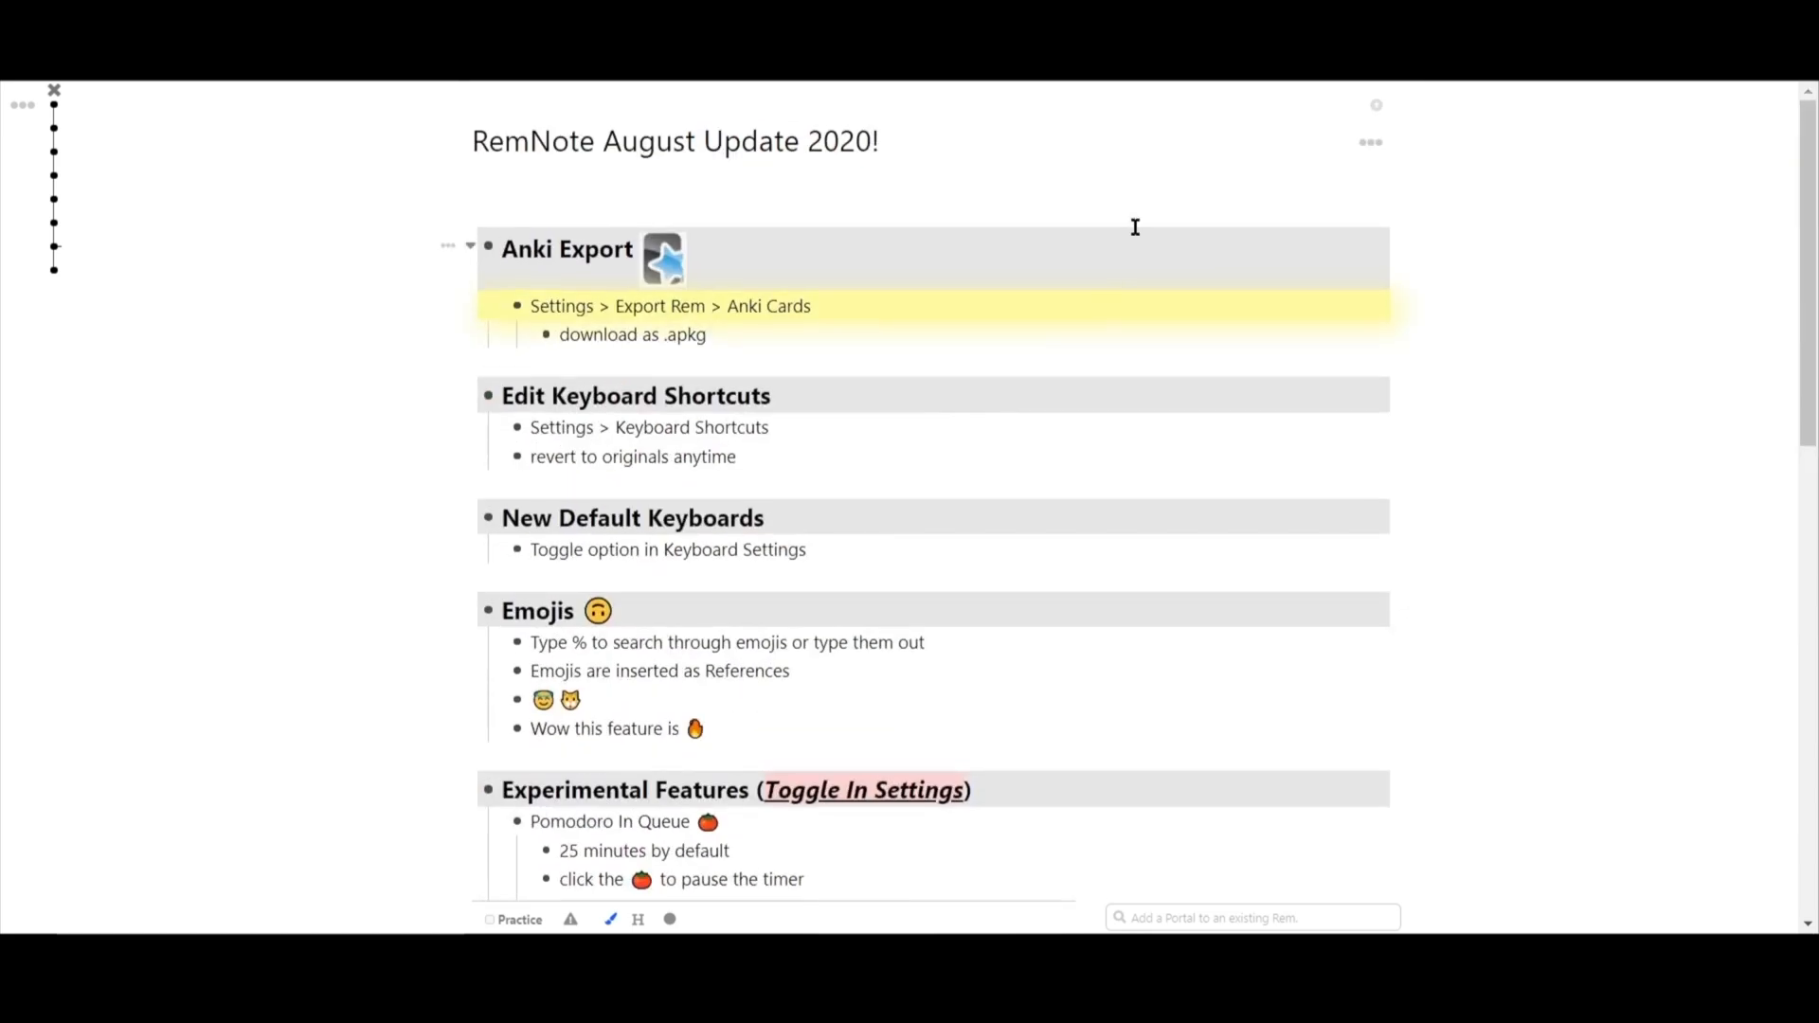
{"action": "left_click", "coordinate": [1368, 141]}
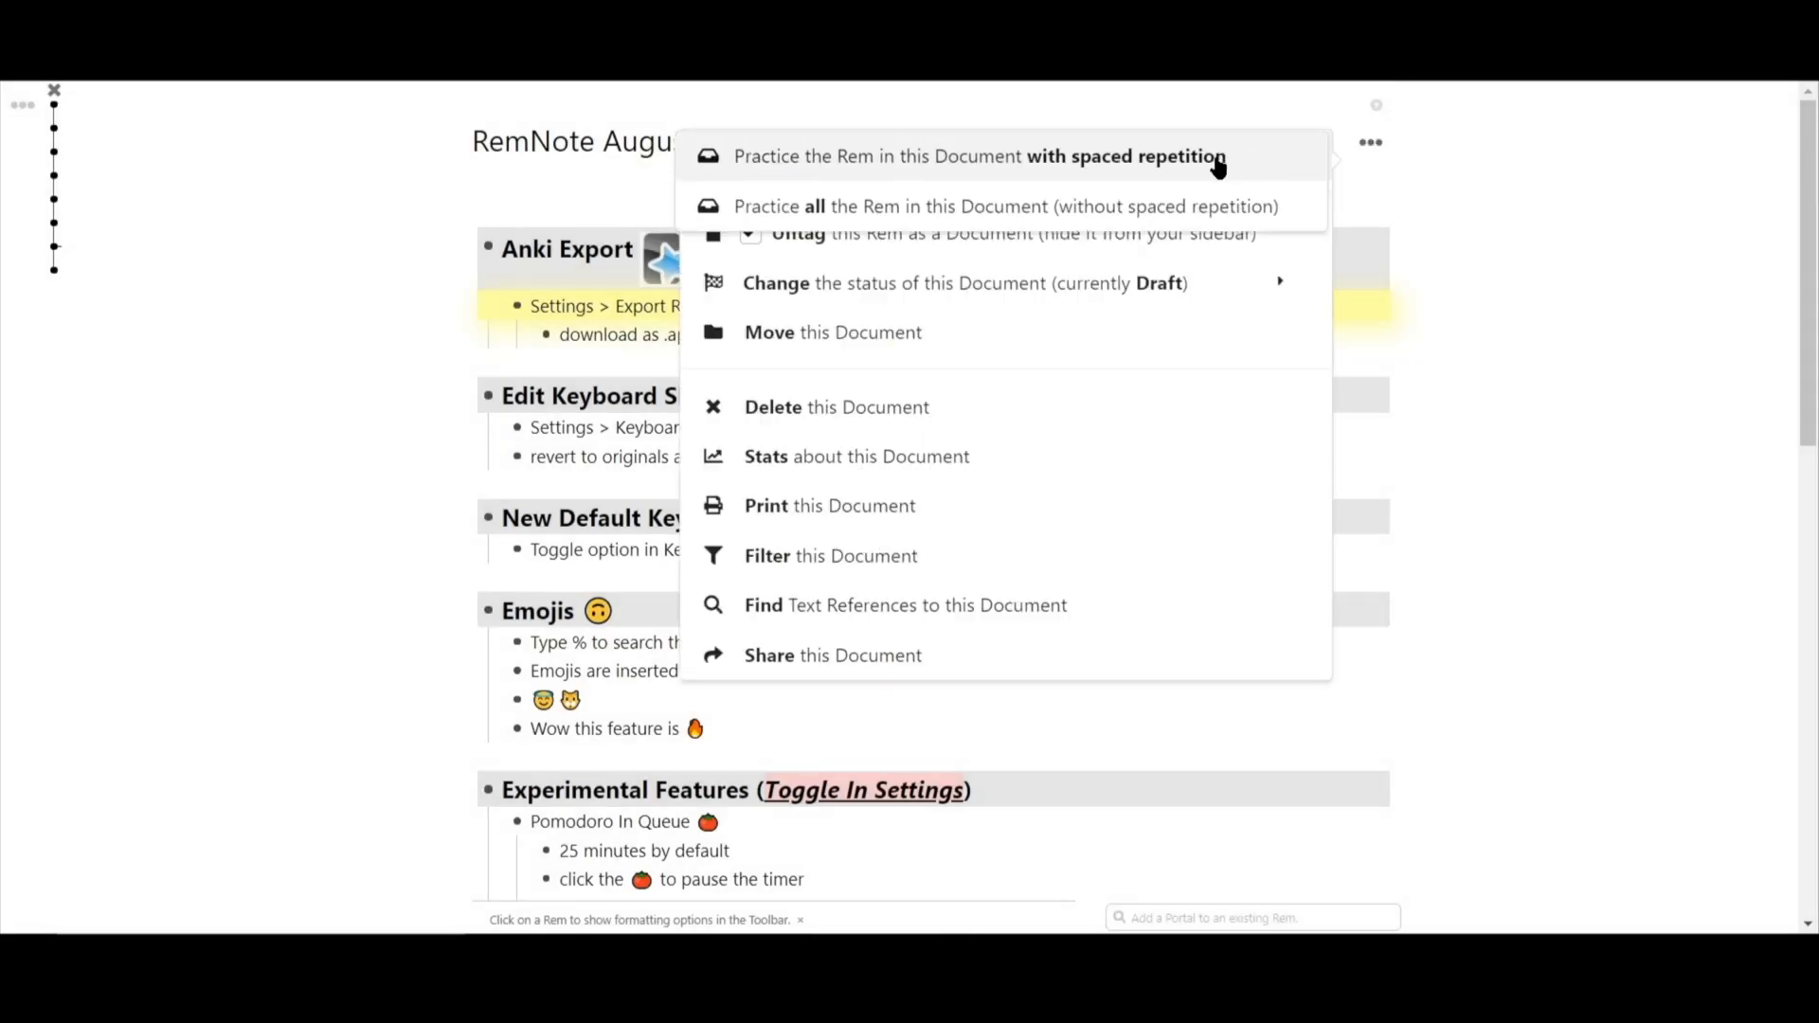
{"action": "left_click", "coordinate": [980, 155]}
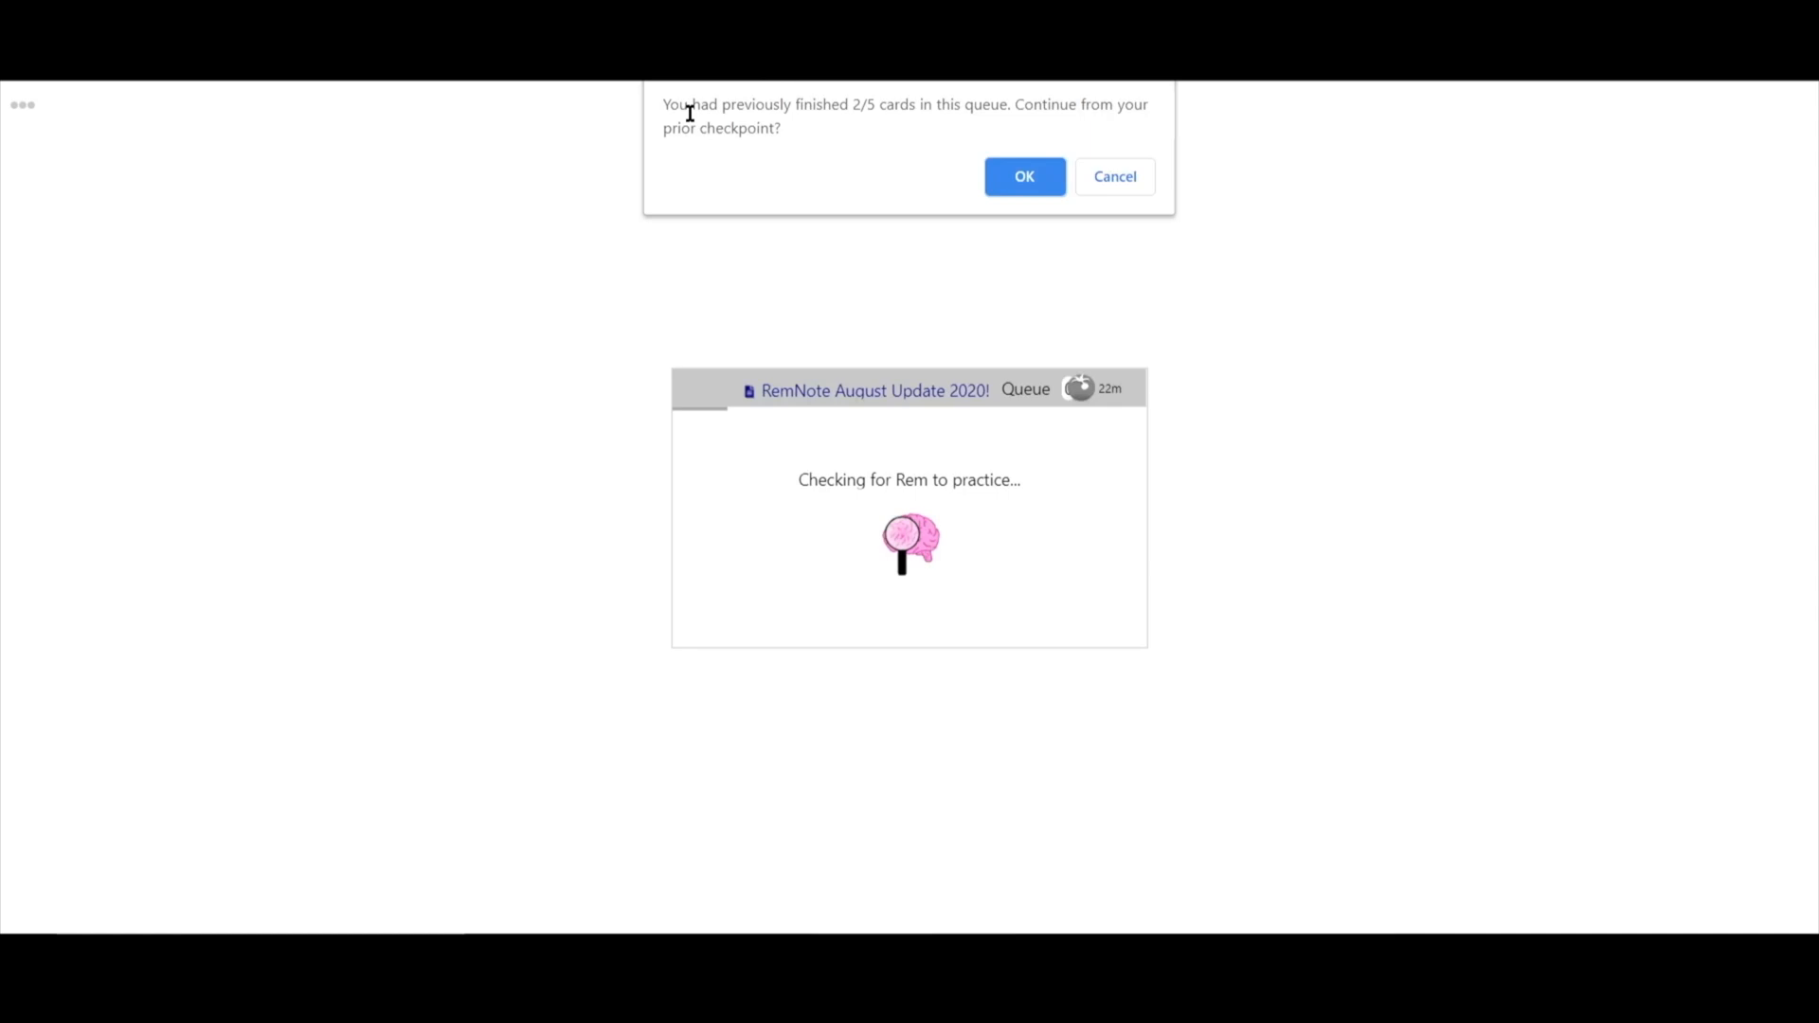
{"action": "mouse_move", "coordinate": [1012, 110]}
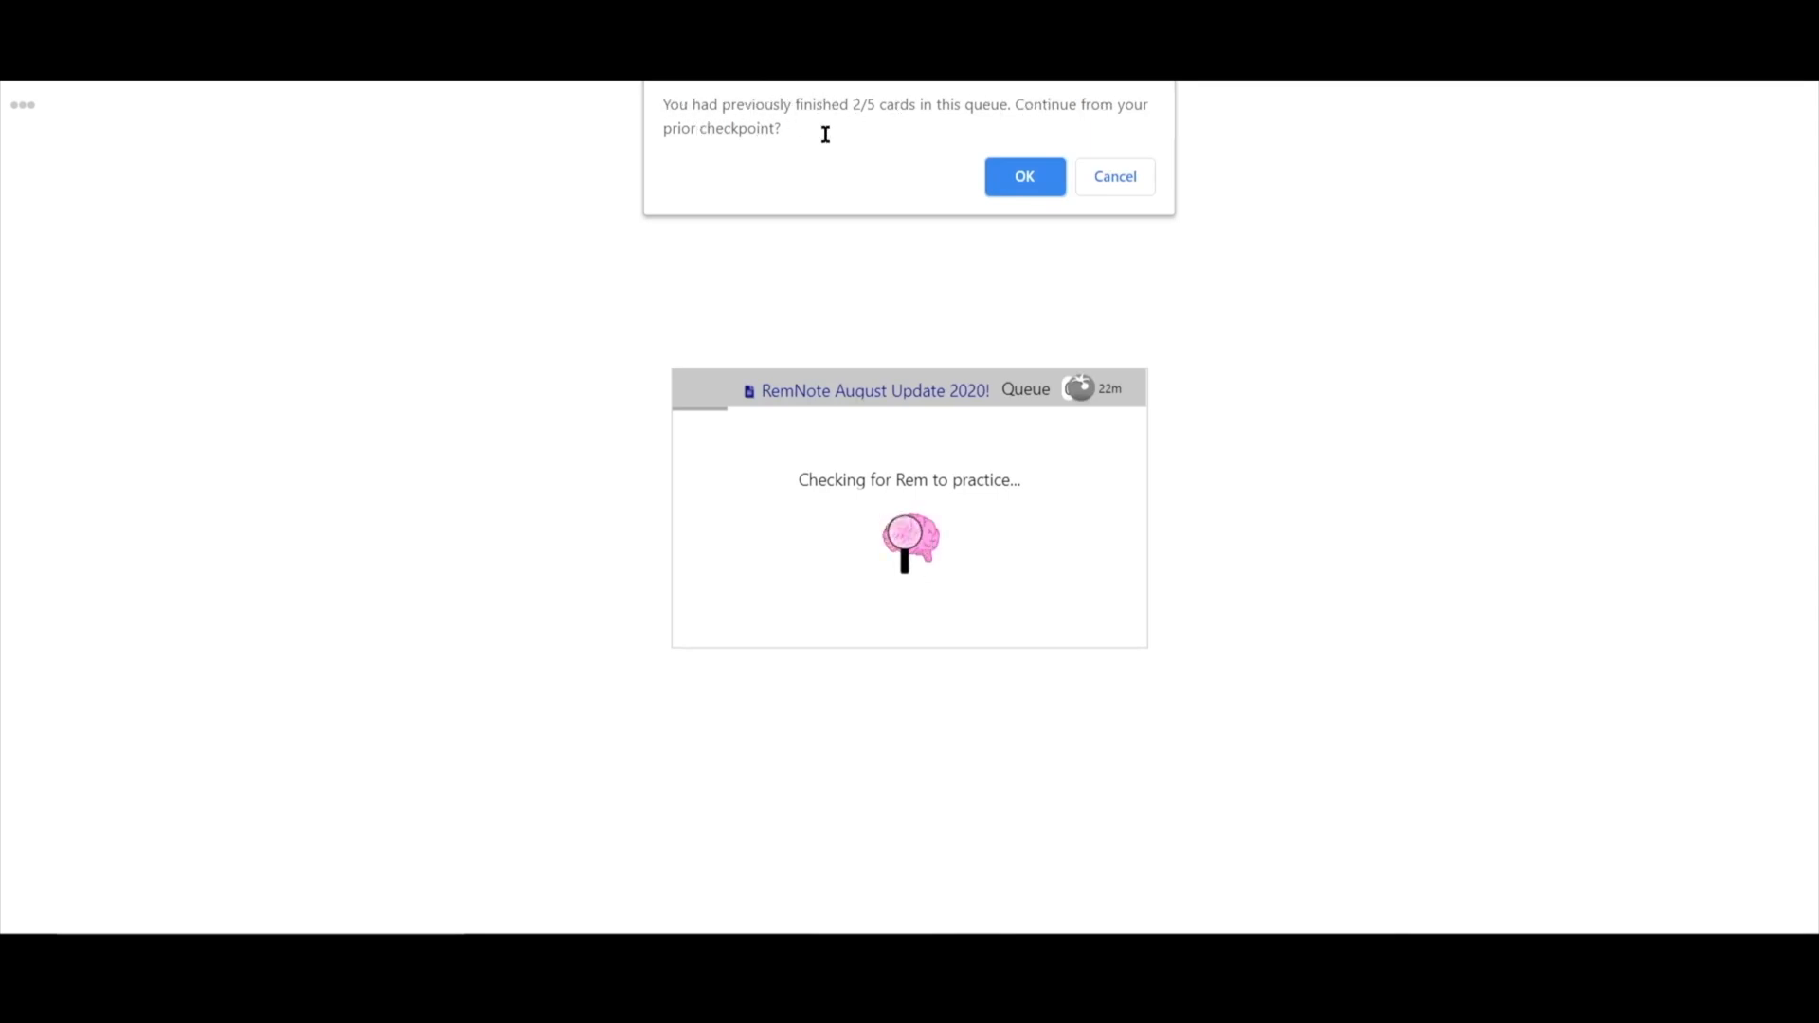
{"action": "left_click", "coordinate": [1024, 176]}
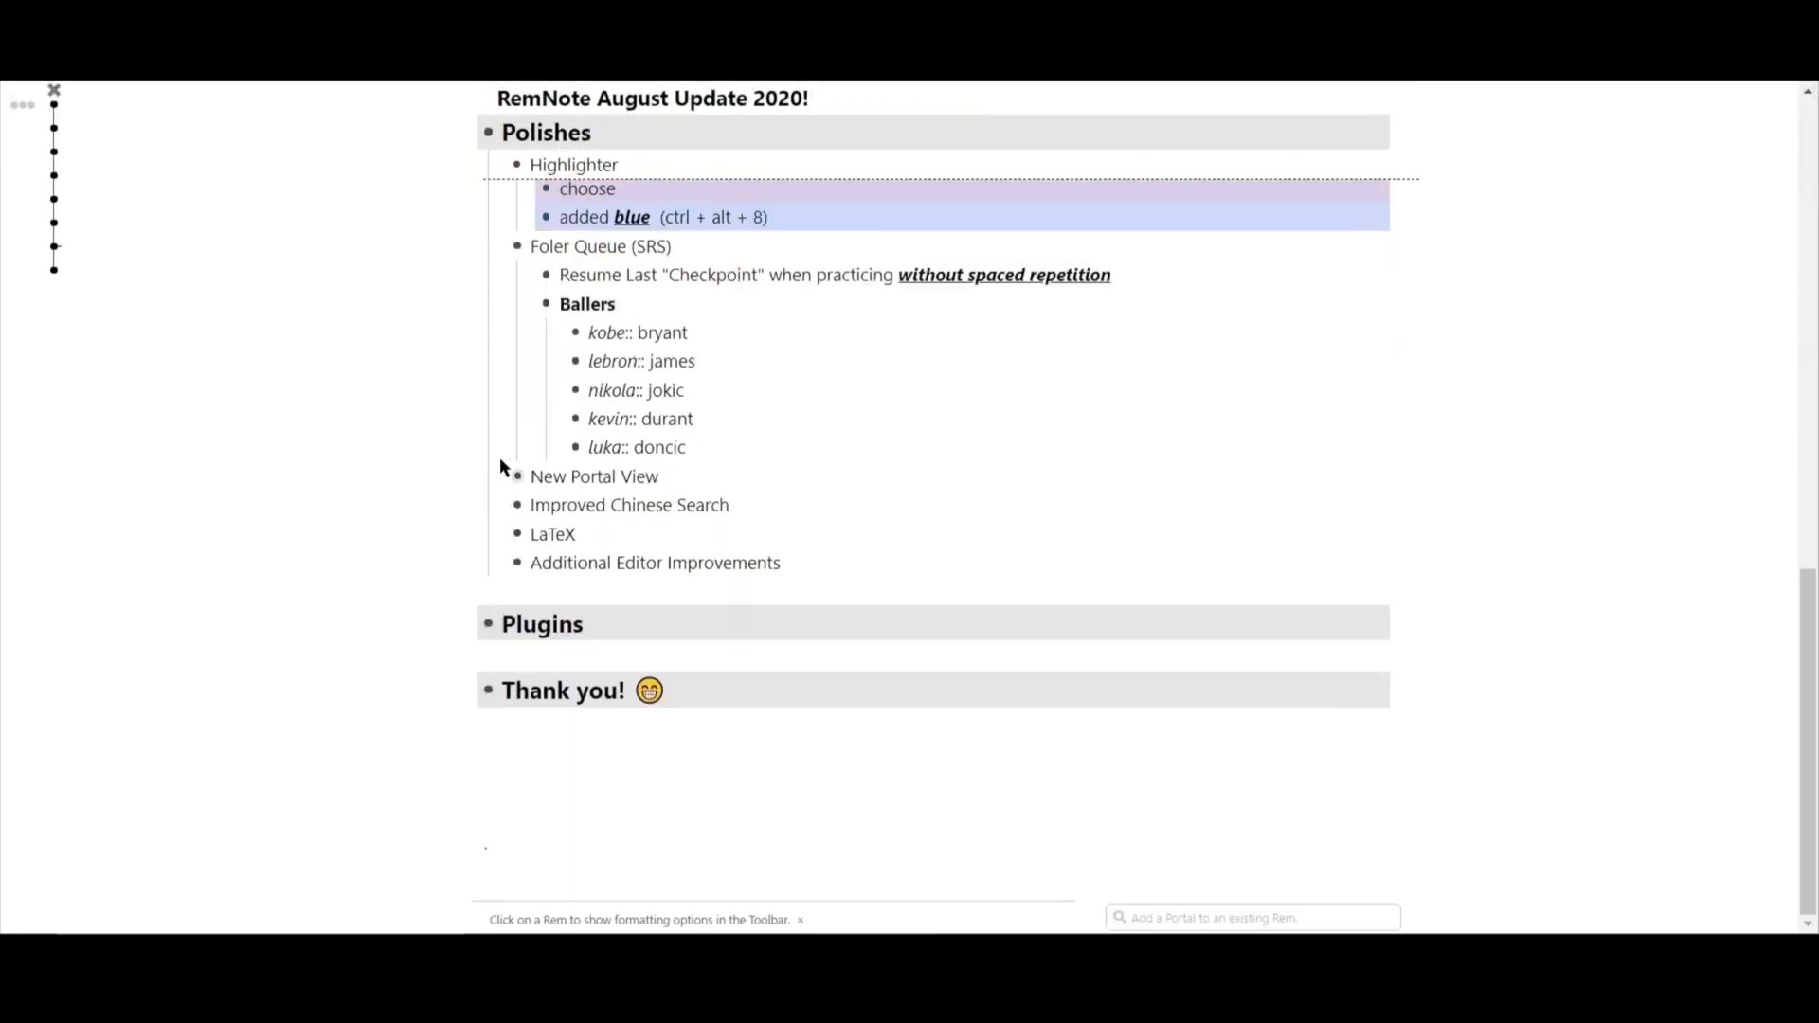
- Search 'do' to add a portal to the 'Do you agree?' Rem under New Portal View
{"action": "type", "text": "do"}
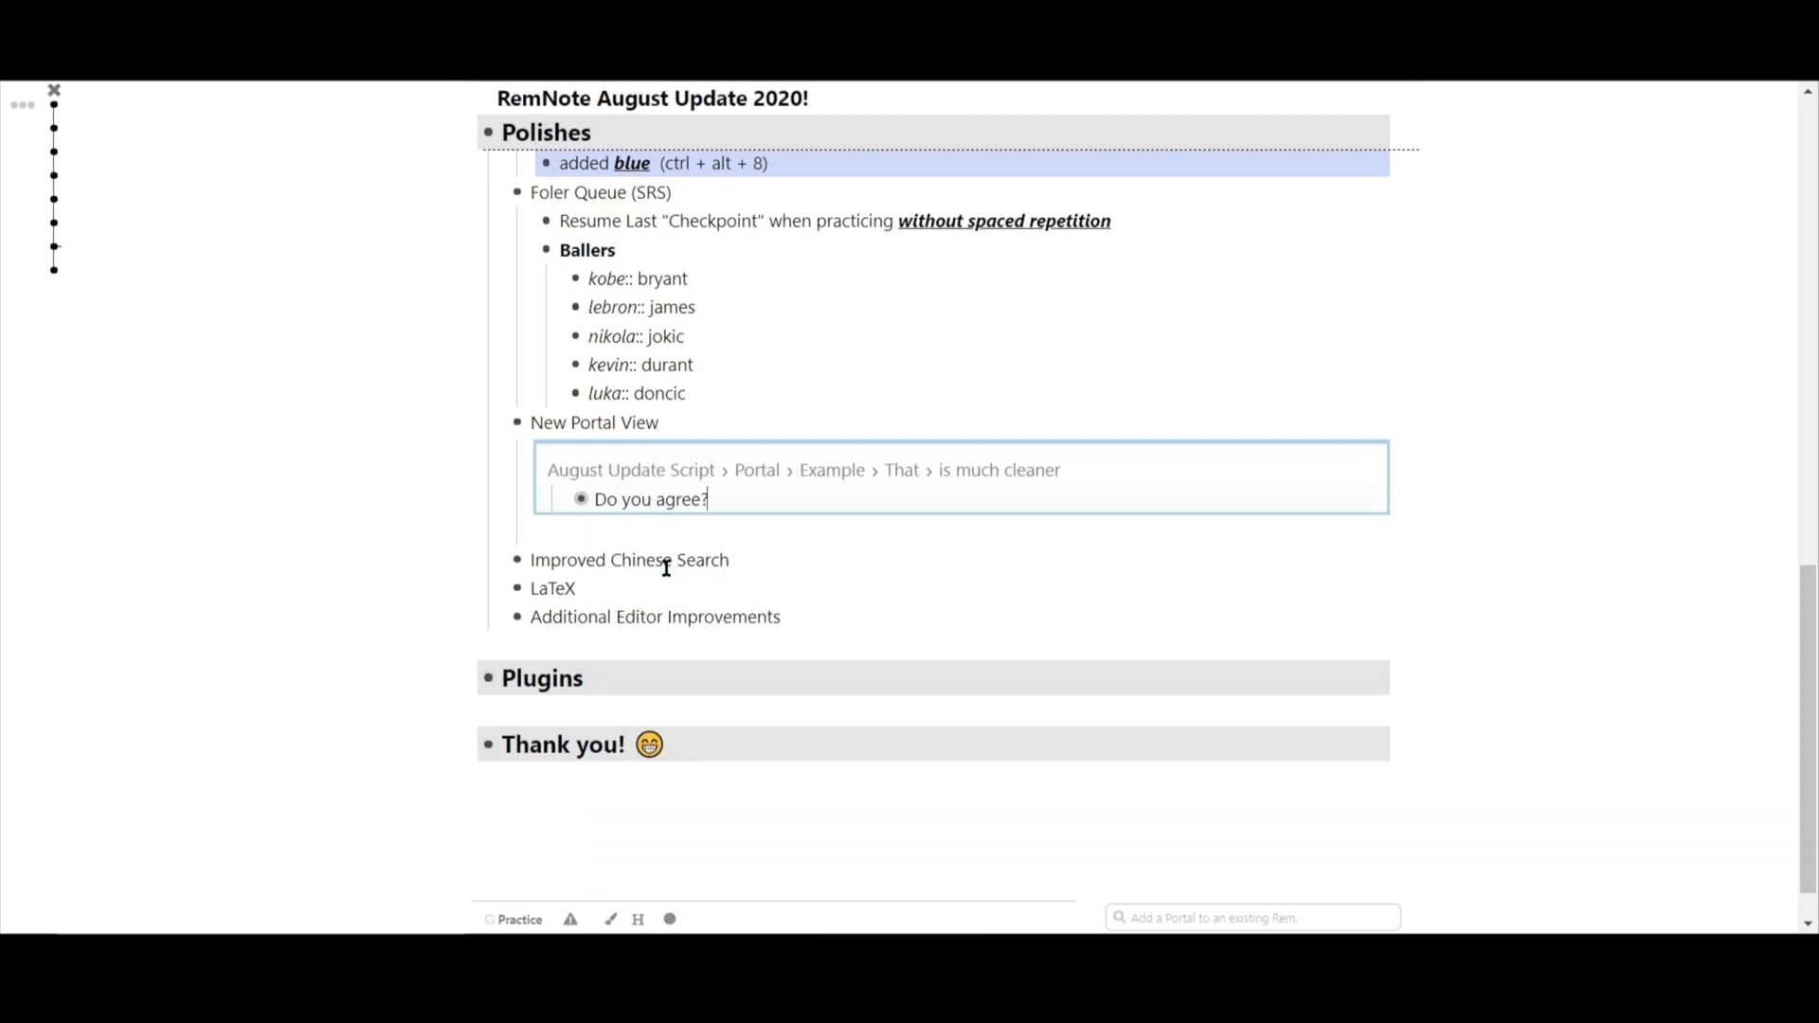
{"action": "mouse_move", "coordinate": [589, 500]}
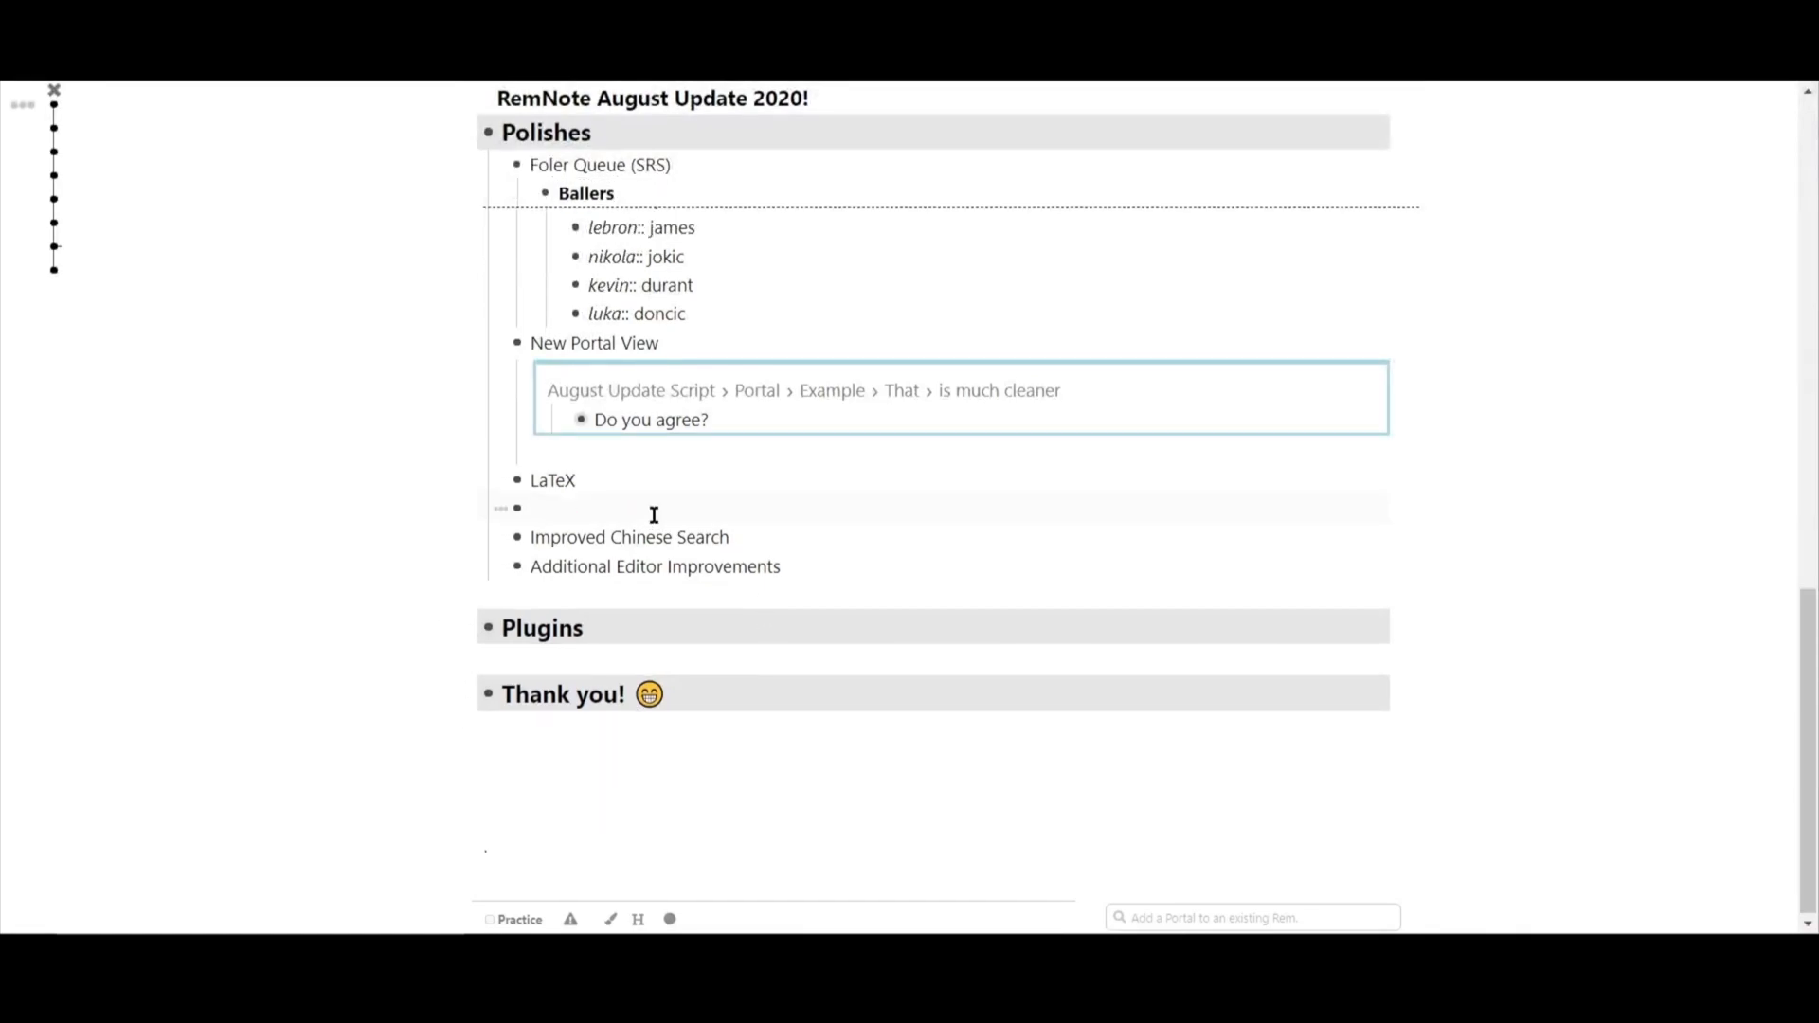
- Enter inline LaTeX 'y = mx + b', '50 + 50' and '\frac{1}{2}' in the Rem under LaTeX so they render
{"action": "type", "text": "y = mx + b and"}
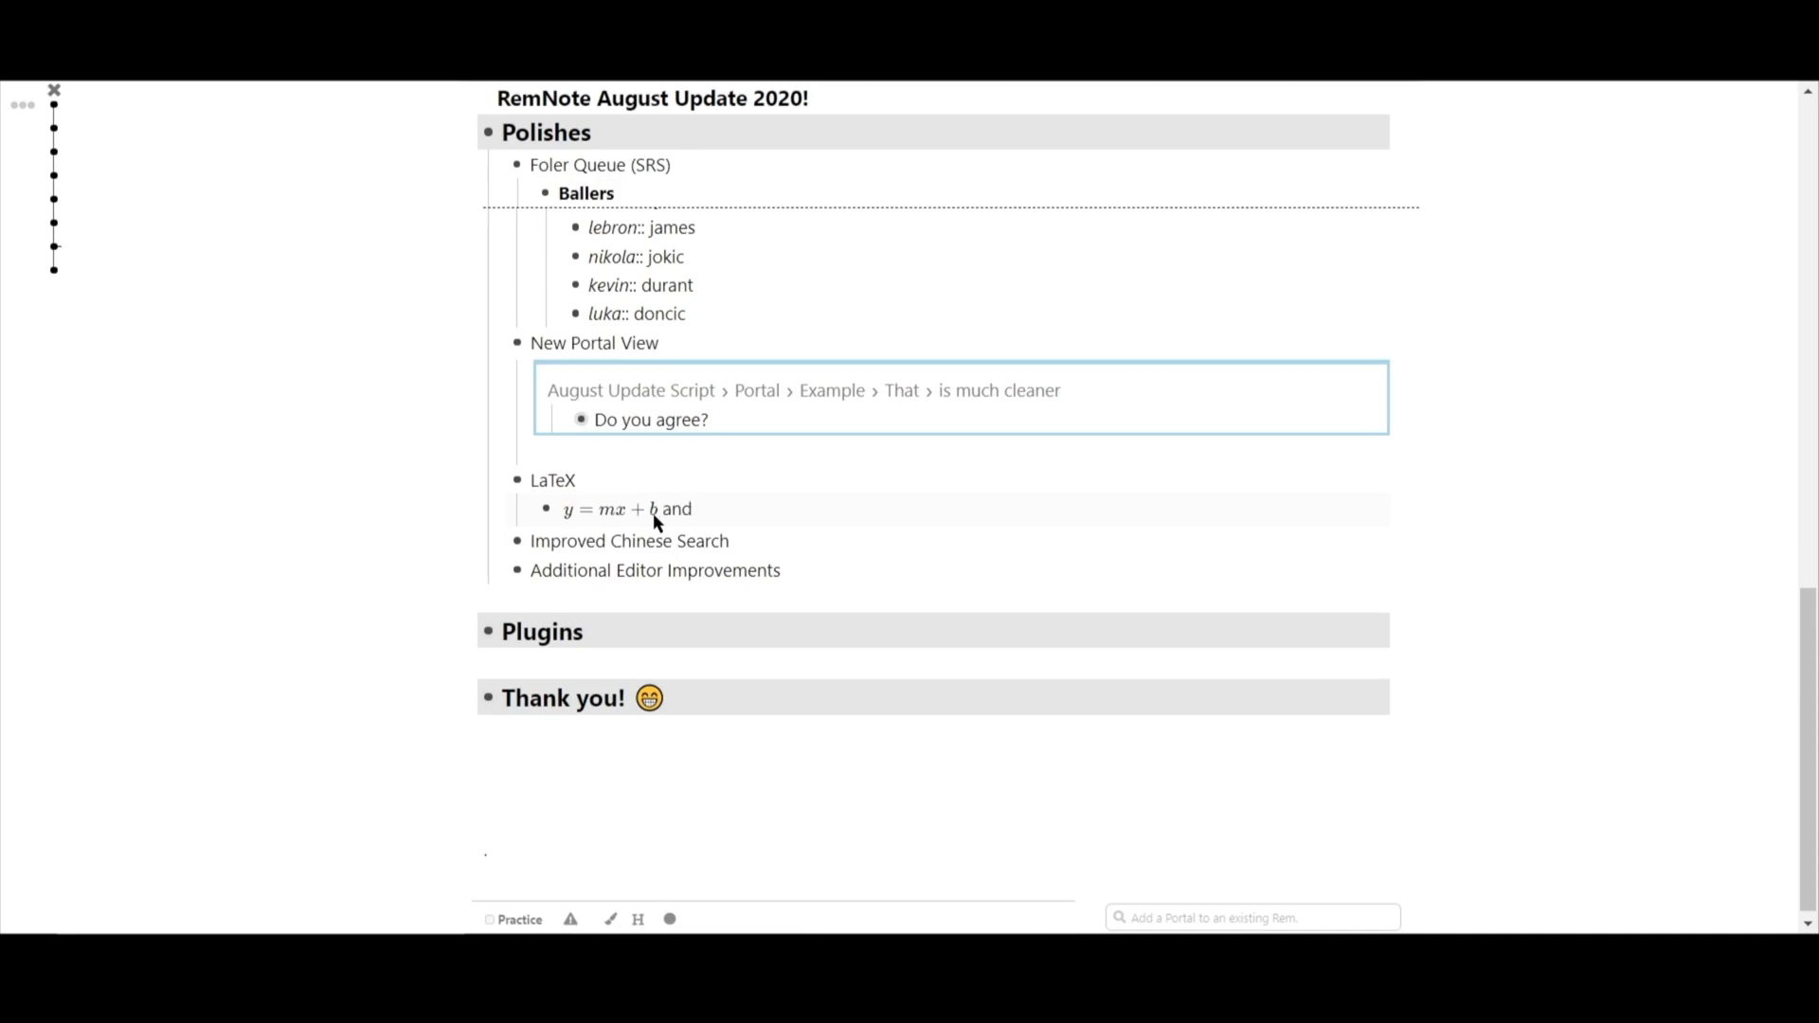
{"action": "type", "text": "50 + 50 and"}
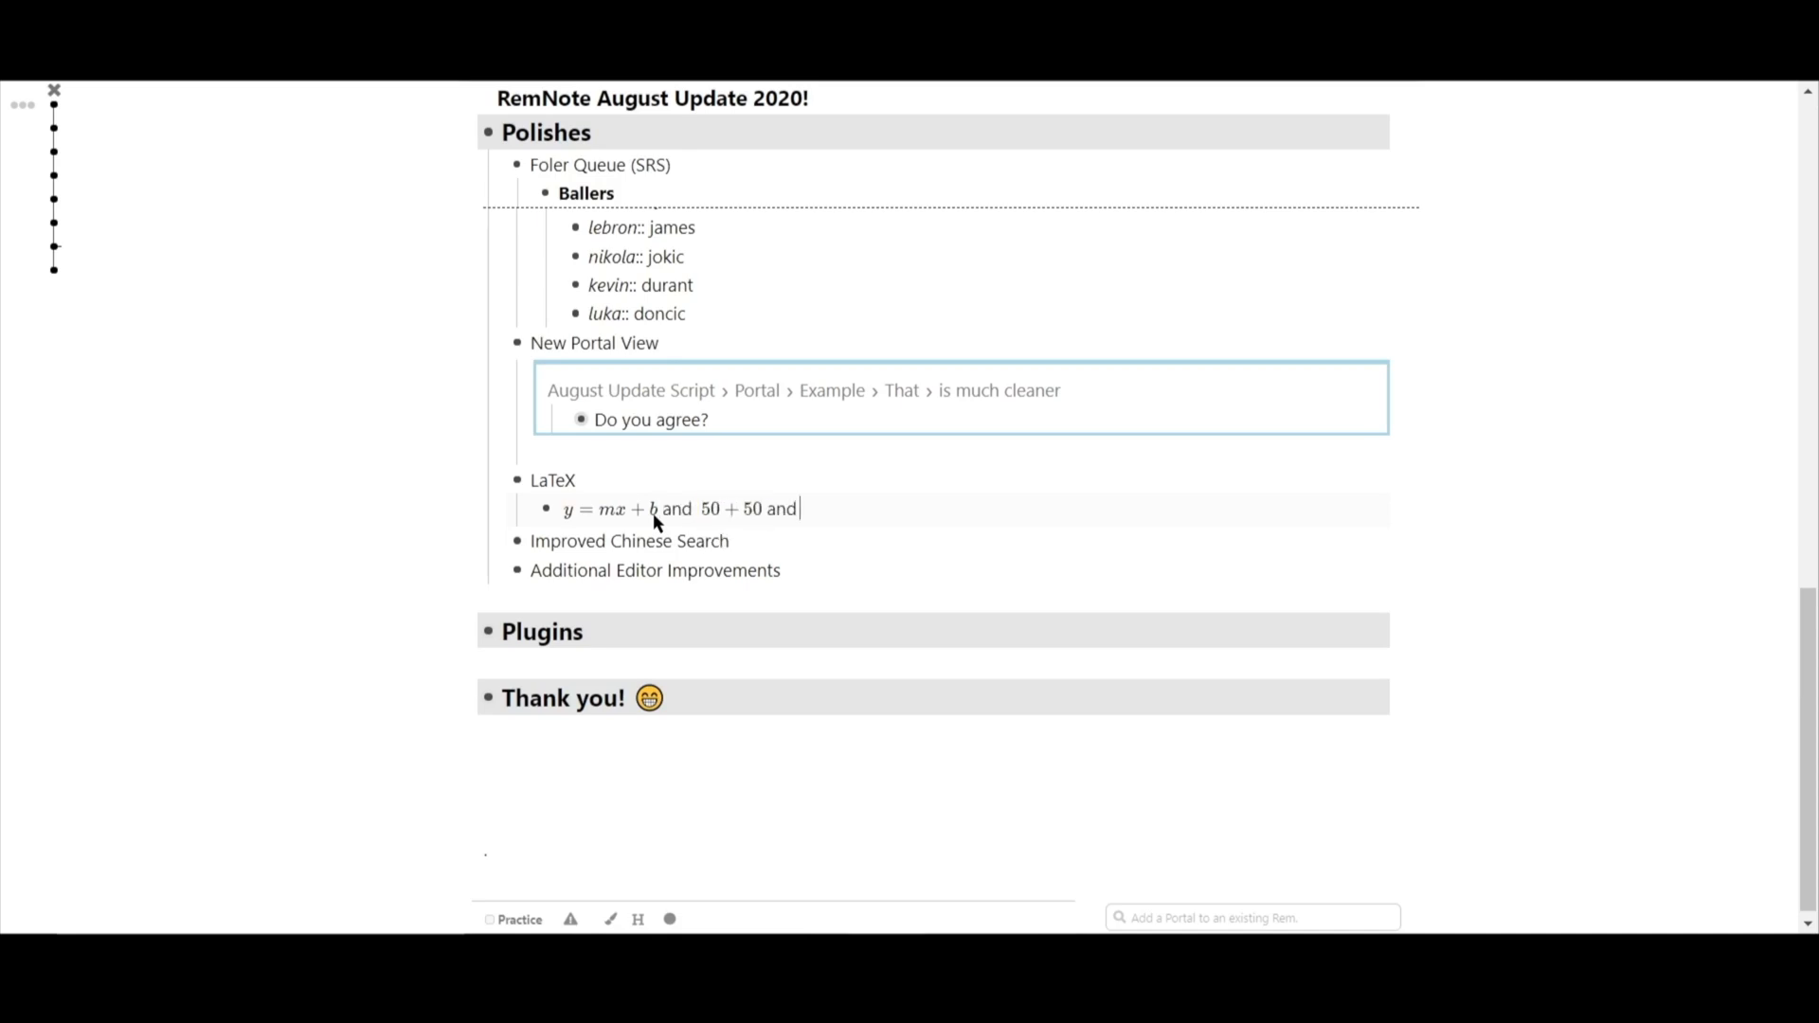
{"action": "type", "text": "\\frac{1}{2}"}
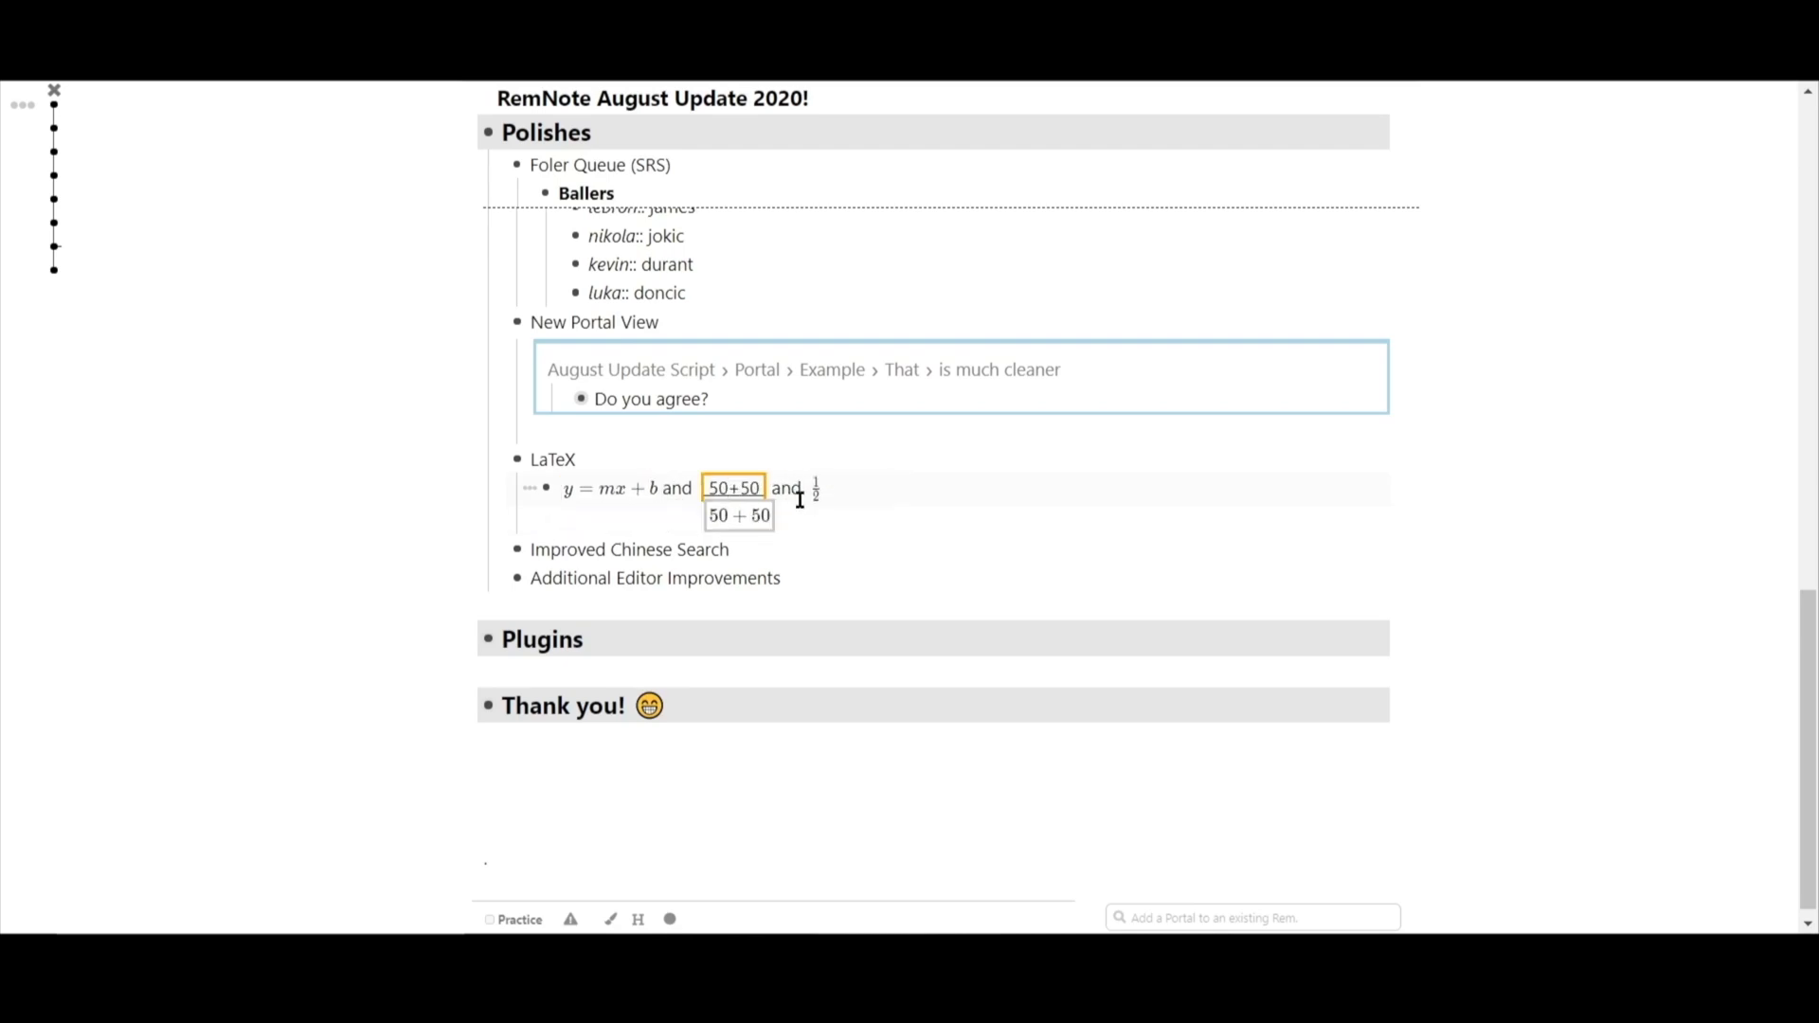
{"action": "left_click", "coordinate": [815, 489]}
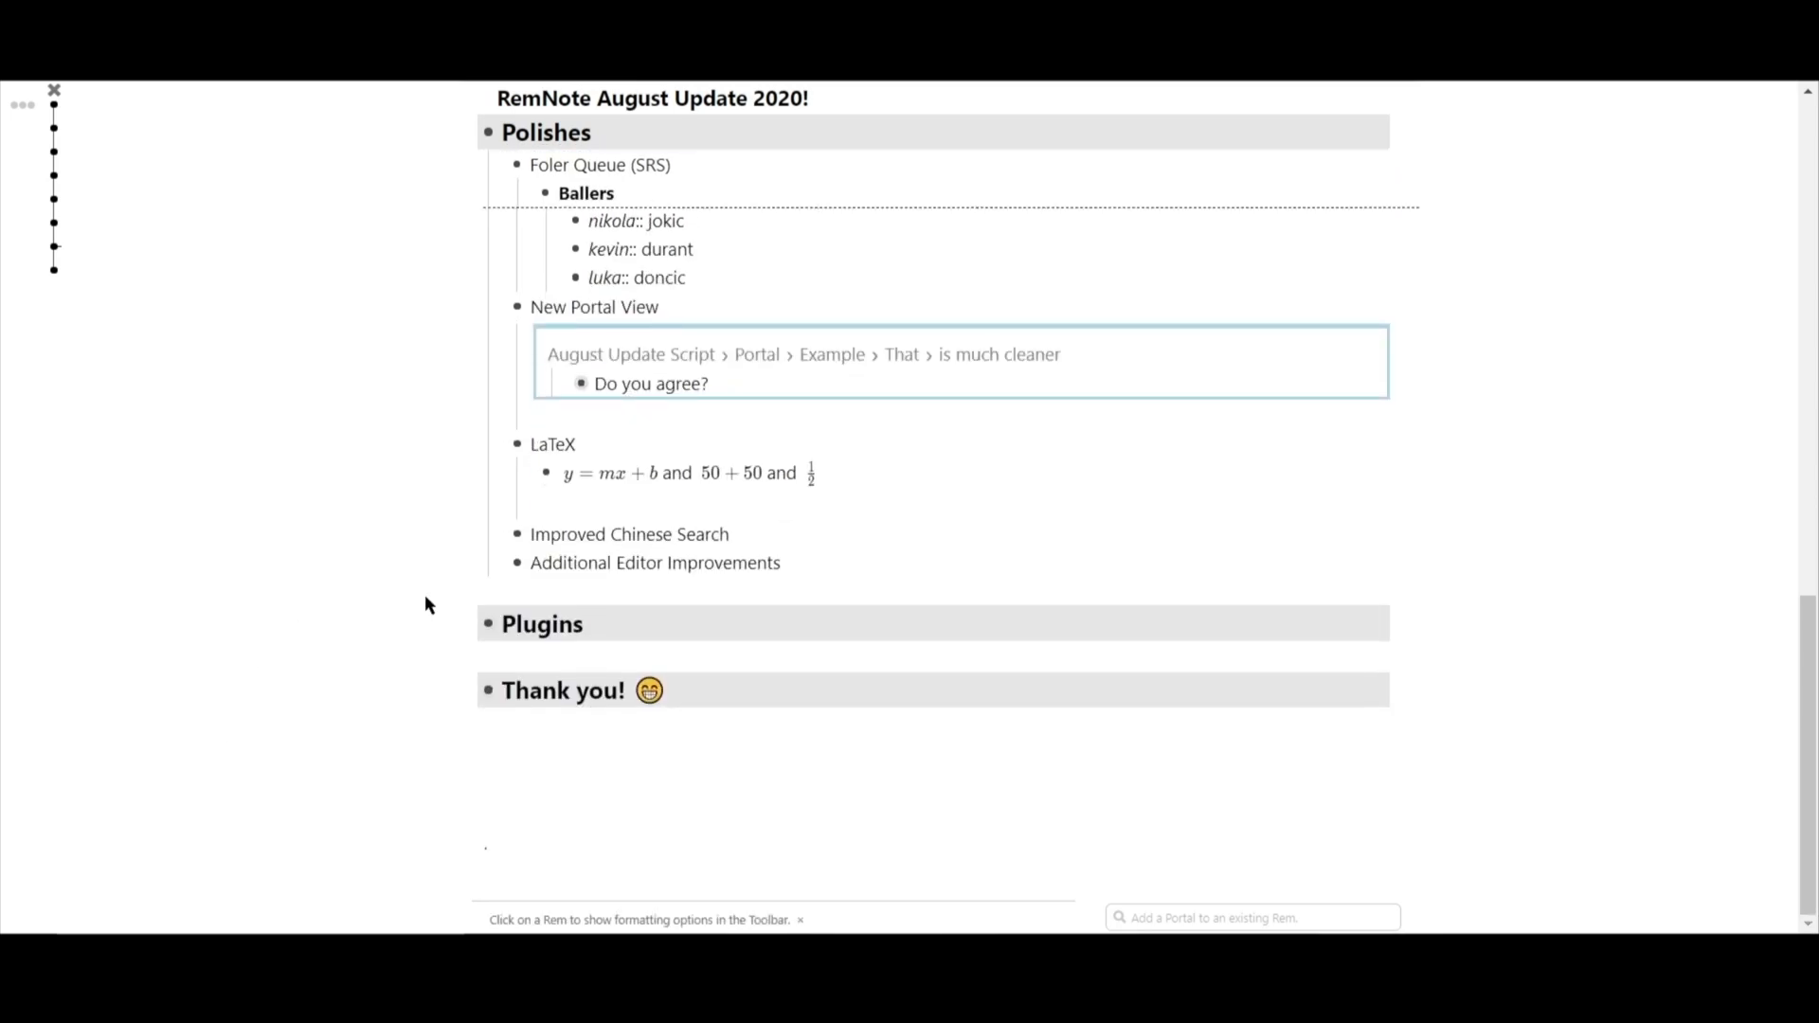
- Navigate to the Configure Frontend Plugins page via About > Tools > Plugins
{"action": "scroll", "scroll_direction": "down", "scroll_amount": 3}
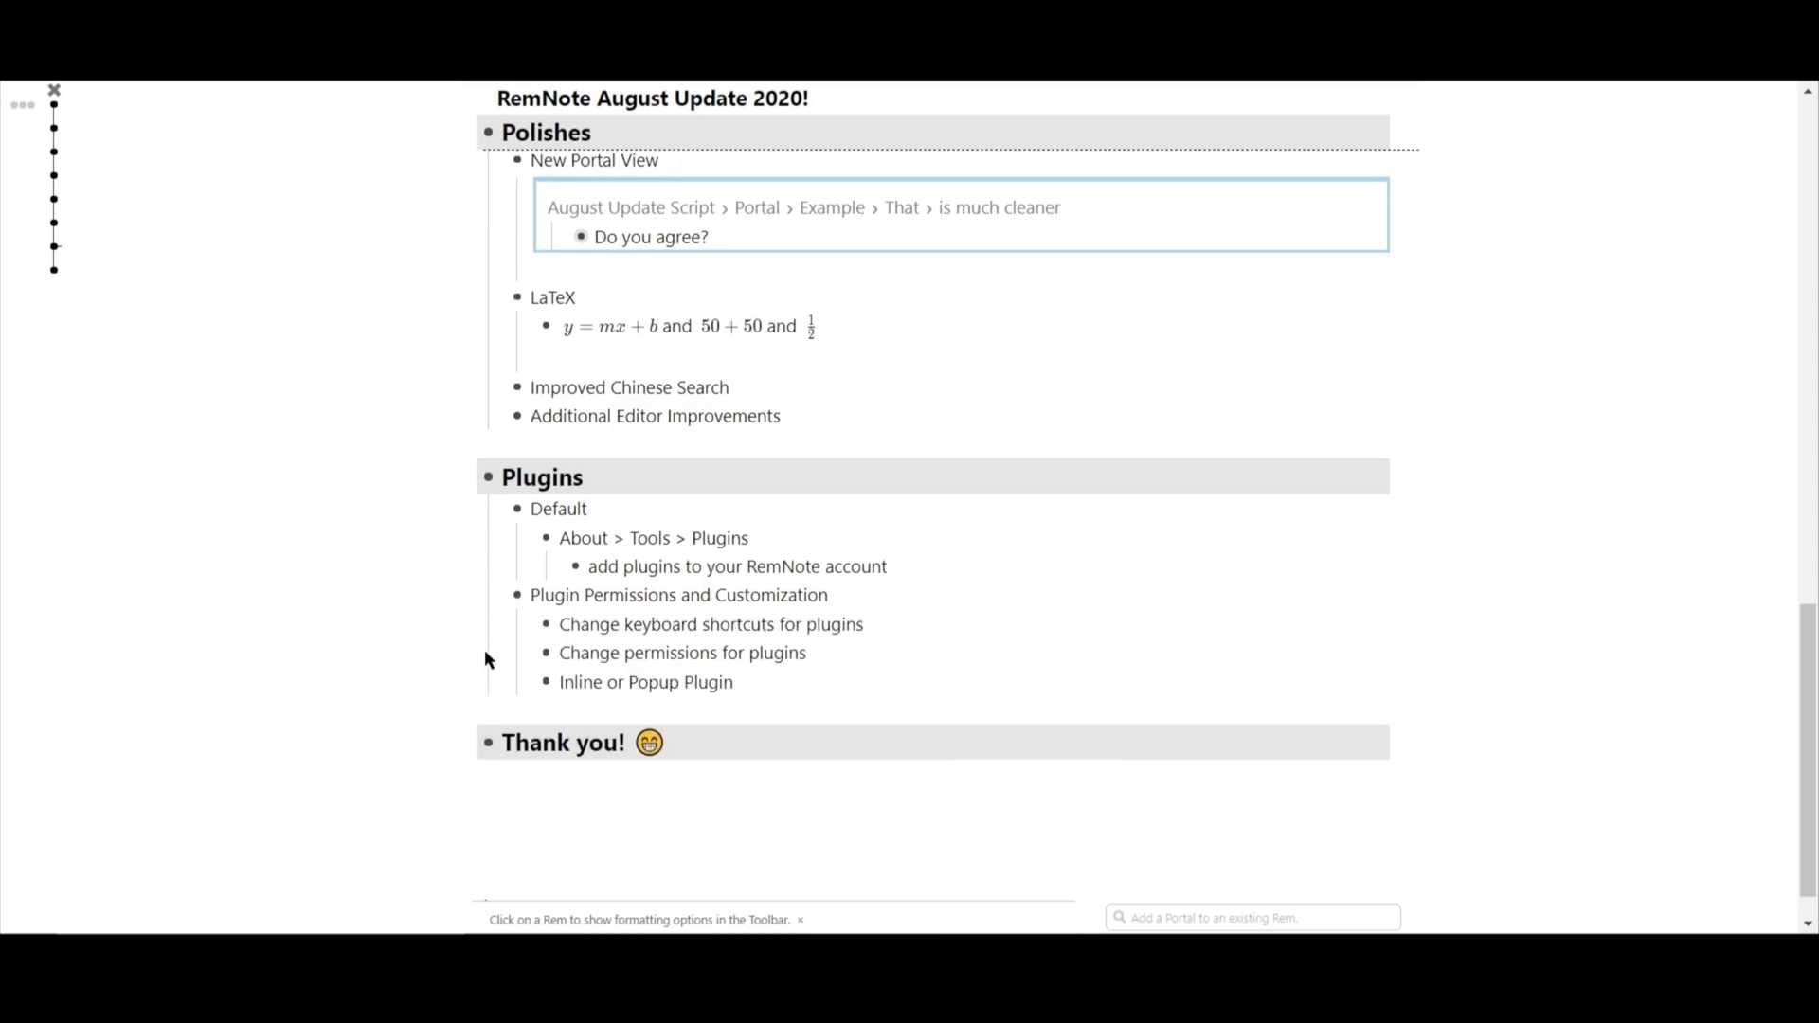
{"action": "mouse_move", "coordinate": [341, 591]}
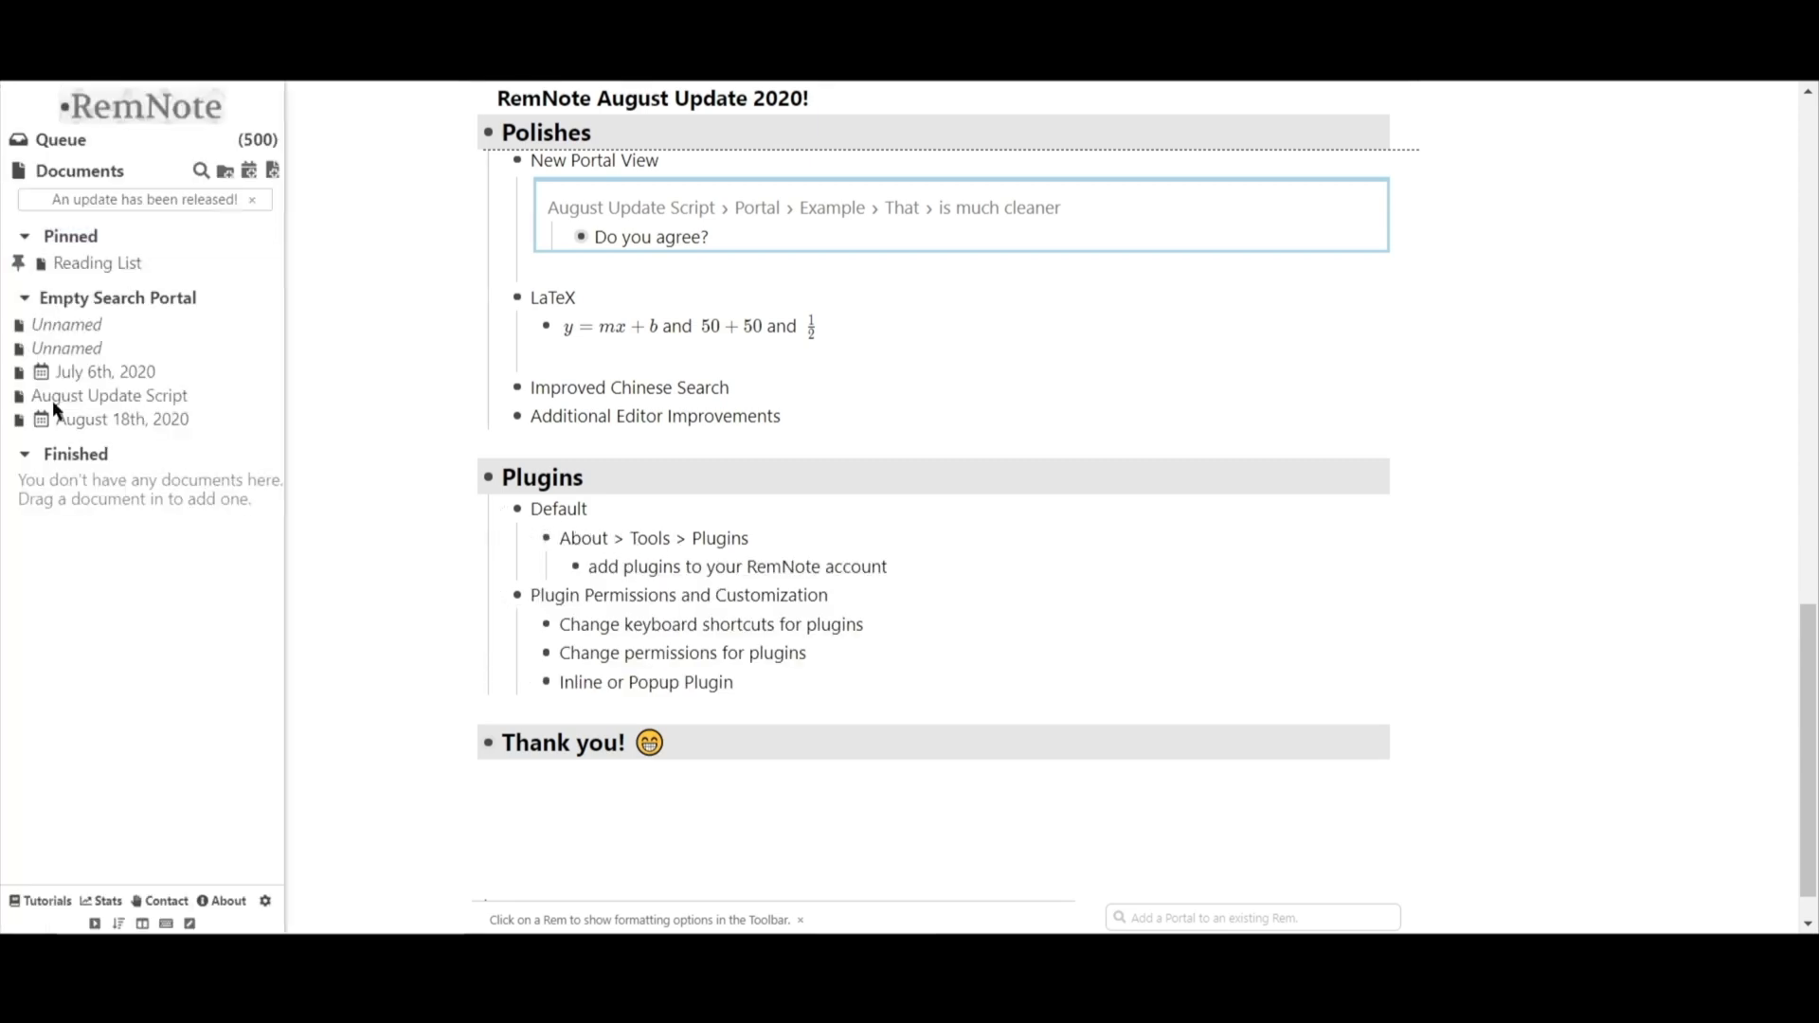
{"action": "left_click", "coordinate": [227, 902]}
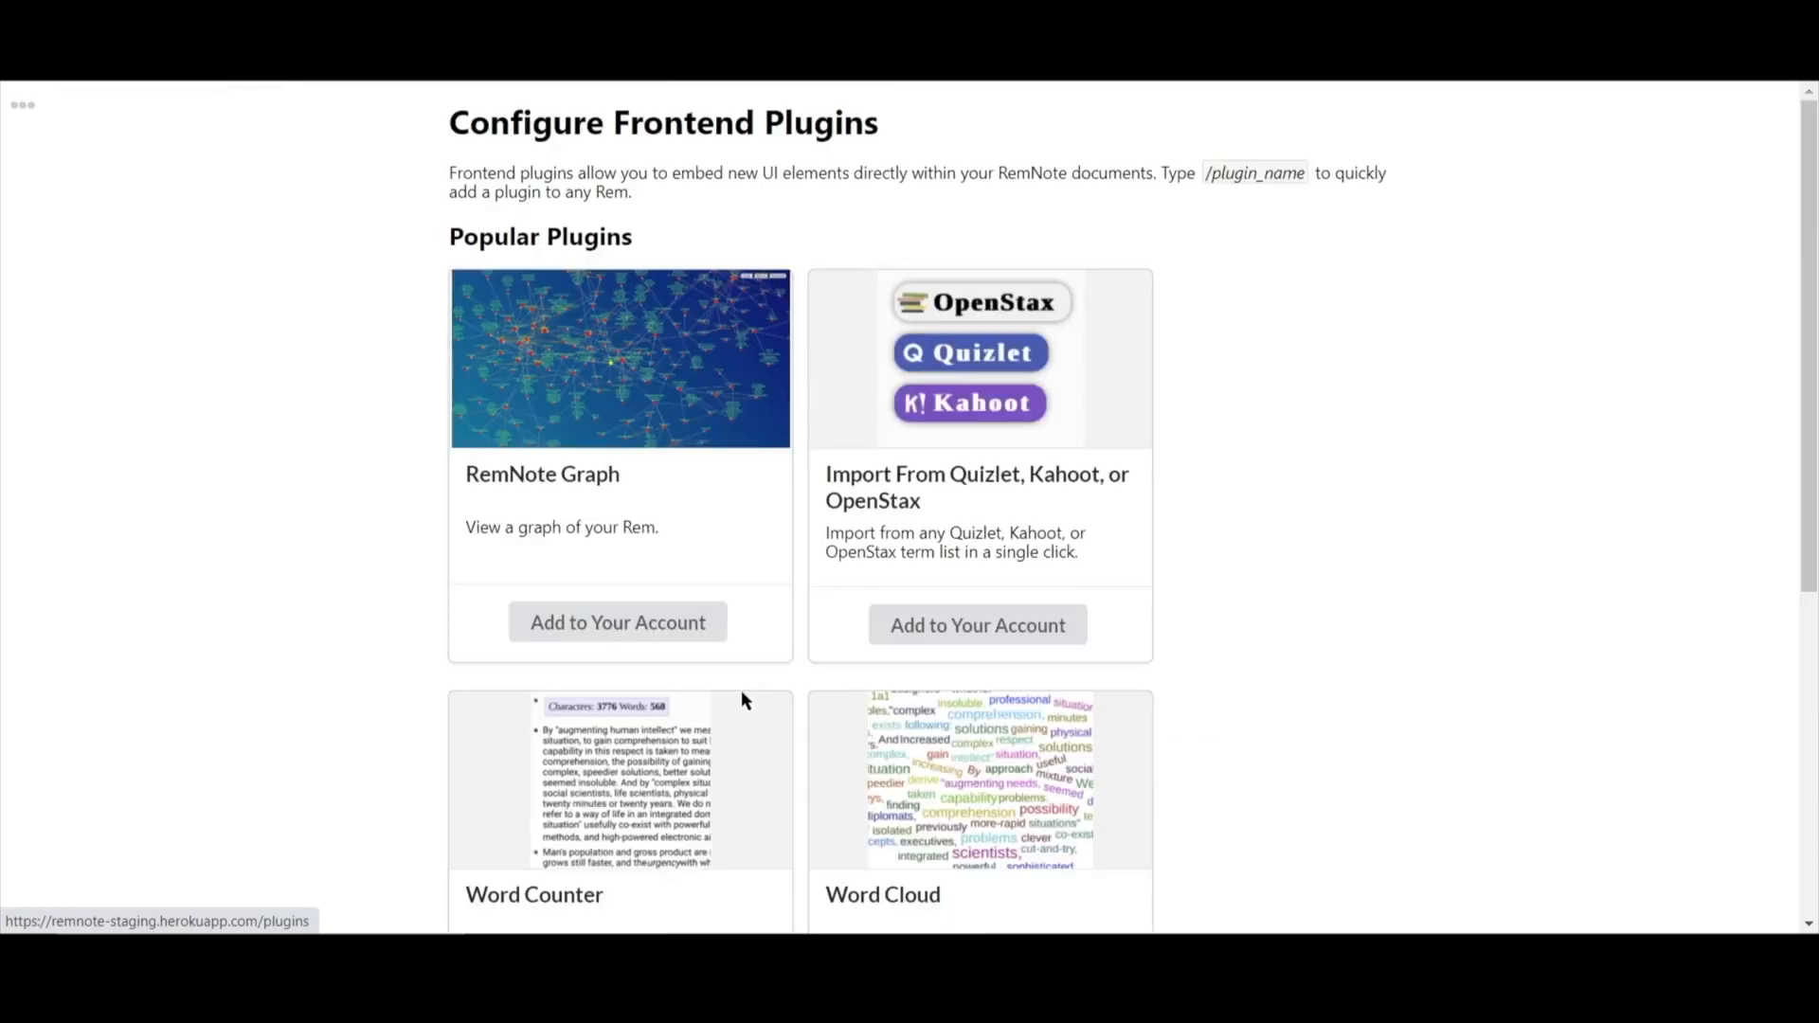
{"action": "mouse_move", "coordinate": [459, 626]}
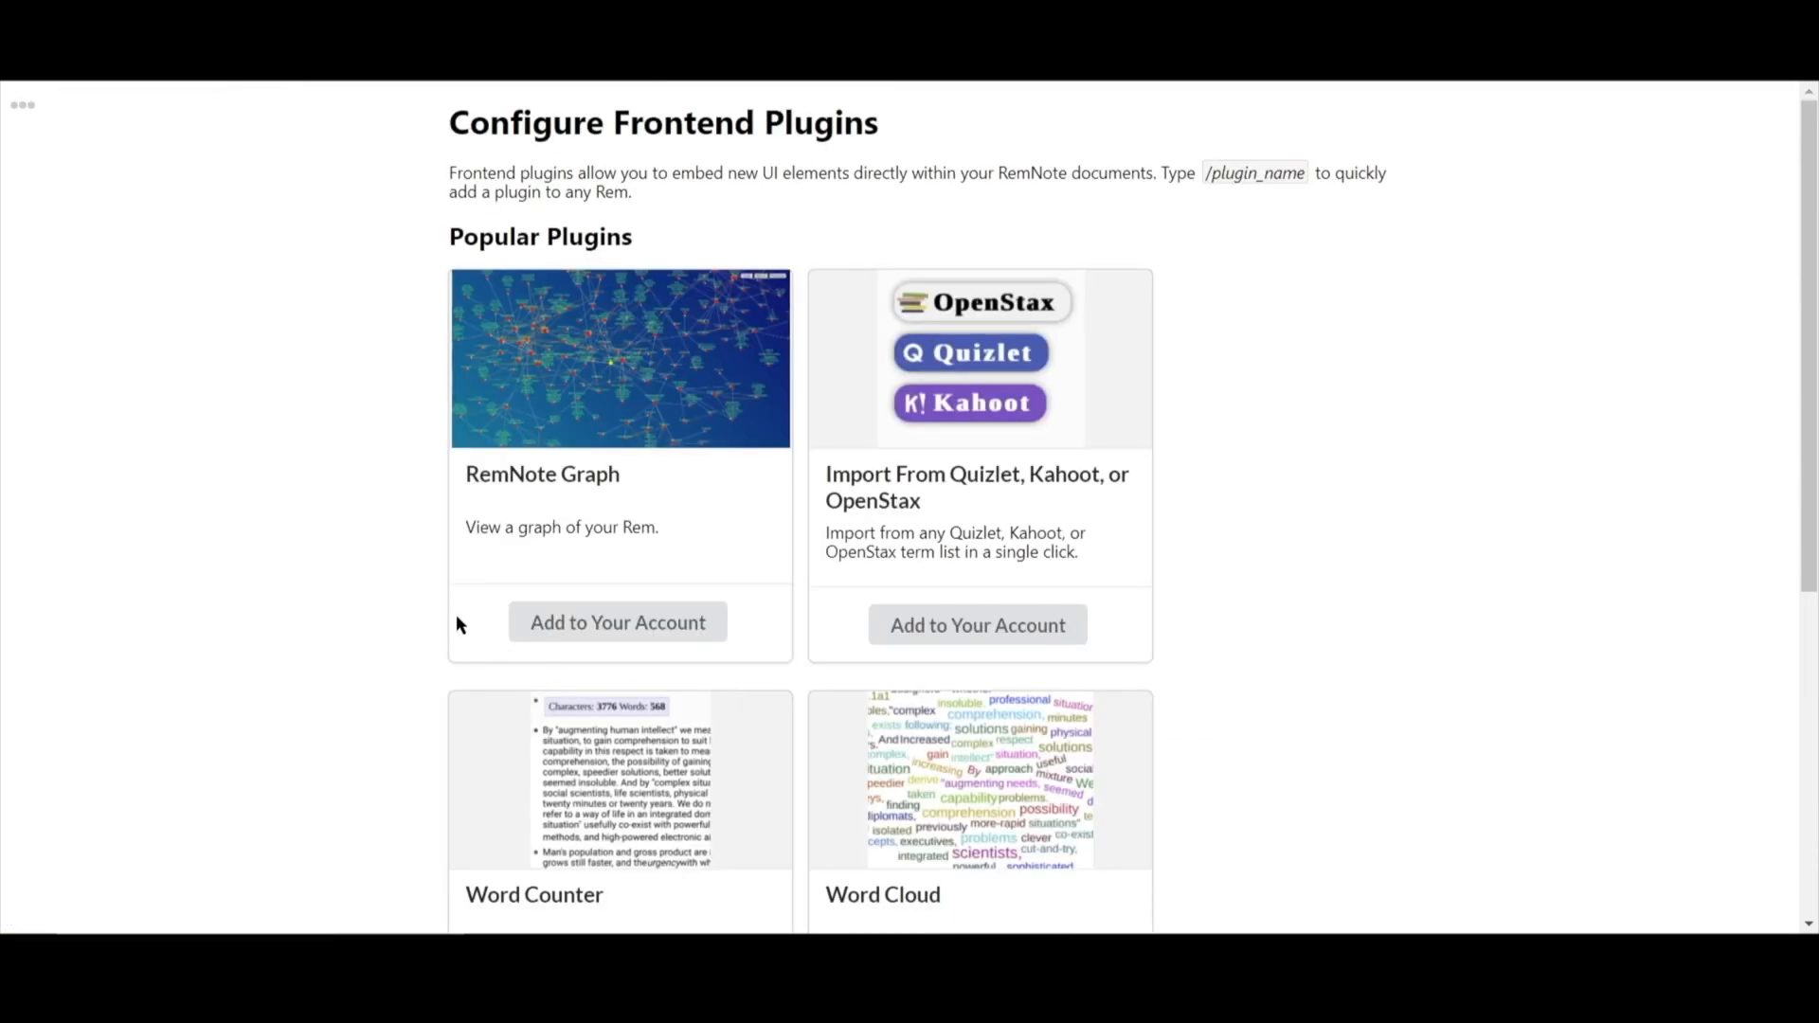
- Add the RemNote Graph plugin to the account and accept the Word Counter suggestion from /word
{"action": "scroll", "scroll_direction": "down", "scroll_amount": 3}
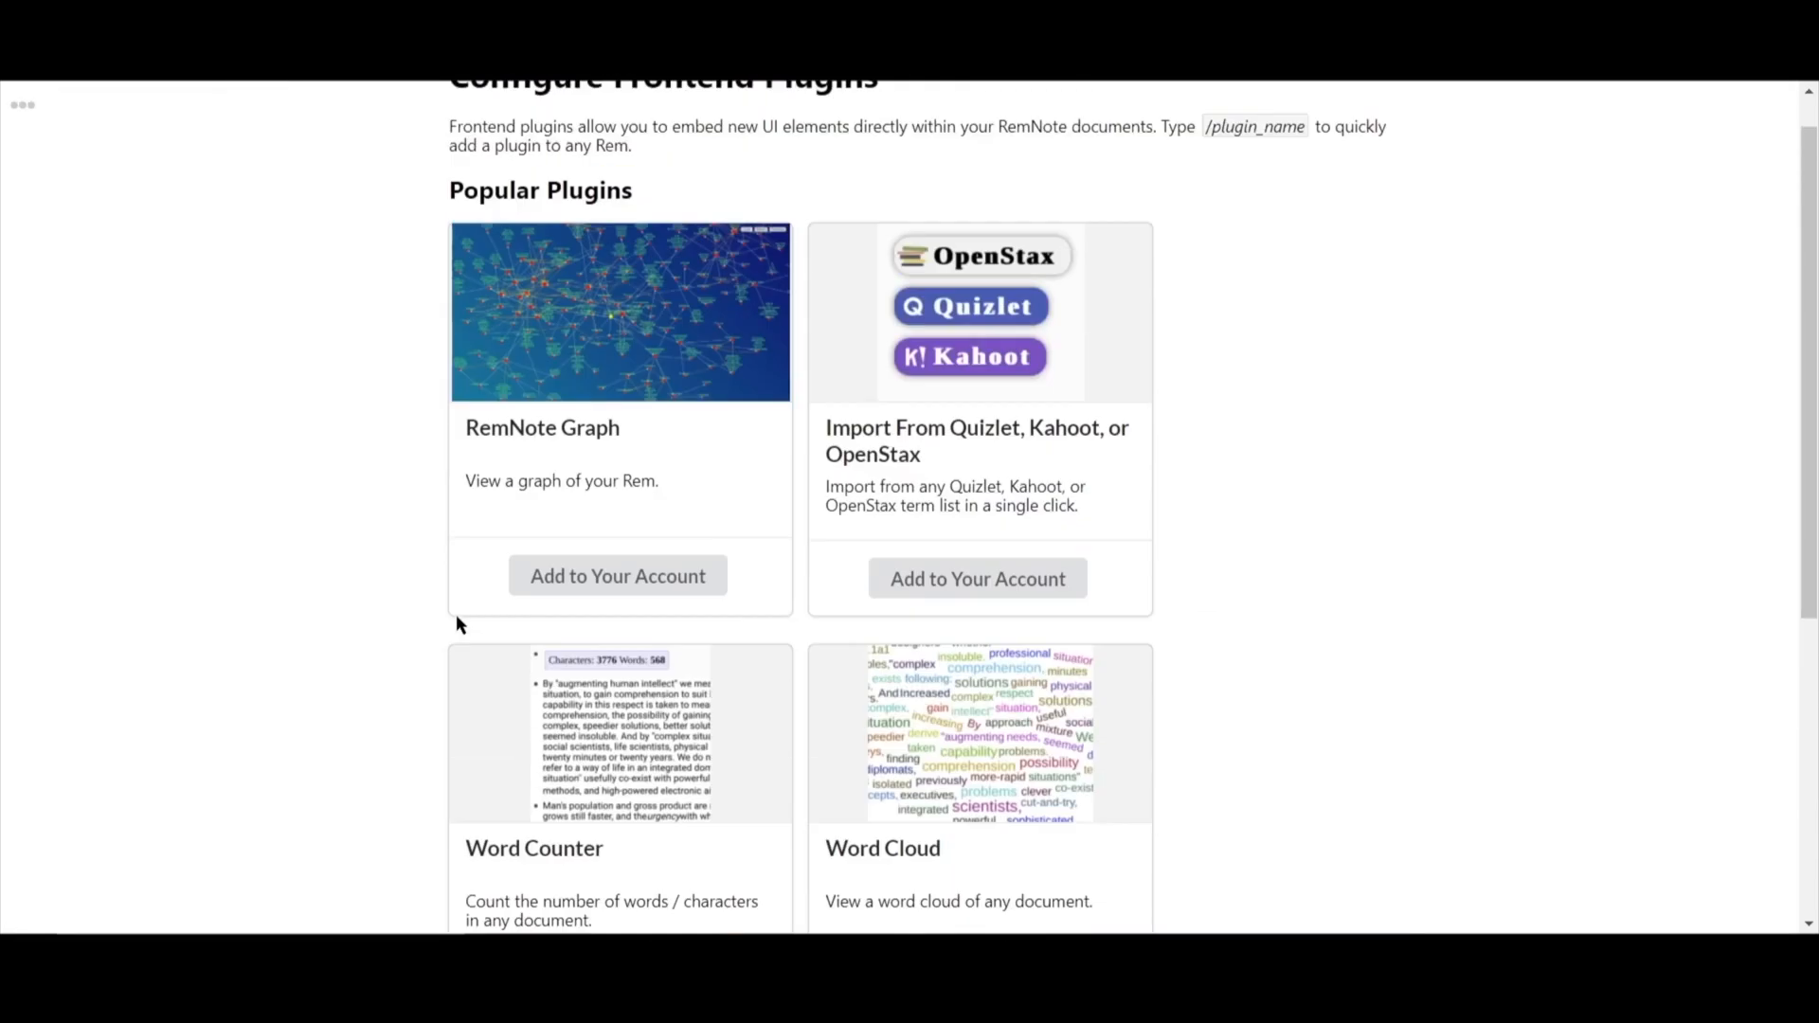
{"action": "scroll", "scroll_direction": "down", "scroll_amount": 3}
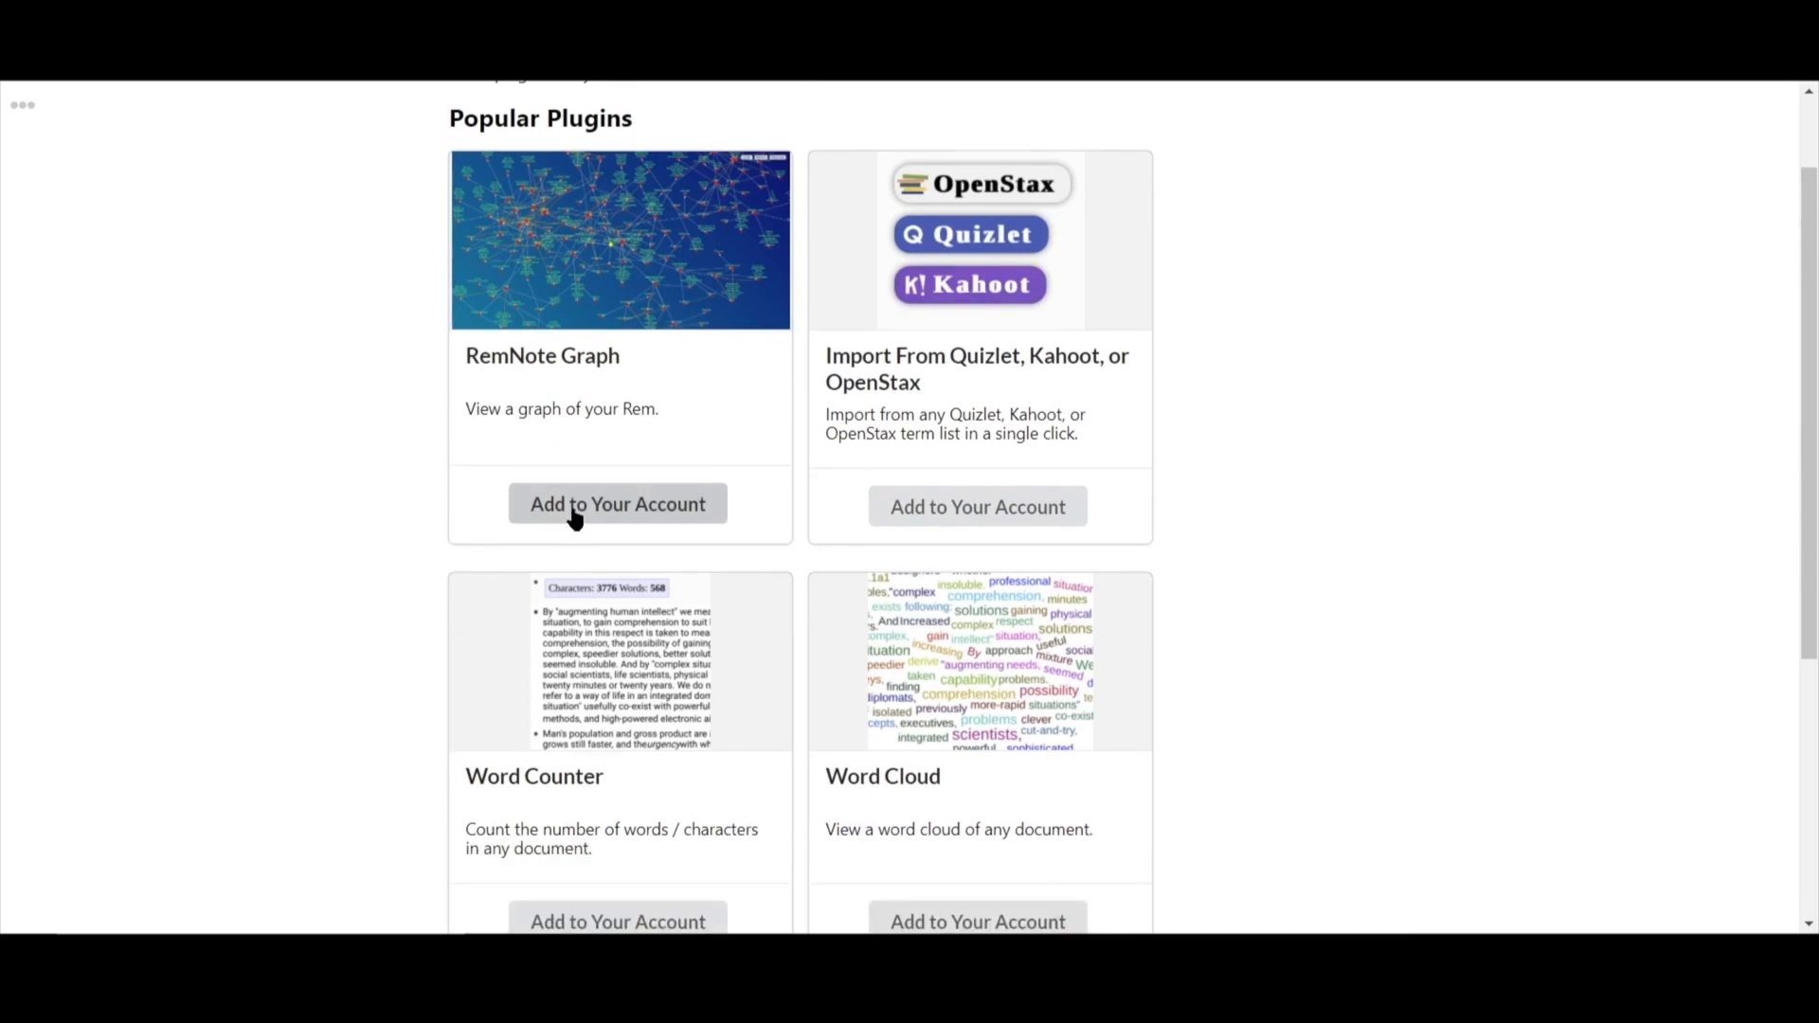
{"action": "left_click", "coordinate": [617, 504]}
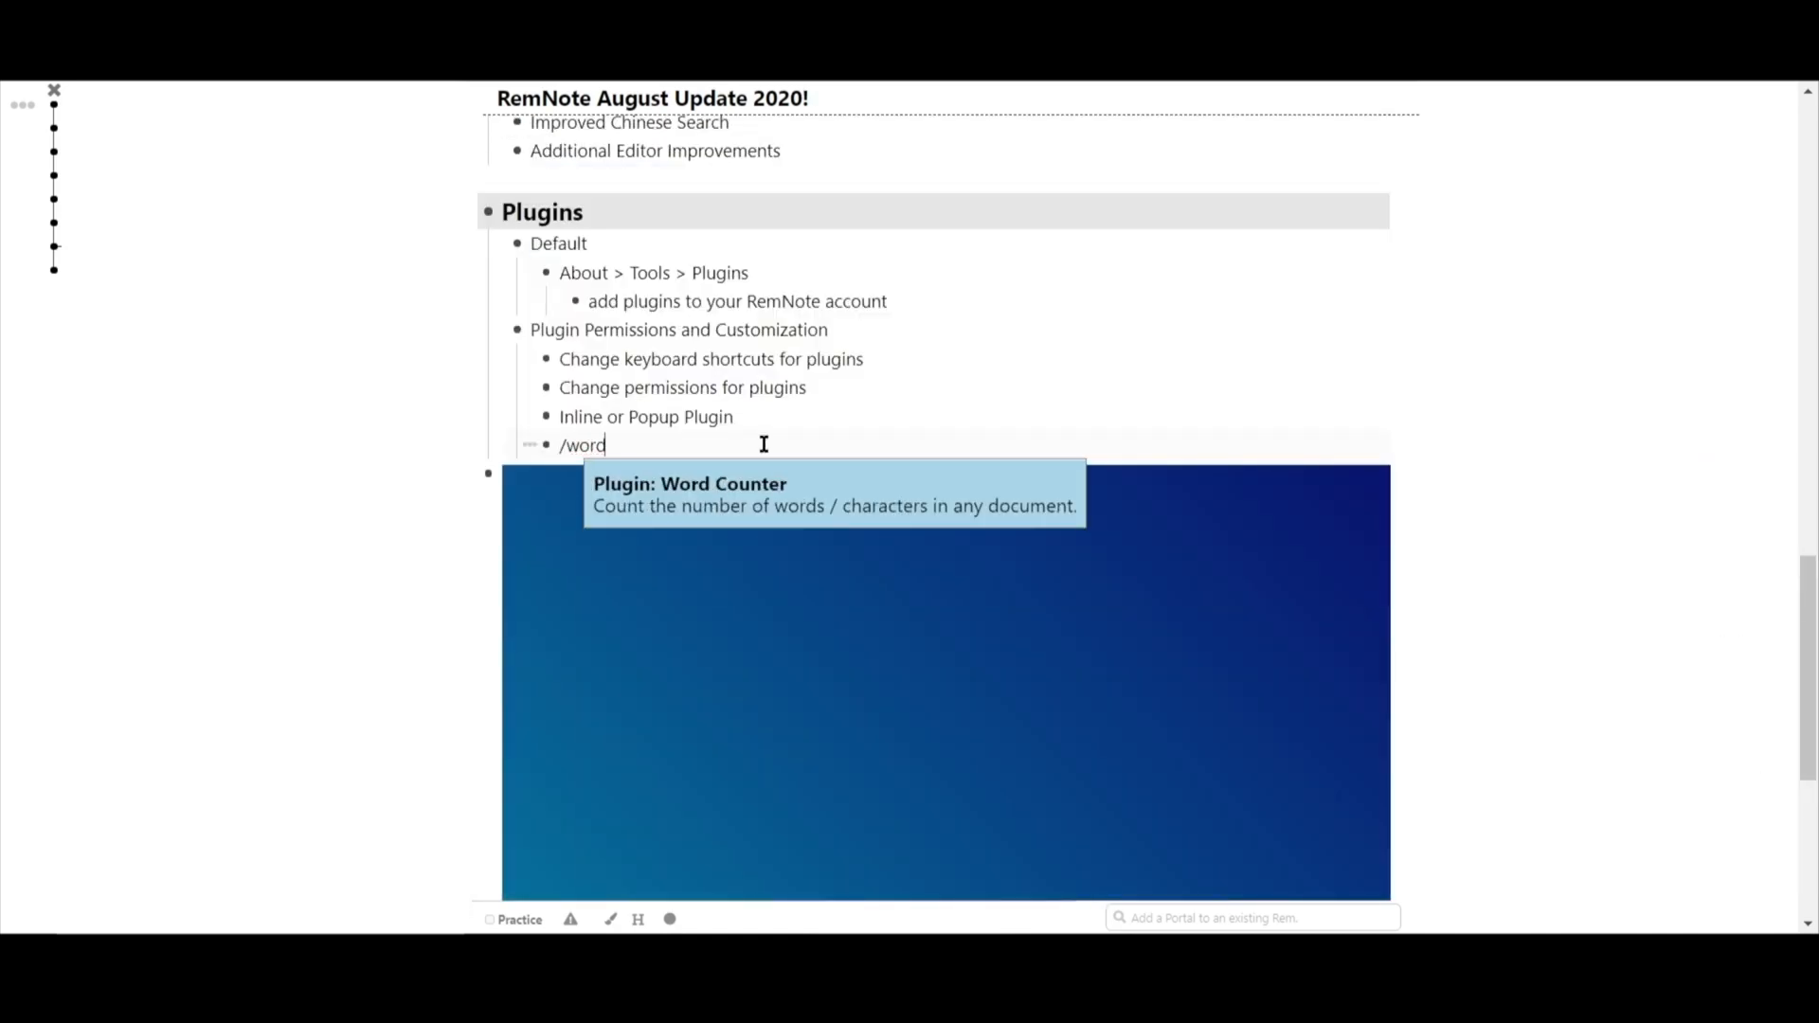
{"action": "key", "text": "Enter"}
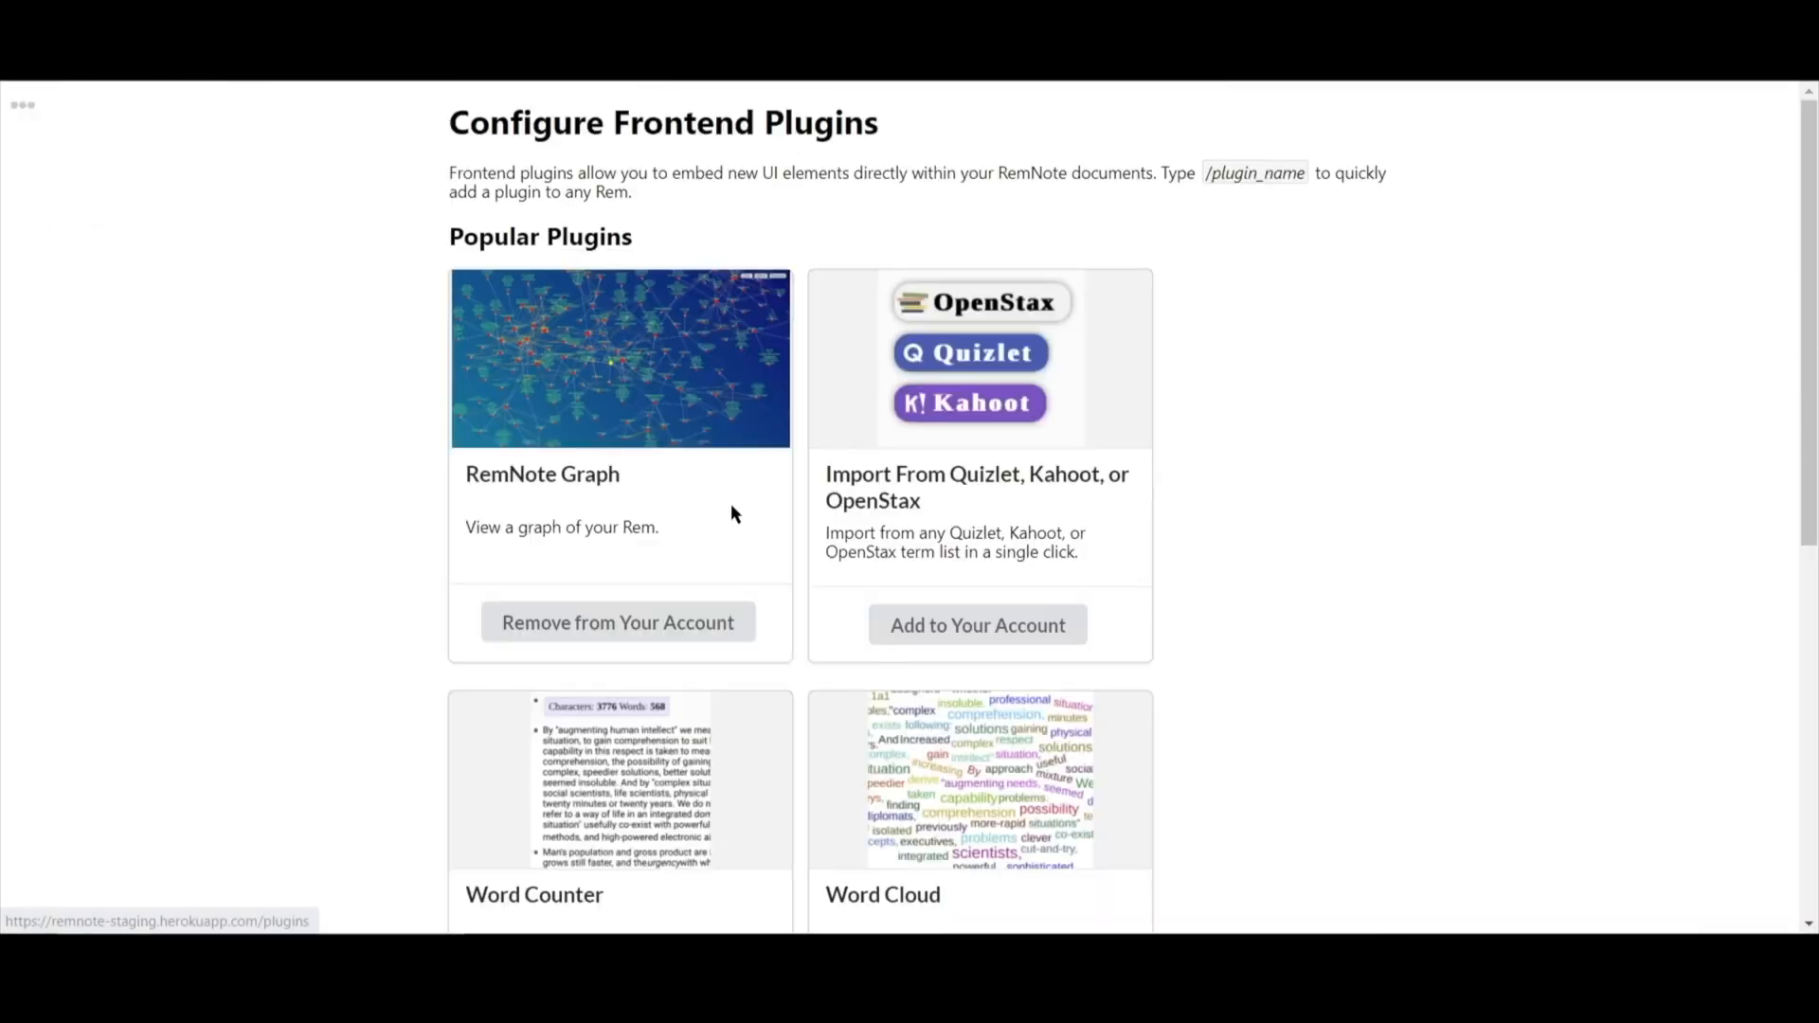
- Check RemNote Graph's custom shortcut dialog and dismiss the registration prompt
{"action": "scroll", "scroll_direction": "down", "scroll_amount": 3}
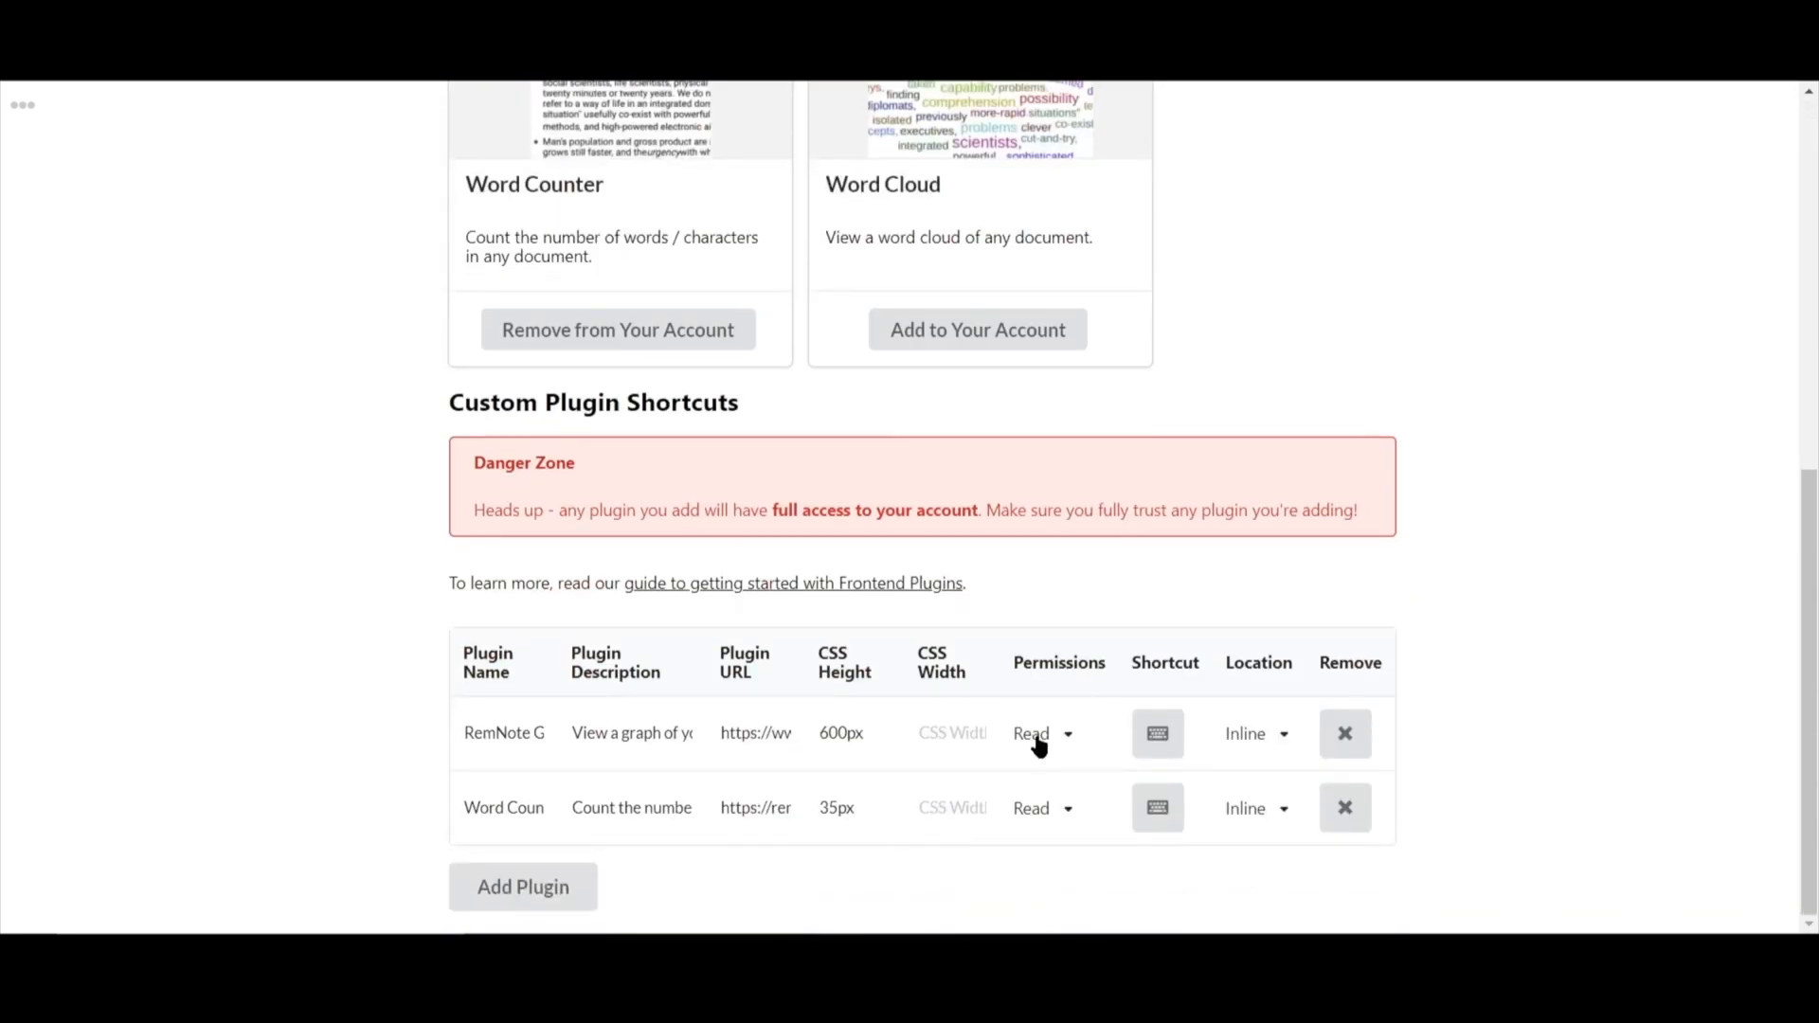
{"action": "left_click", "coordinate": [1158, 733]}
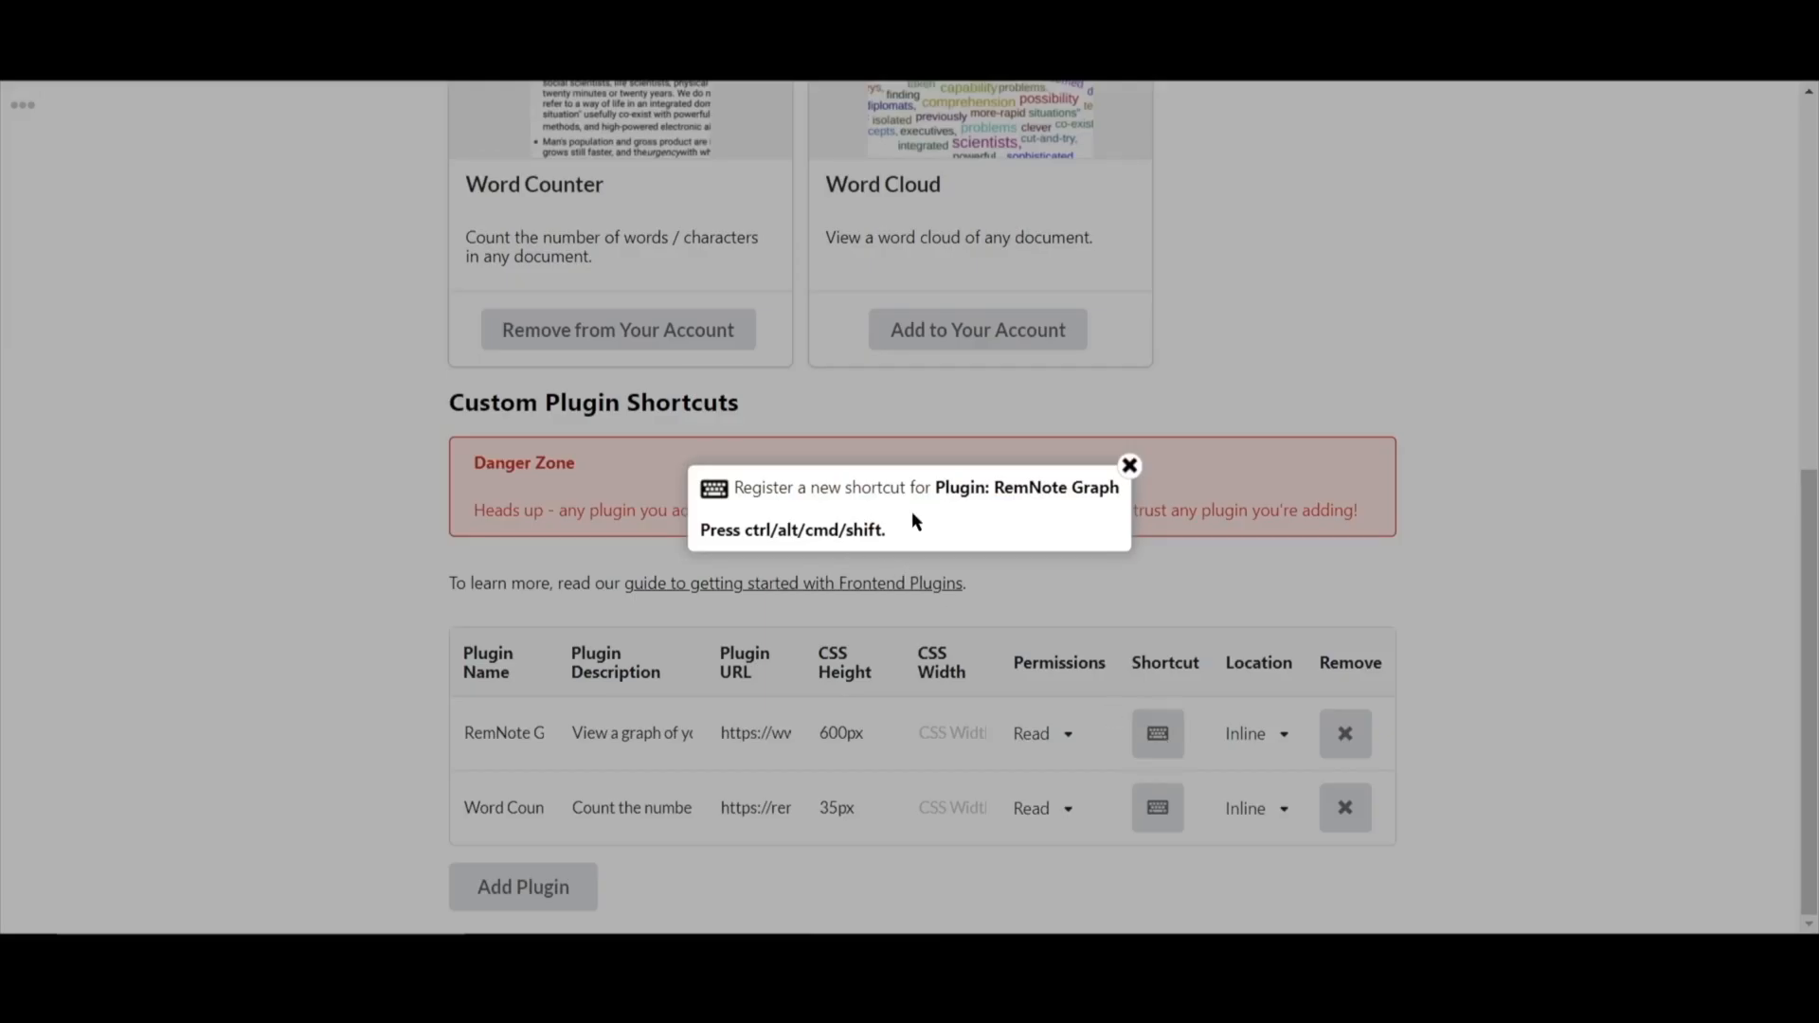
{"action": "left_click", "coordinate": [1129, 466]}
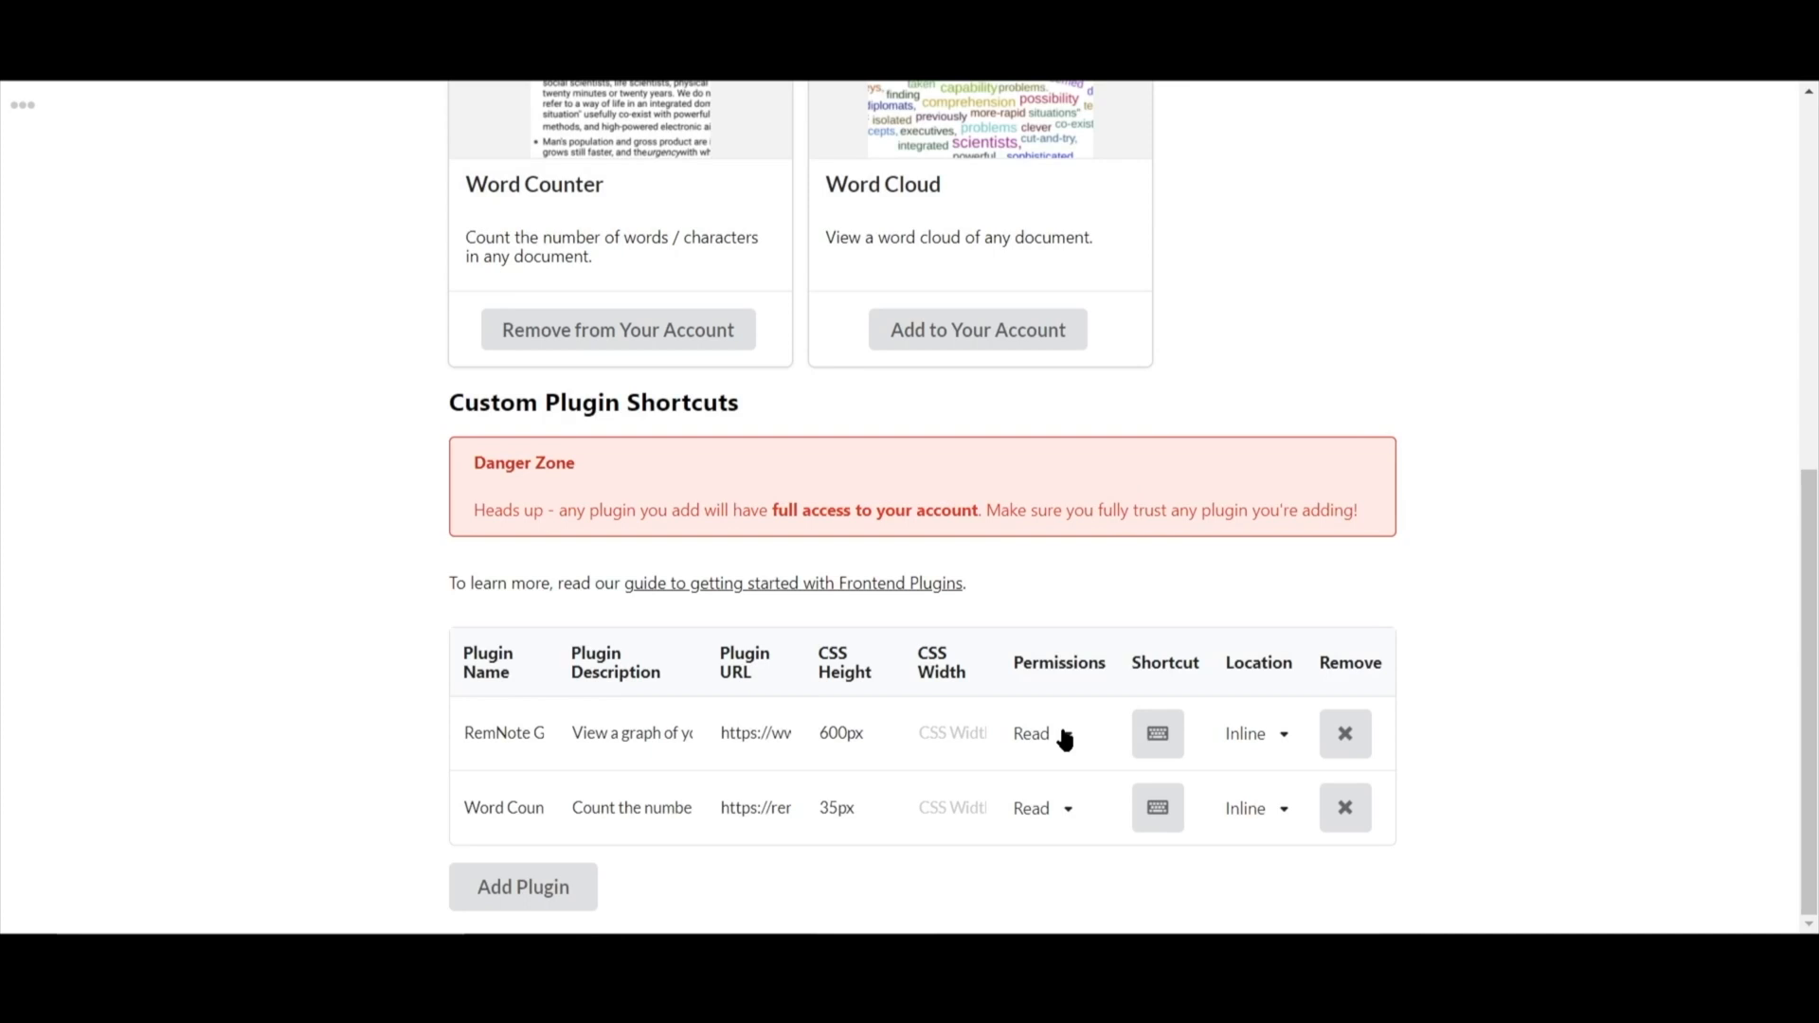
- Review RemNote Graph's permission levels and set its Location to Popup
{"action": "left_click", "coordinate": [1042, 734]}
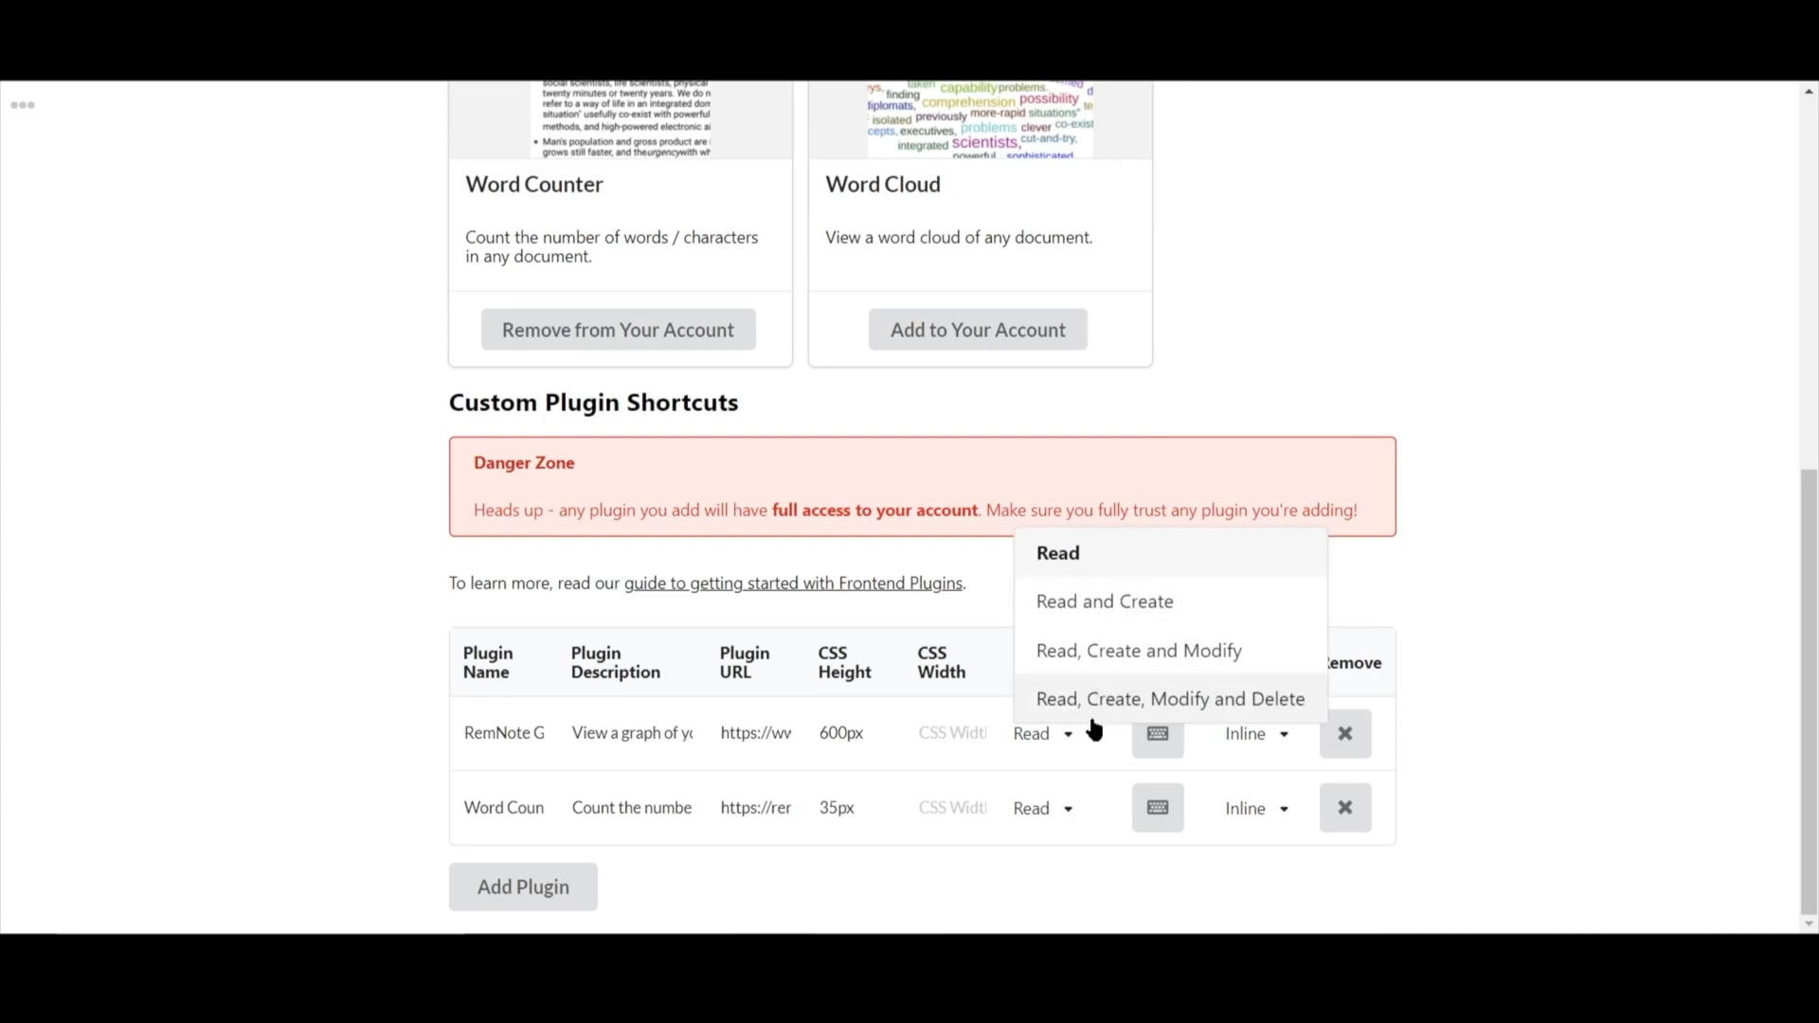
{"action": "left_click", "coordinate": [1258, 734]}
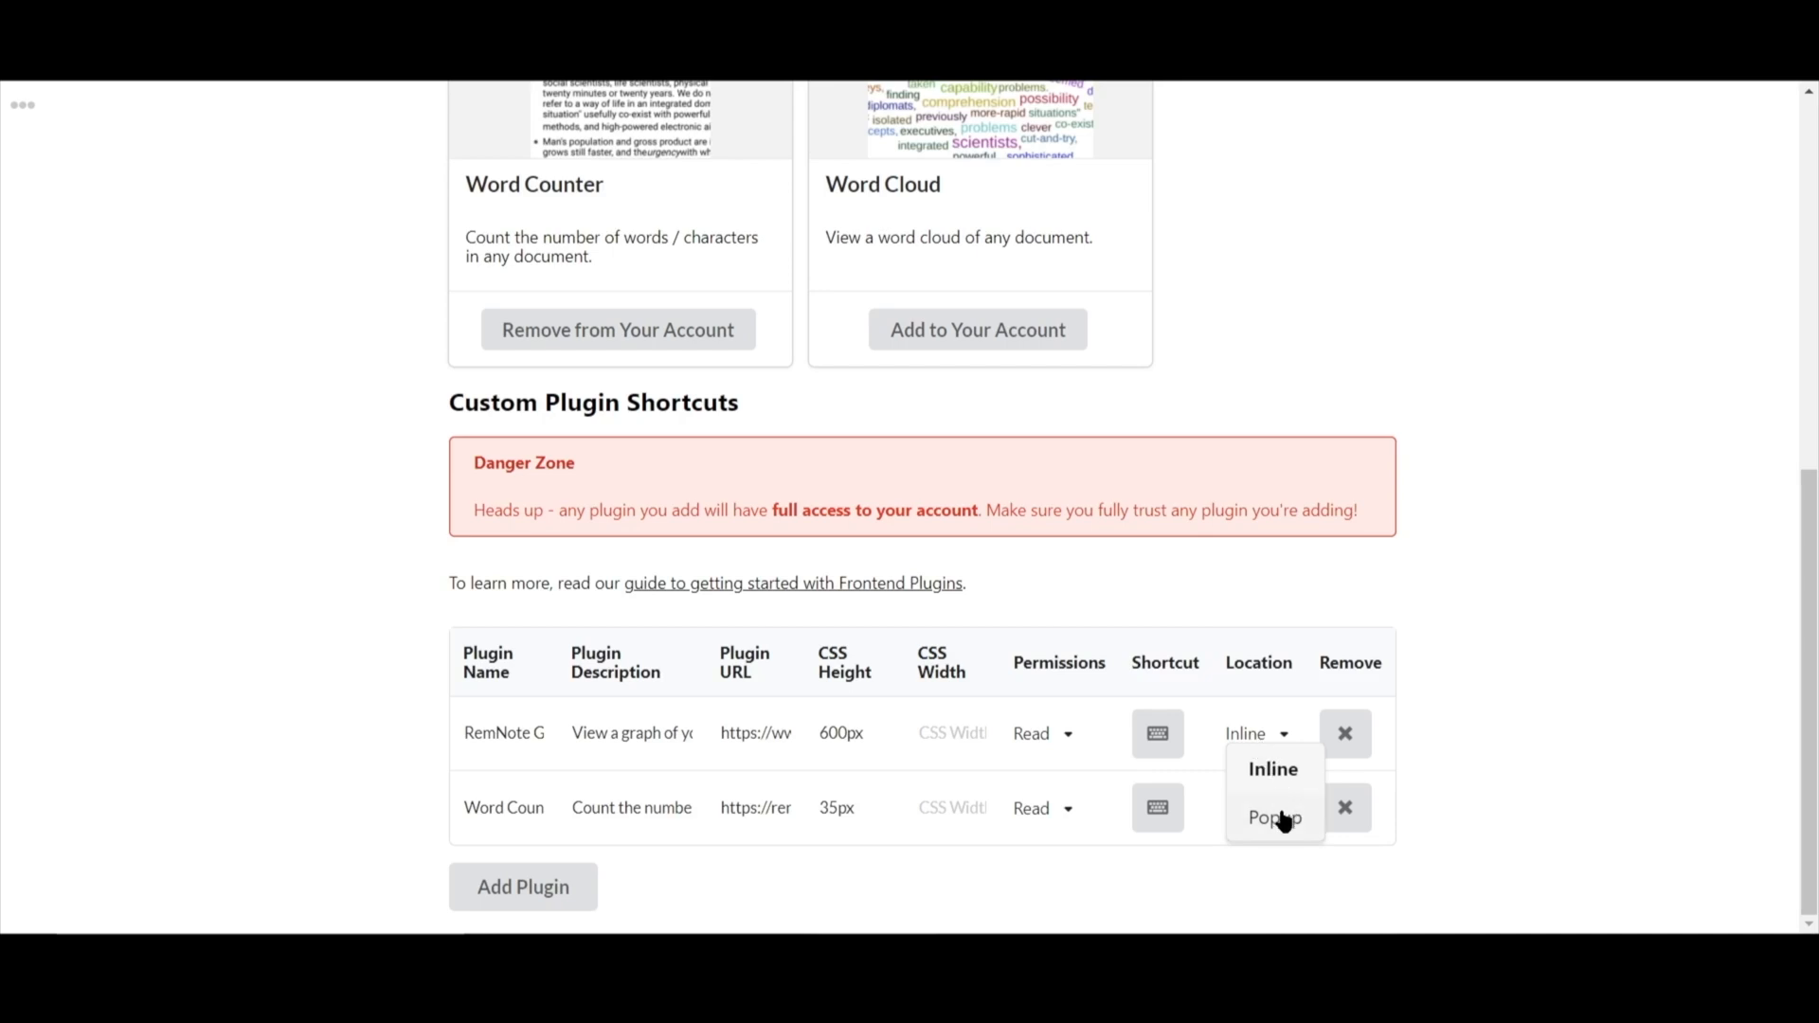
{"action": "left_click", "coordinate": [1274, 819]}
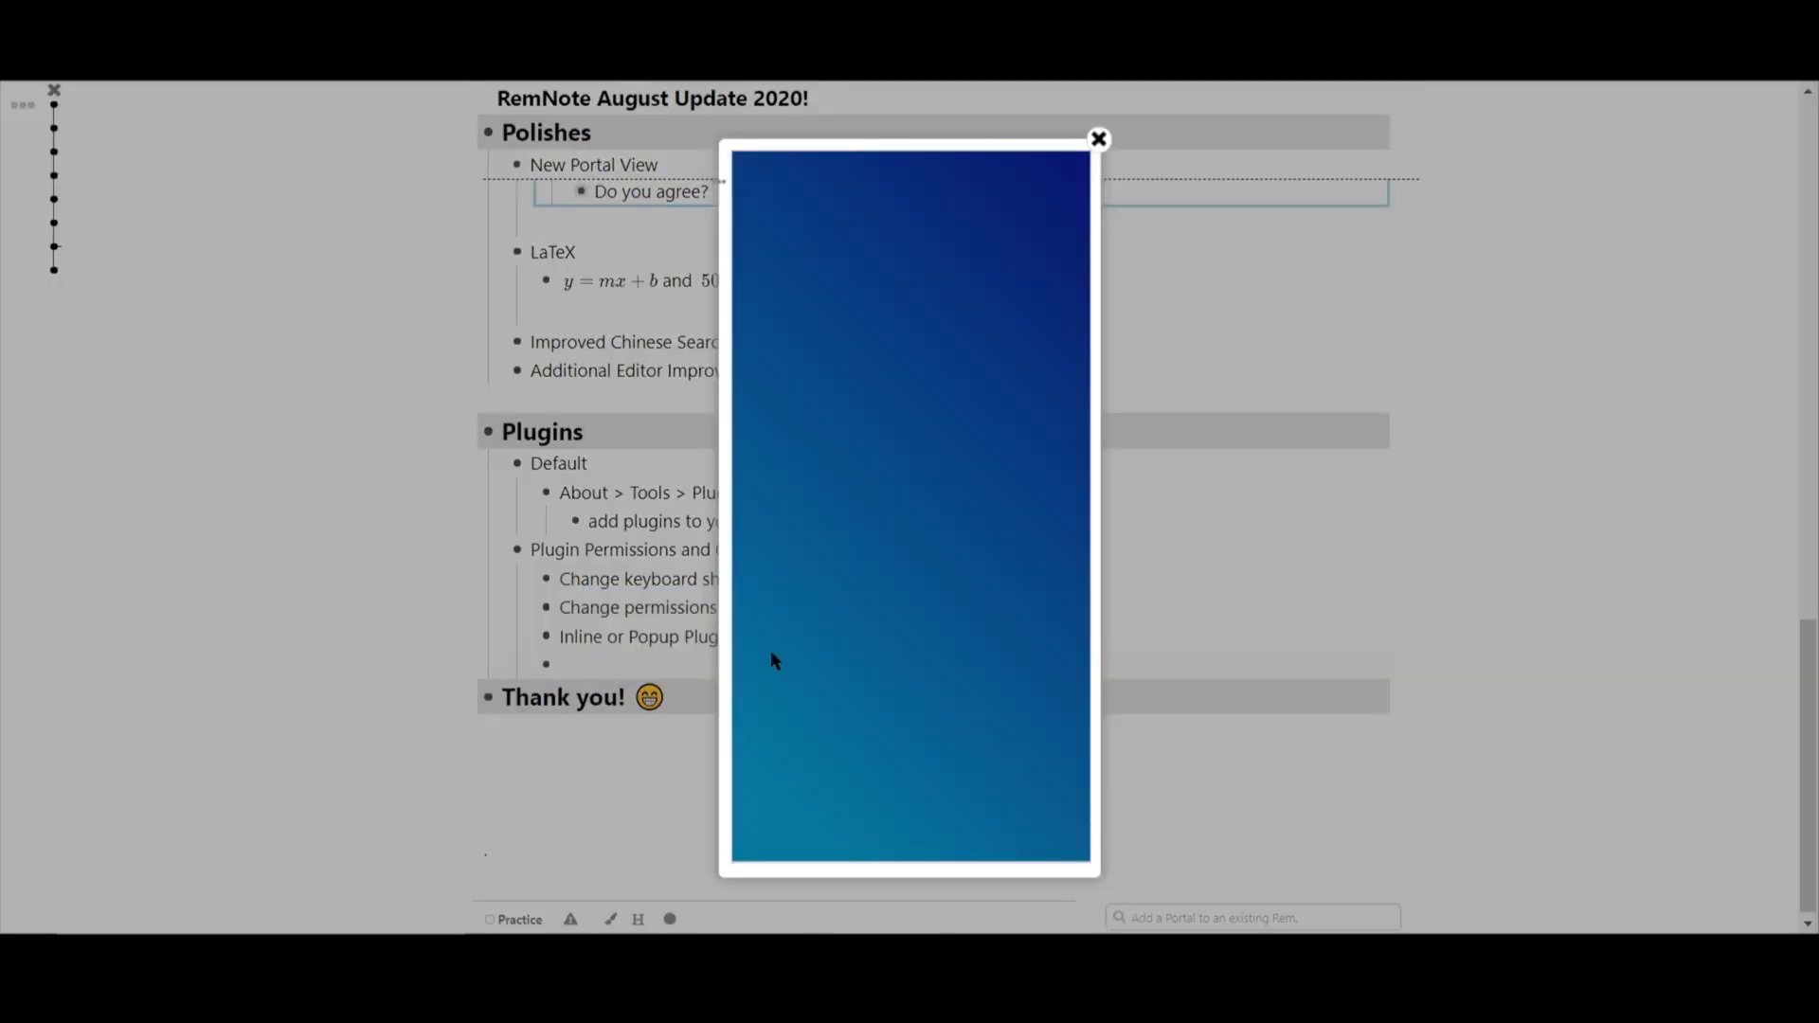
- Close the plugin popup and scroll to the Word Counter showing 1017 characters and 163 words
{"action": "left_click", "coordinate": [1097, 137]}
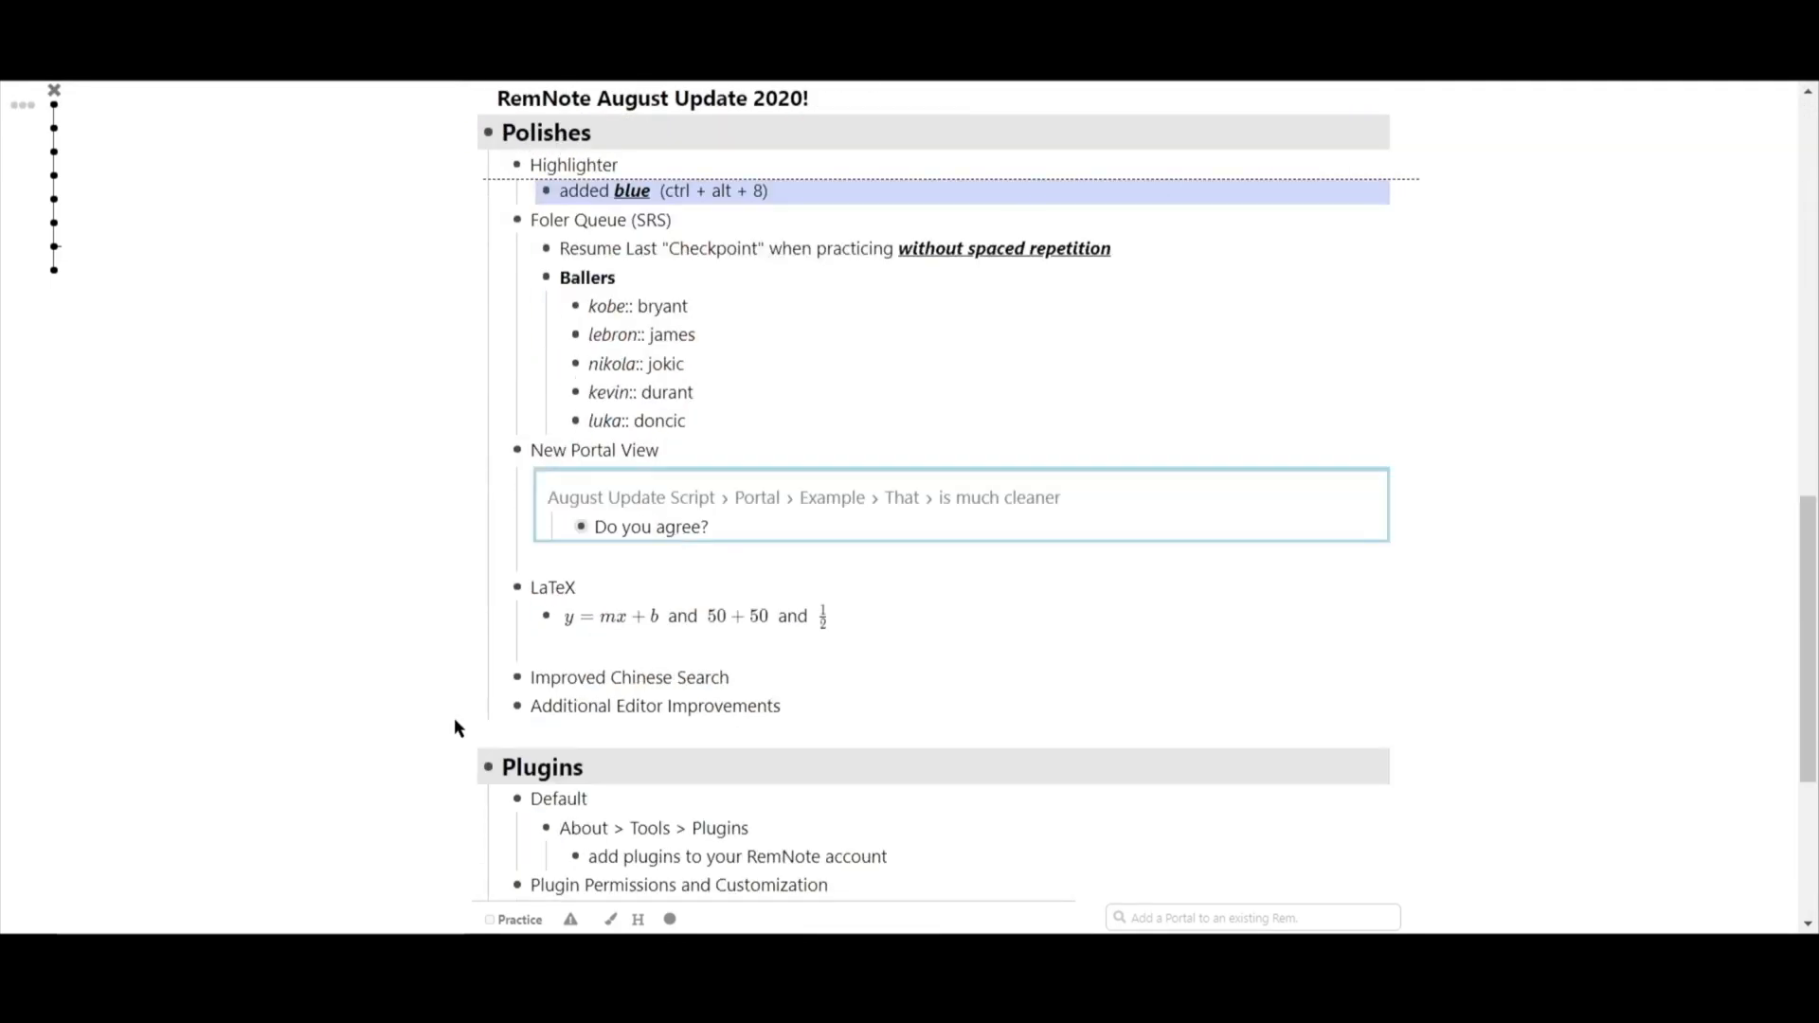
{"action": "scroll", "scroll_direction": "down", "scroll_amount": 3}
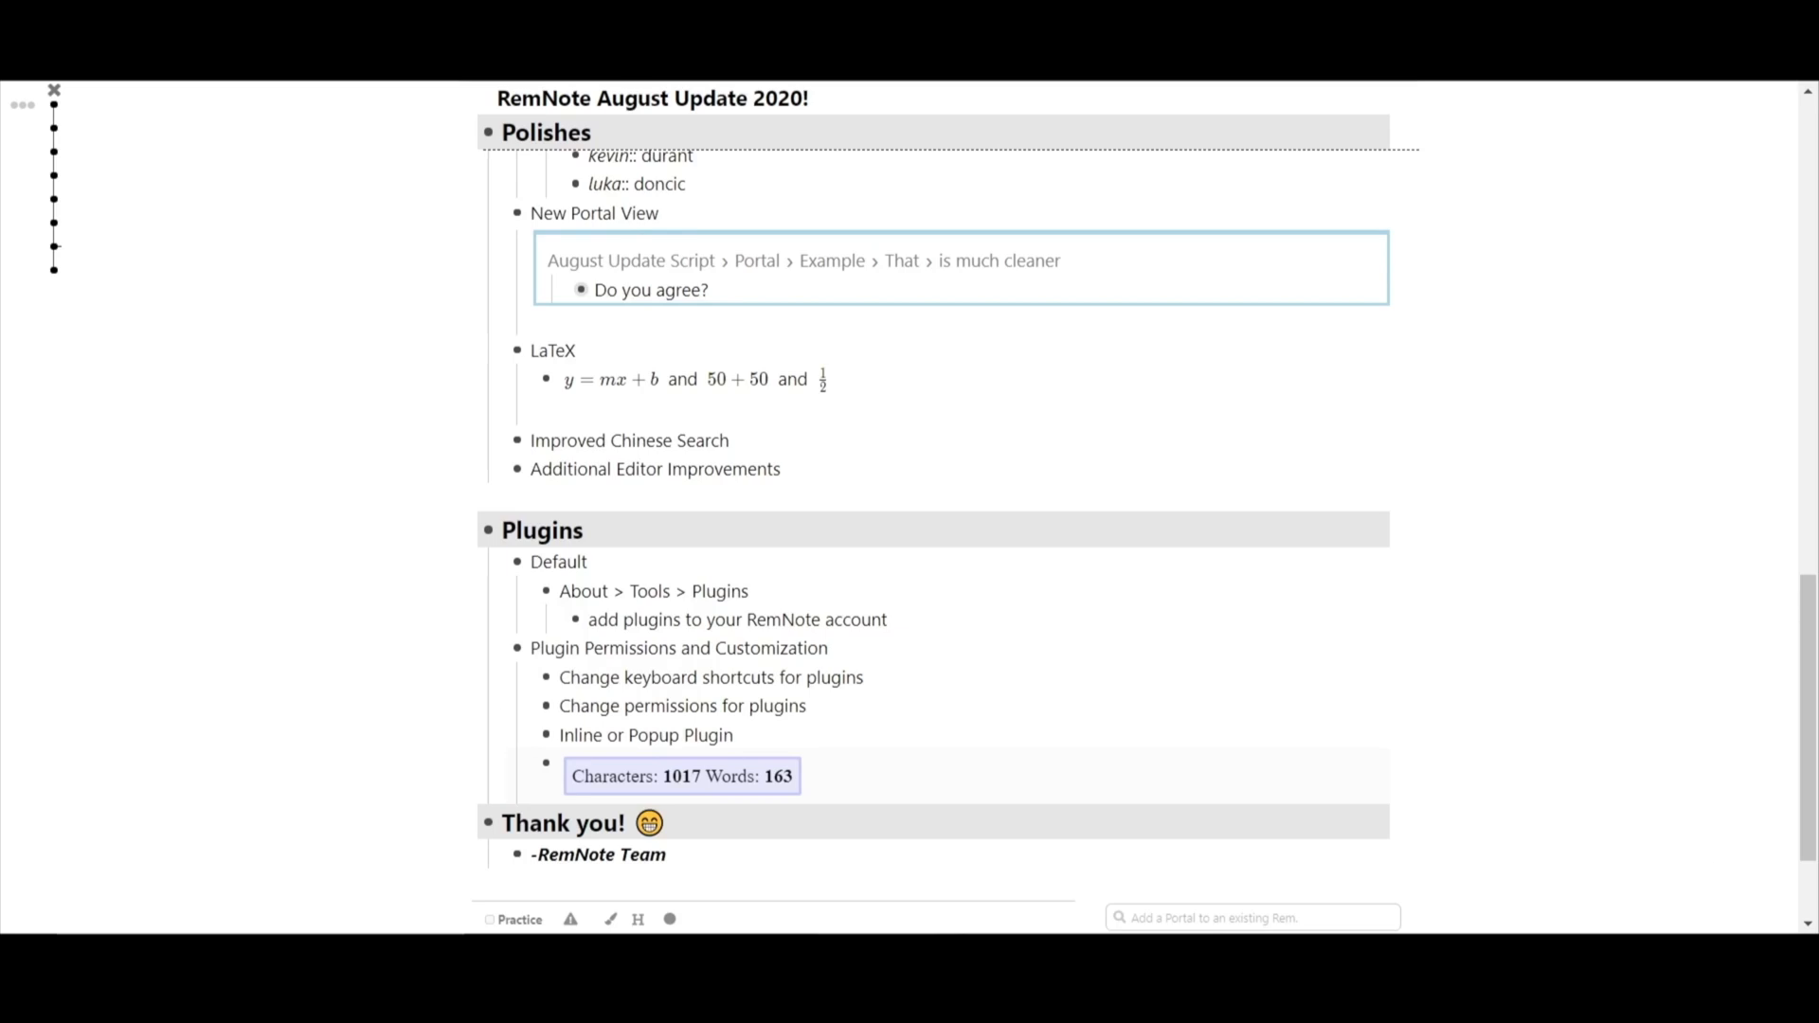